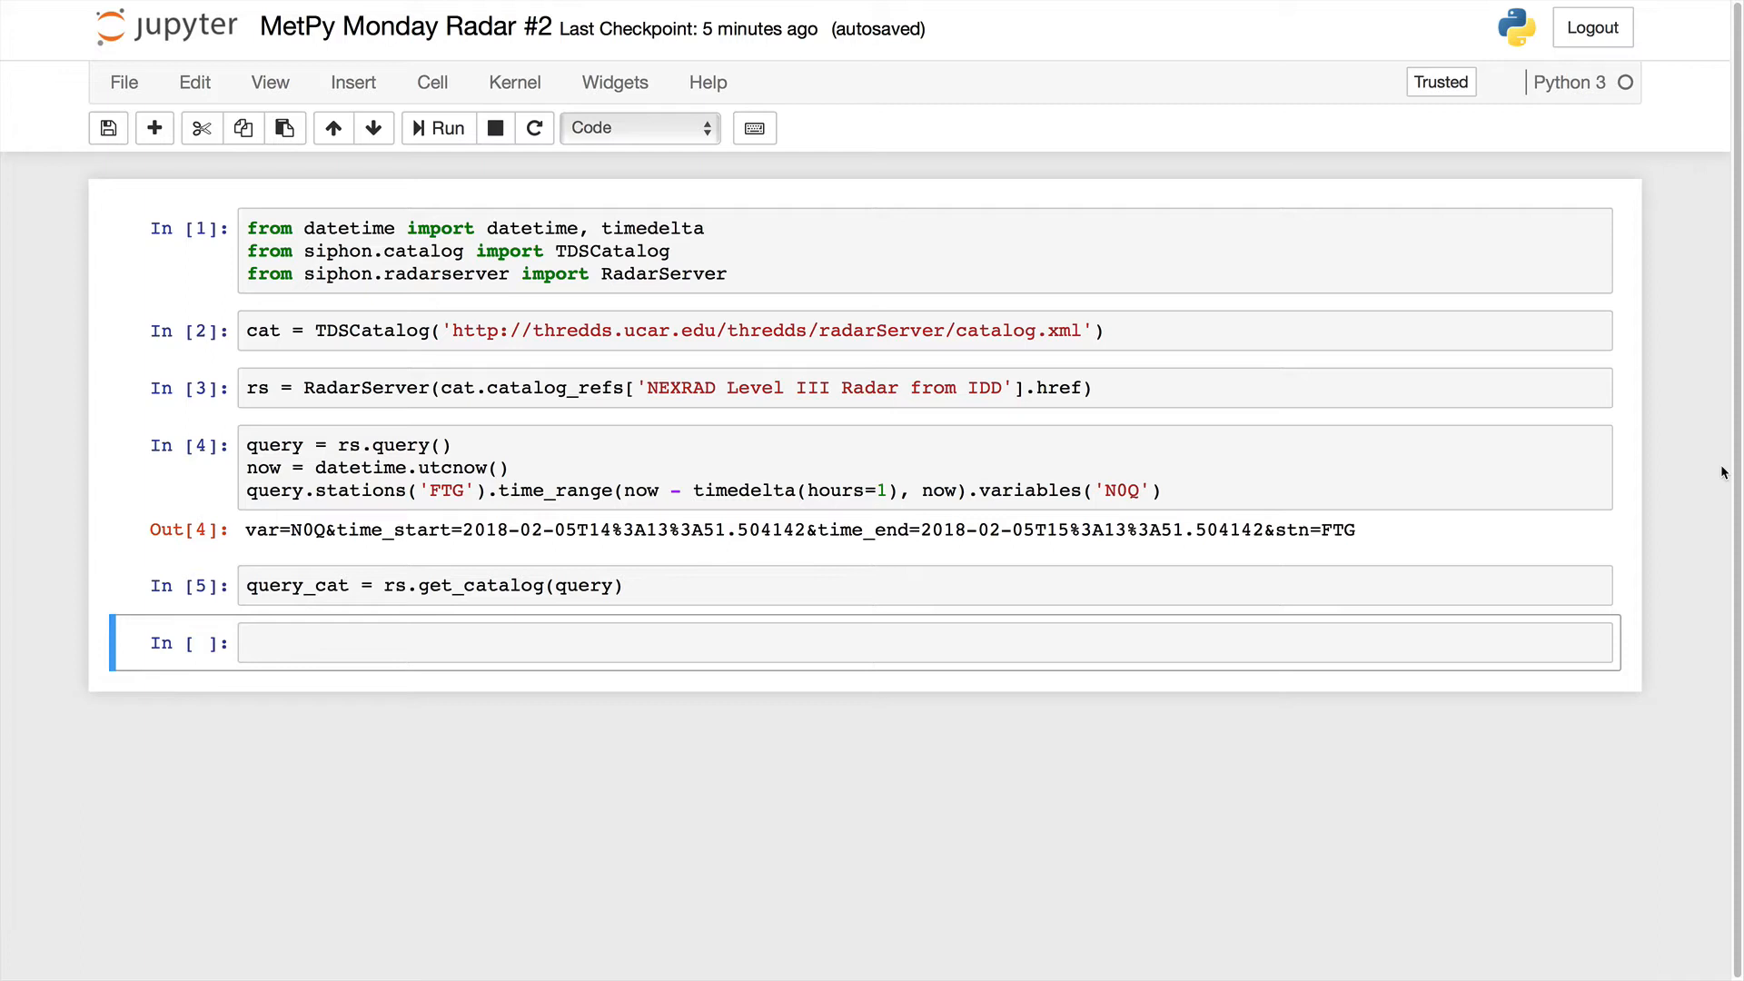
Write imports for cartopy, matplotlib.pyplot and numpy in the empty cell.
{"action": "left_click", "coordinate": [923, 642]}
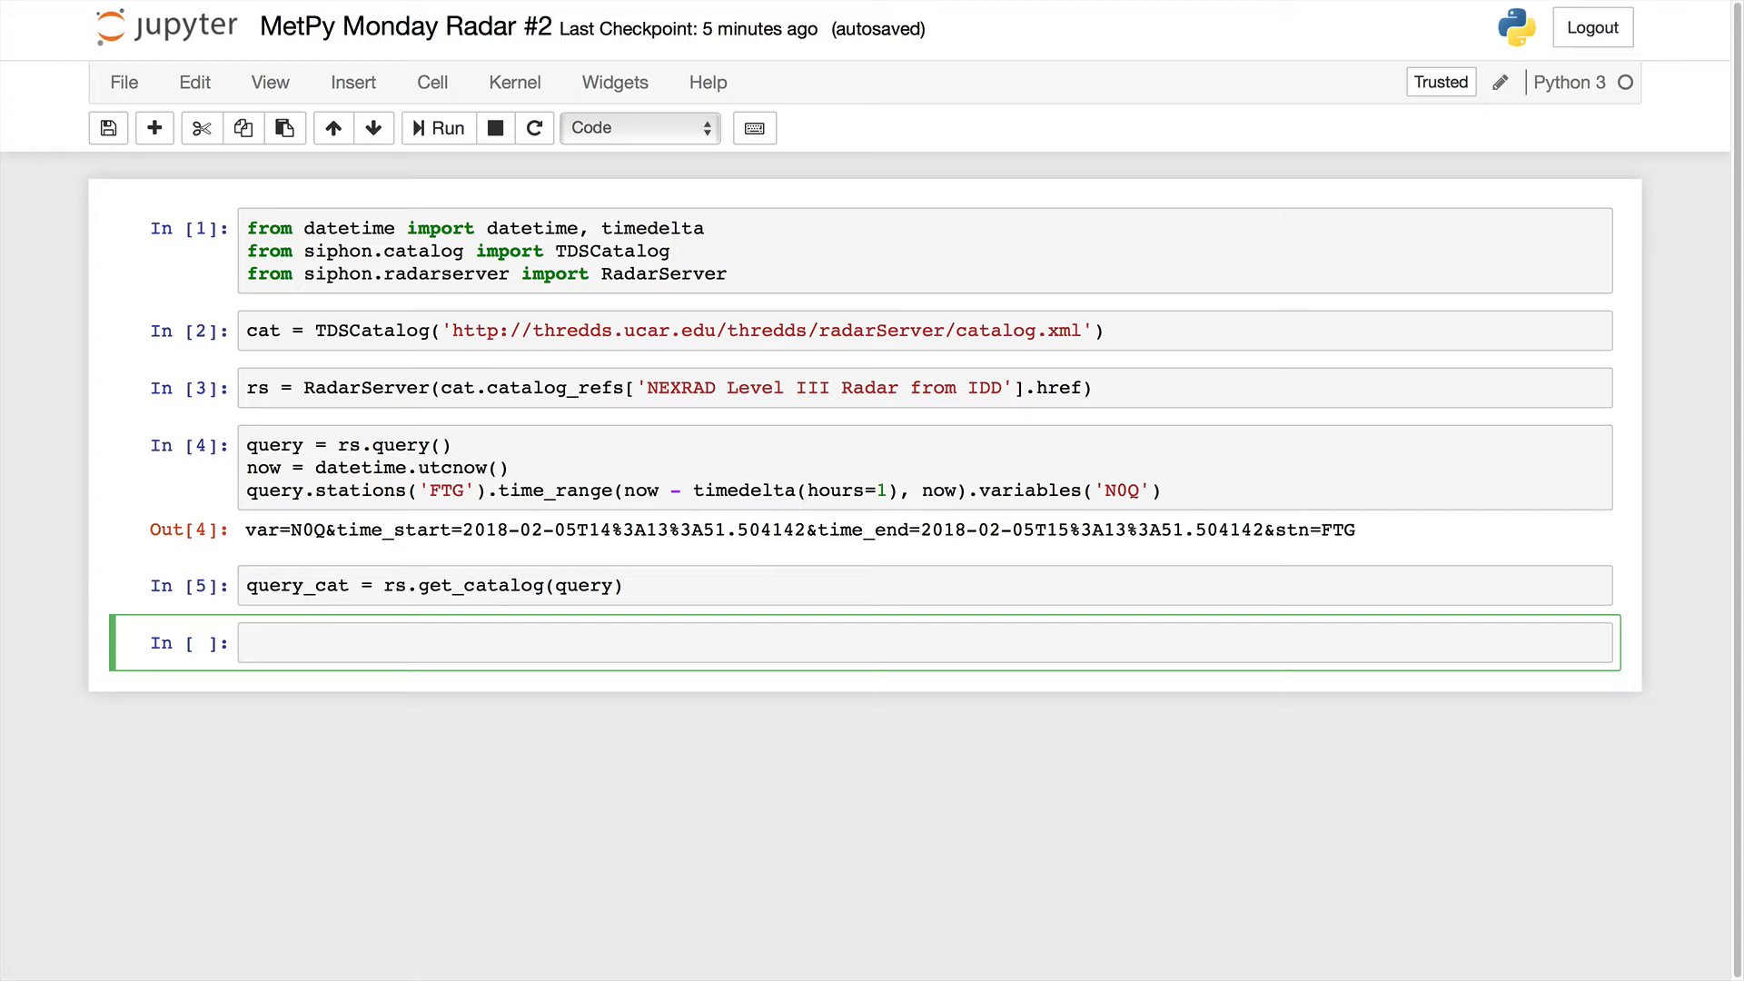
{"action": "type", "text": "import"}
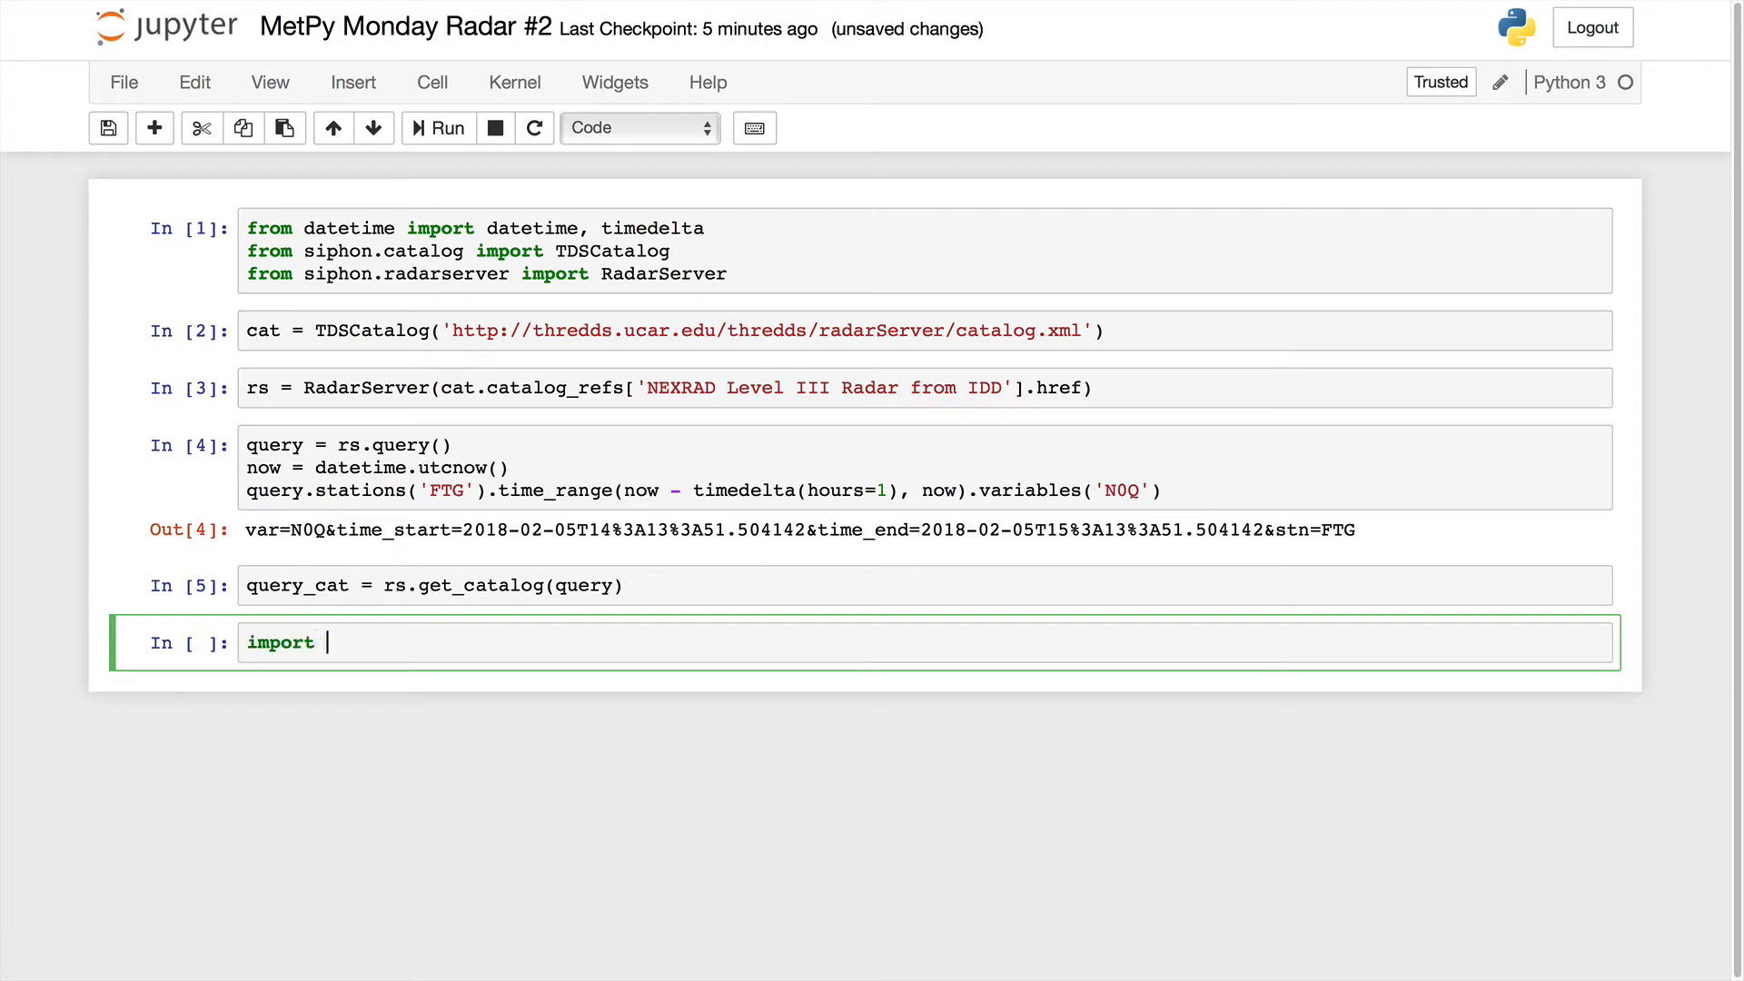
{"action": "type", "text": "cartopy"}
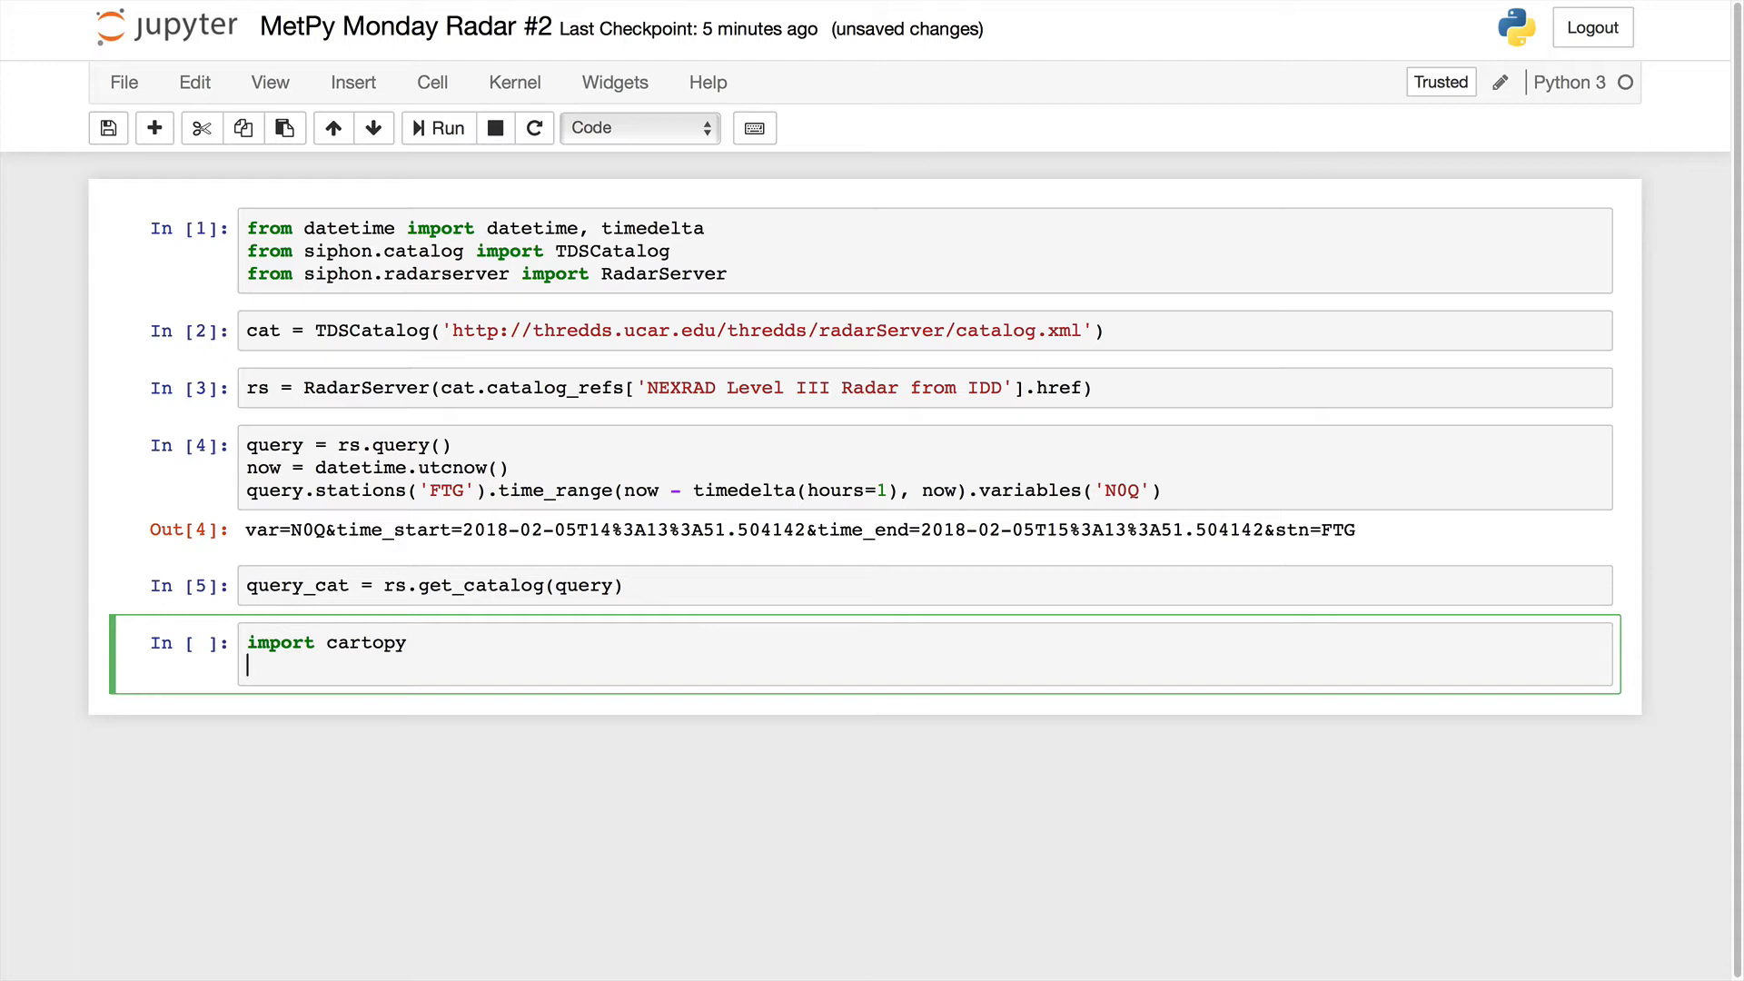
{"action": "type", "text": "import ma"}
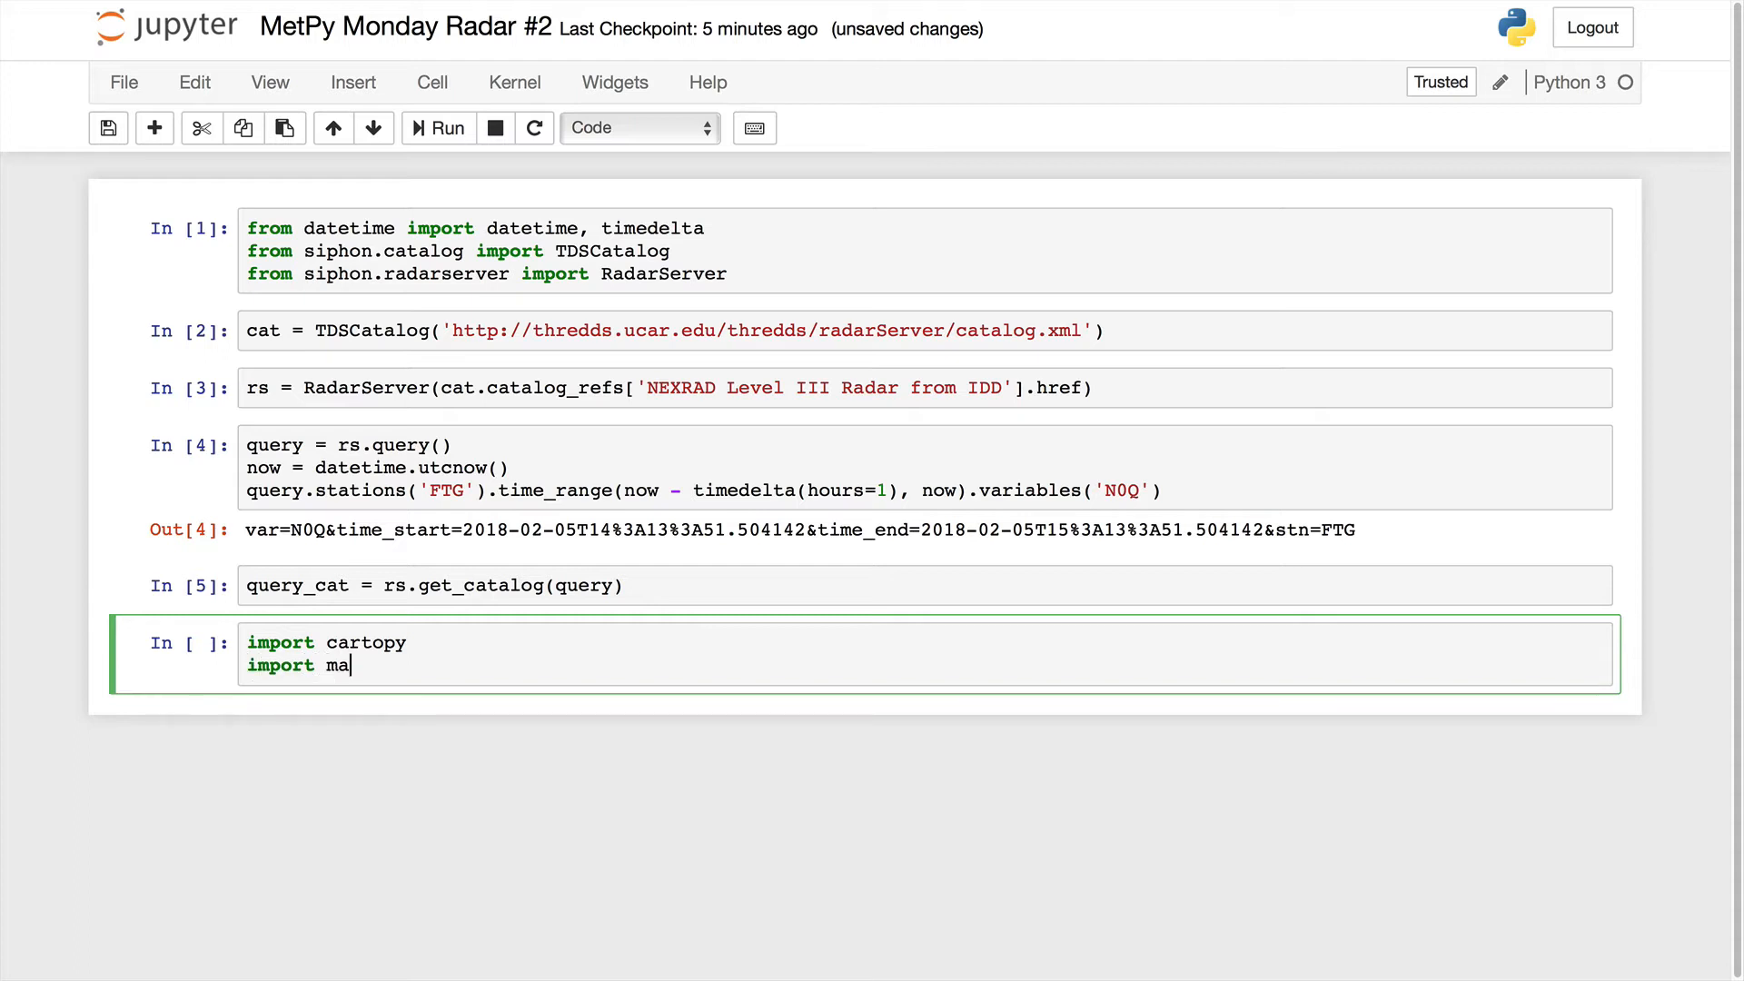
{"action": "type", "text": "tplogli"}
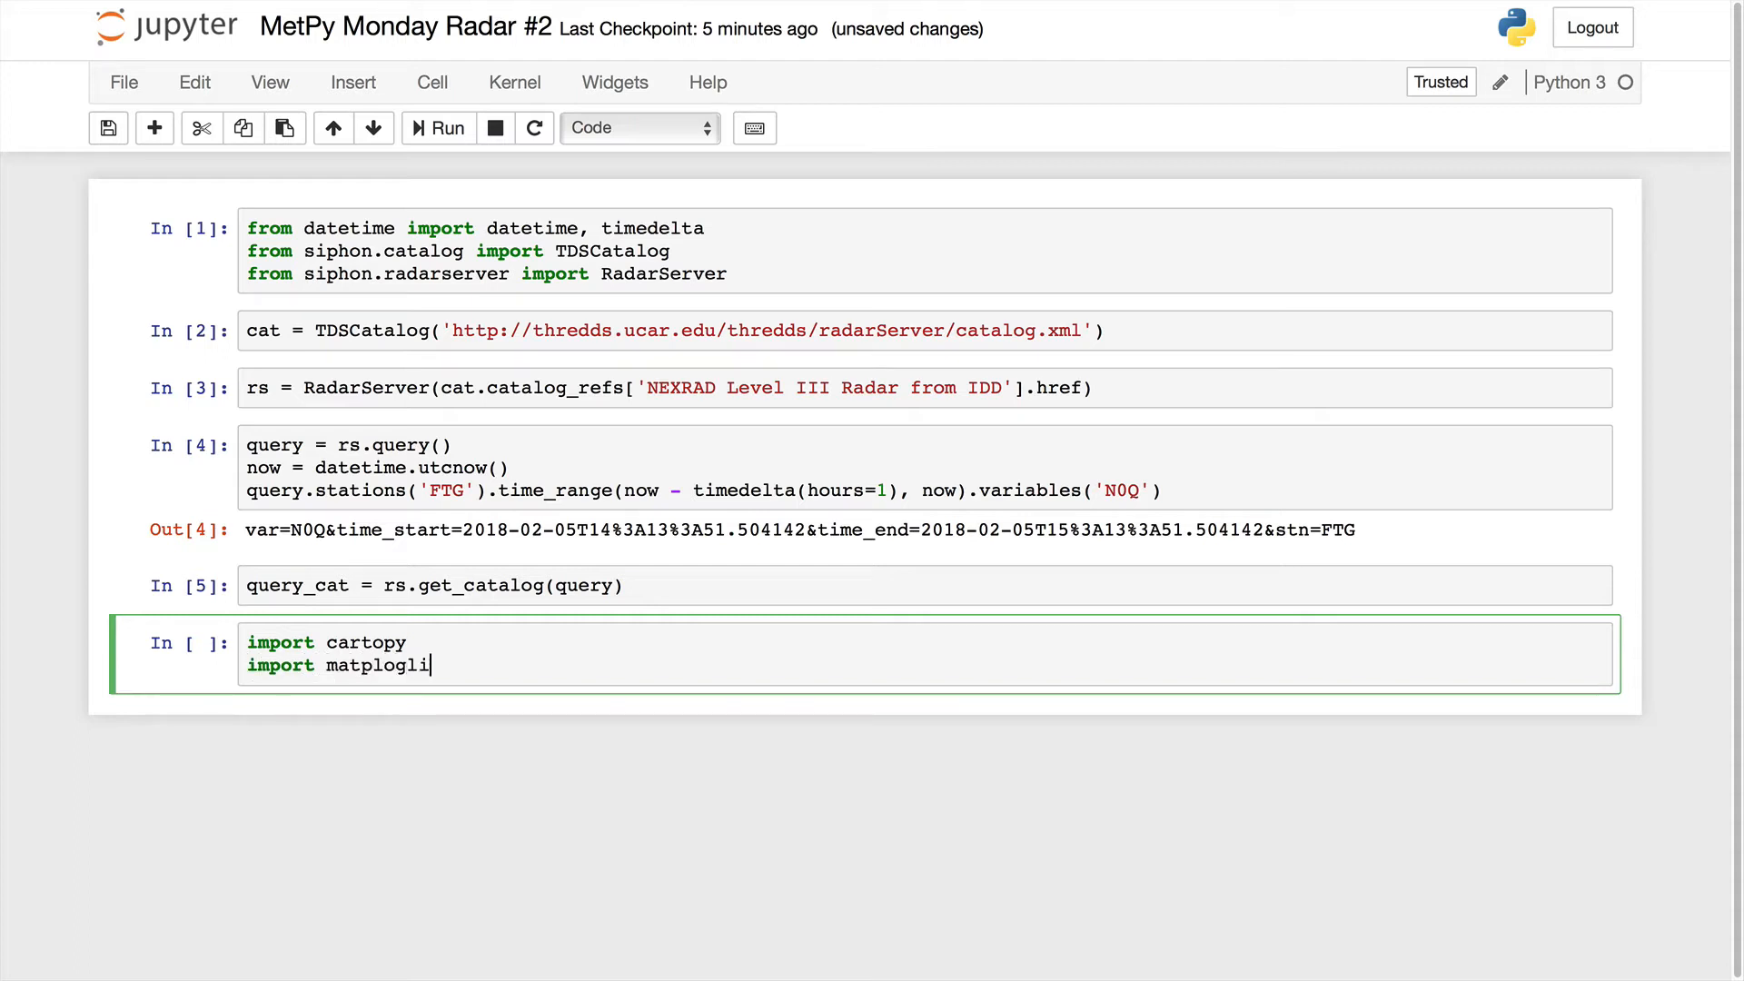
{"action": "type", "text": "matplotli"}
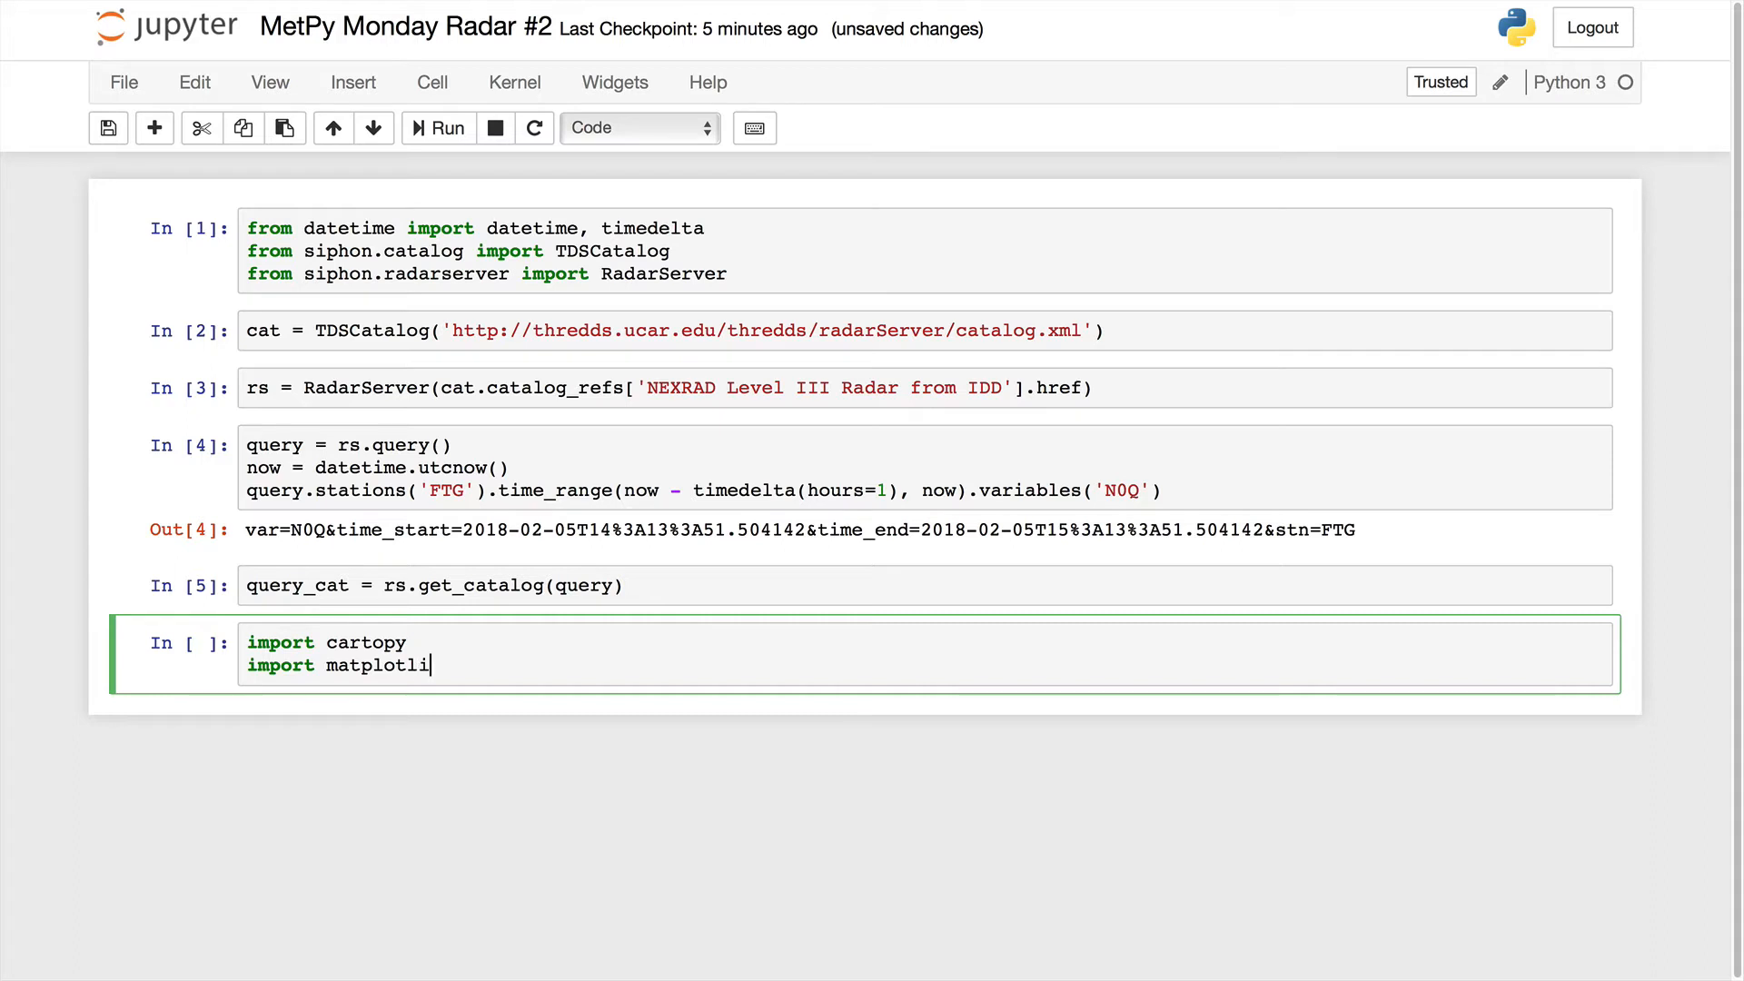
{"action": "type", "text": "b.pyplot as plt"}
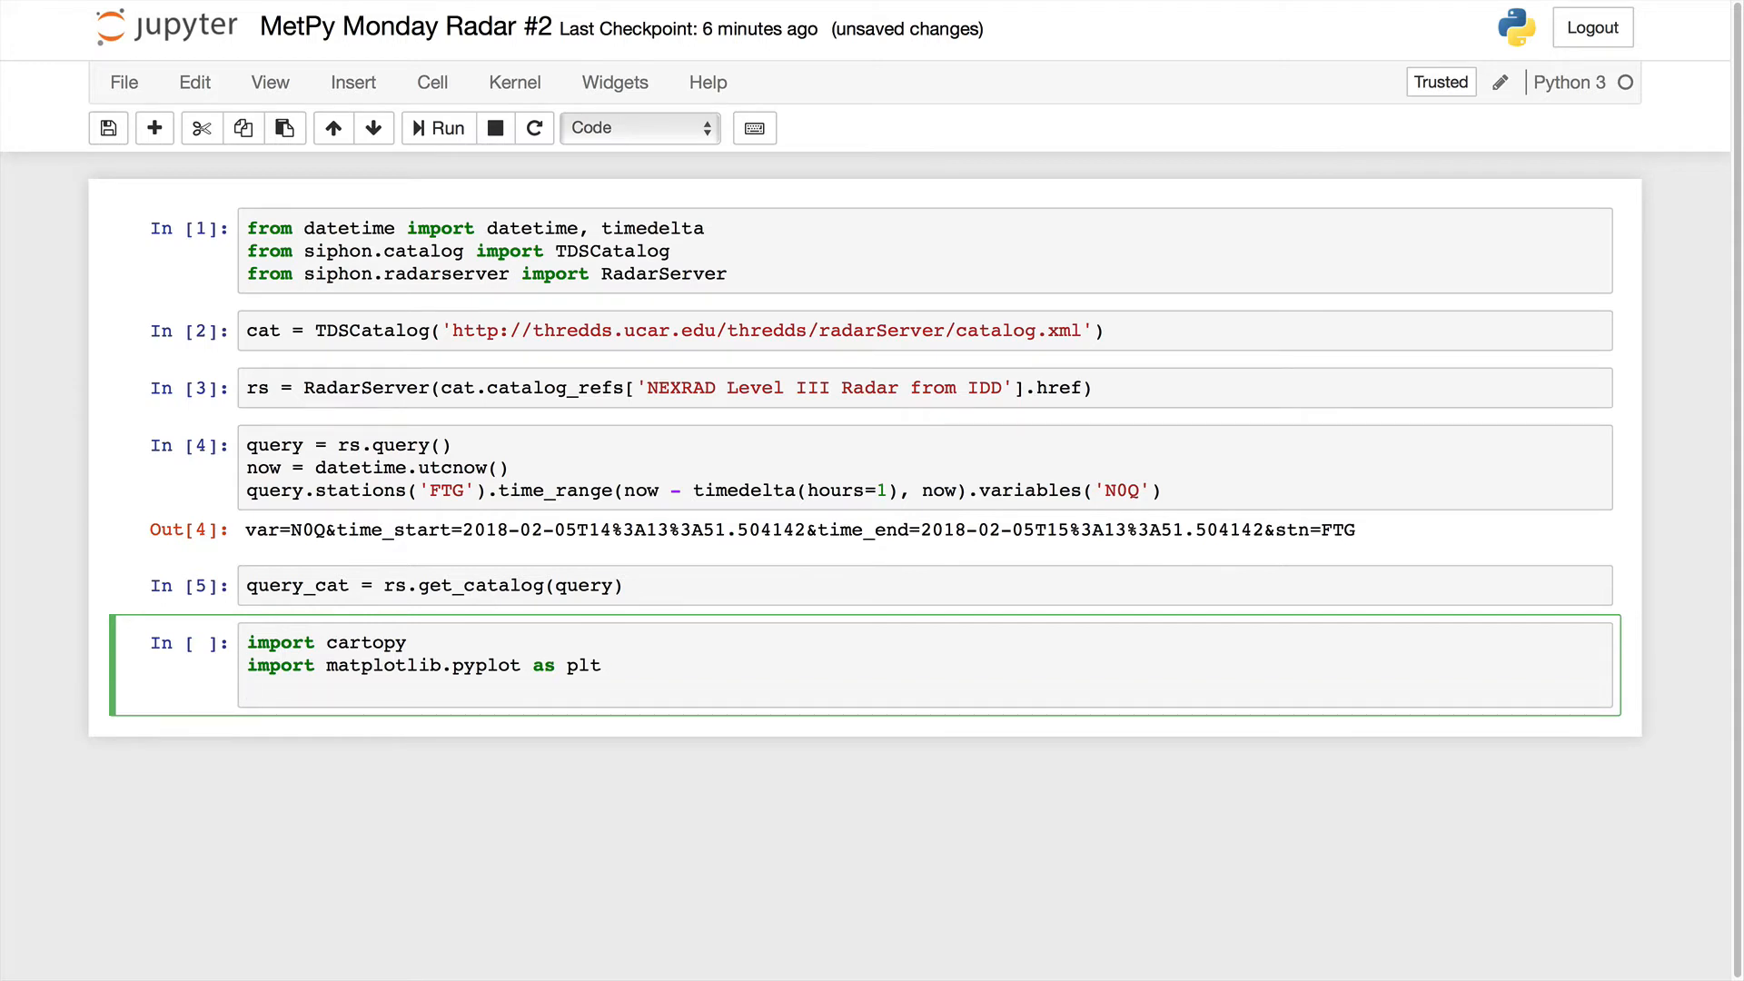
{"action": "type", "text": "import numpy as np"}
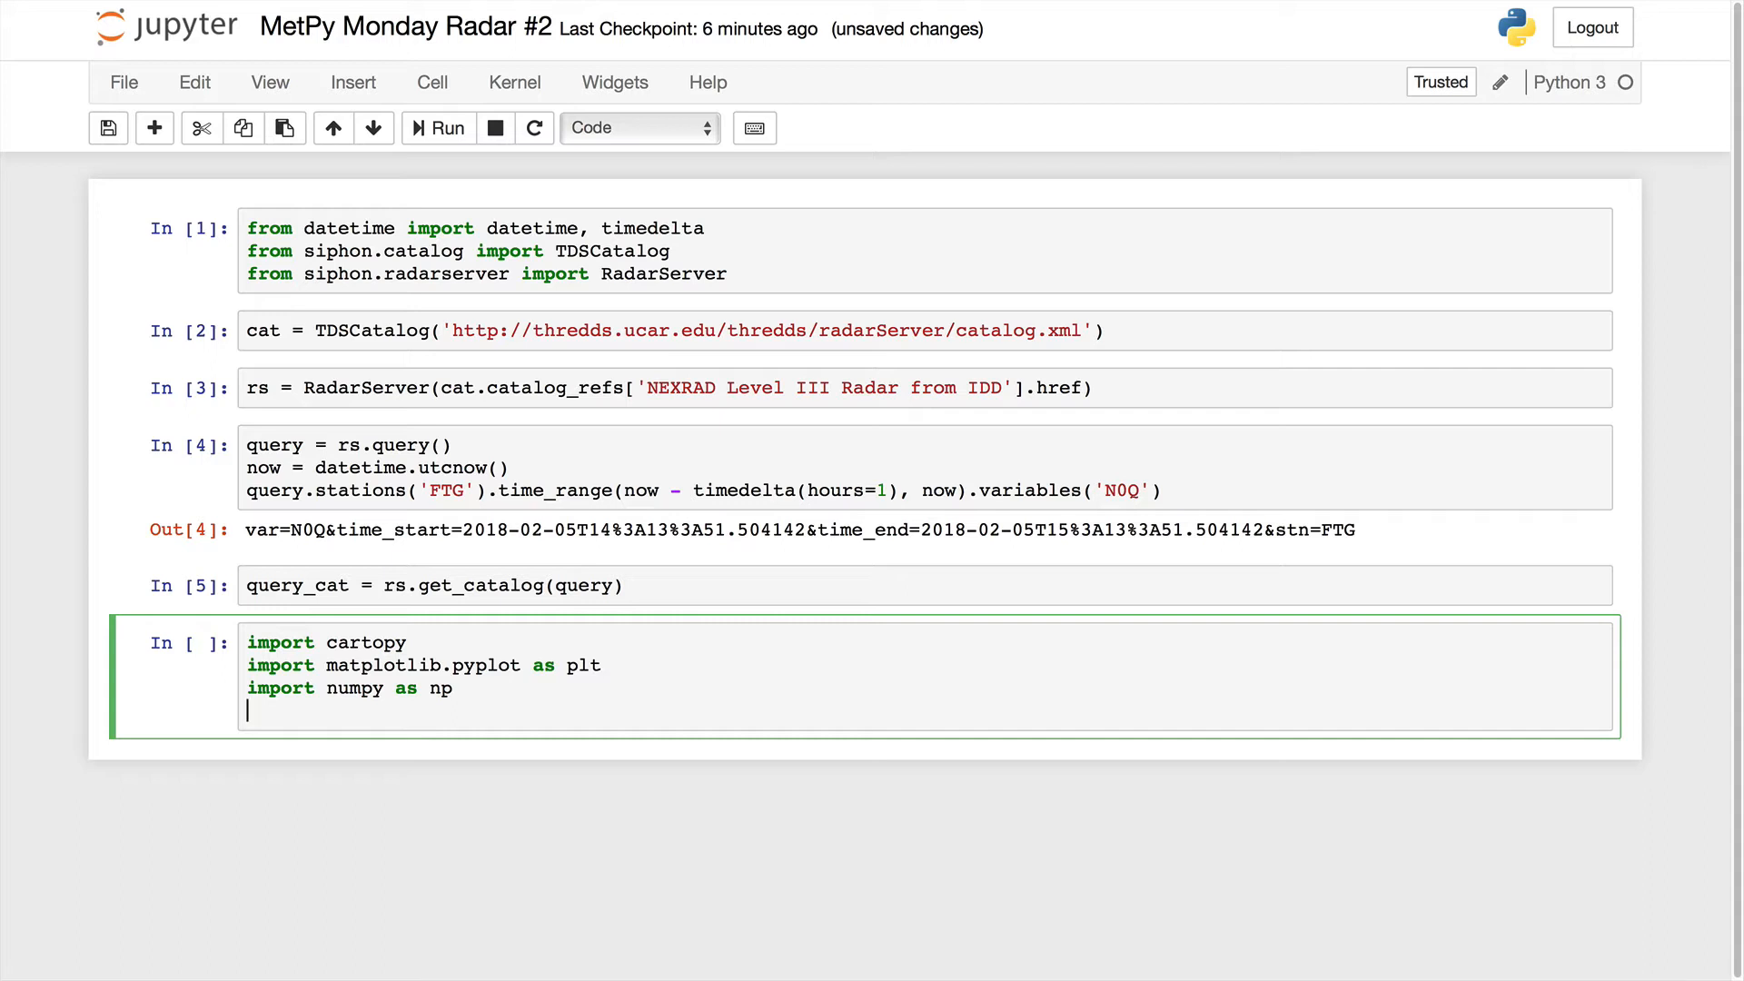
Import Dataset from siphon.cdmr, add %matplotlib inline, and run the cell.
{"action": "type", "text": "from siphon"}
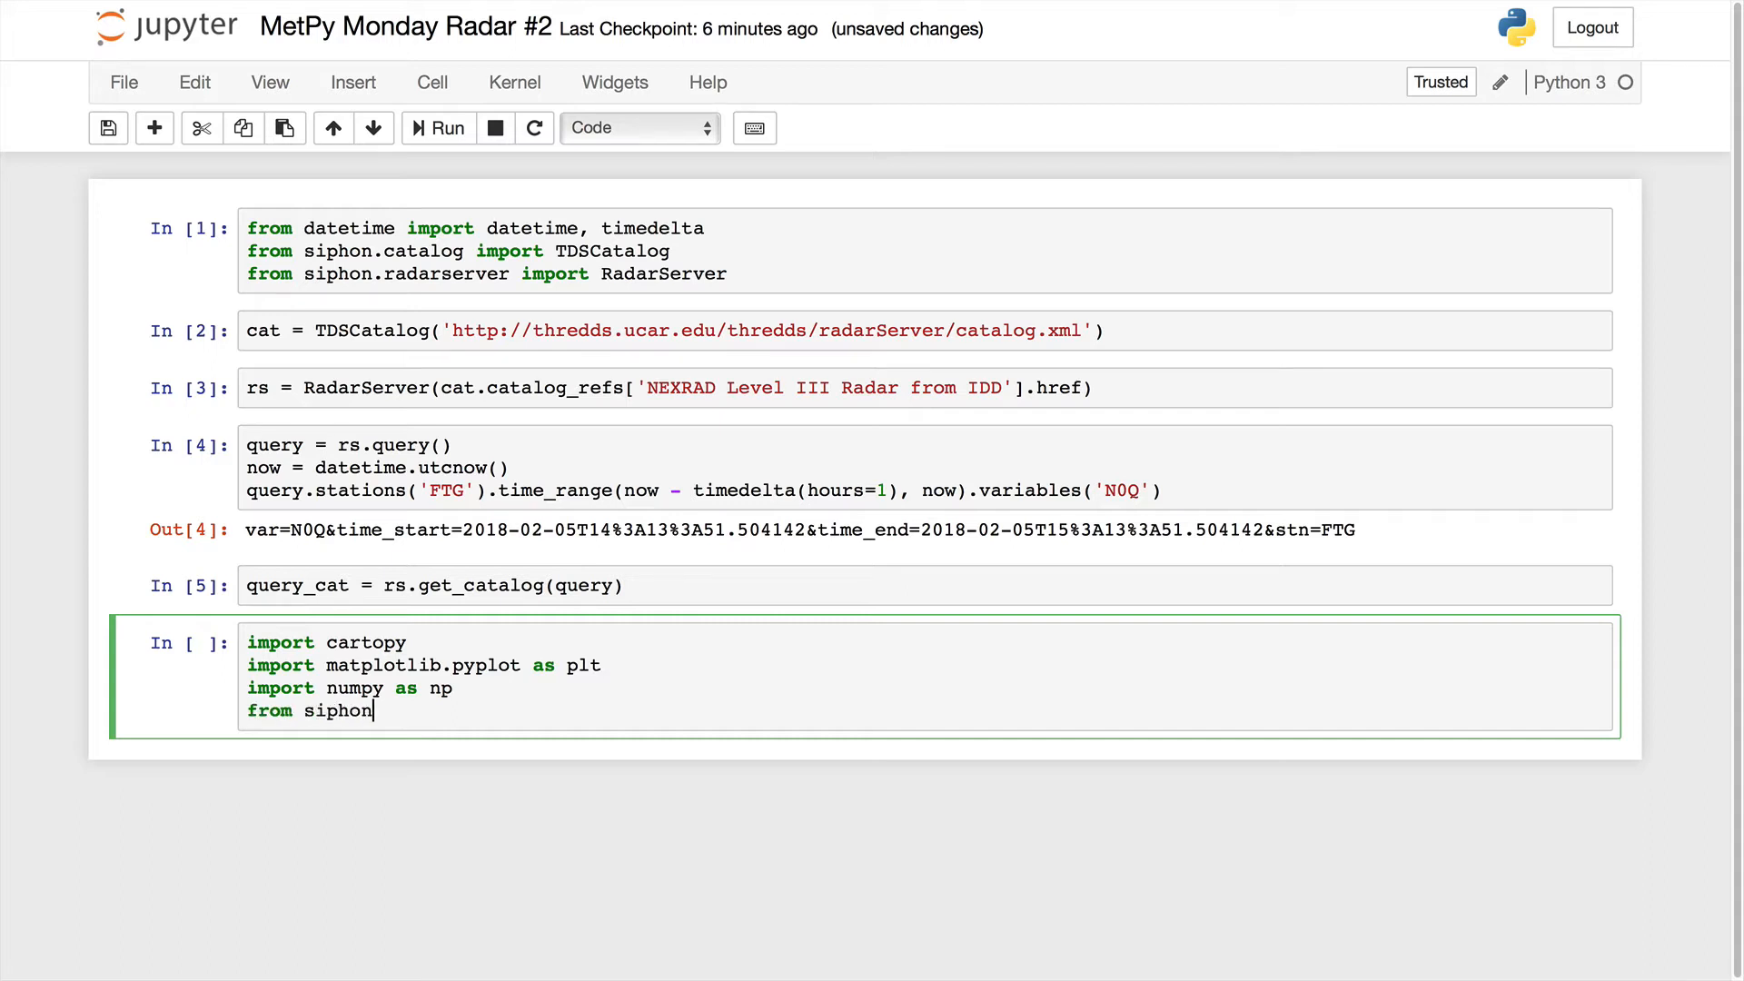
{"action": "type", "text": ".cdmr"}
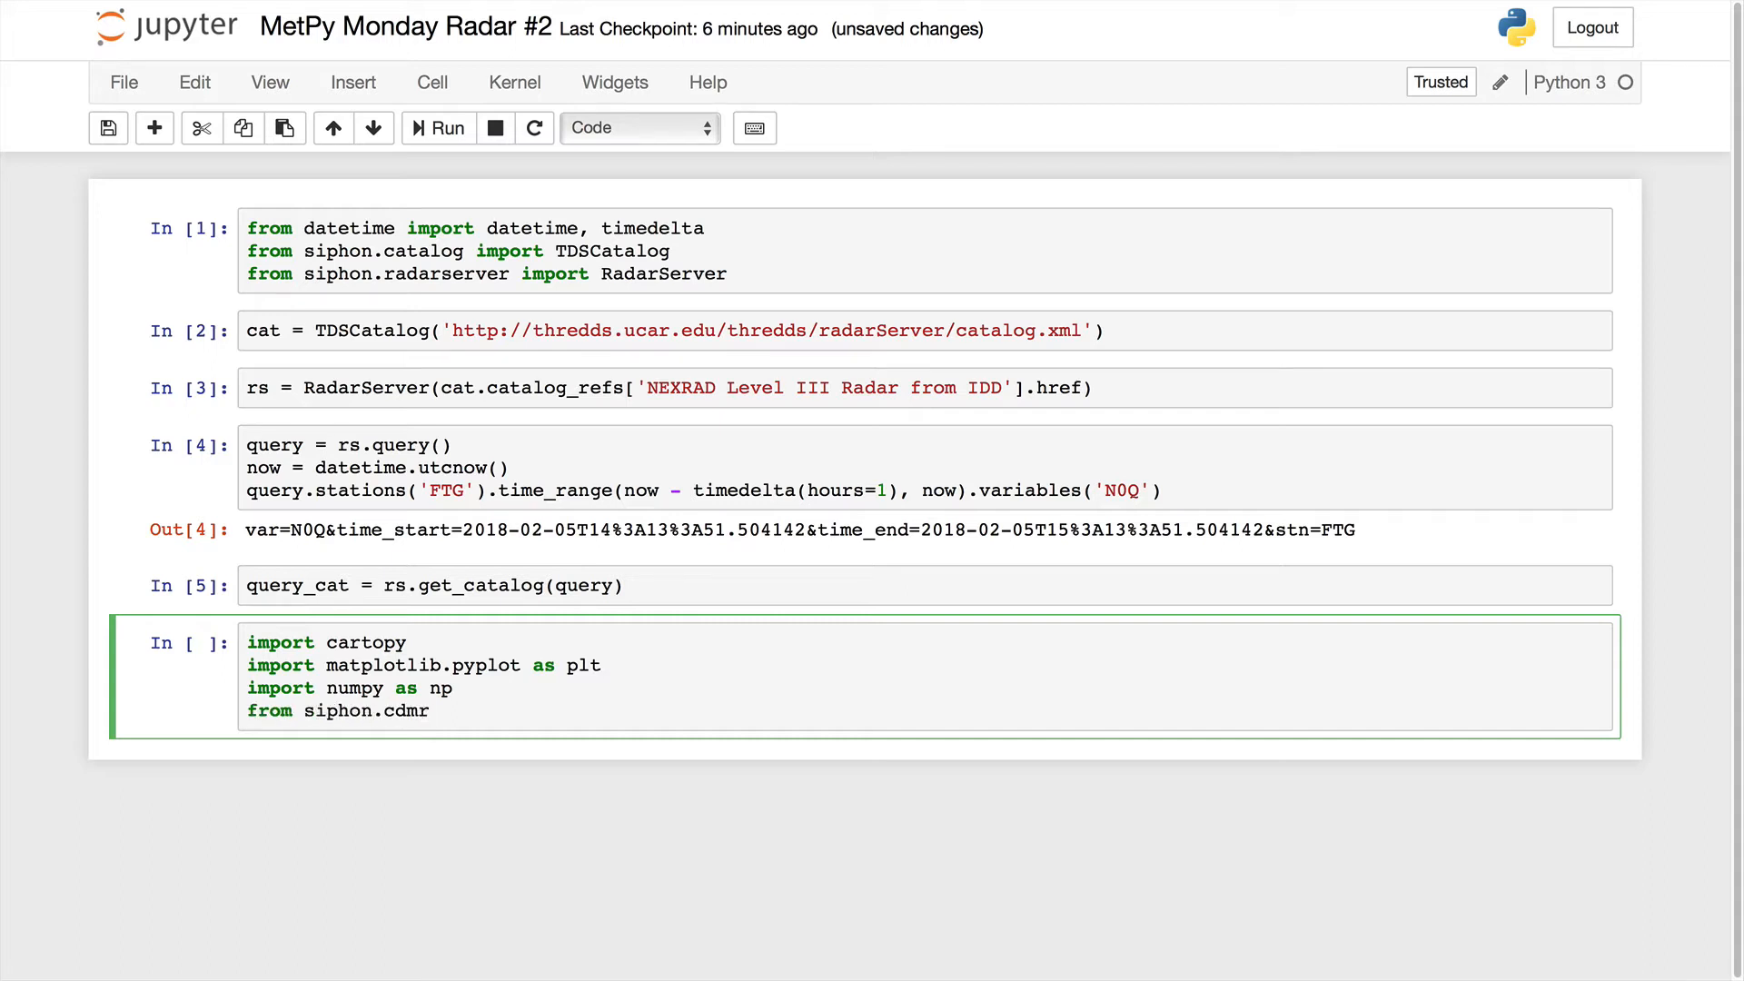
{"action": "type", "text": "import Data"}
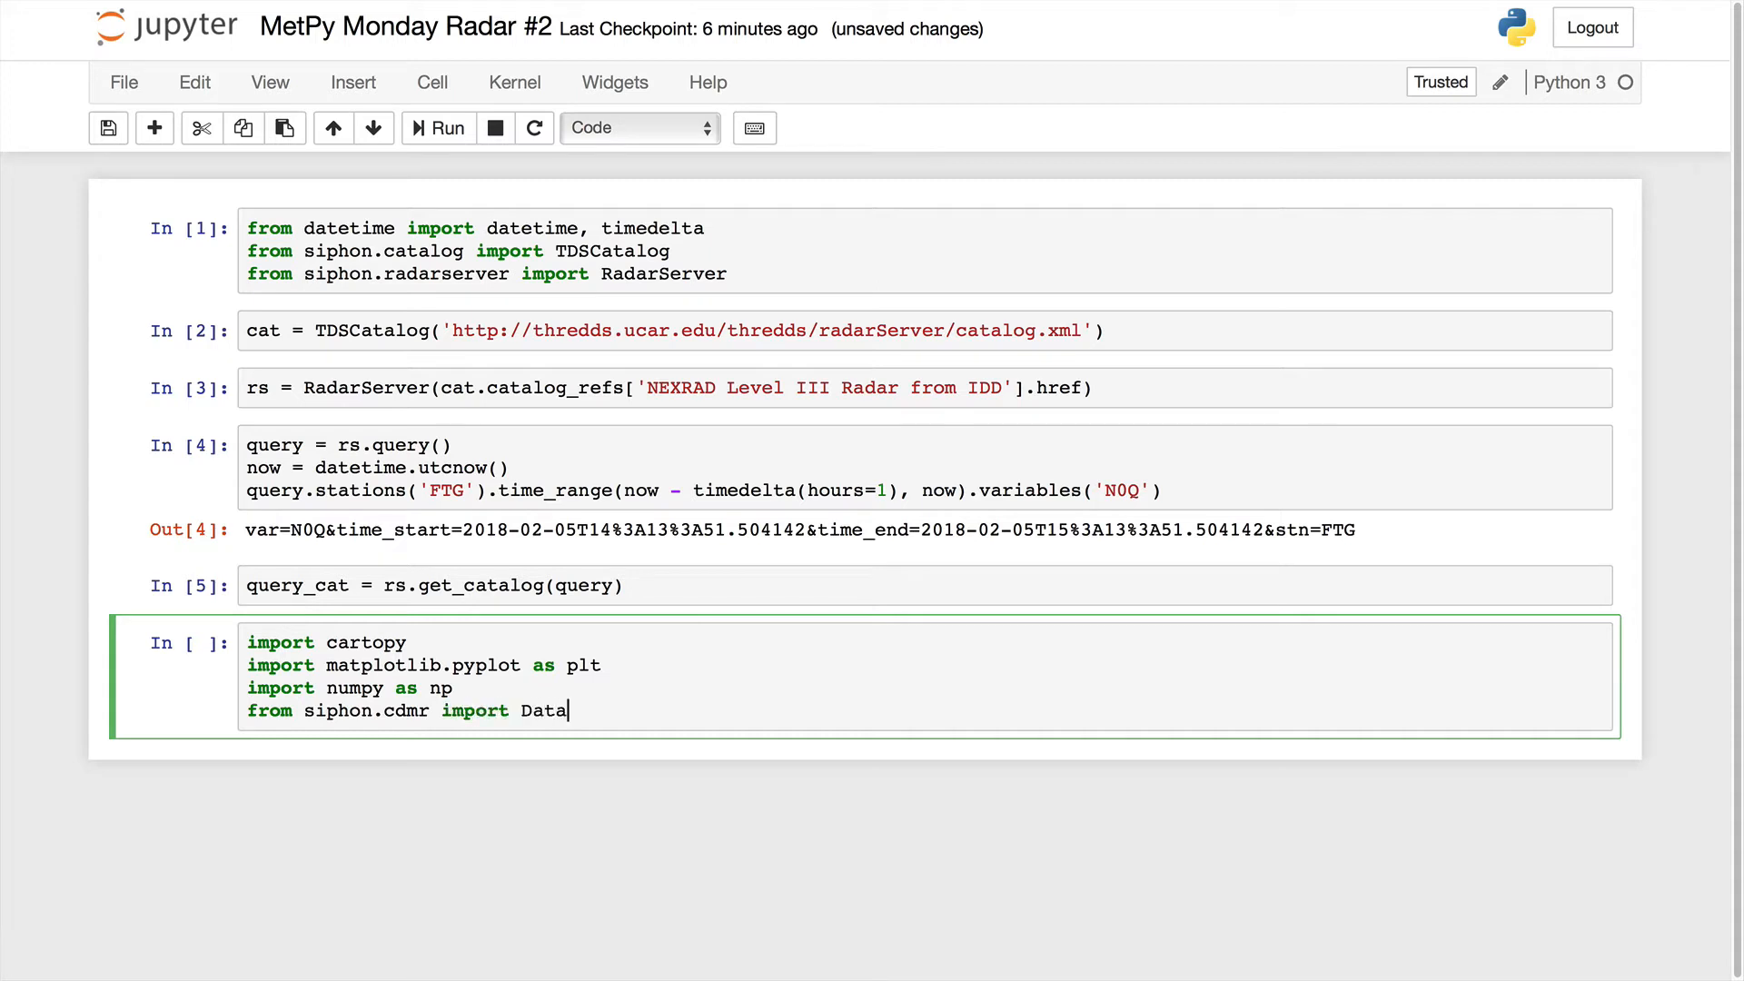
{"action": "type", "text": "set"}
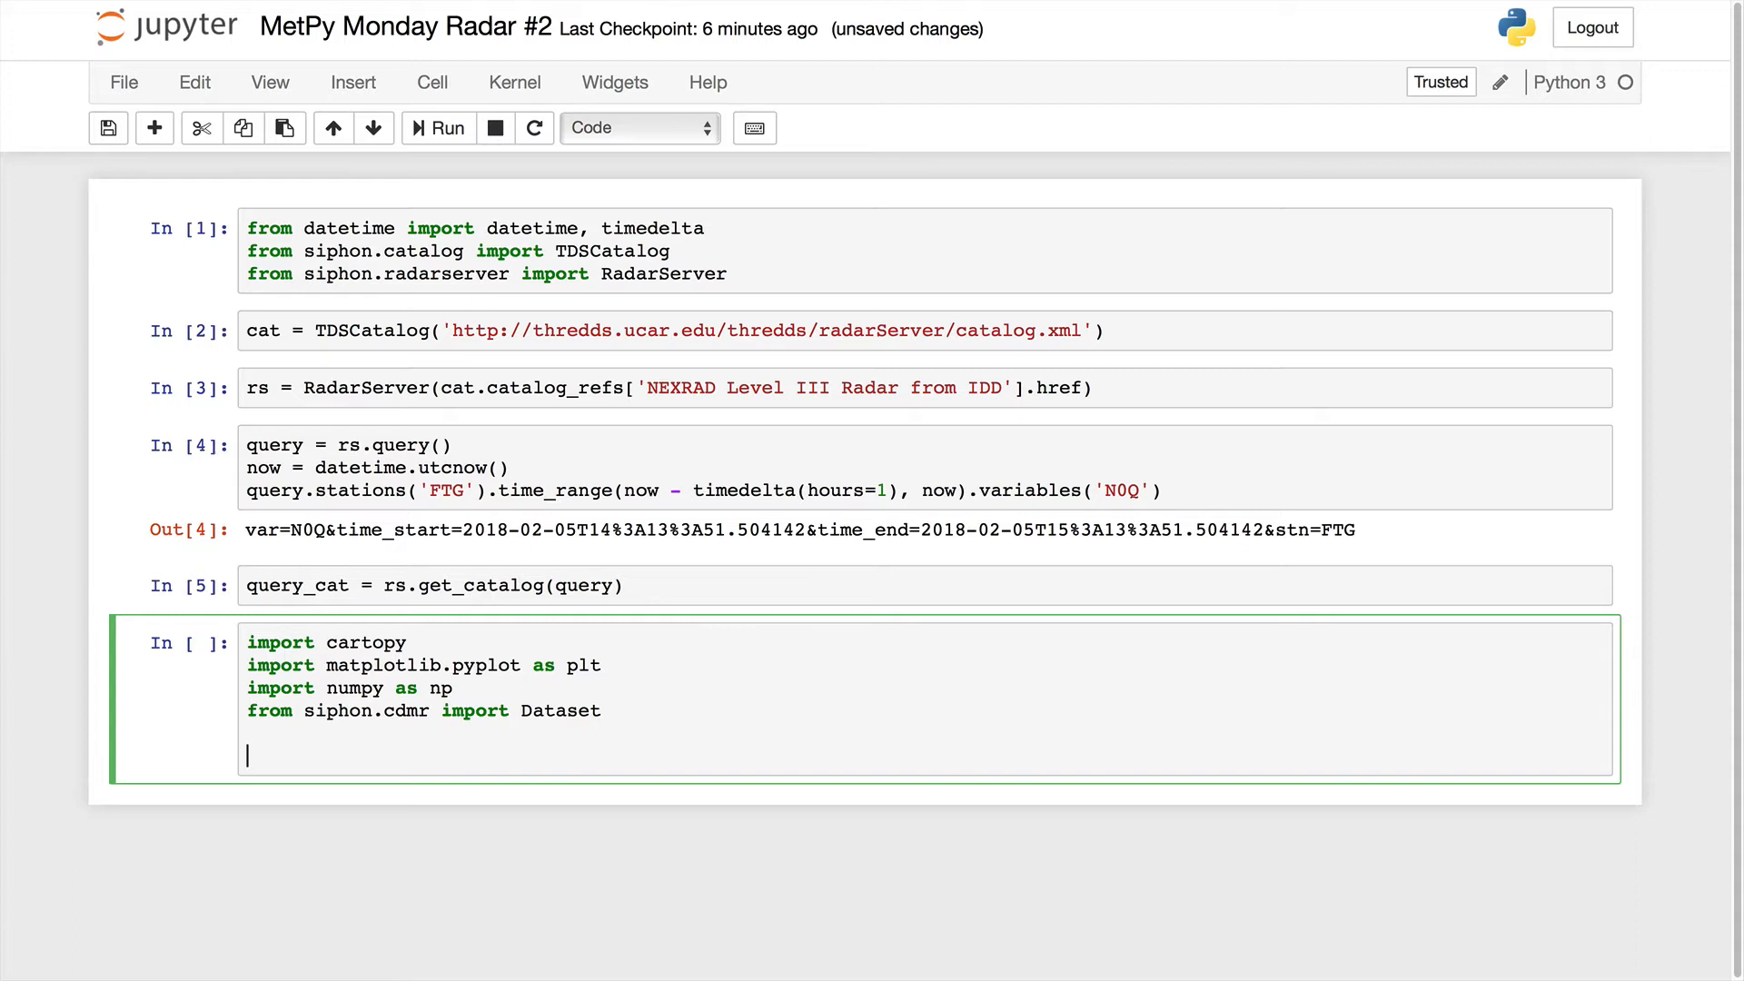
{"action": "type", "text": "%matplotli"}
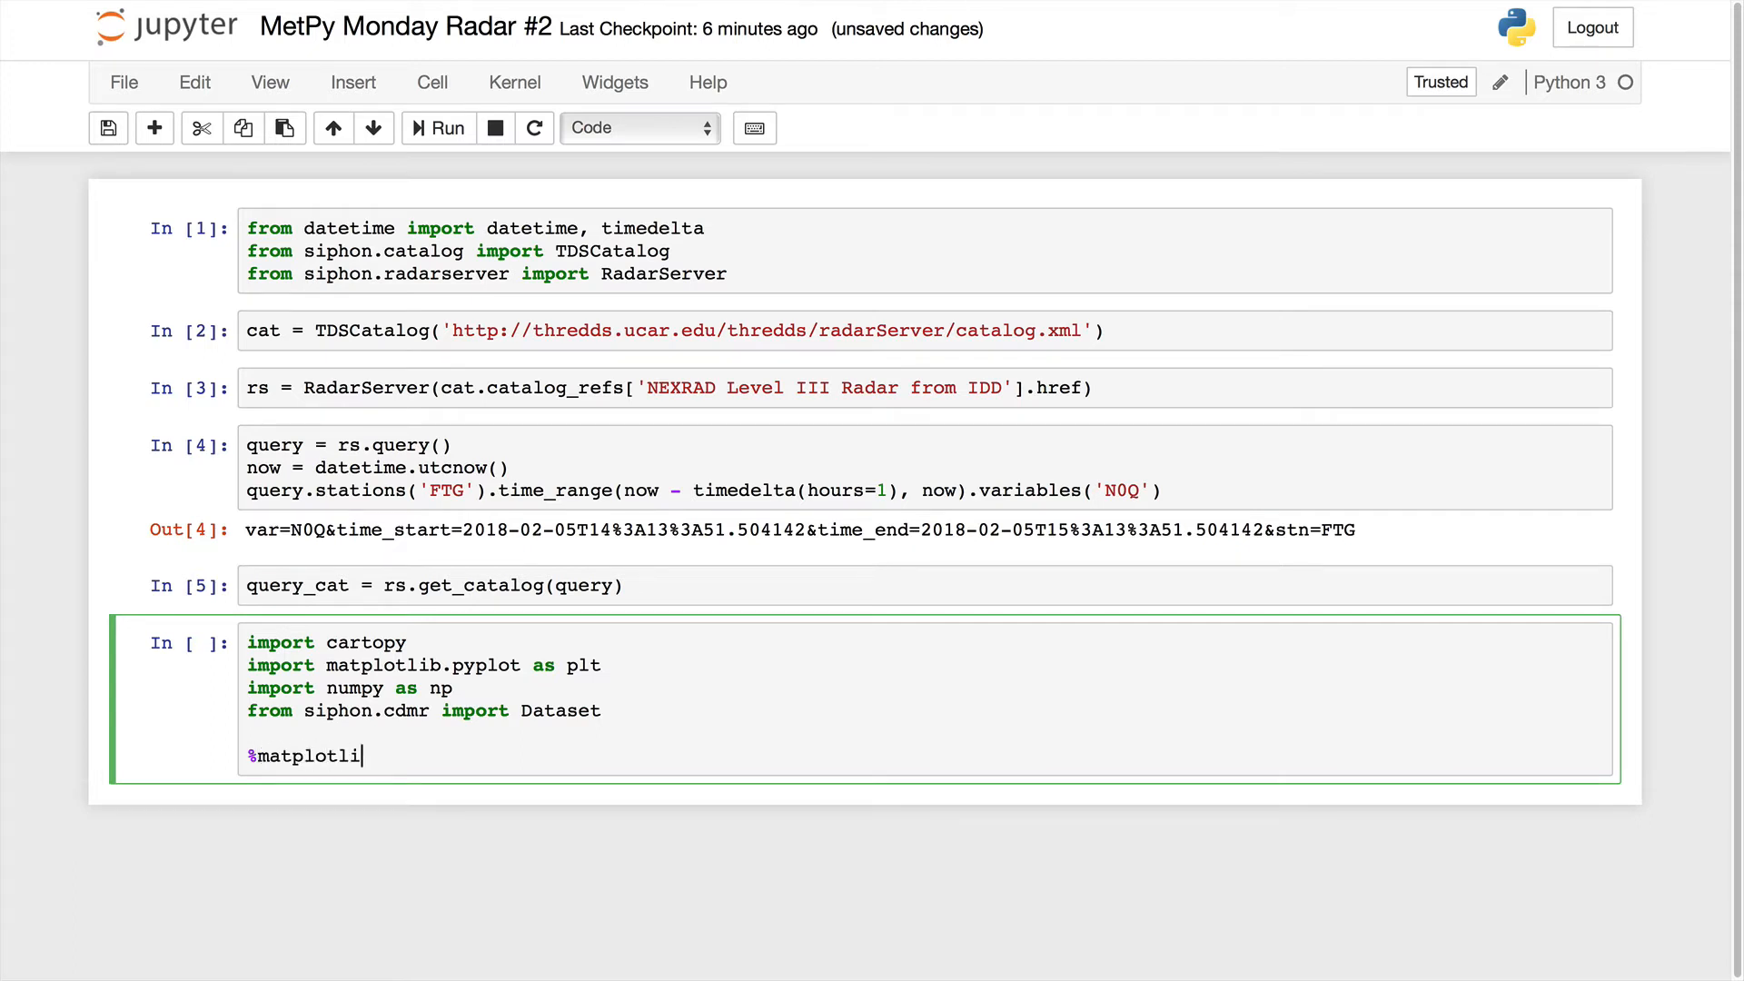
{"action": "type", "text": "b inline"}
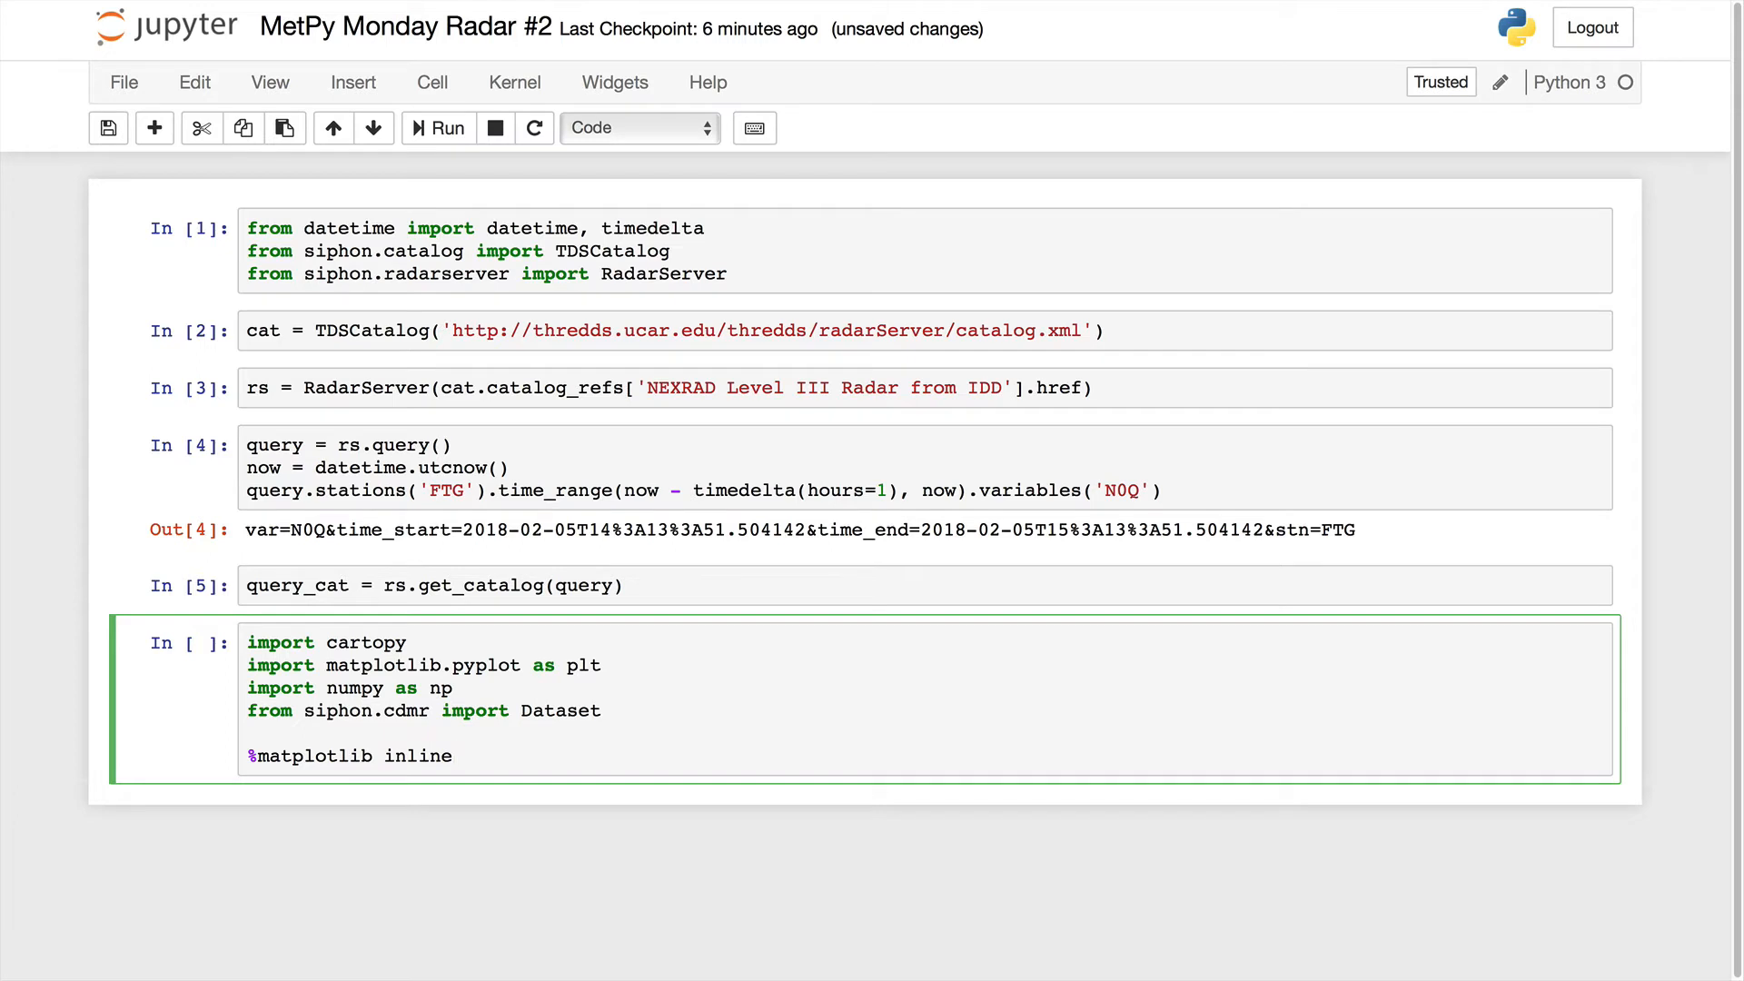
{"action": "left_click", "coordinate": [437, 127]}
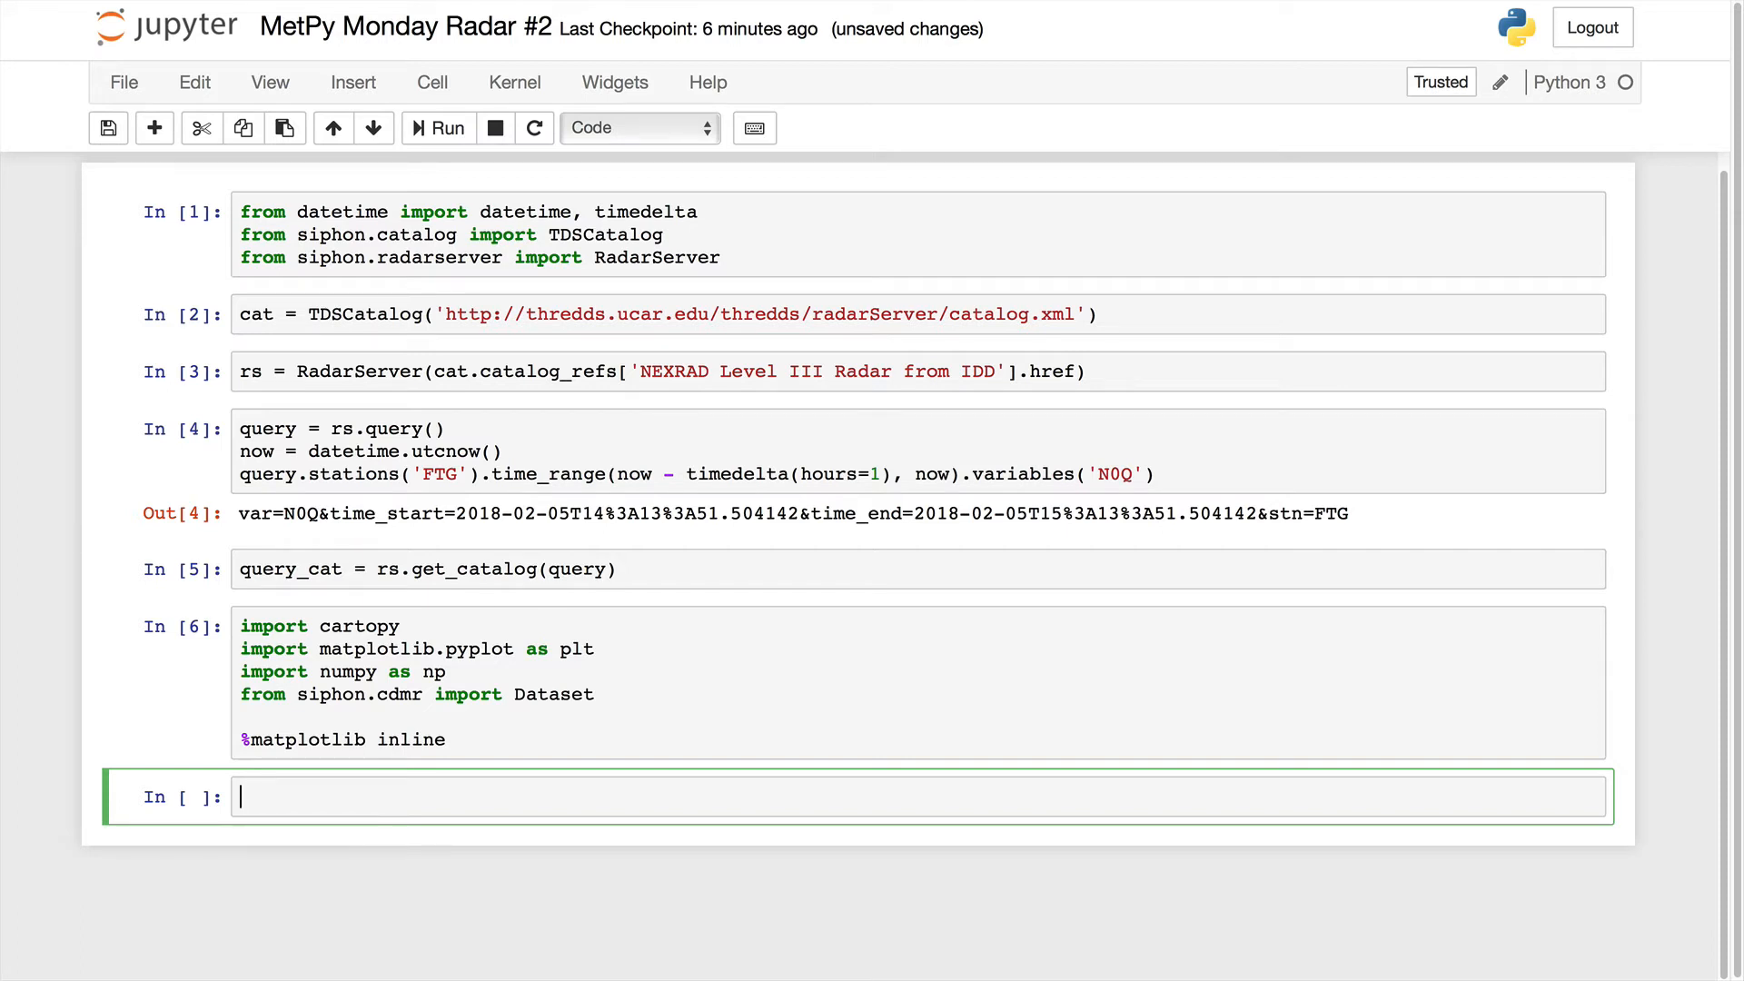
Assign data = query_cat.datasets[0].remote_access() to open the first dataset.
{"action": "type", "text": "data ="}
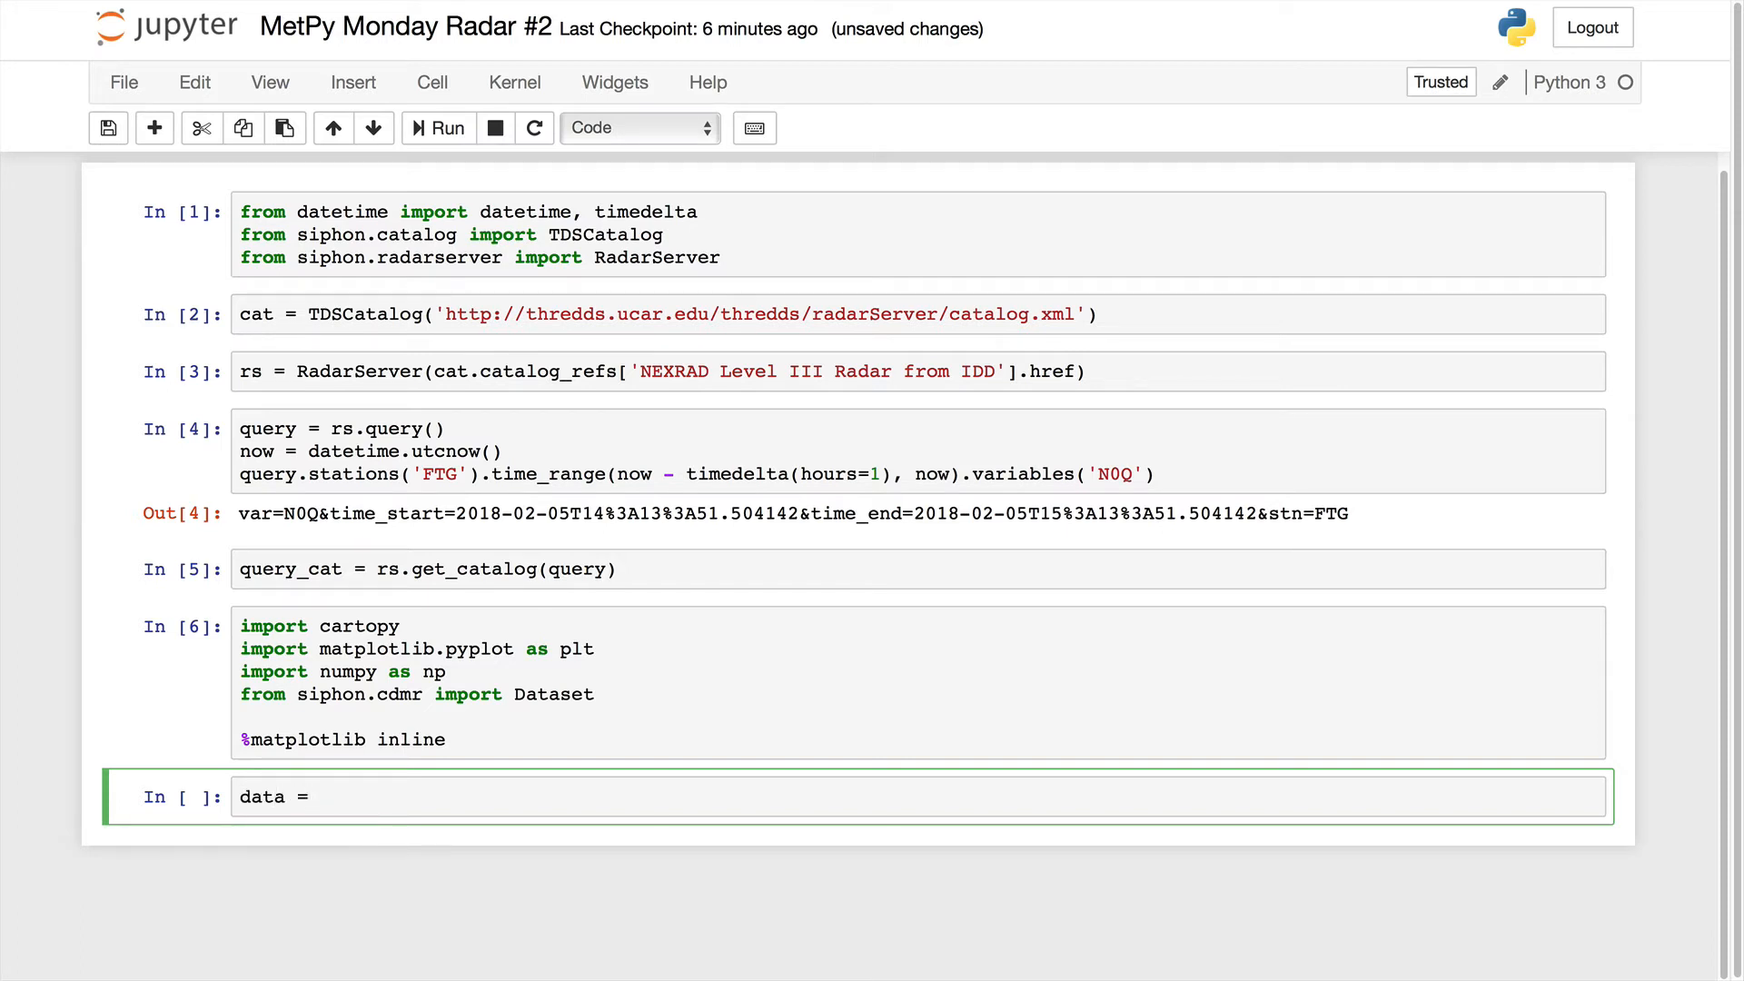
{"action": "type", "text": "query_cat"}
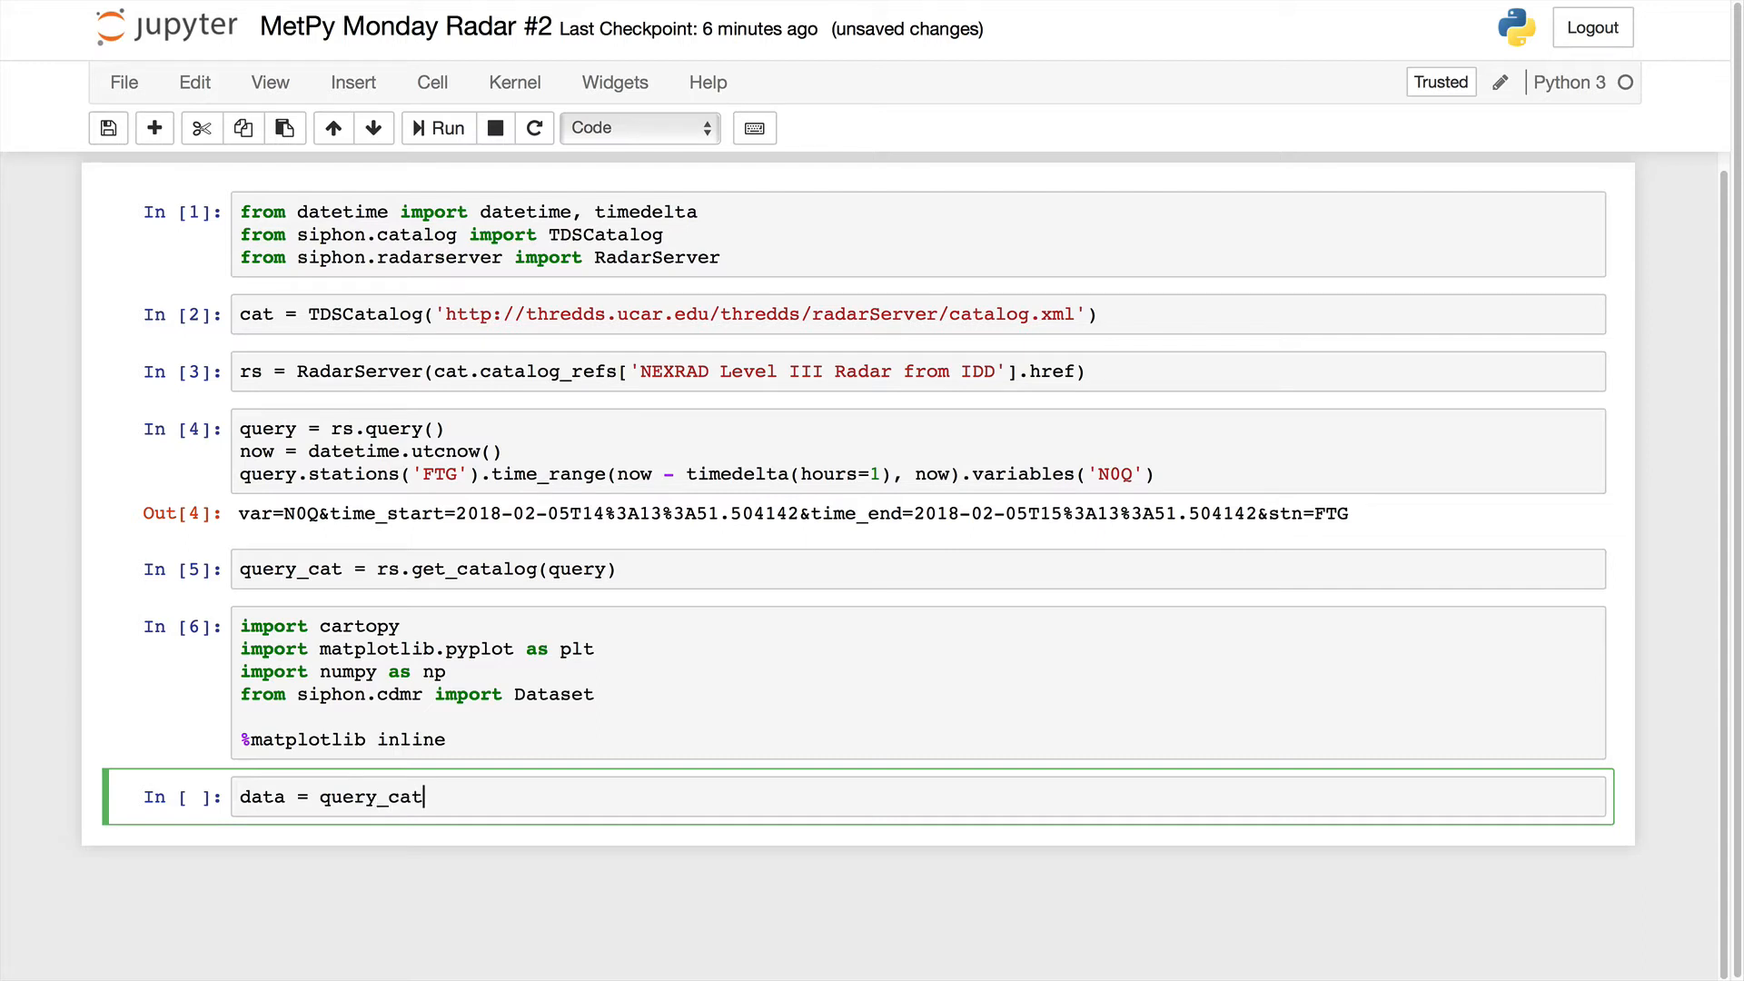
{"action": "type", "text": ".dataset"}
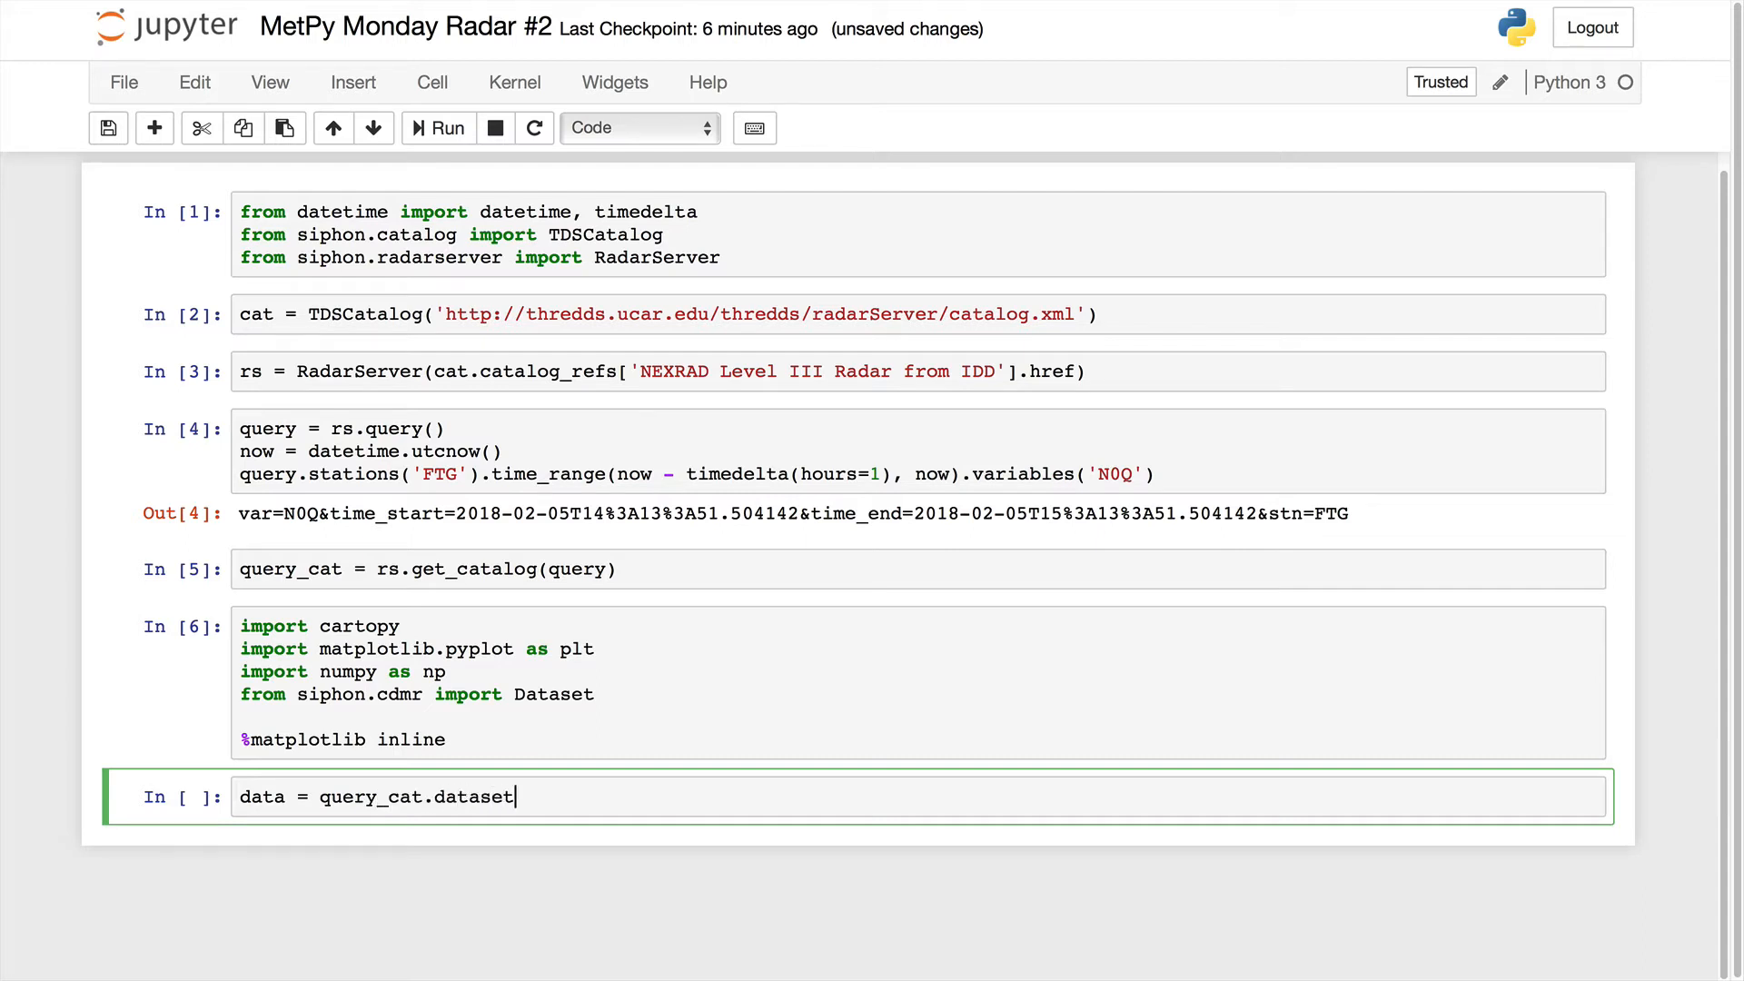
{"action": "type", "text": "s[0]"}
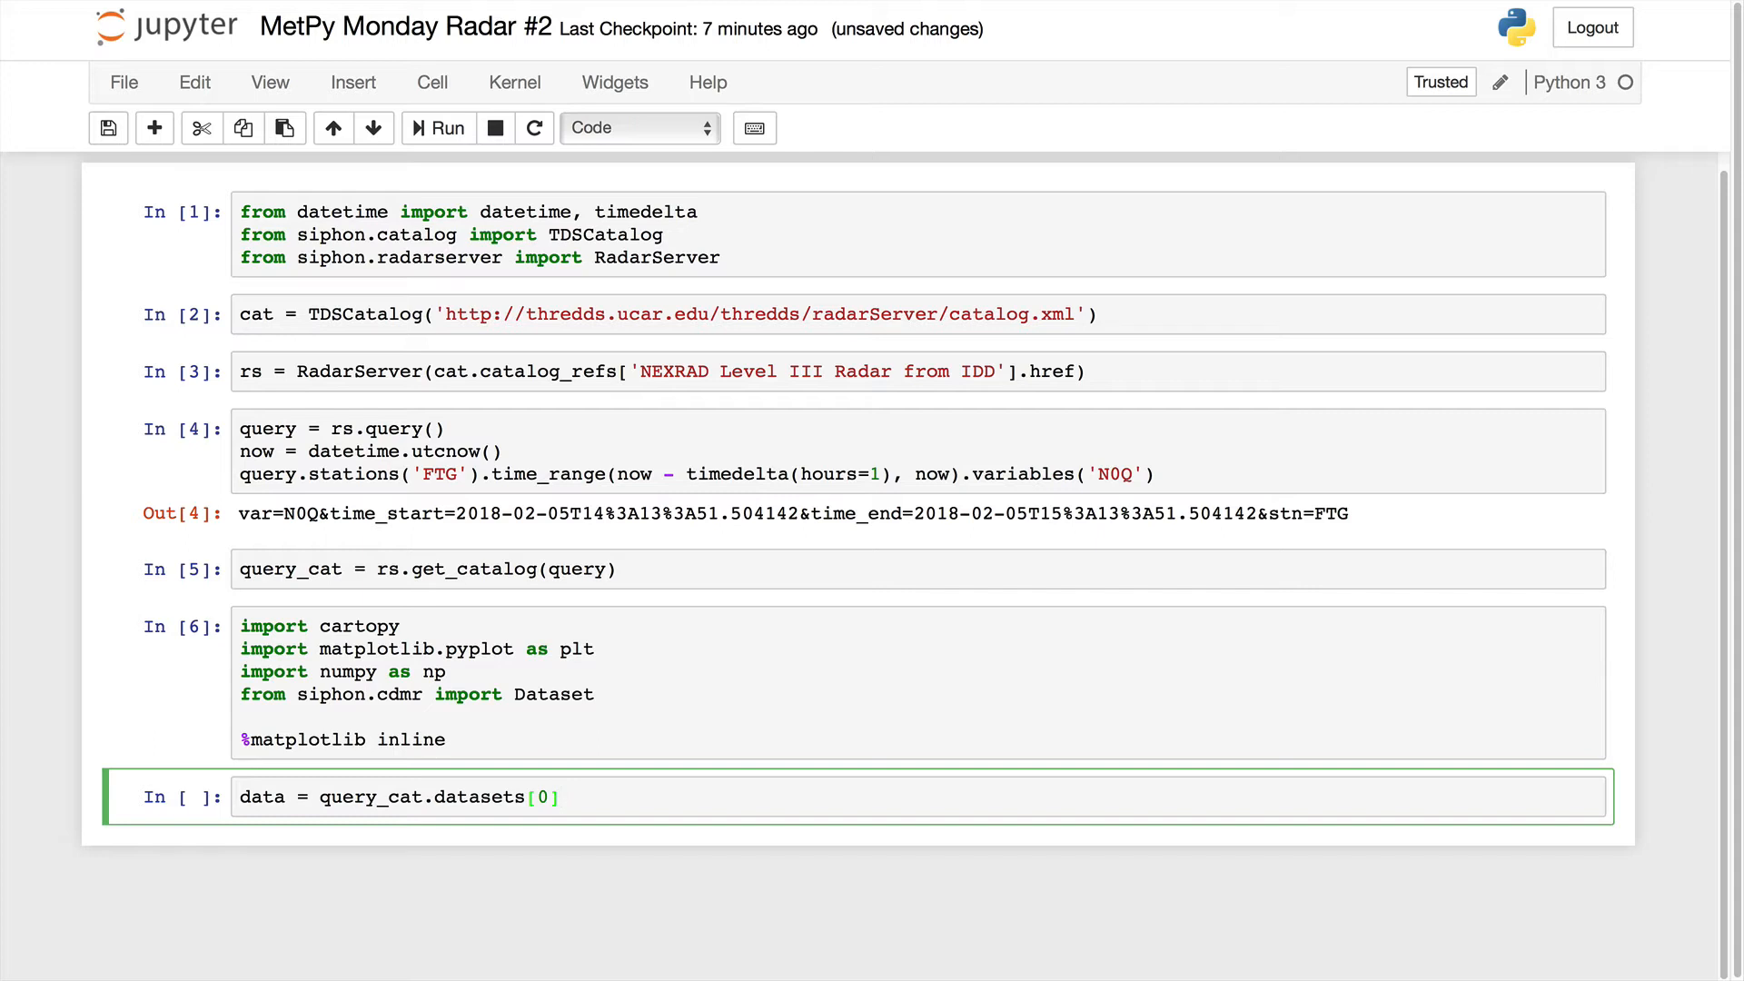
{"action": "type", "text": ".remote"}
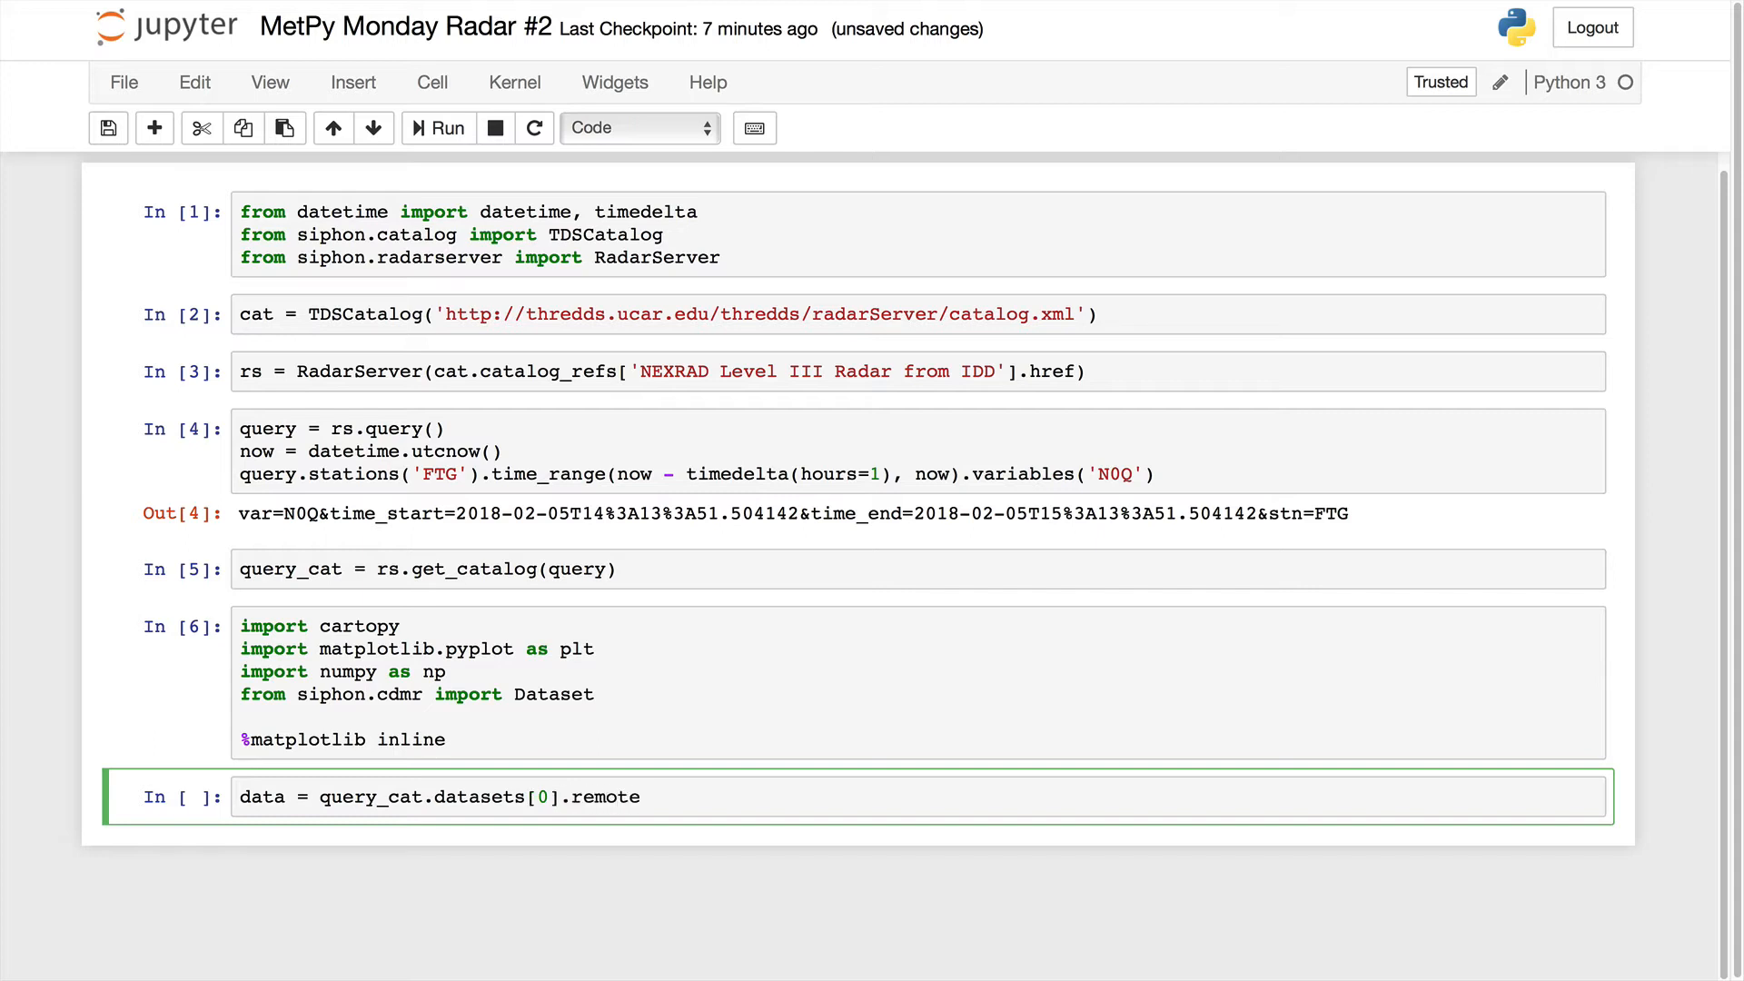
{"action": "type", "text": "_acce"}
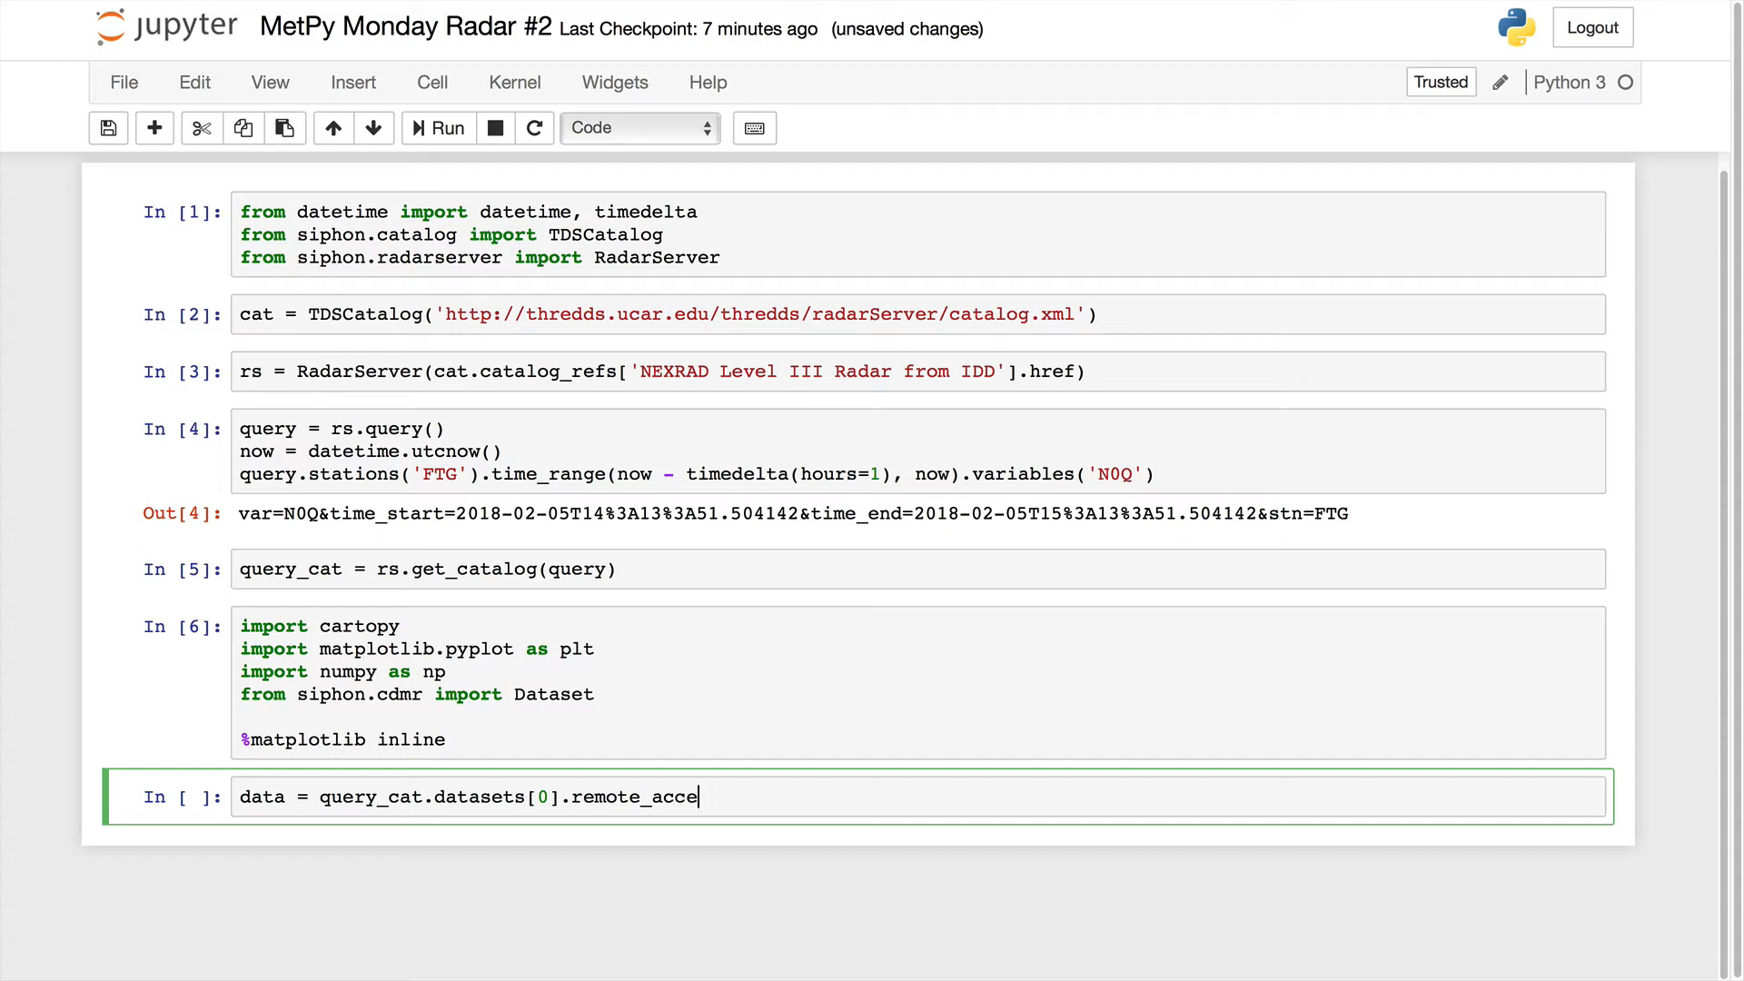
{"action": "type", "text": "ss()"}
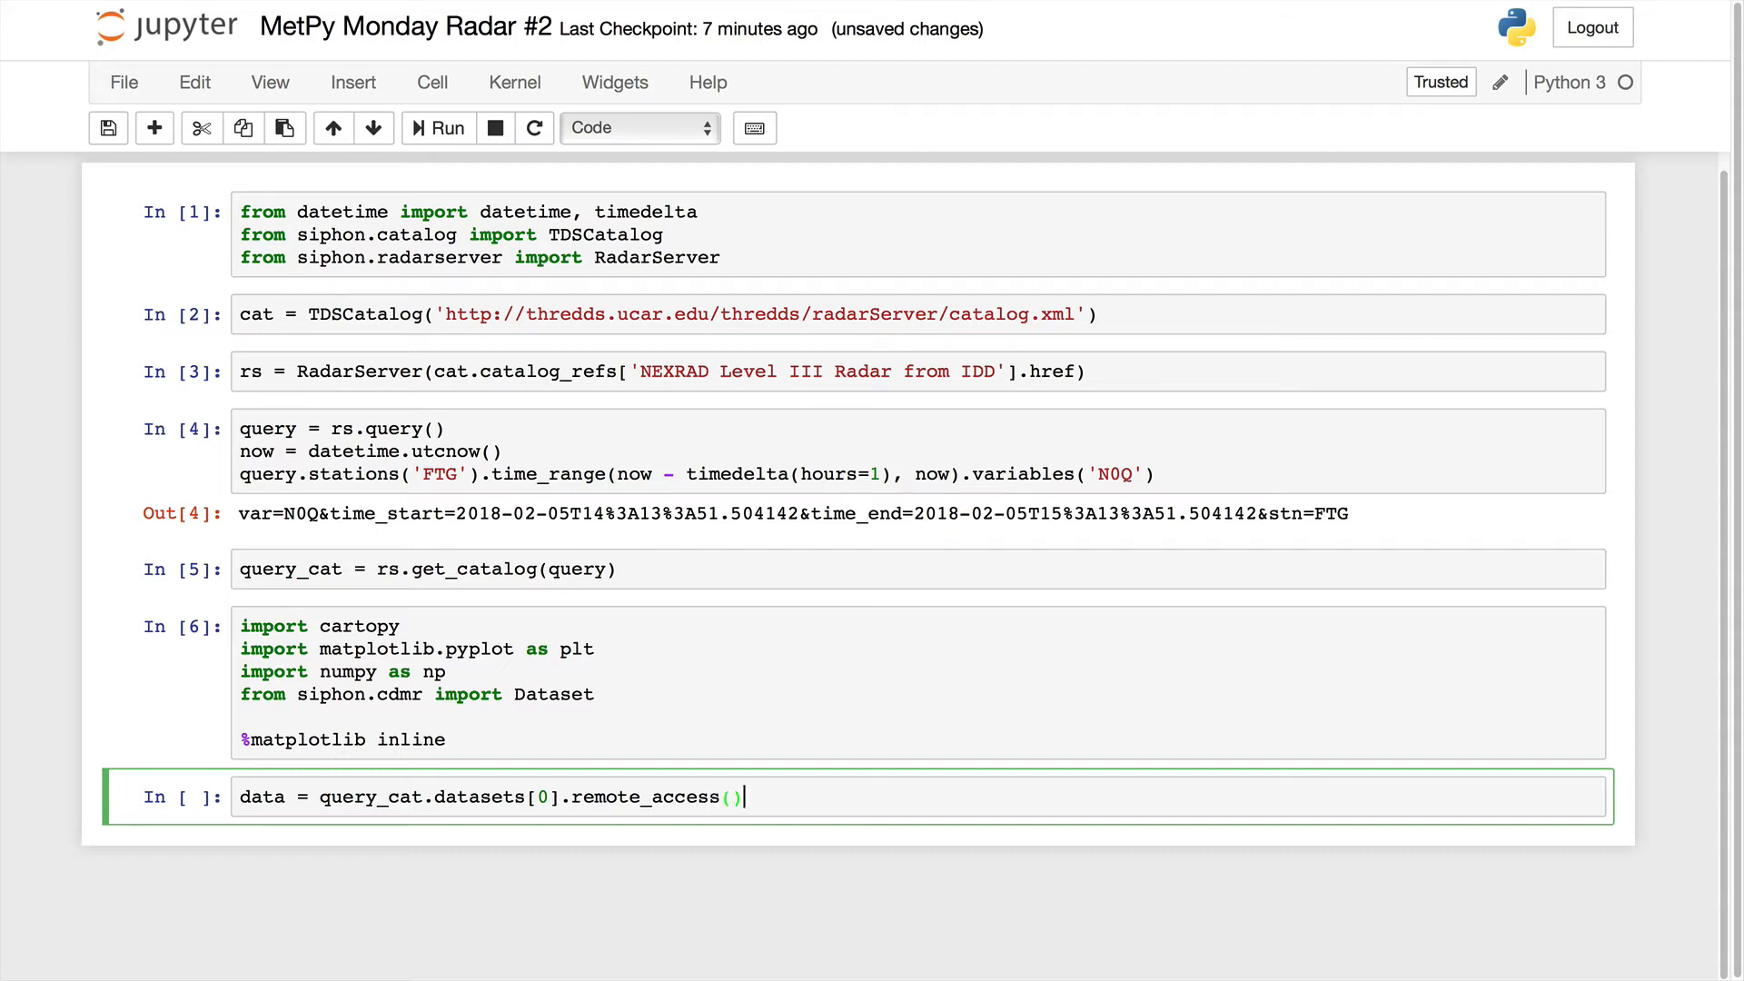
Print list(data.variables), run the cell, and move into the new empty cell.
{"action": "type", "text": "print"}
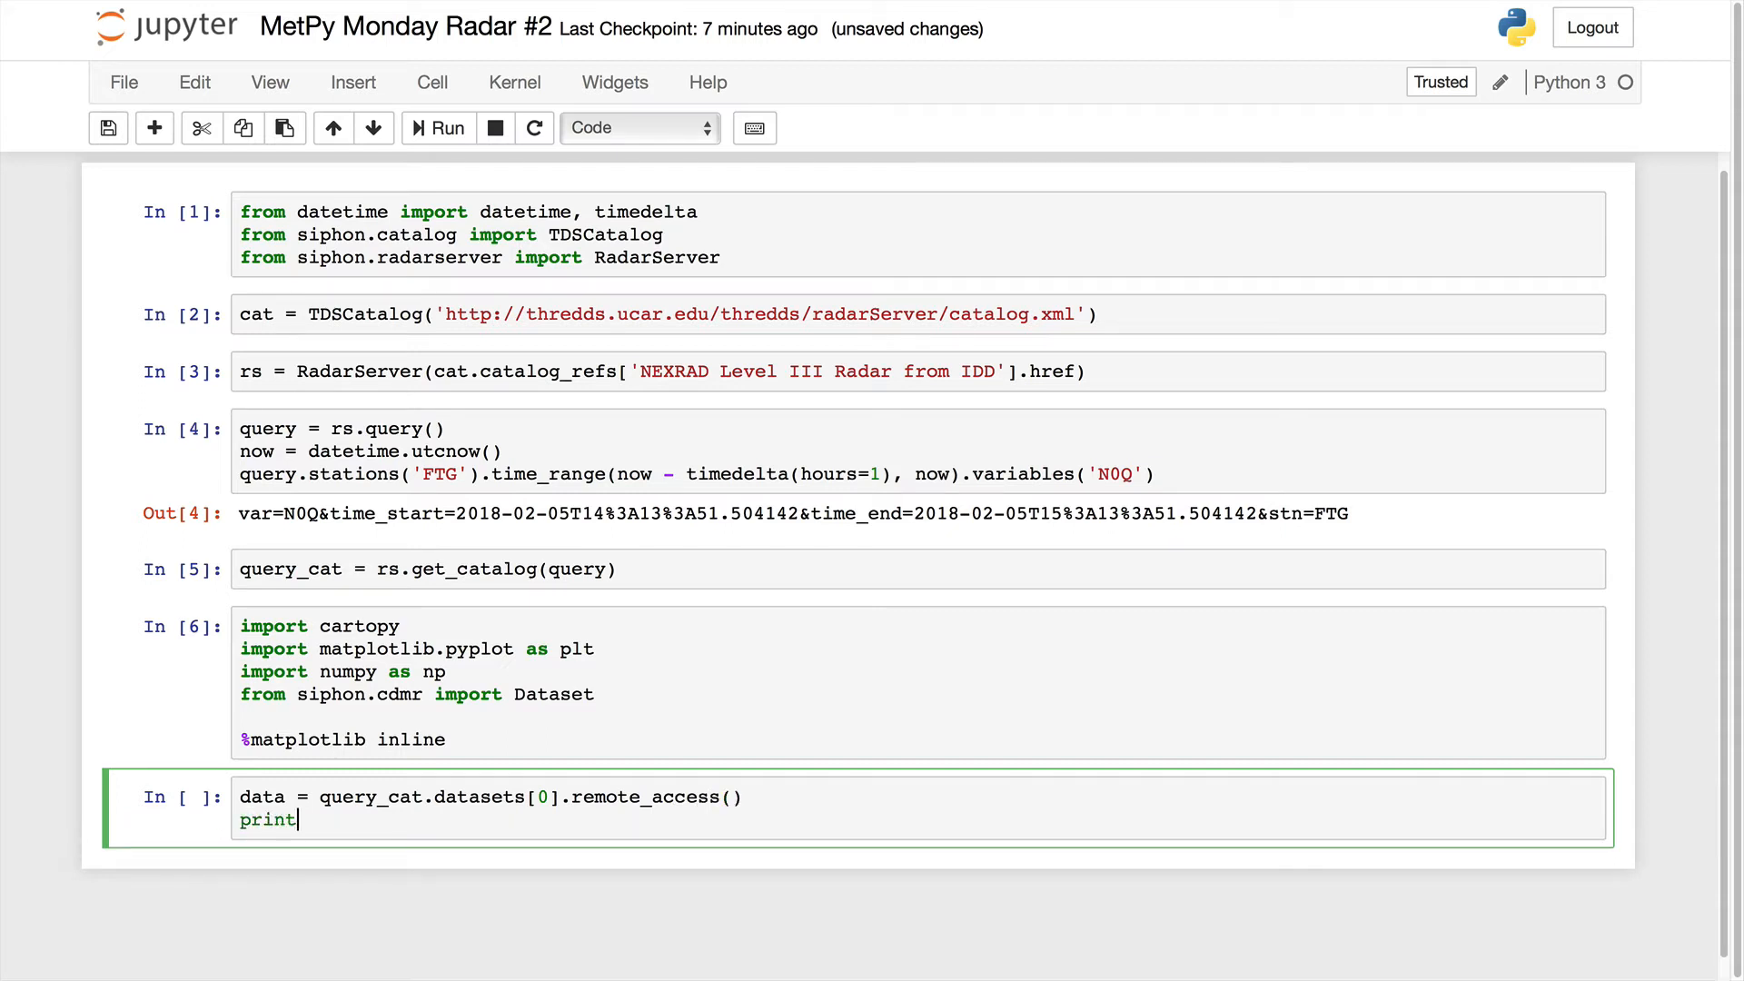
{"action": "type", "text": "(list(data))"}
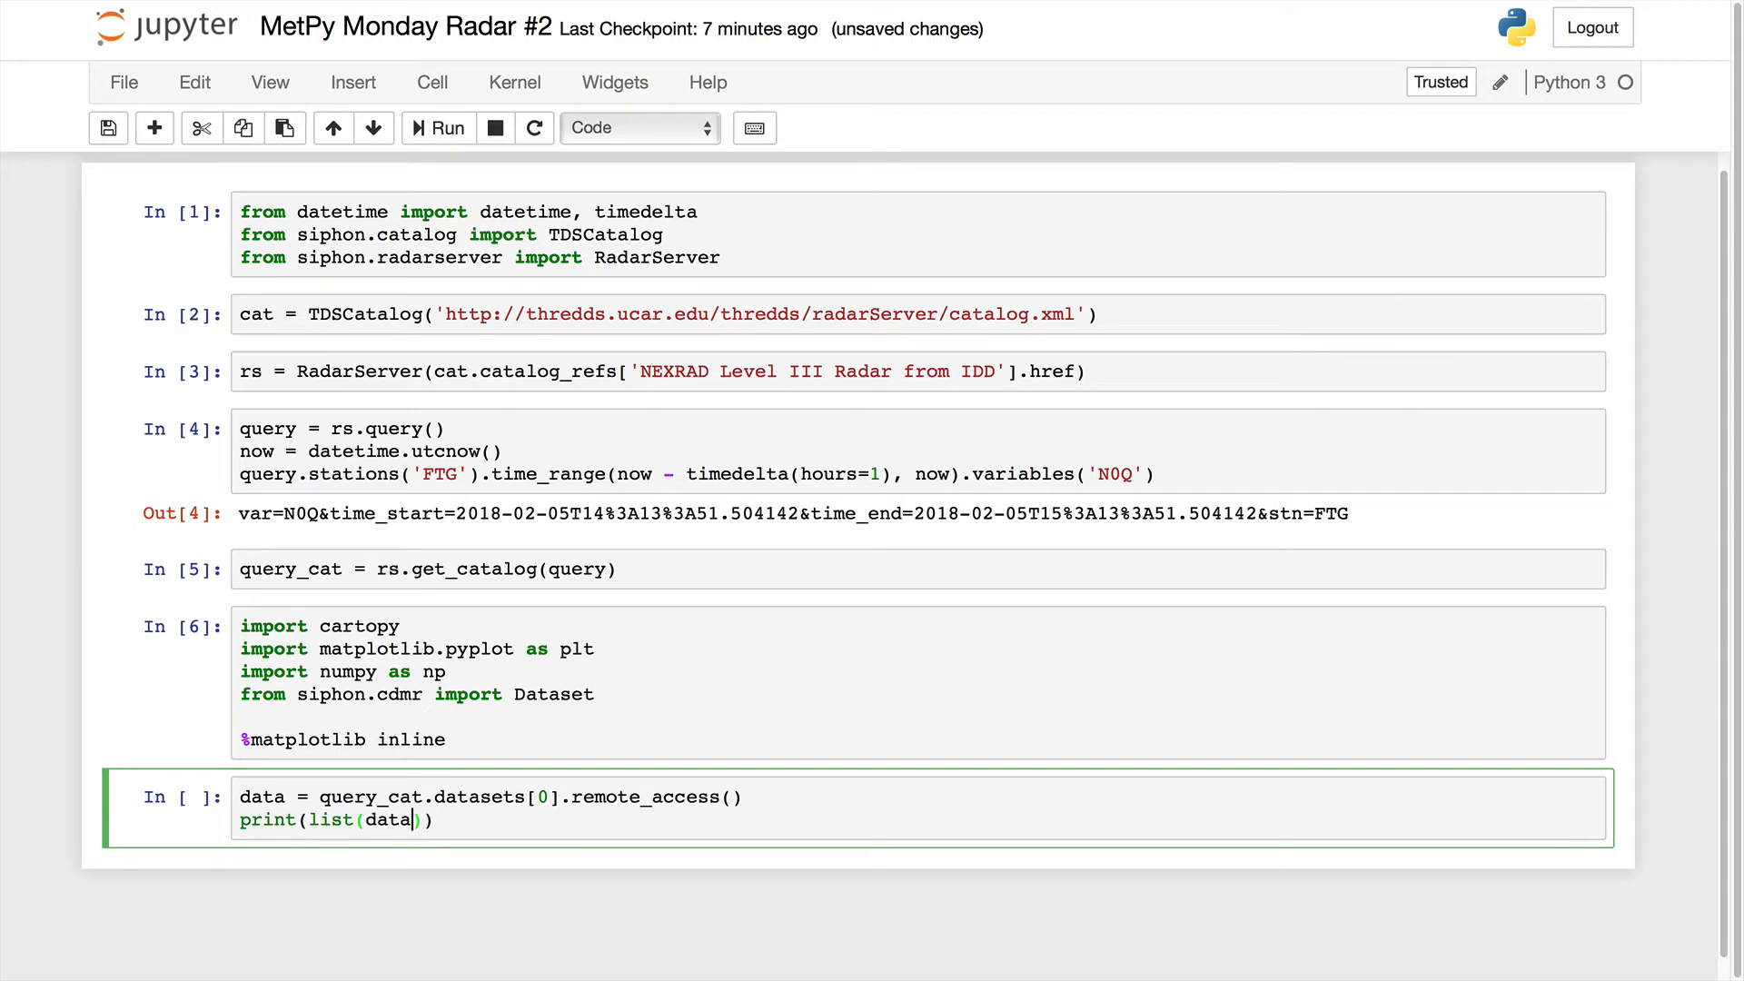
{"action": "type", "text": ".variables"}
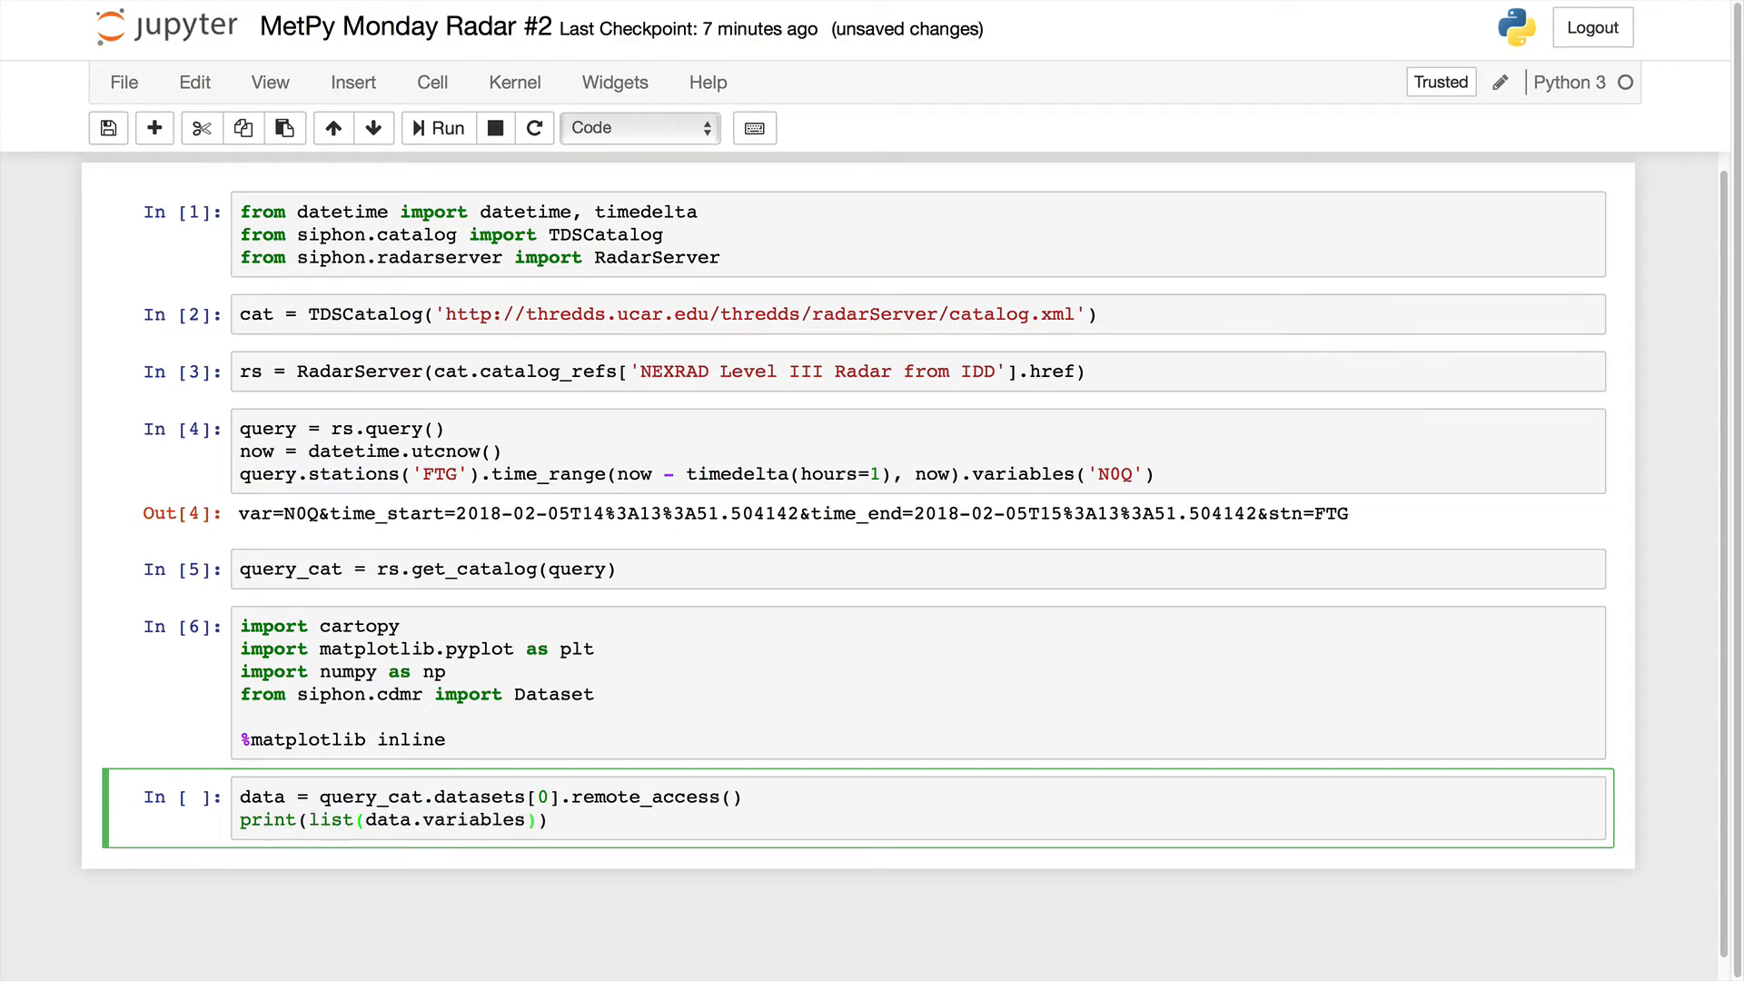
{"action": "left_click", "coordinate": [437, 127]}
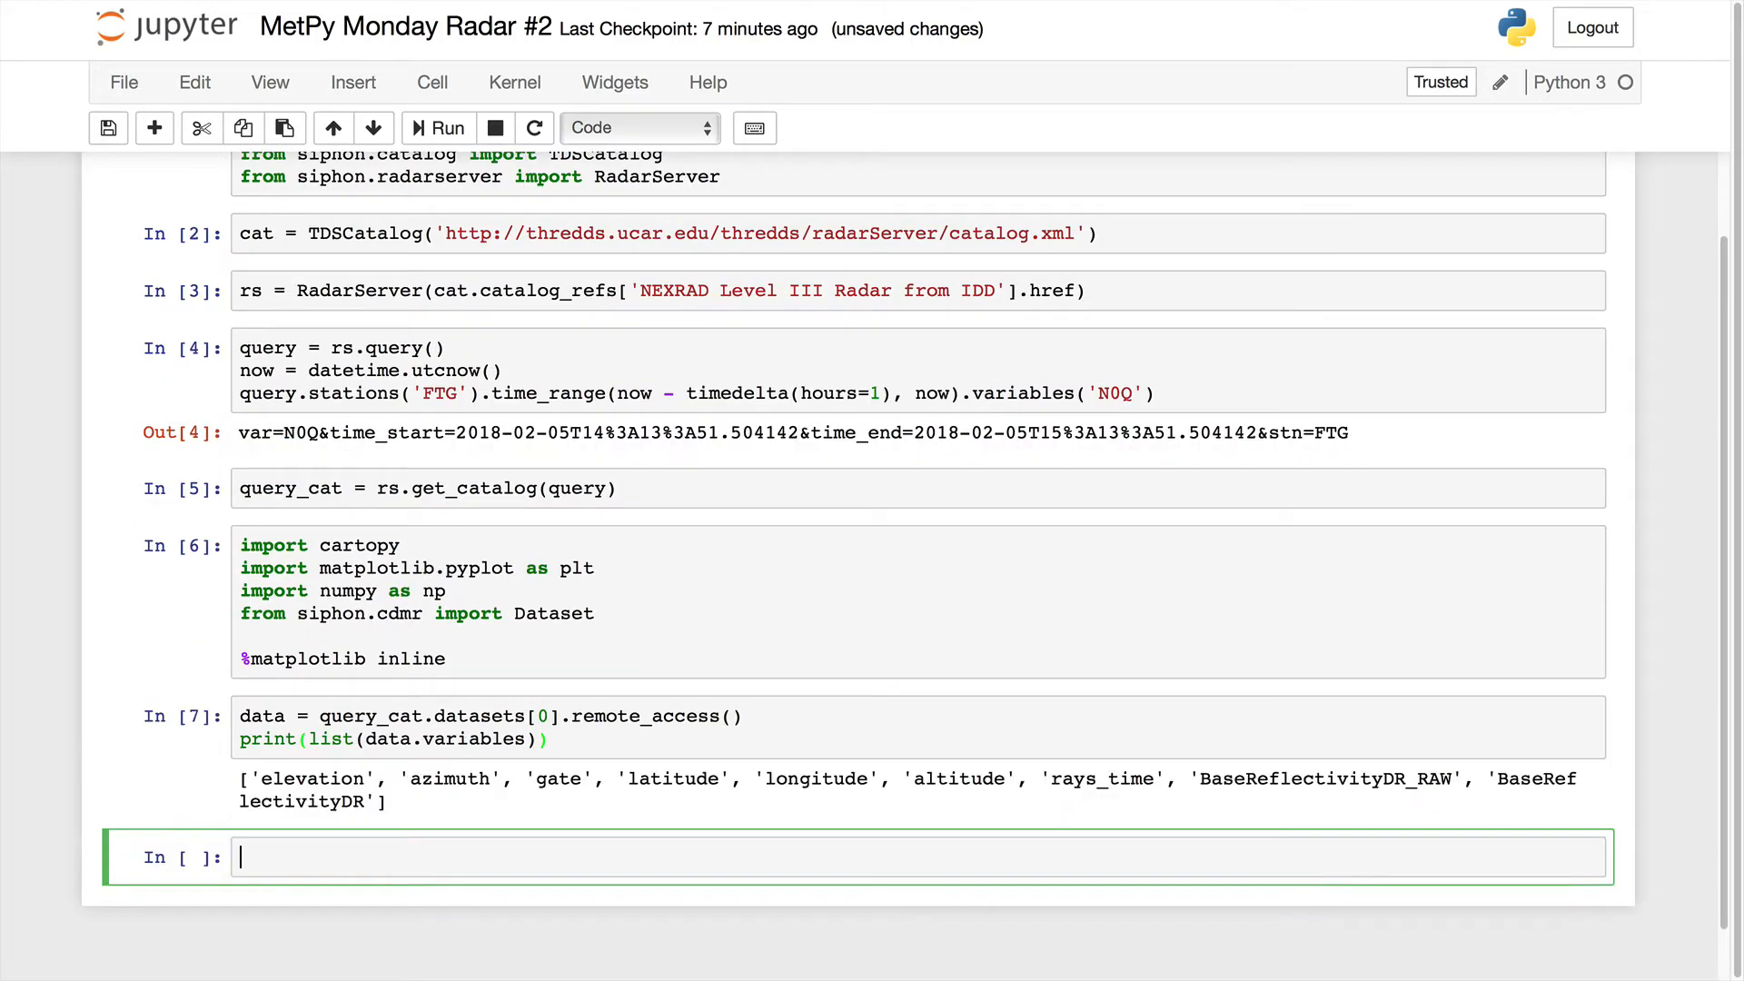
{"action": "scroll", "scroll_direction": "down", "scroll_amount": 3}
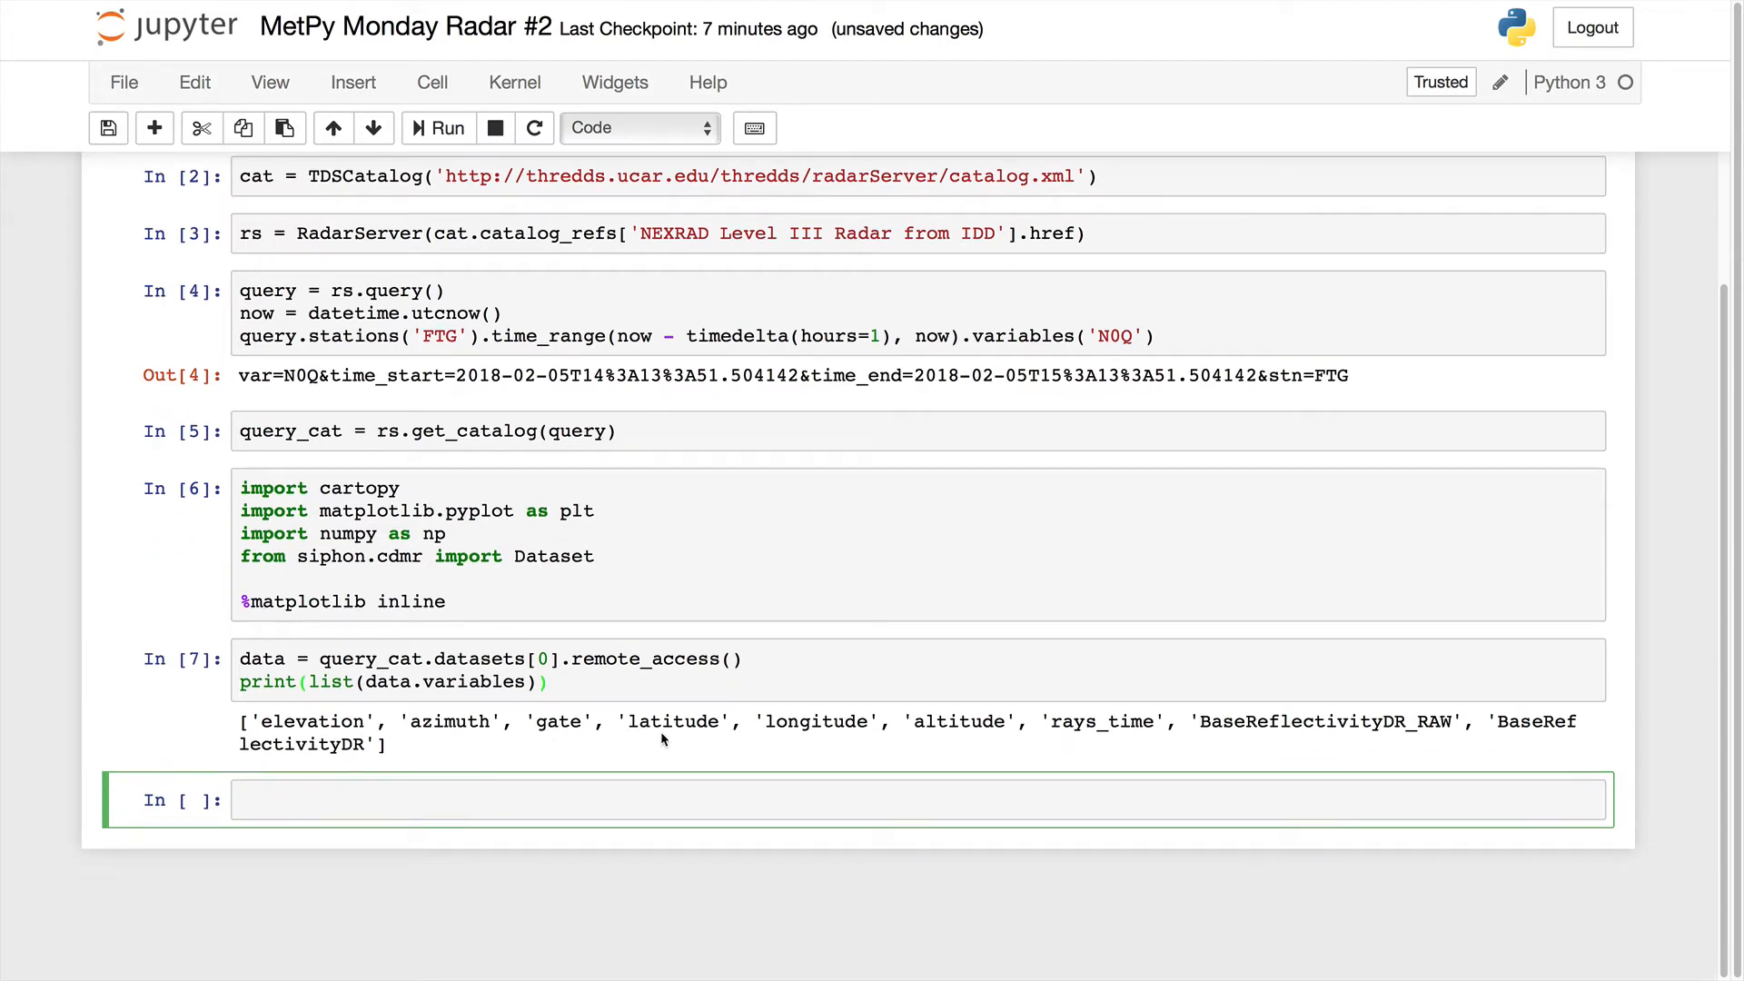
{"action": "mouse_move", "coordinate": [849, 758]}
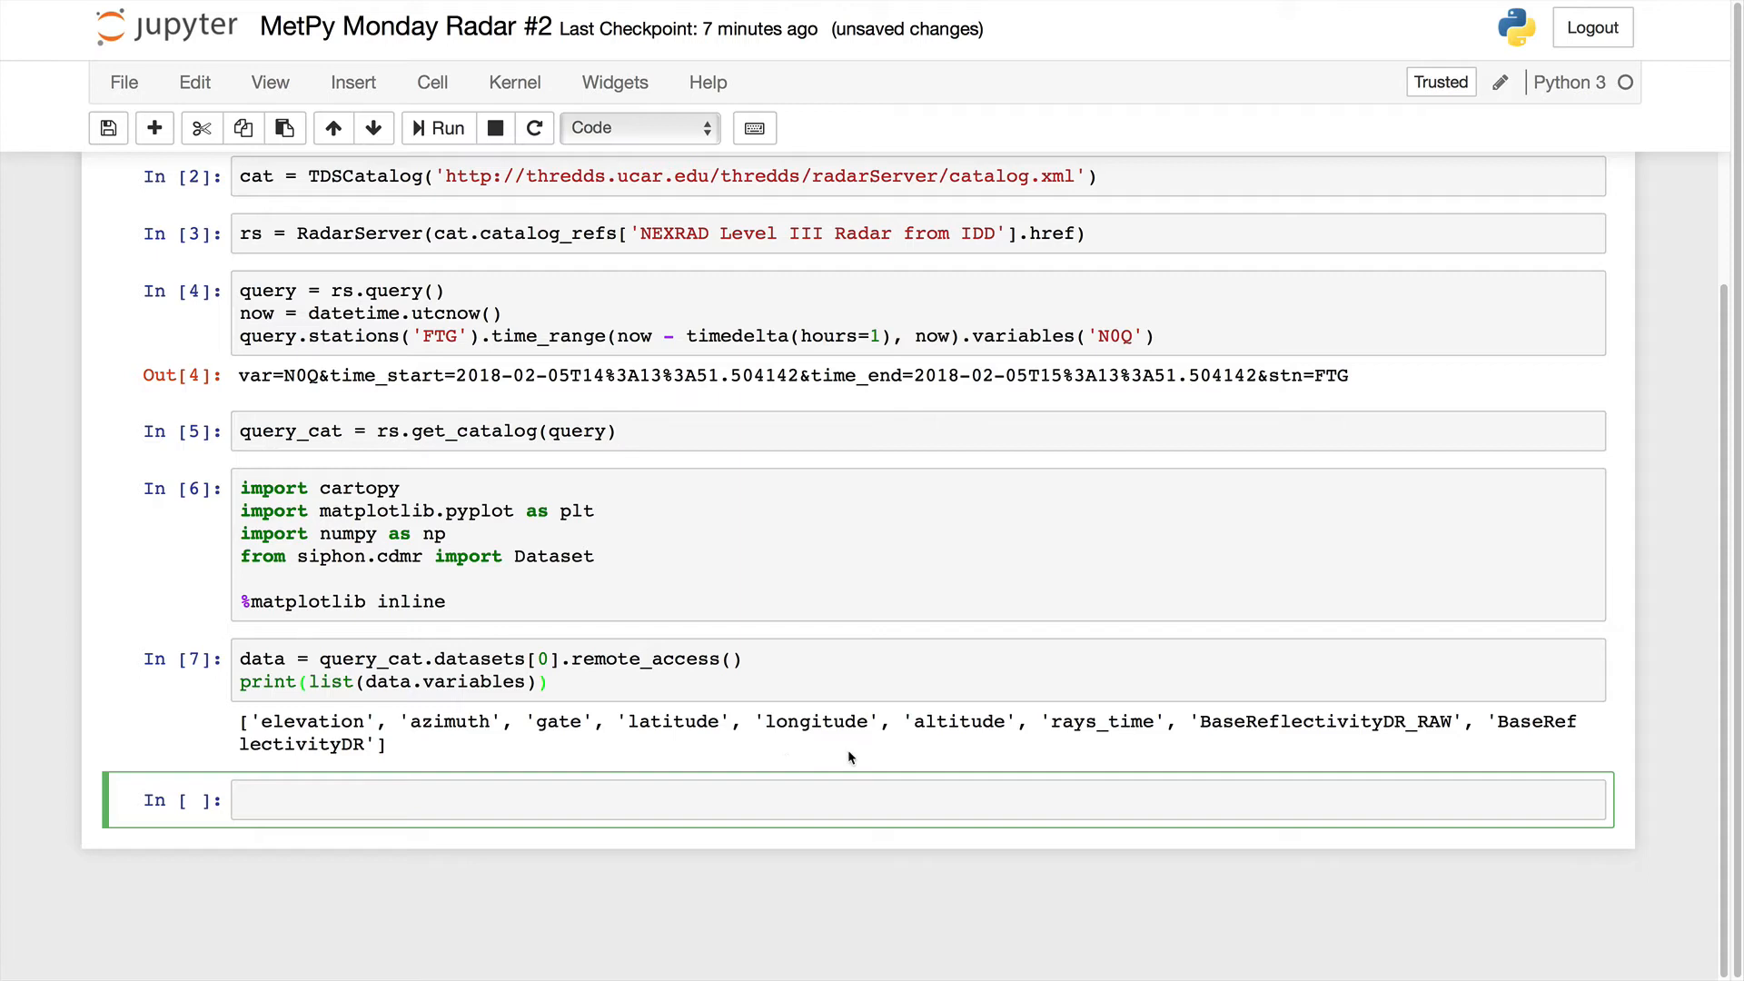
{"action": "mouse_move", "coordinate": [1317, 753]}
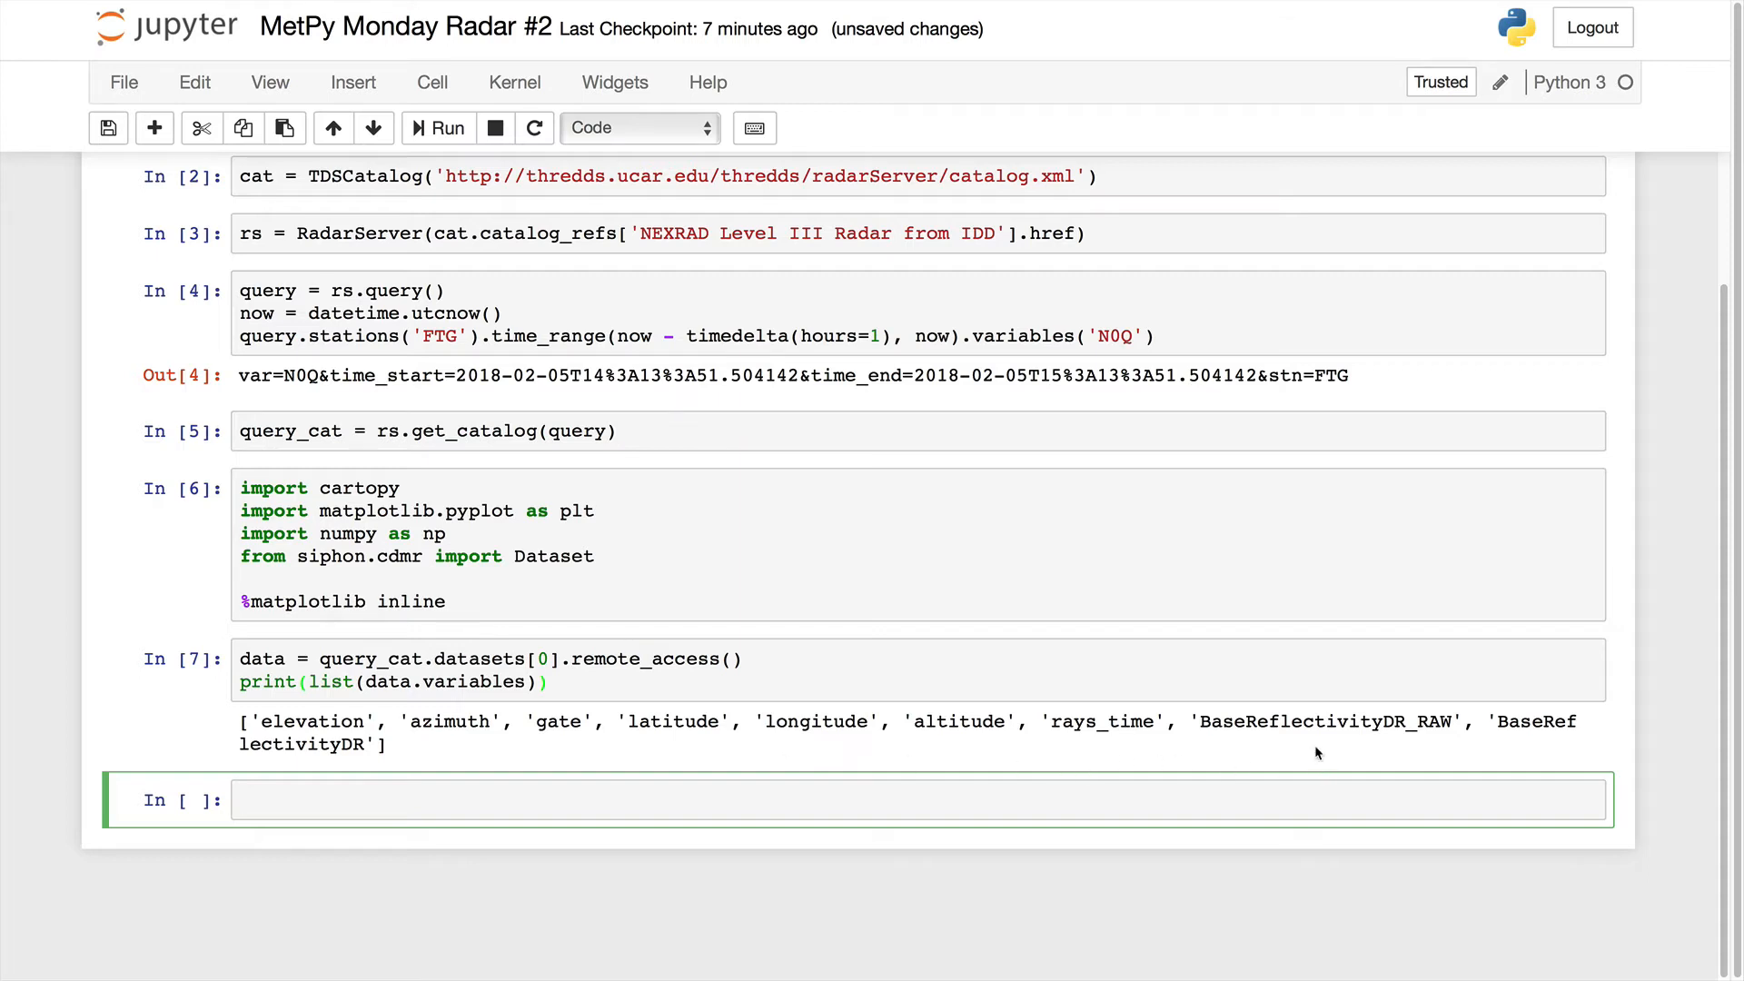
{"action": "mouse_move", "coordinate": [425, 847]}
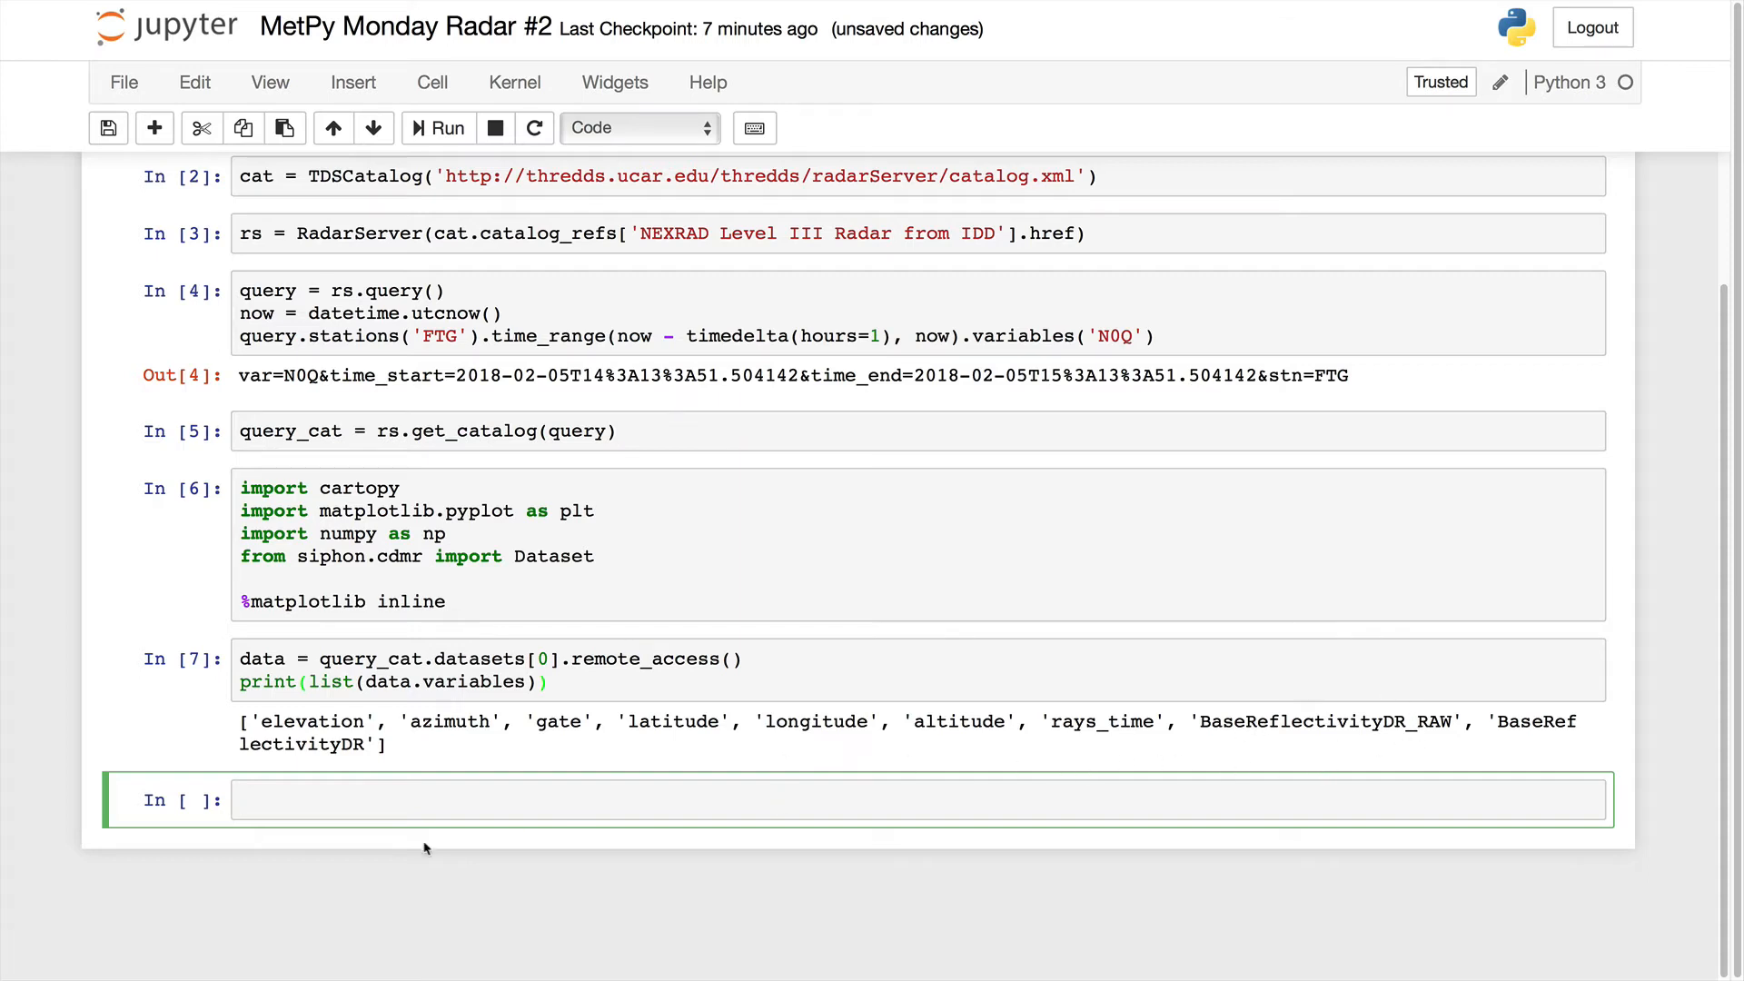
{"action": "left_click", "coordinate": [445, 798]}
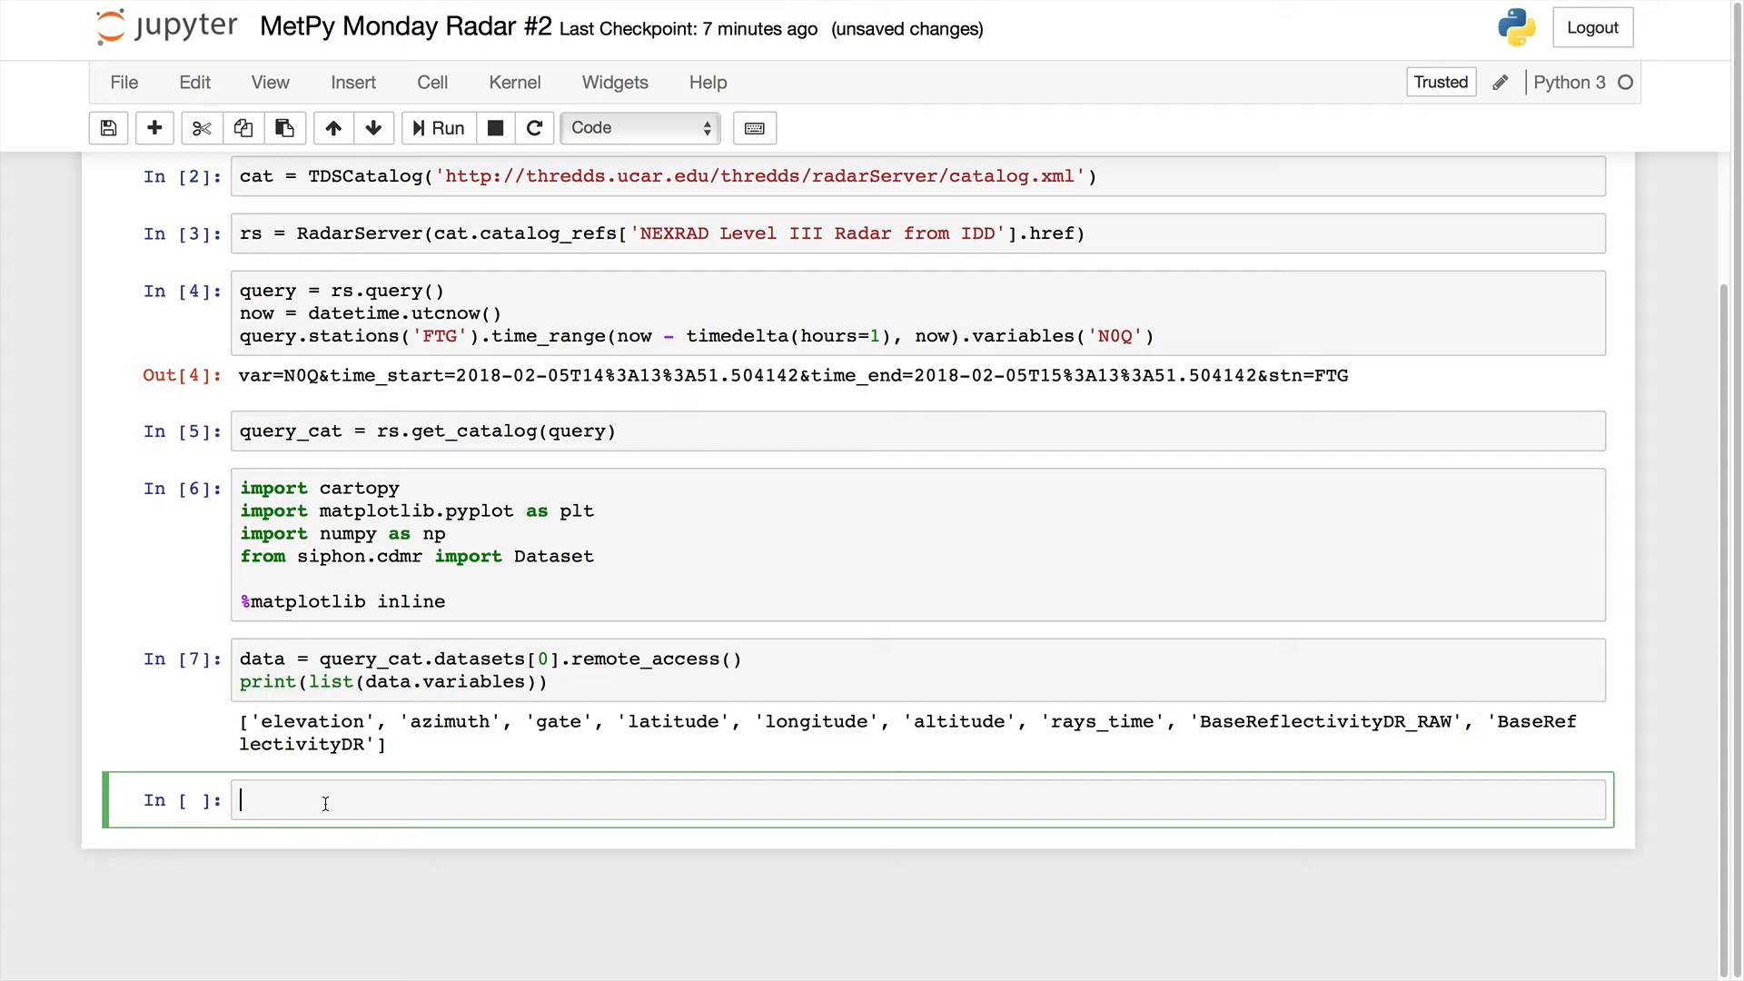
Type field_name = 'BaseReflectivityDR' and start a new line below it.
{"action": "type", "text": "field_n"}
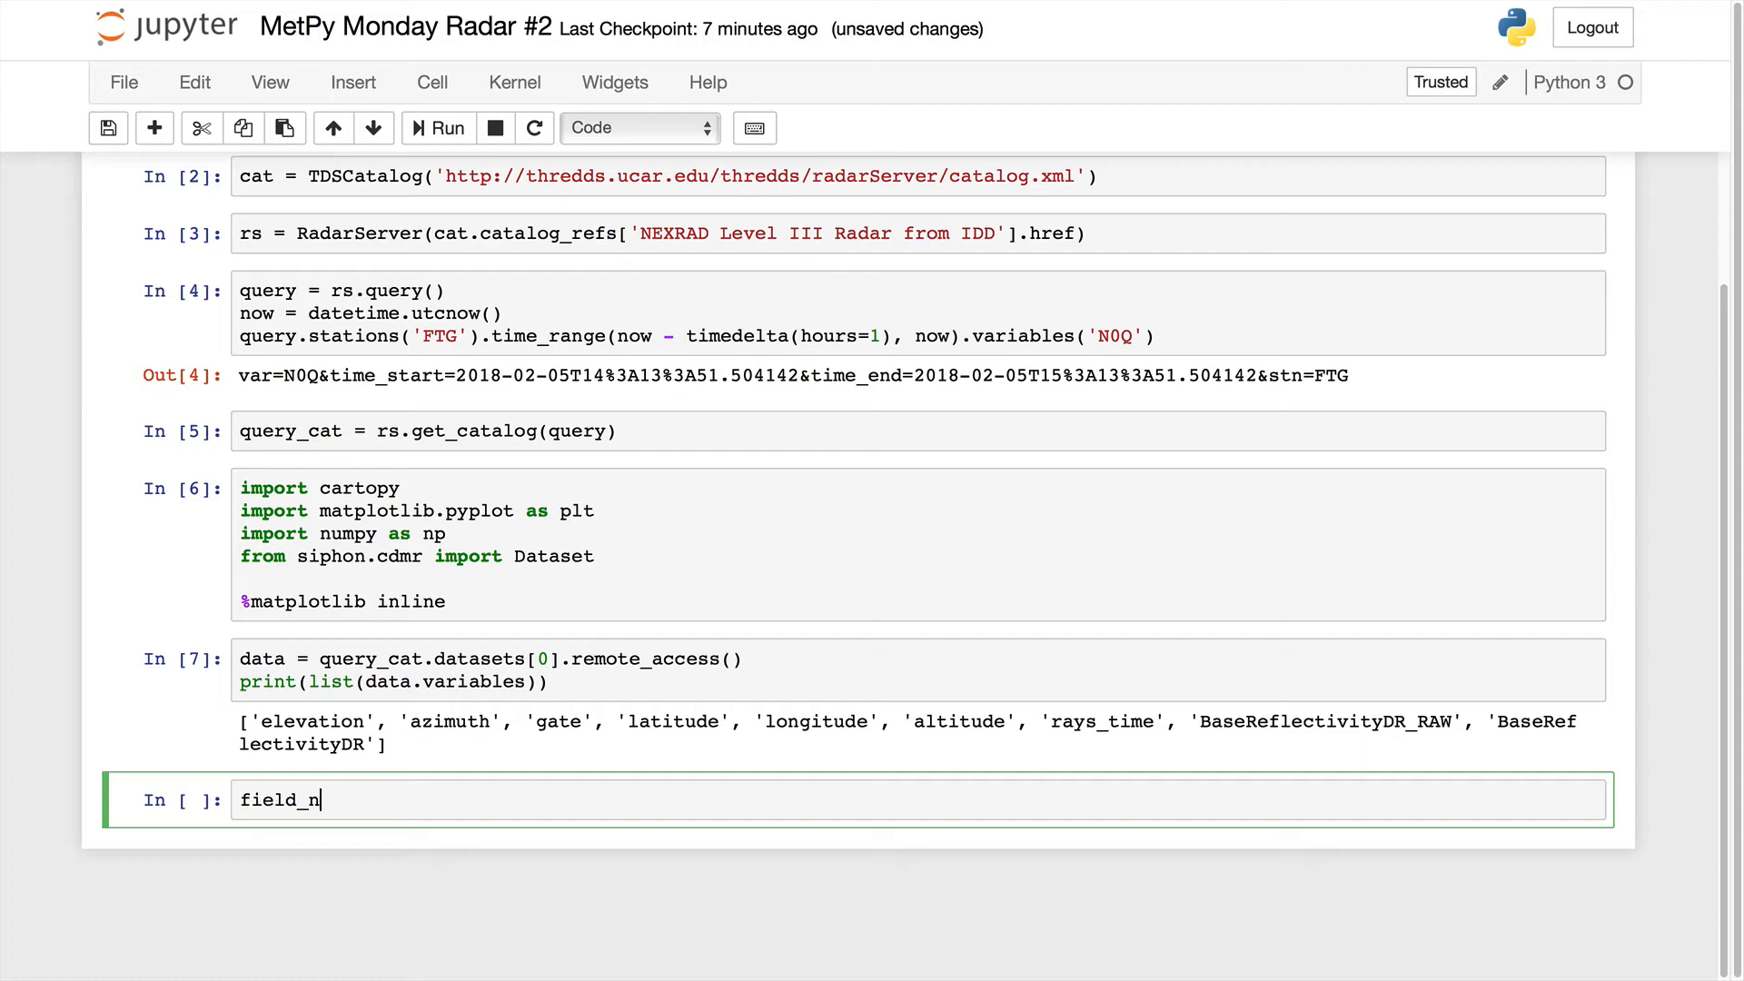
{"action": "type", "text": "ame = ''"}
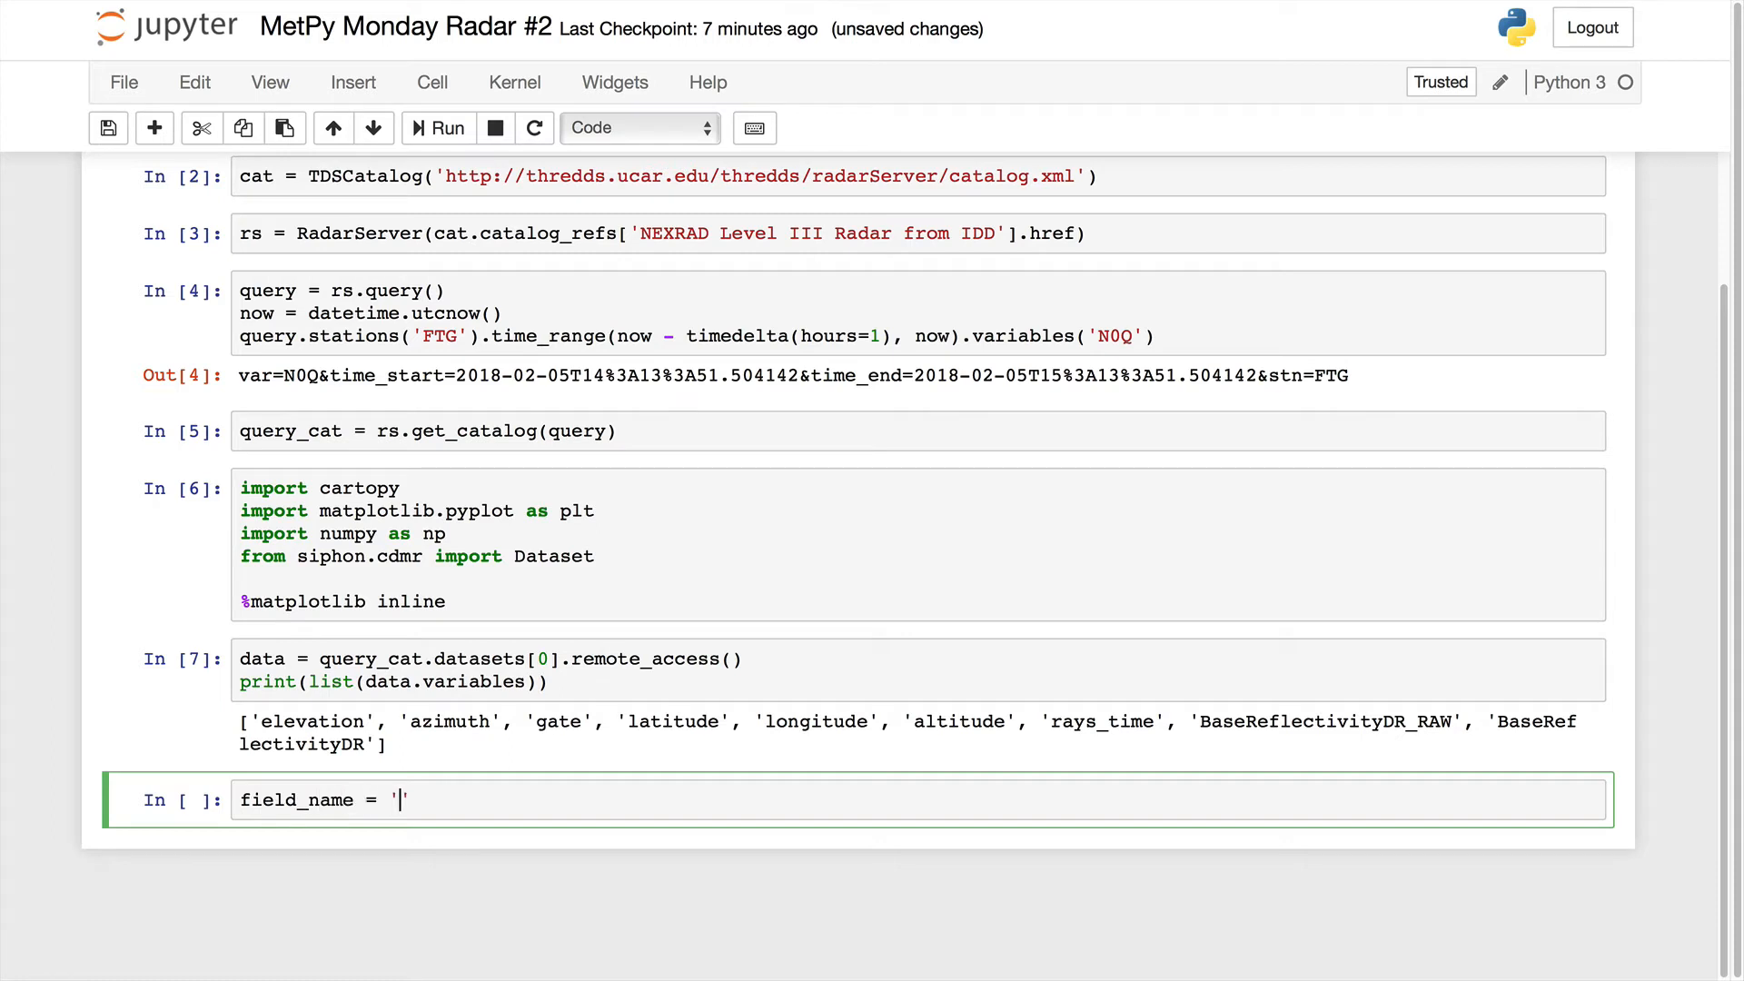
{"action": "type", "text": "BaseR"}
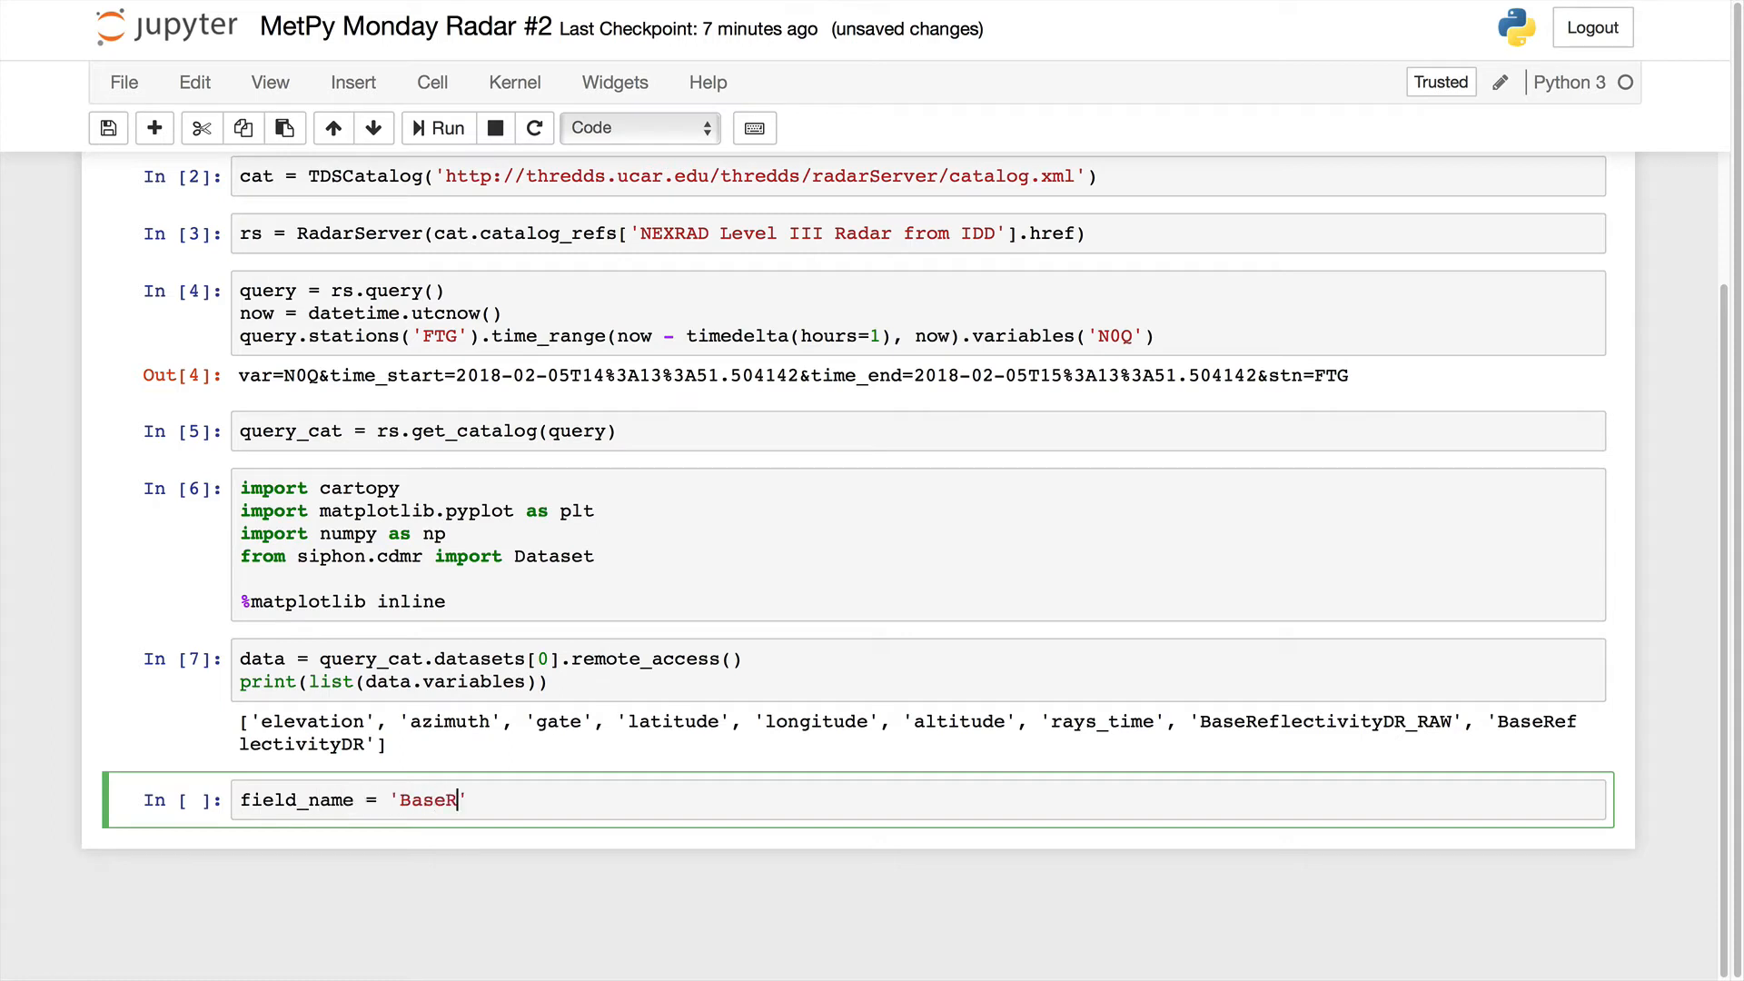
{"action": "type", "text": "eflectiityD"}
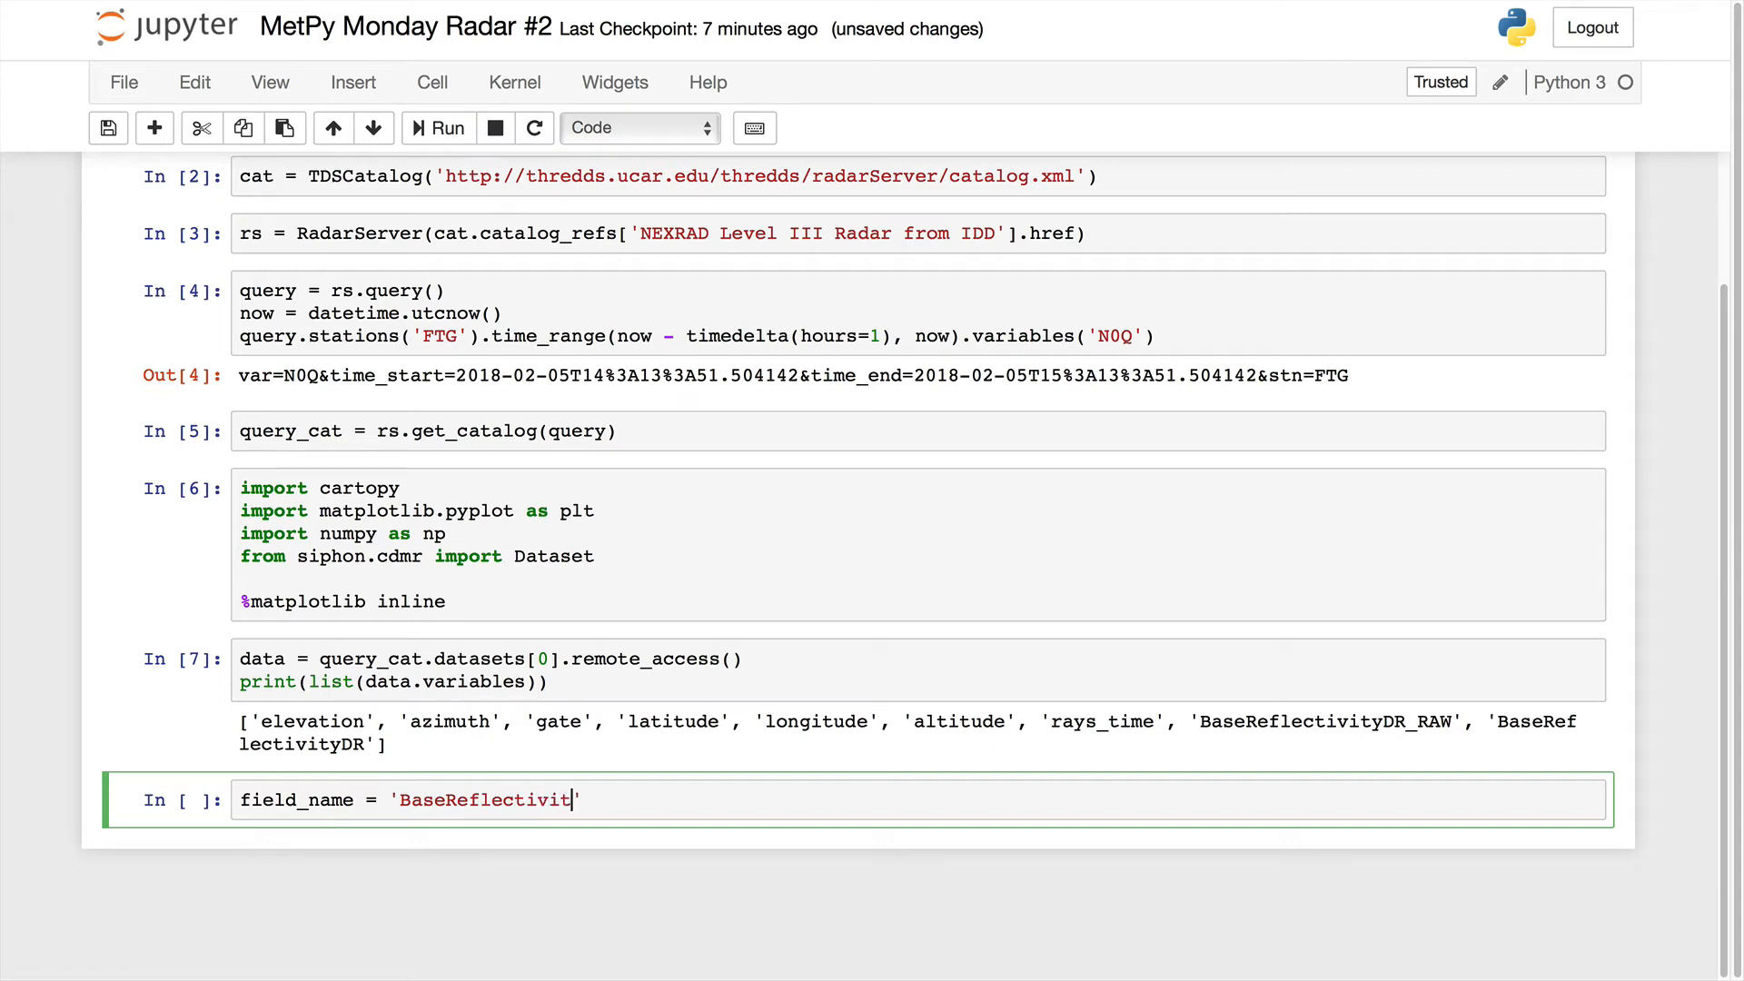
{"action": "type", "text": "yDR"}
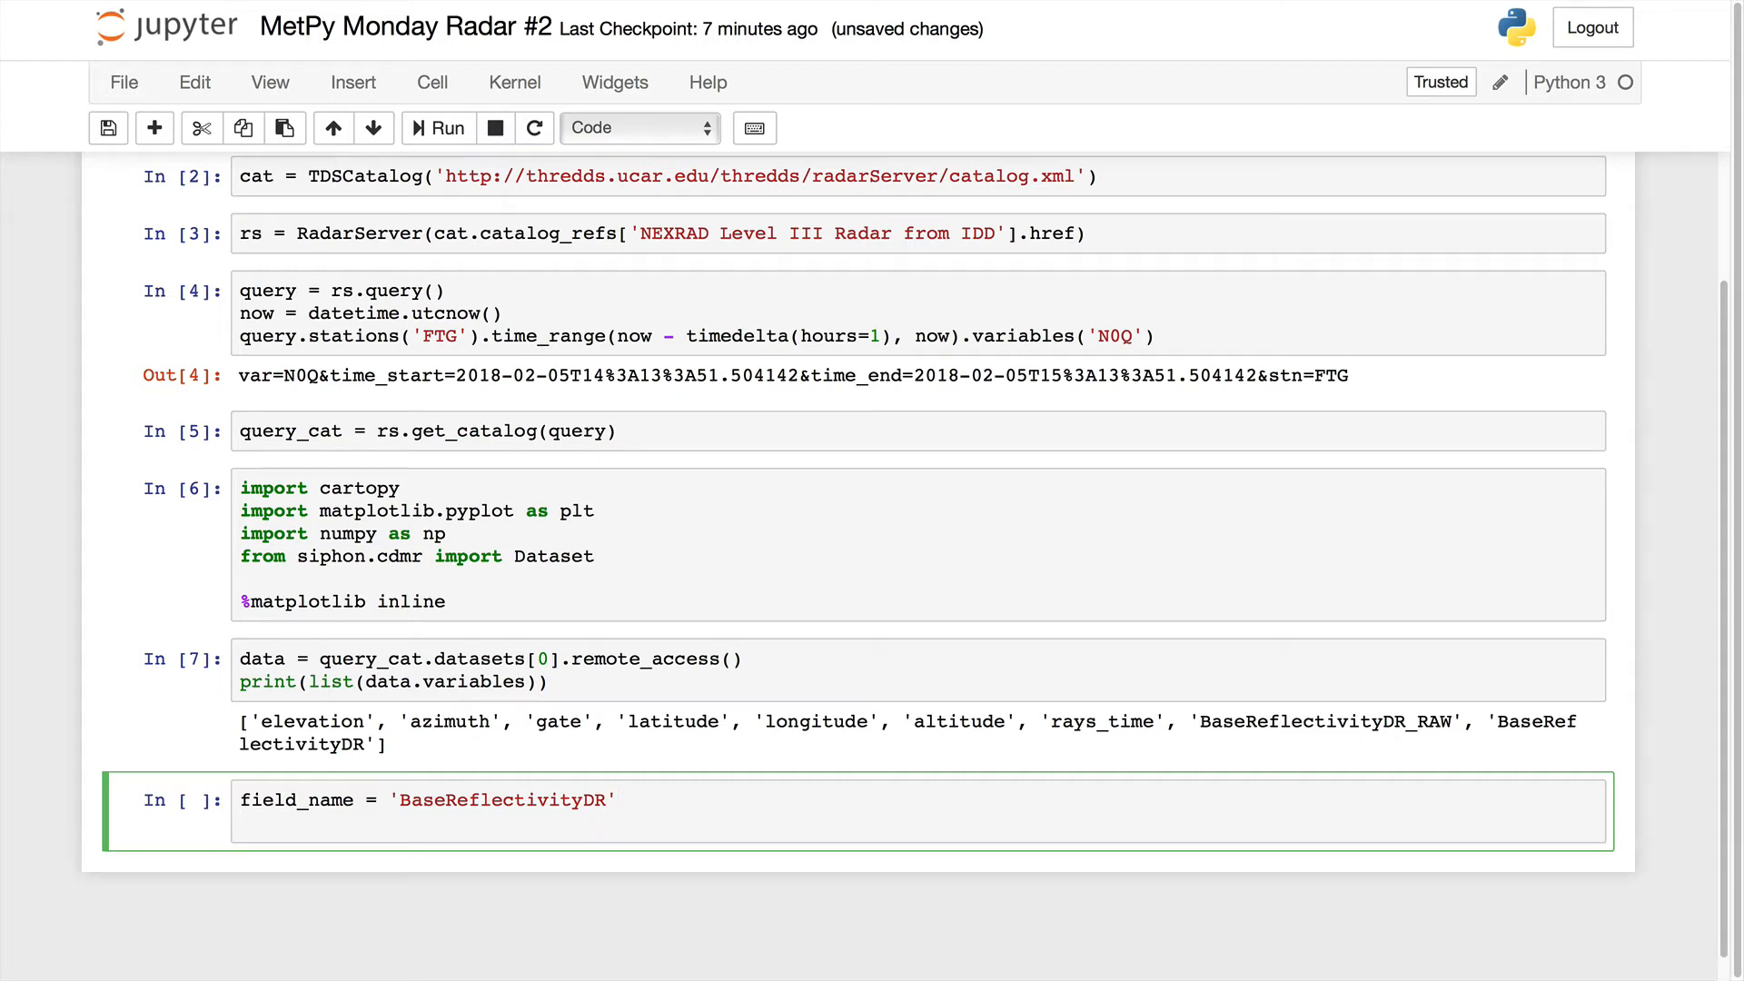
{"action": "key", "text": "enter"}
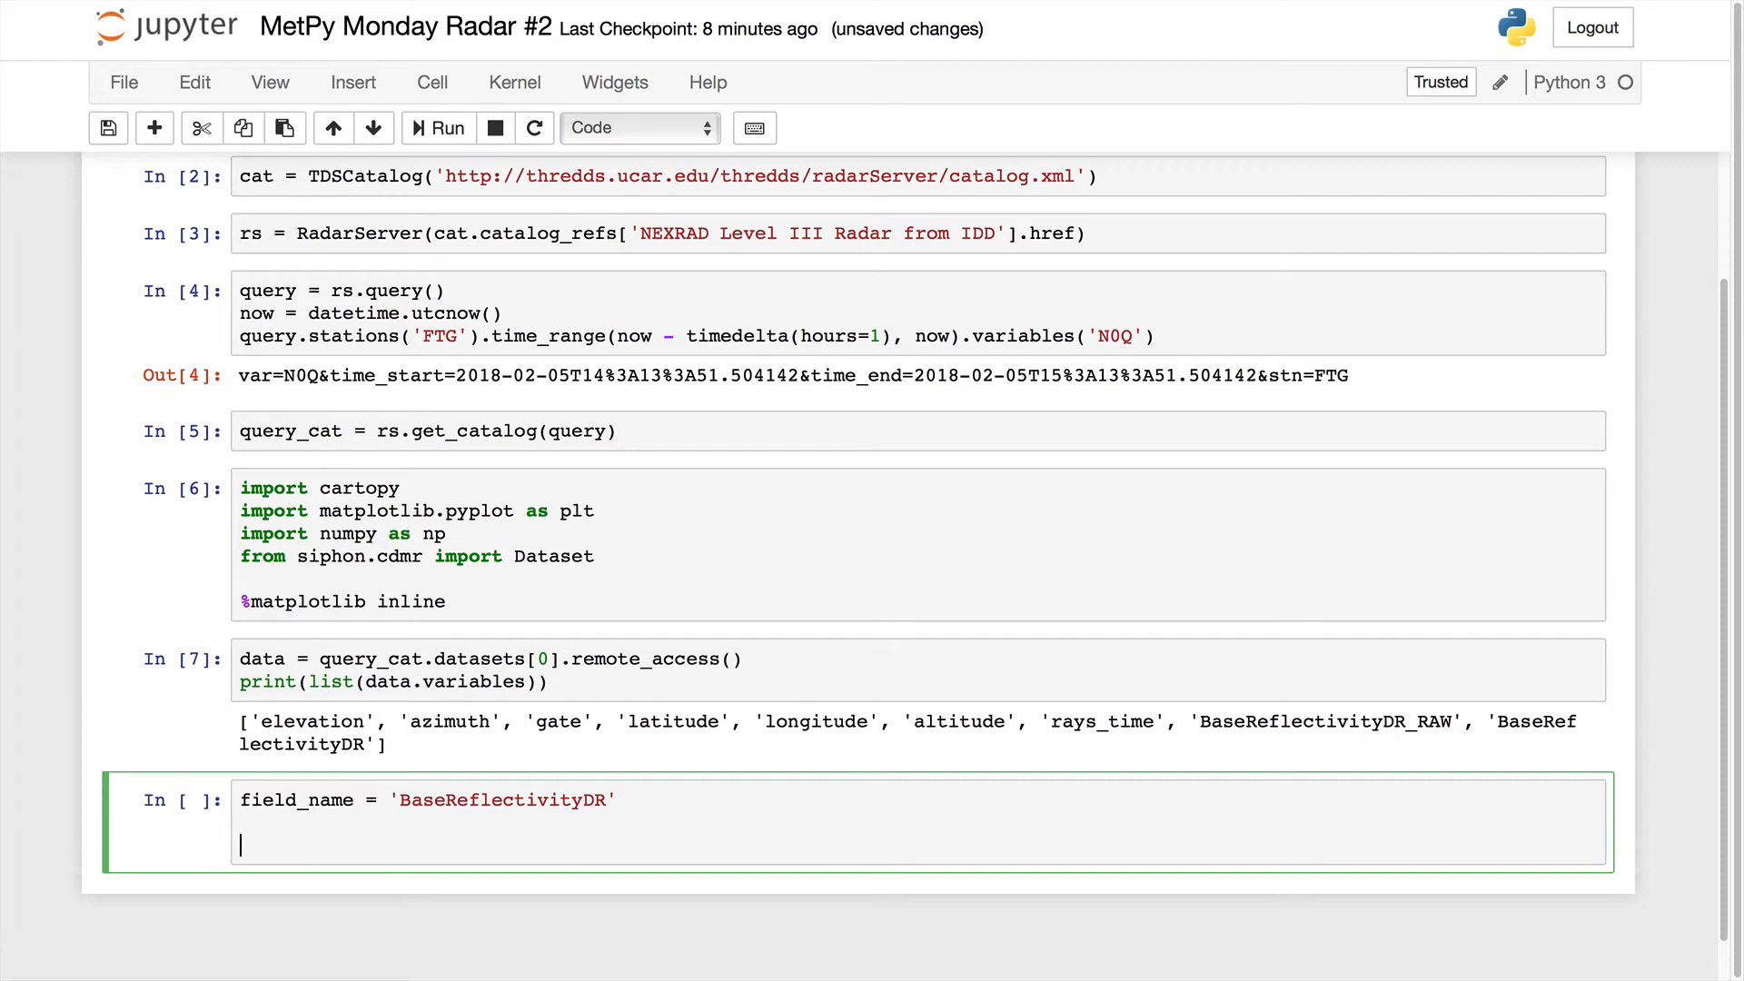
Assign range_data from the 'gate' variable and azimuth_data from the 'azimuth' variable.
{"action": "type", "text": "range_d"}
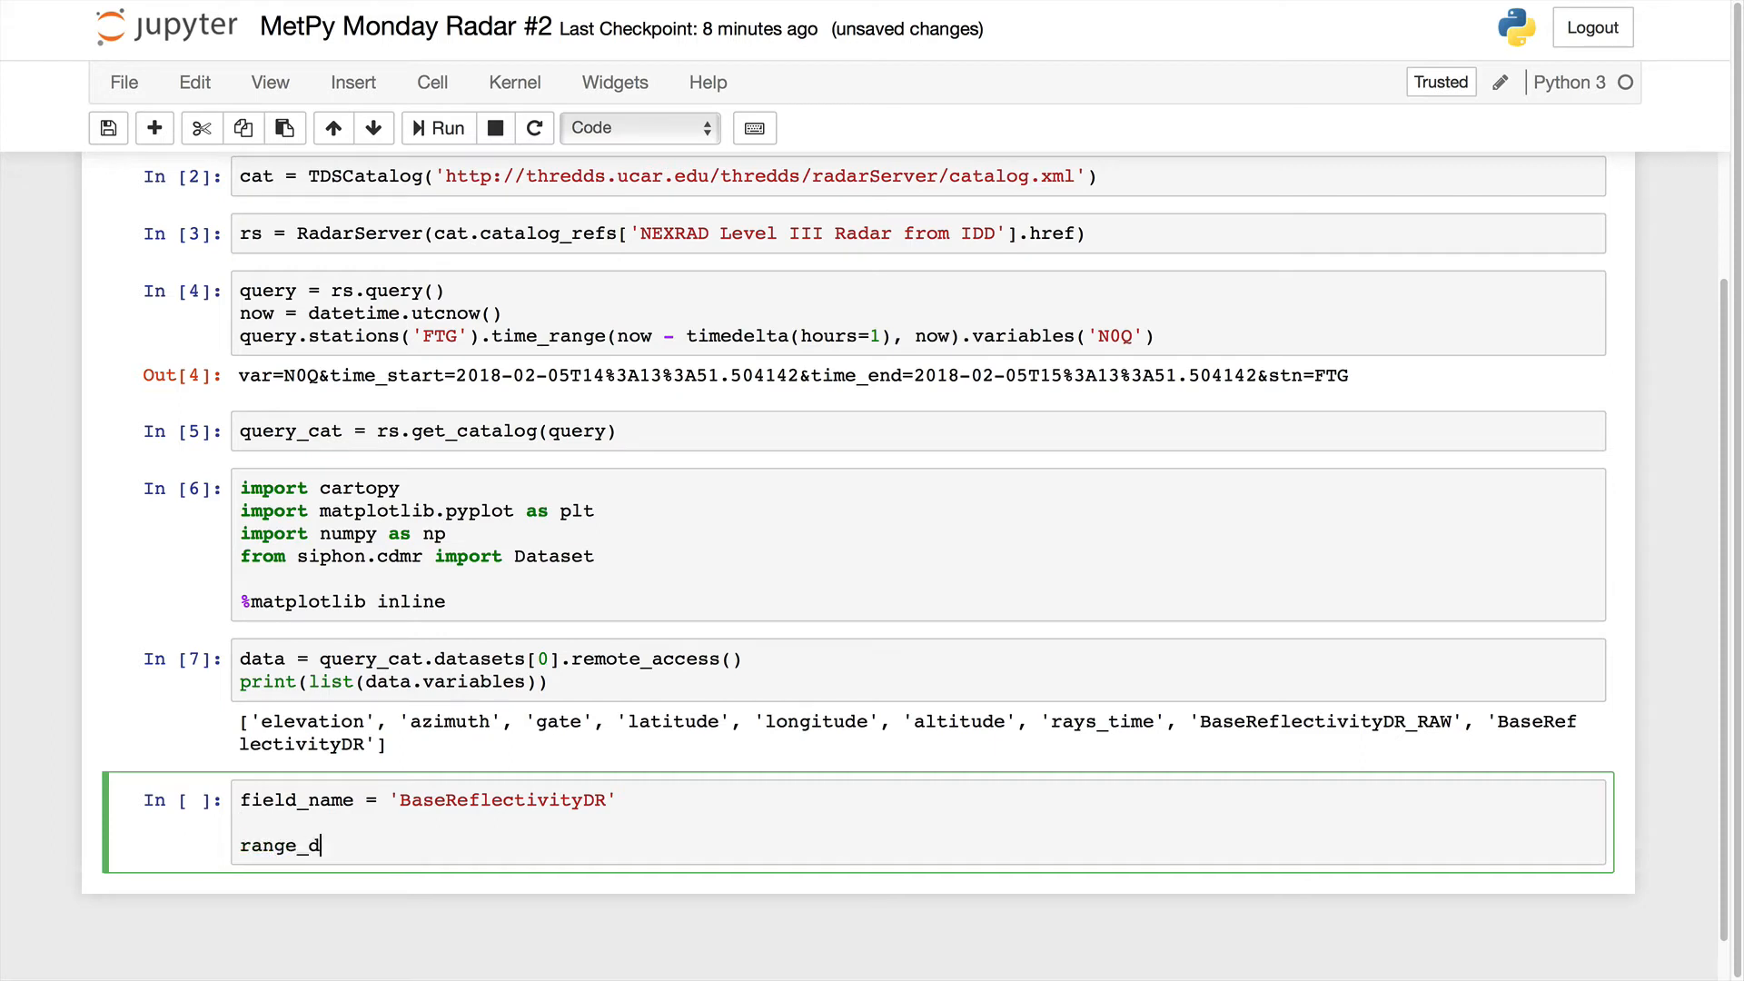
{"action": "key", "text": "Backspace"}
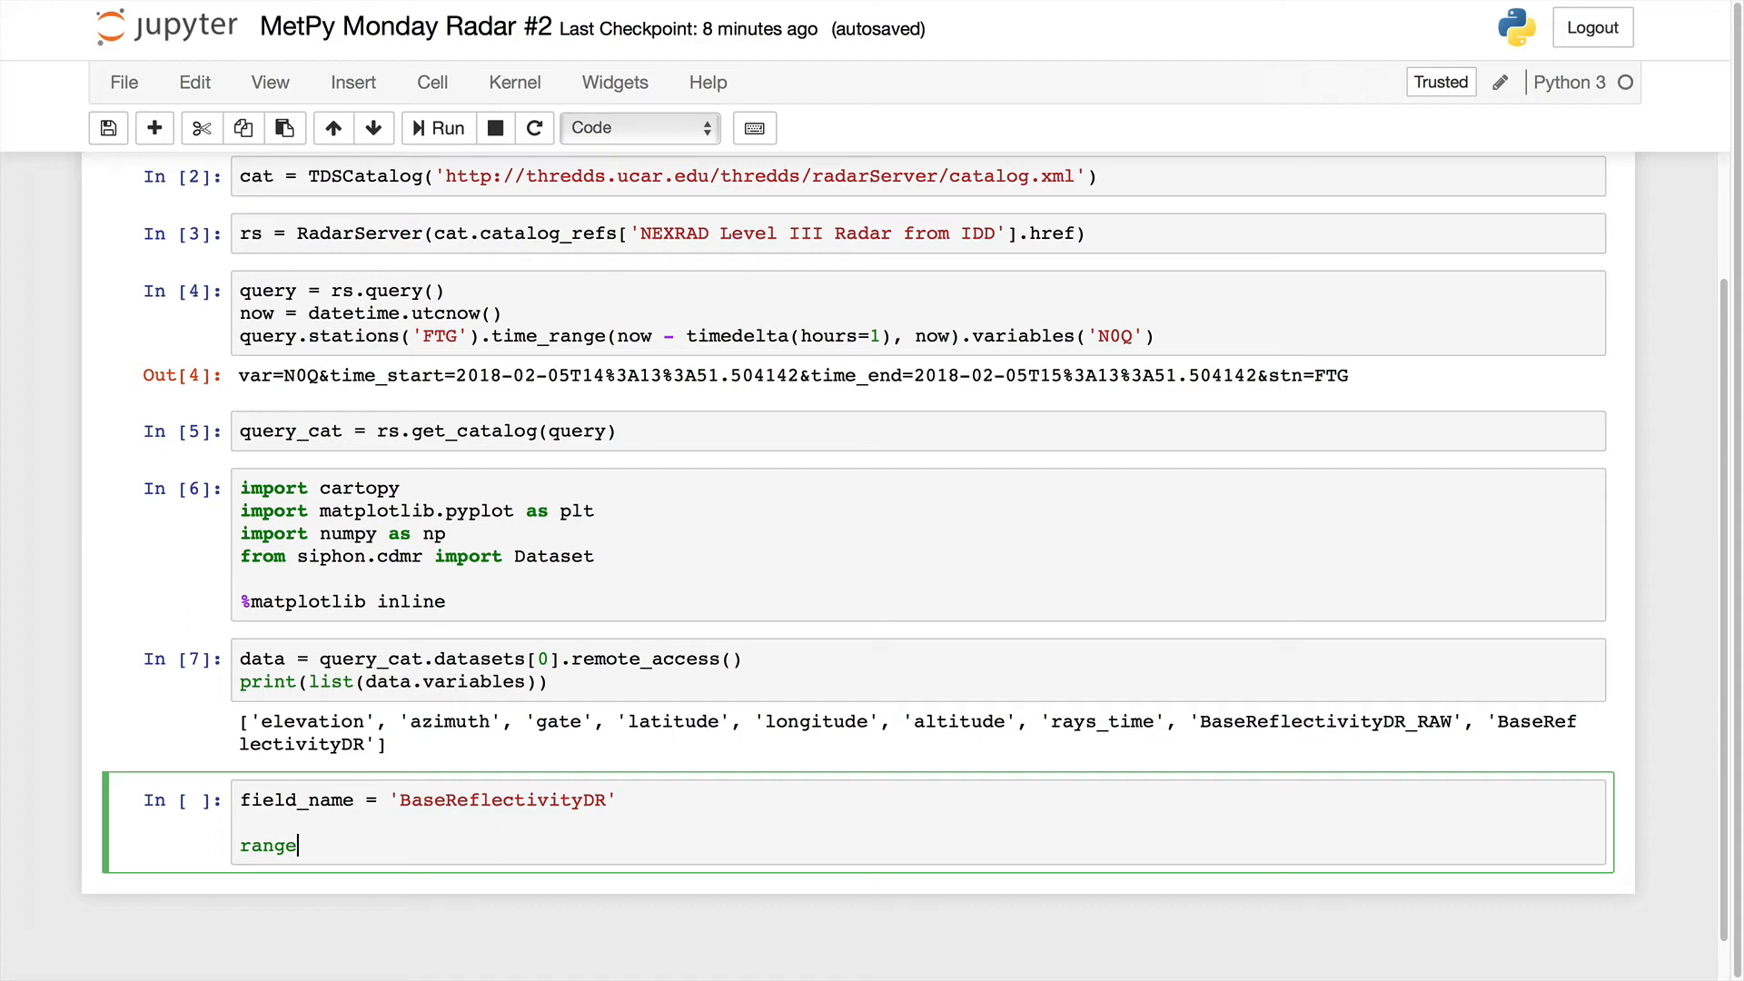
{"action": "type", "text": "_data"}
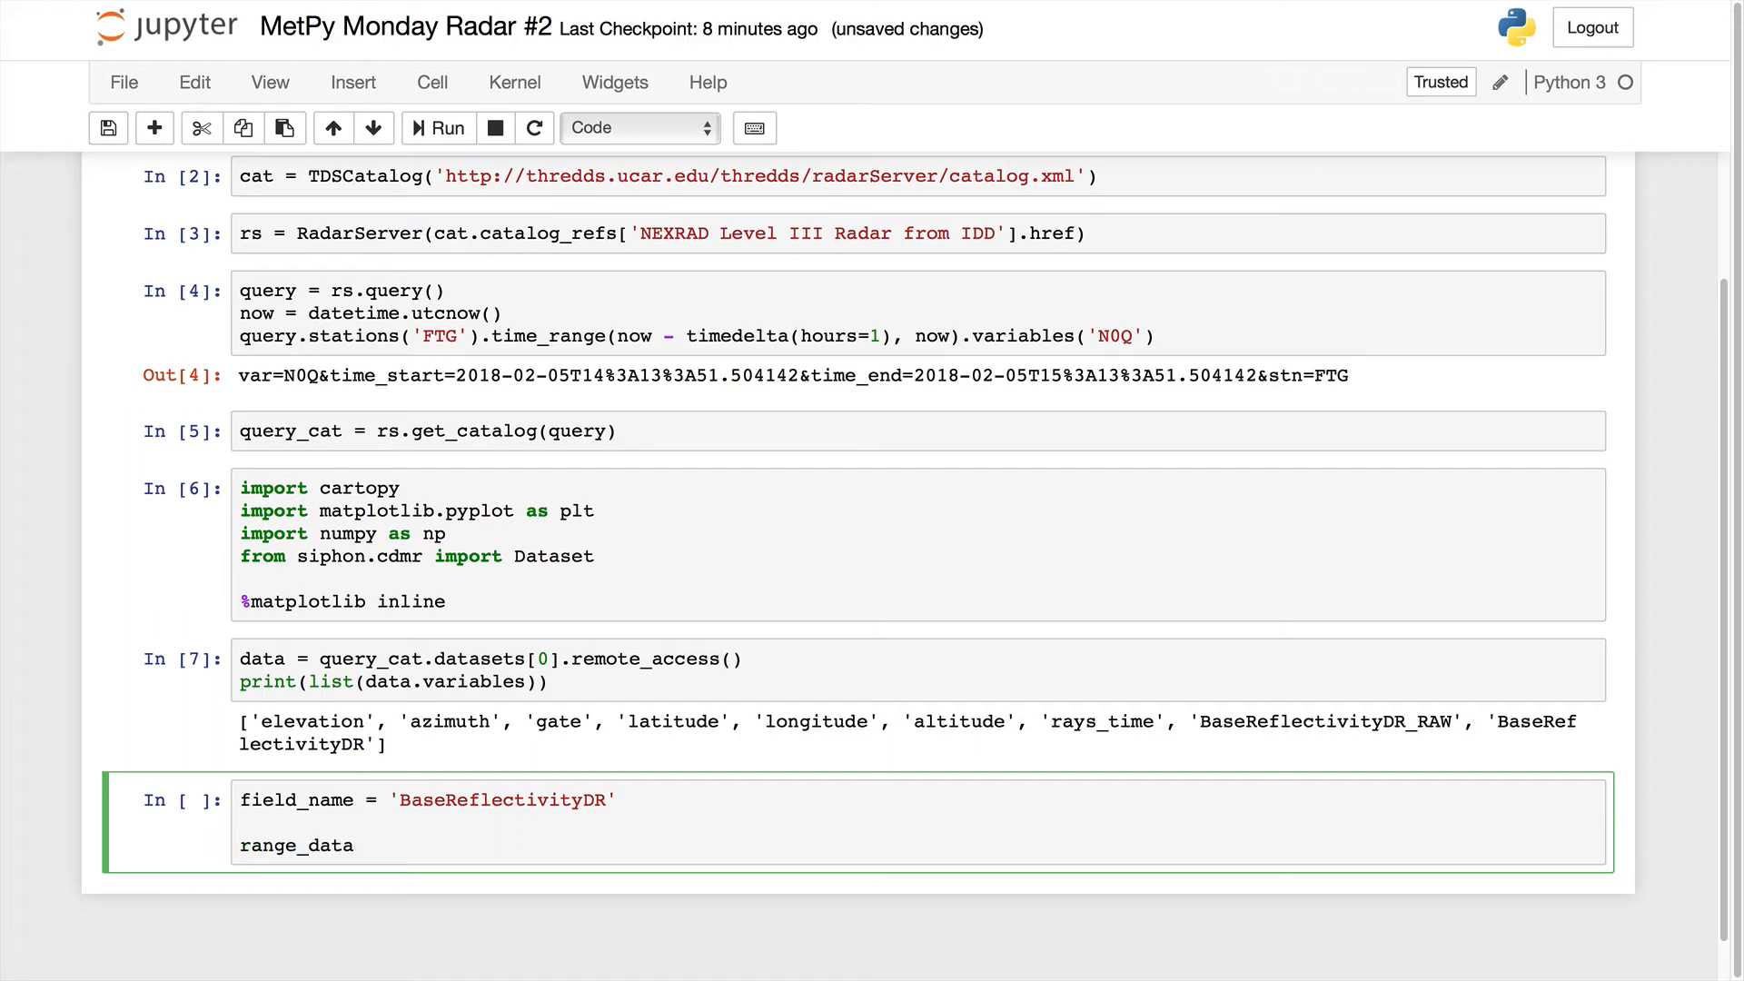
{"action": "type", "text": "= data.v"}
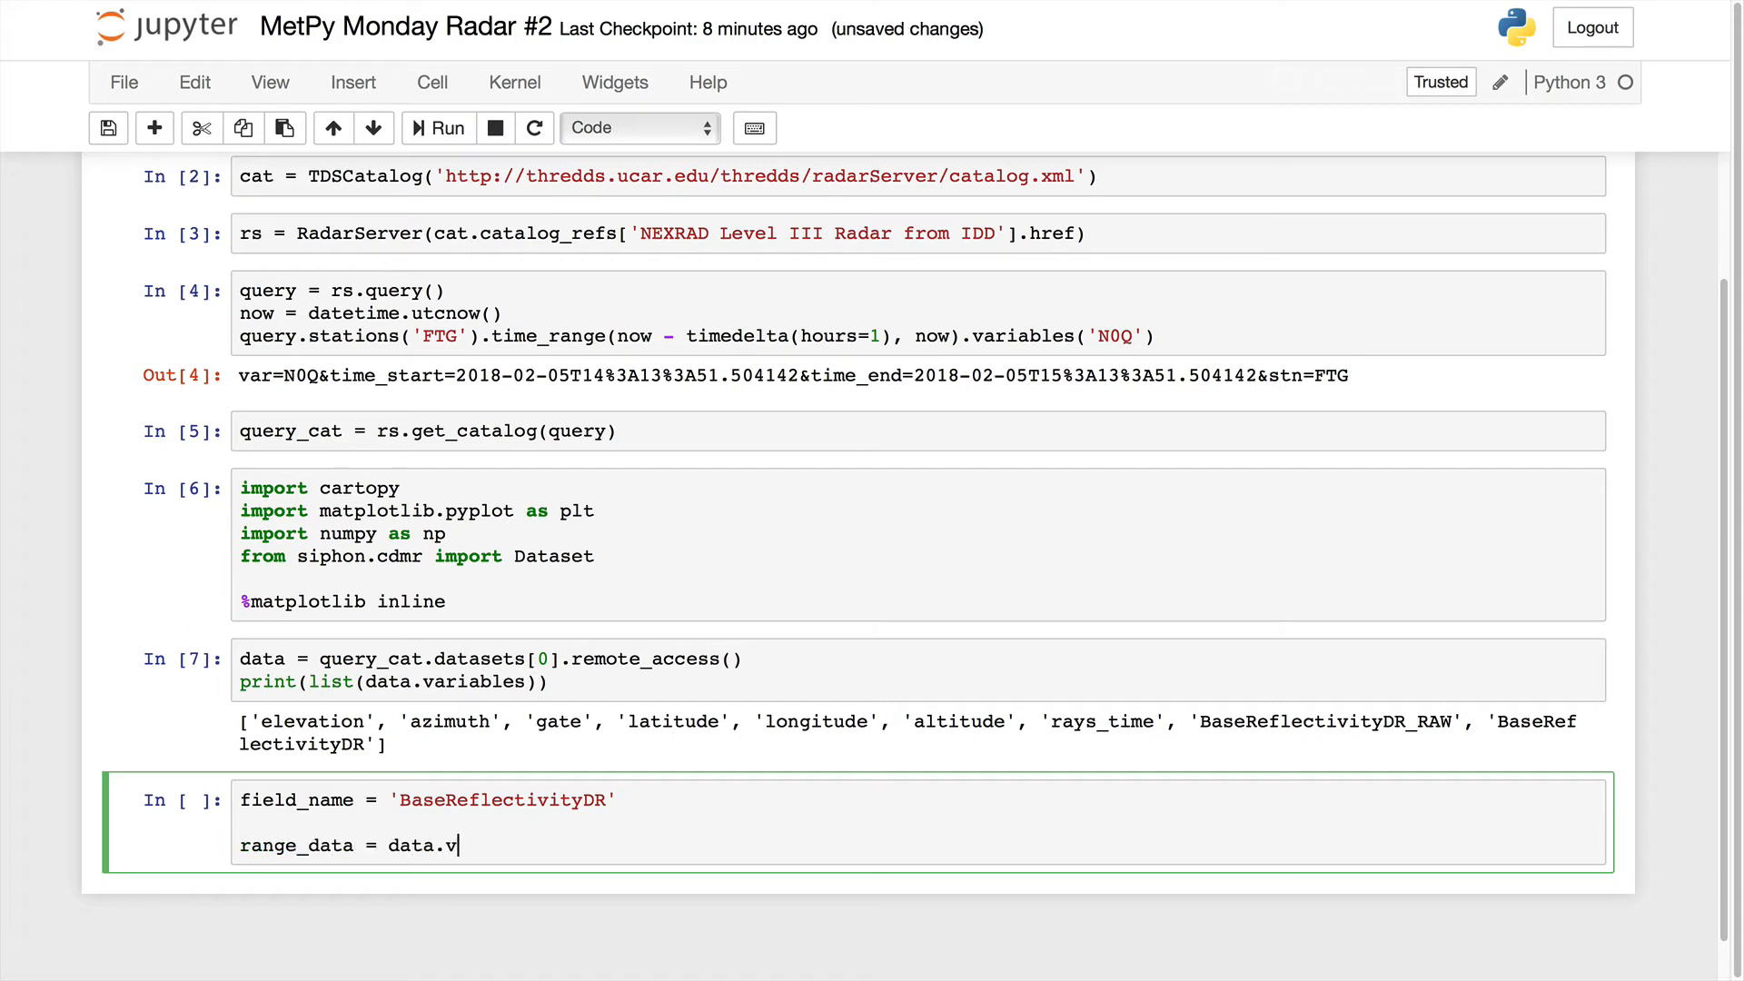
{"action": "type", "text": "ariables"}
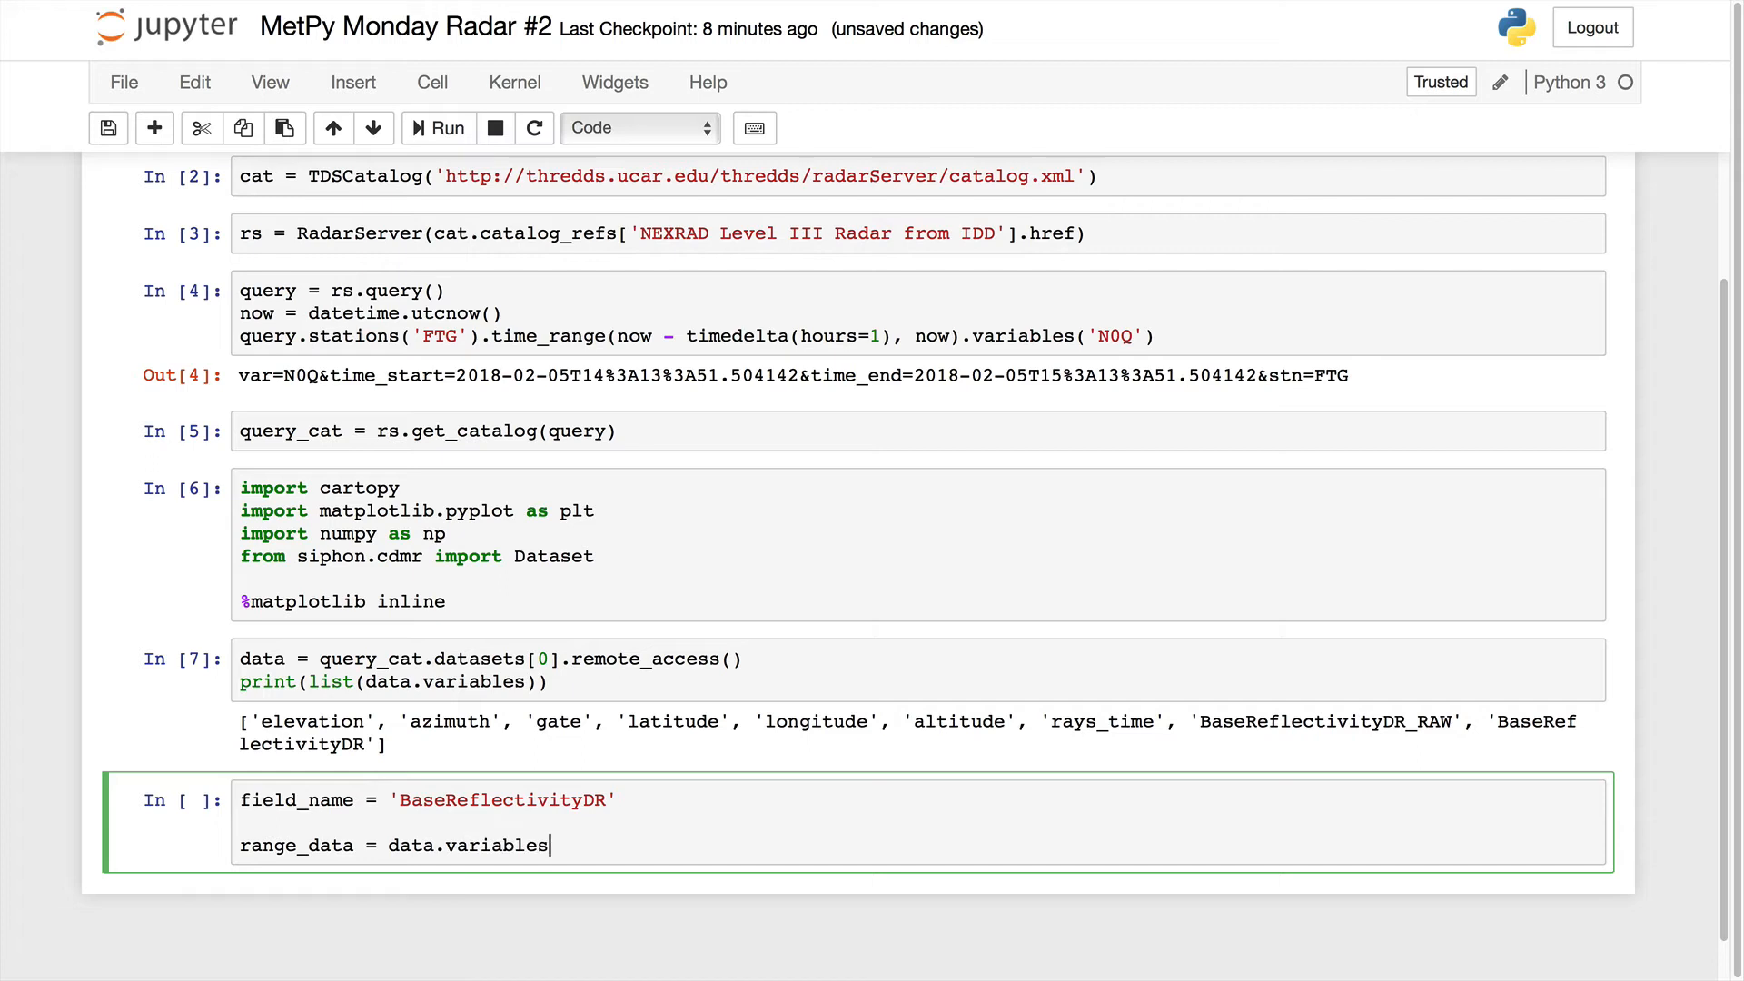
{"action": "type", "text": "['gate']"}
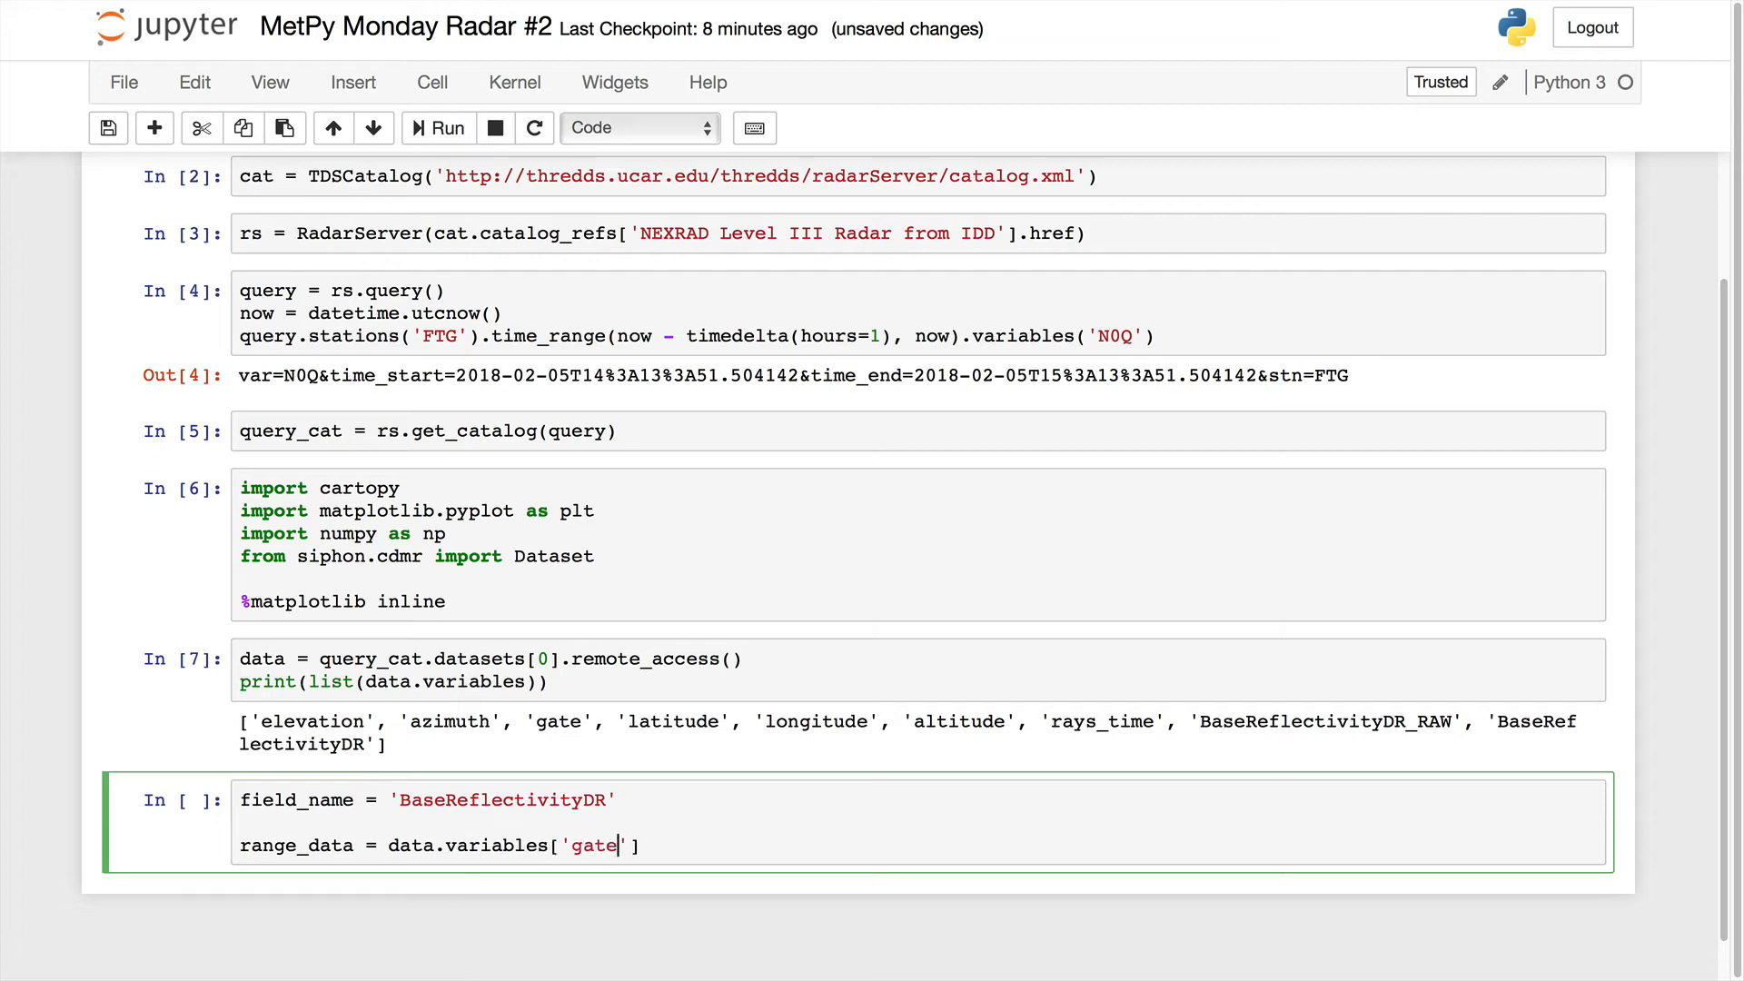
{"action": "type", "text": "[:"}
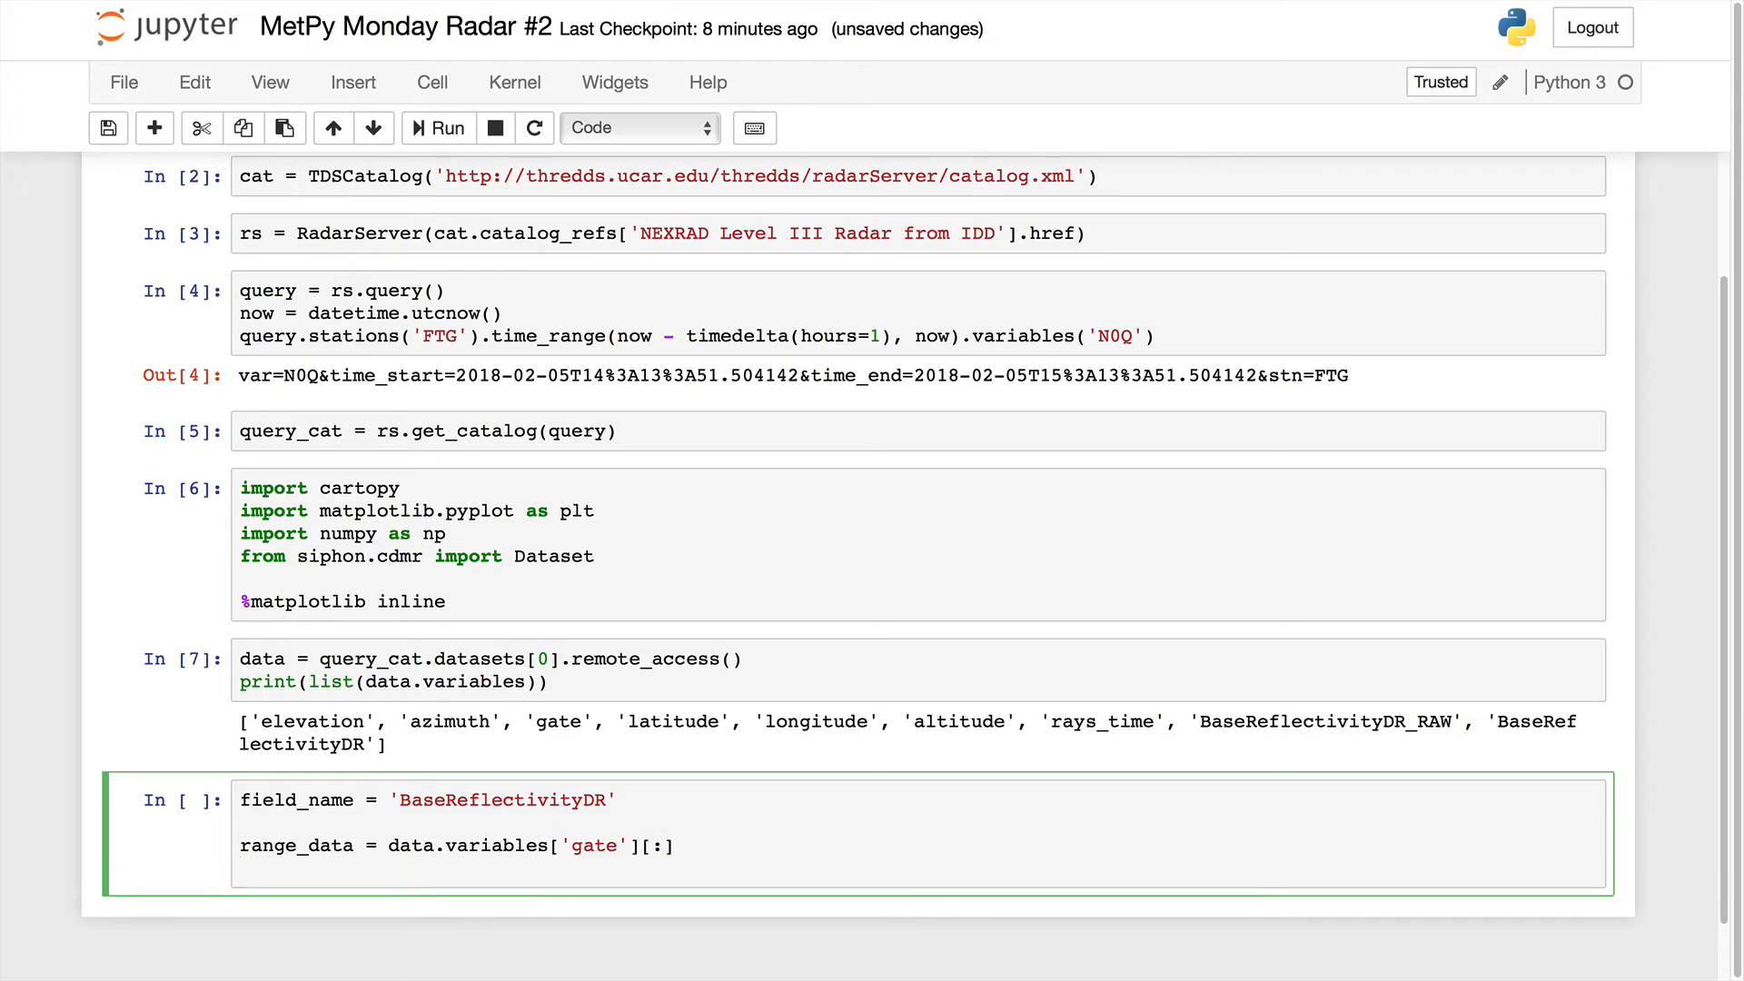
{"action": "type", "text": "azimuth)"}
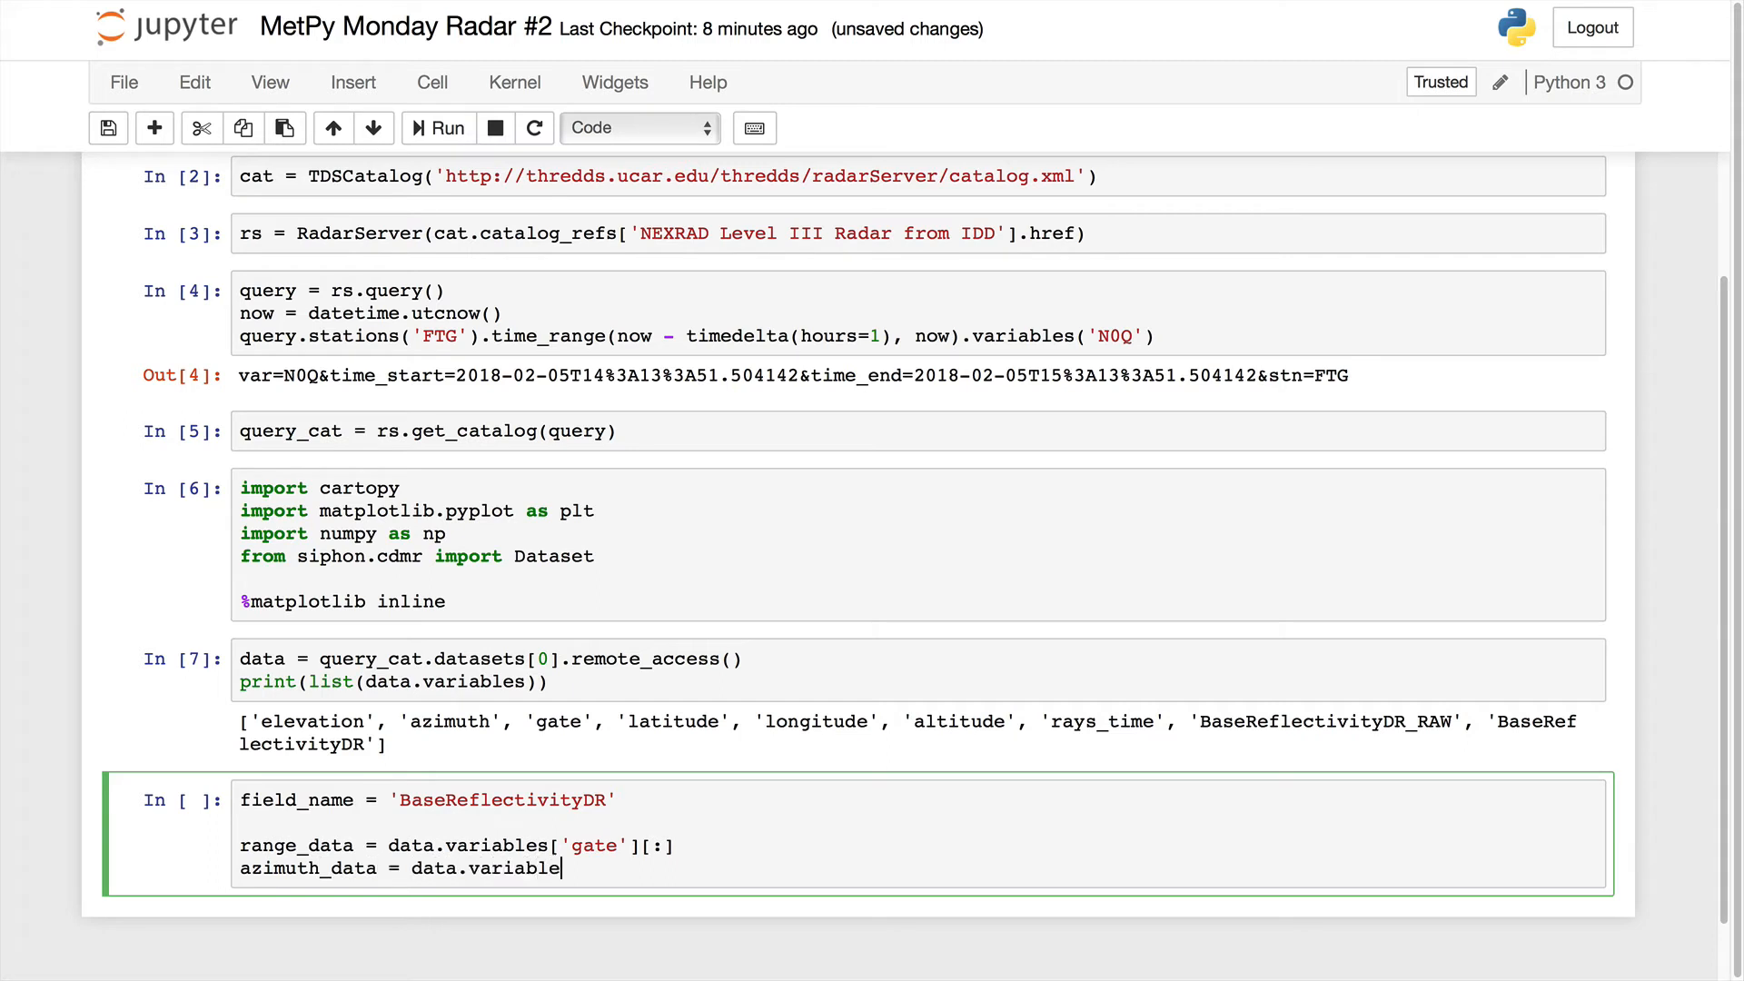
{"action": "type", "text": "s['azi']"}
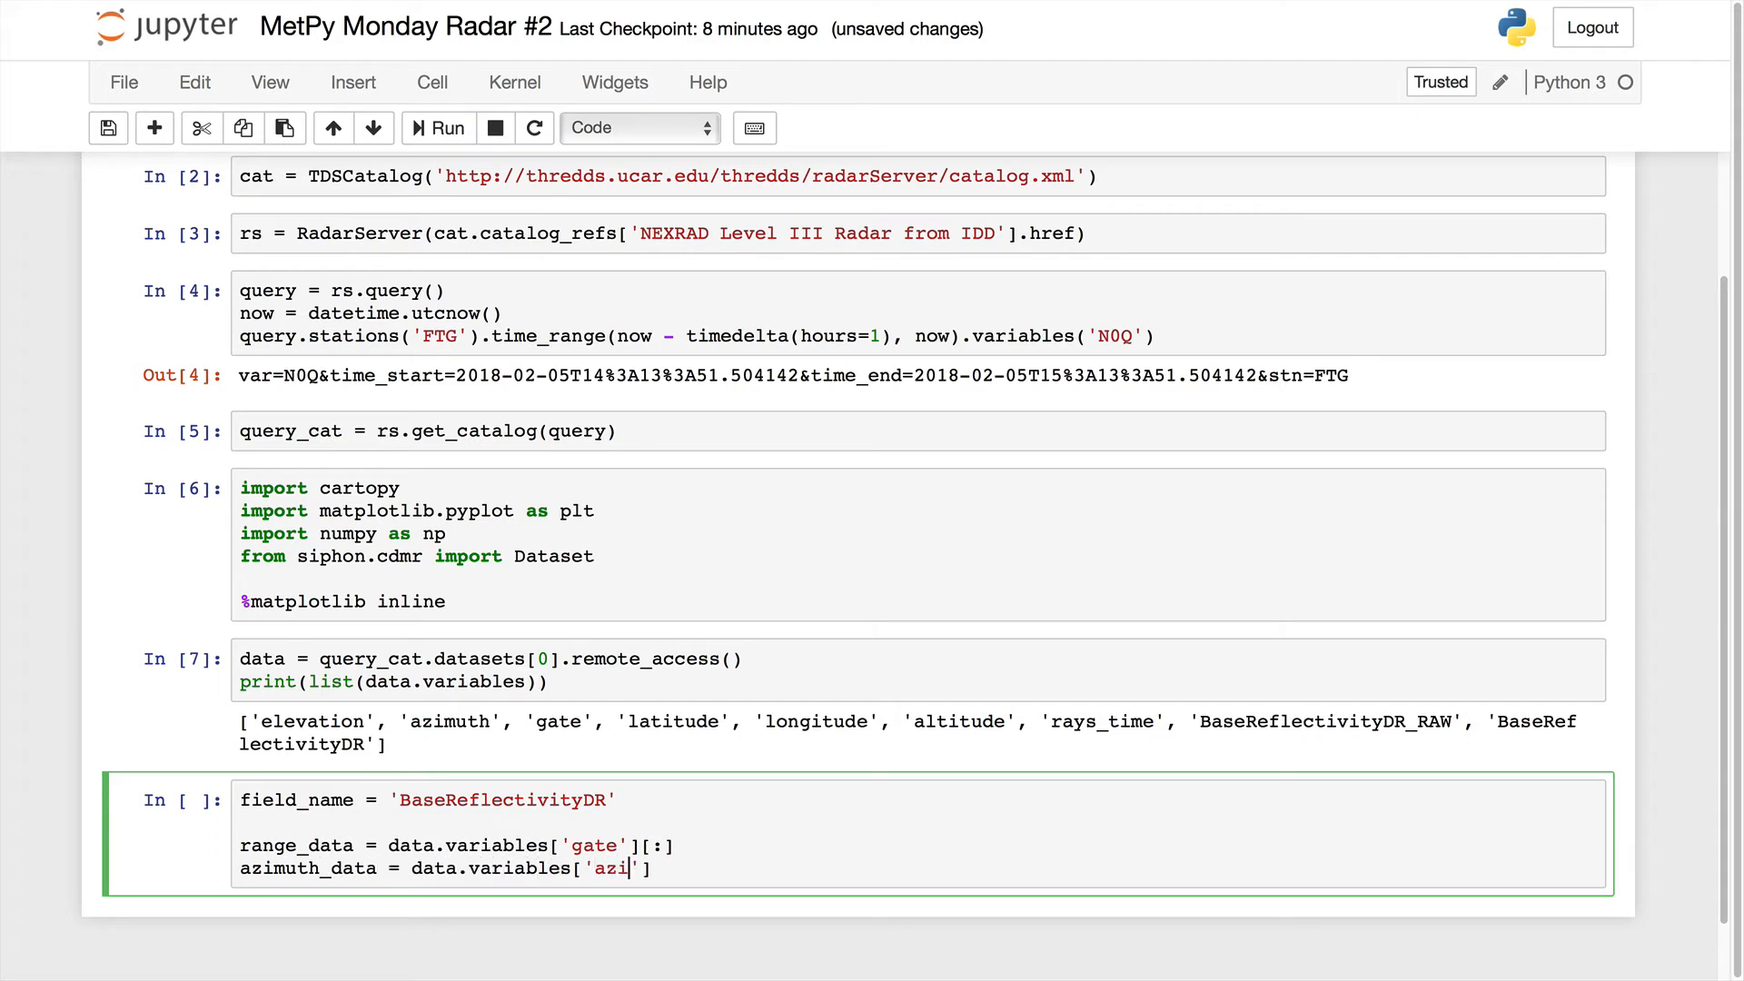
{"action": "type", "text": "muth"}
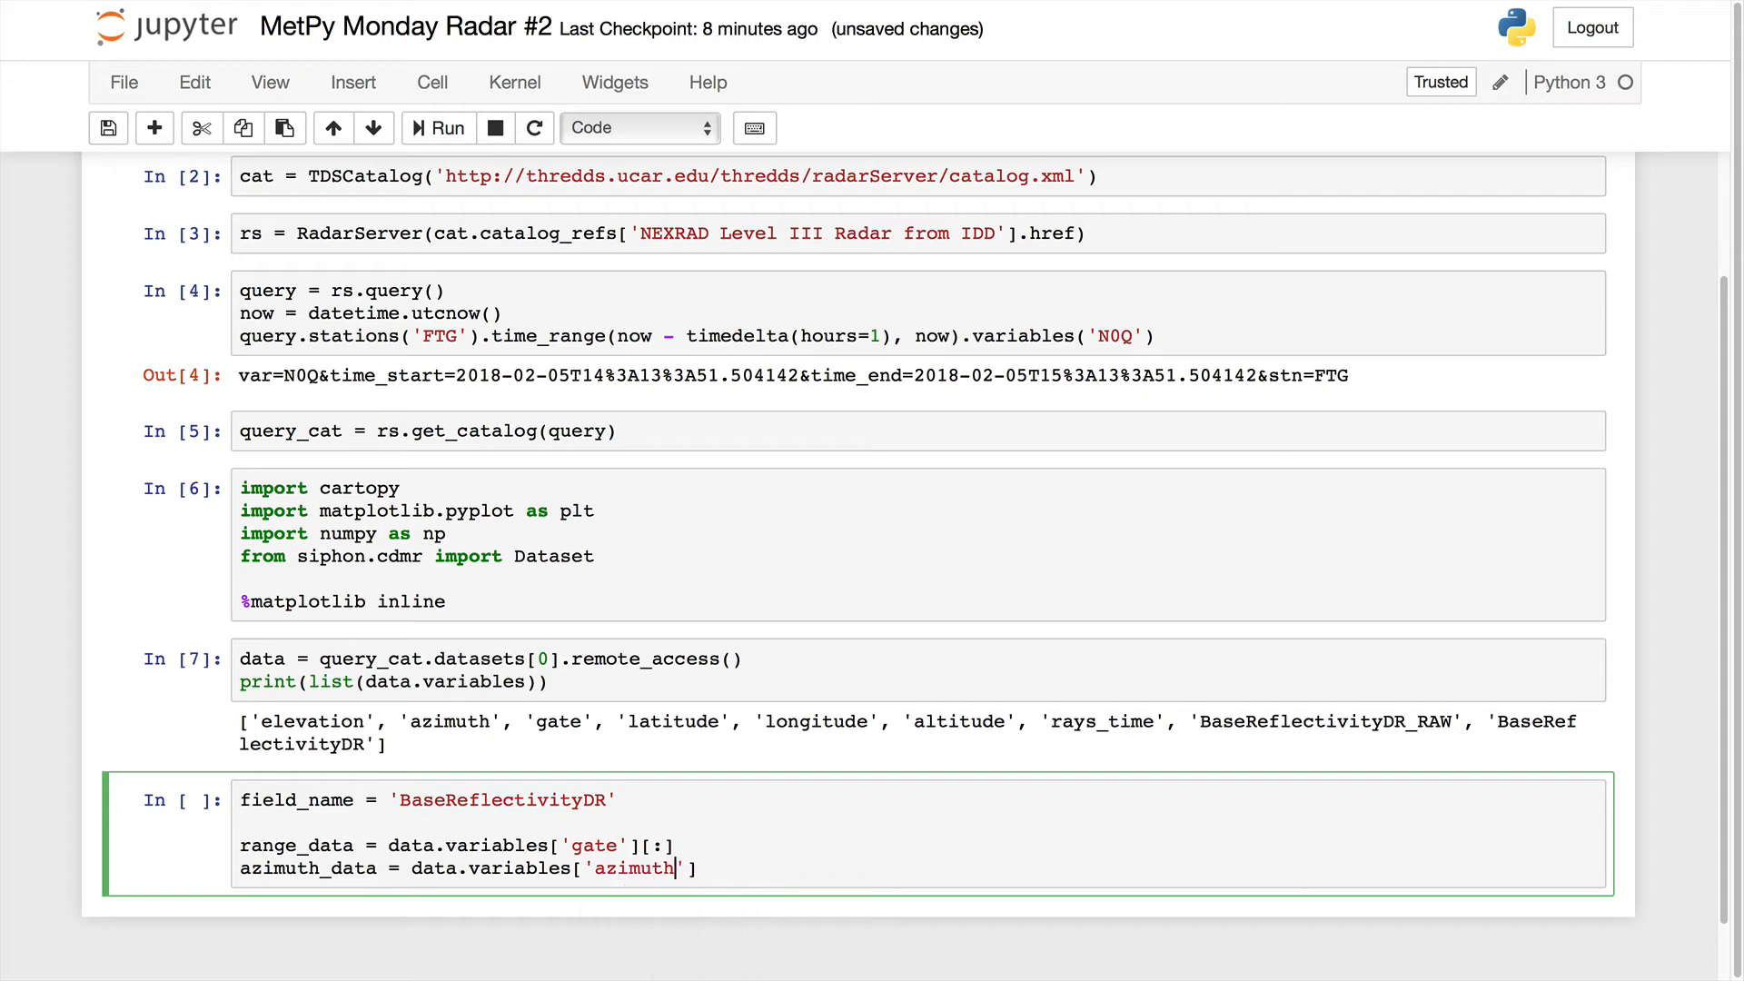
{"action": "type", "text": "["}
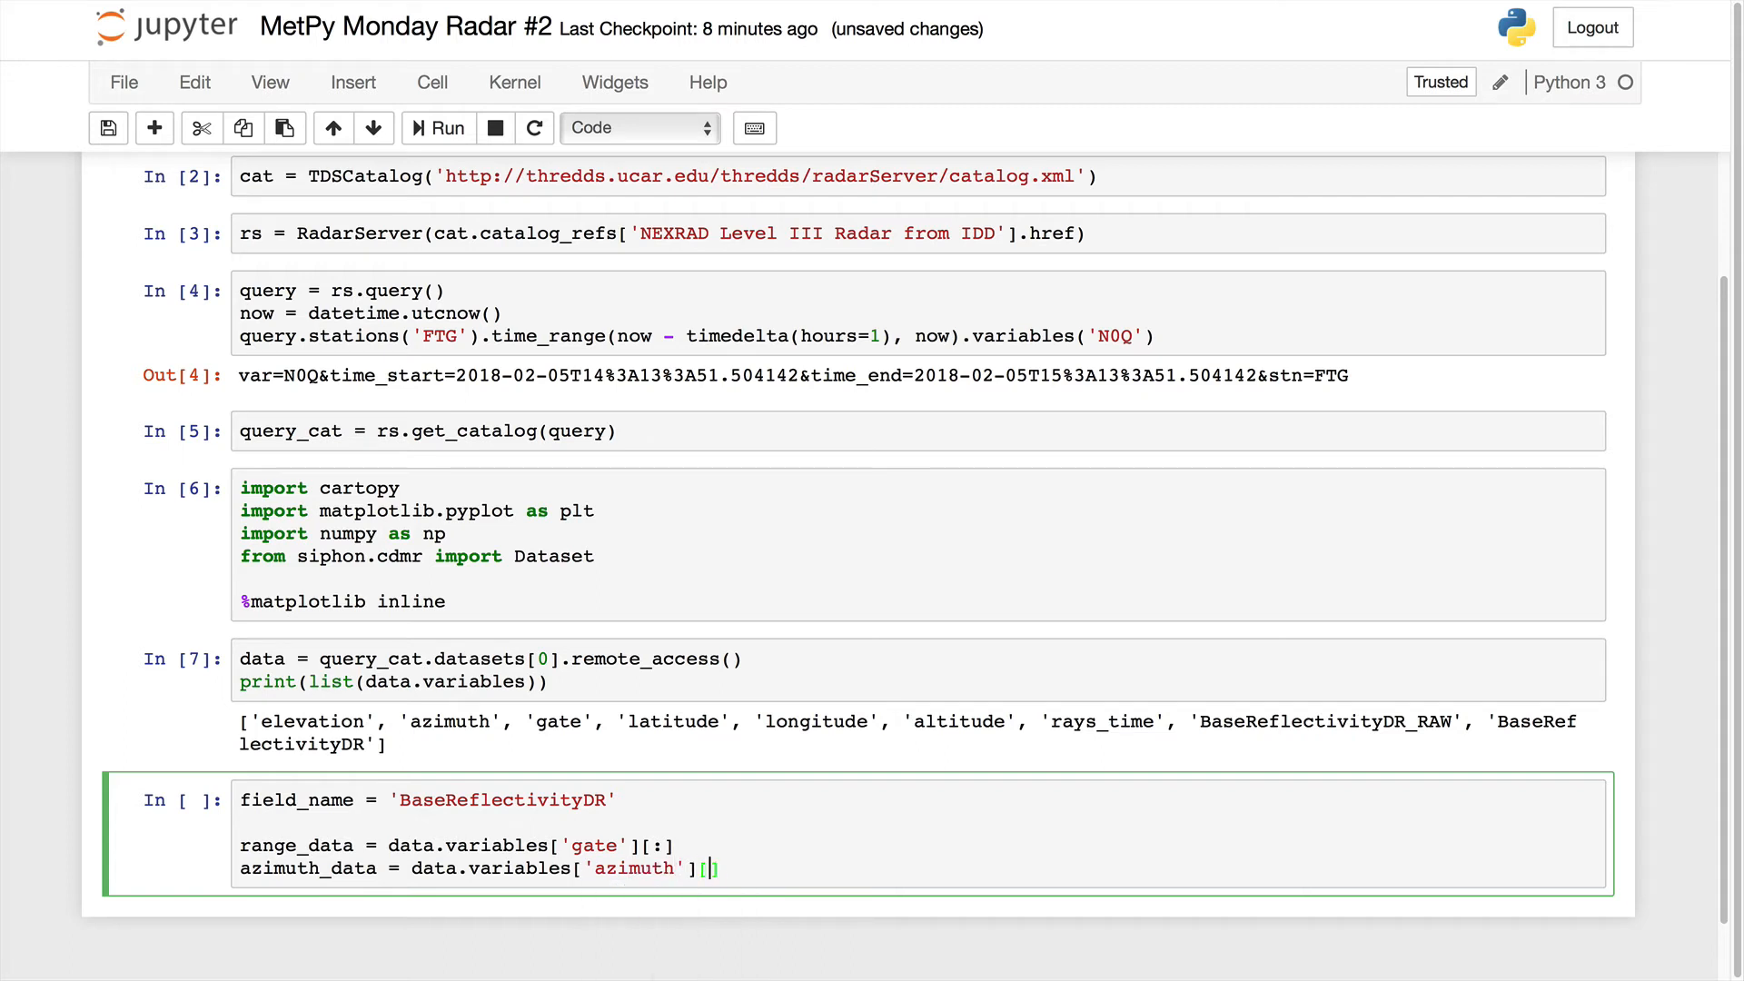
{"action": "type", "text": ":]"}
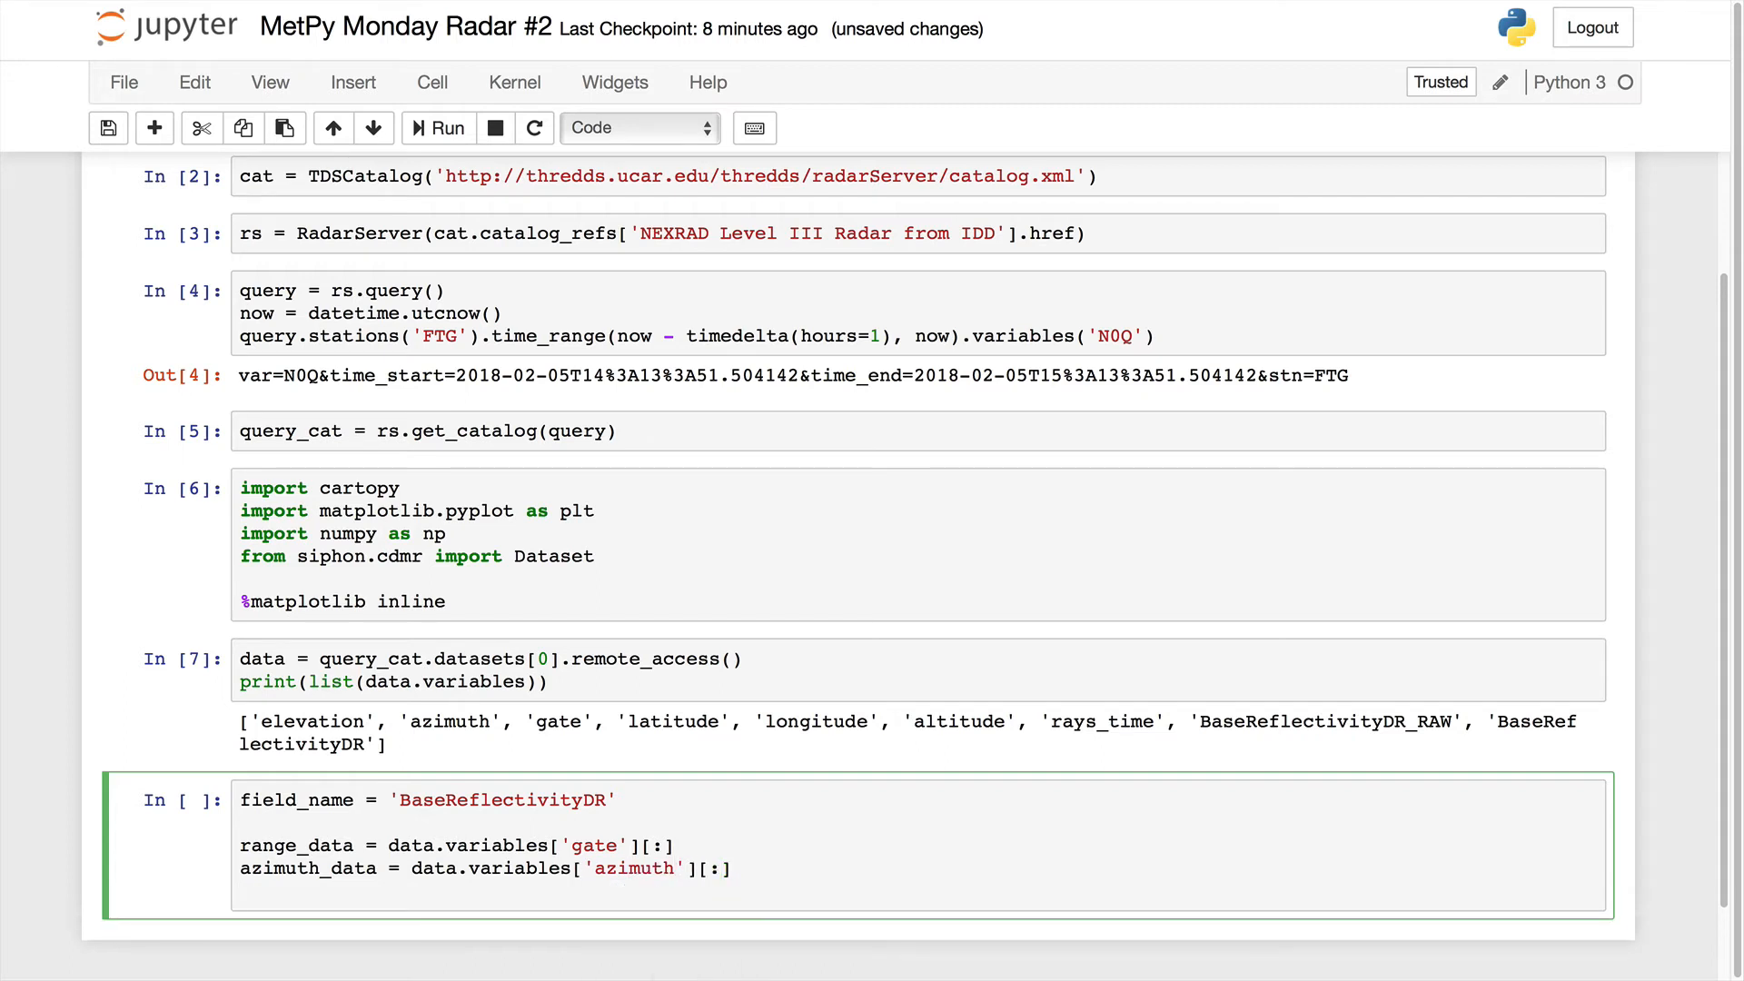
Assign radar_data = data.variables[field_name] to load the reflectivity field.
{"action": "type", "text": "radar"}
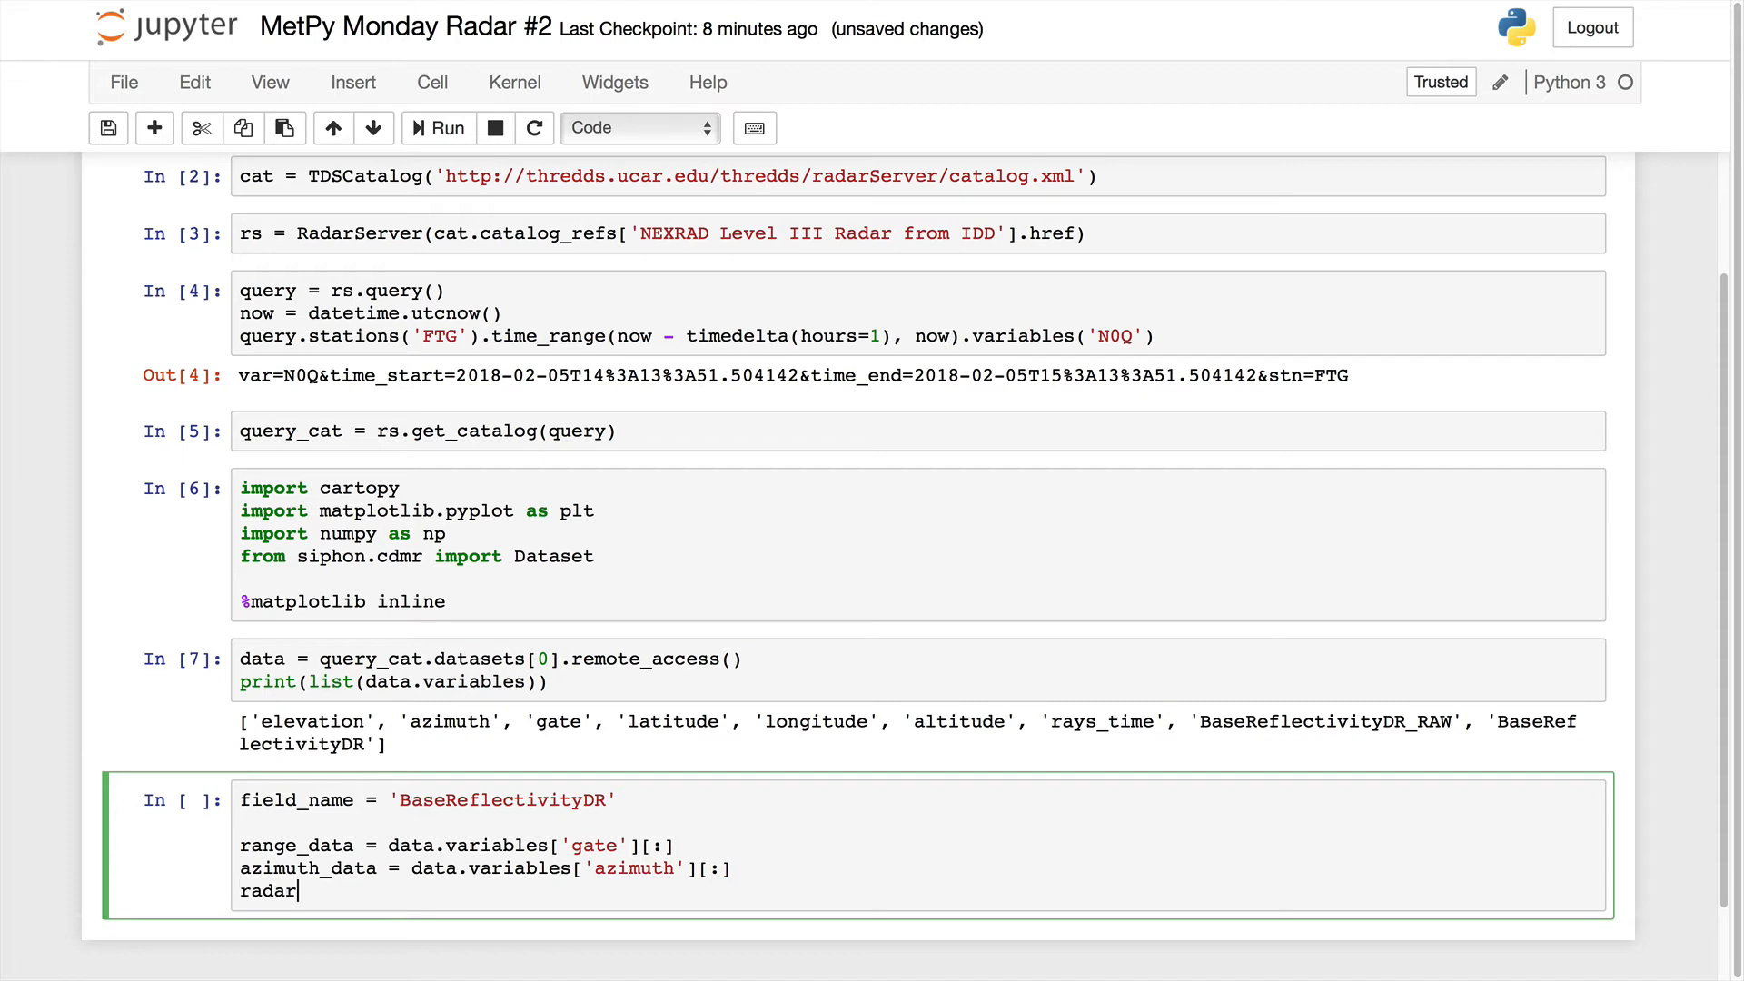
{"action": "type", "text": "_data"}
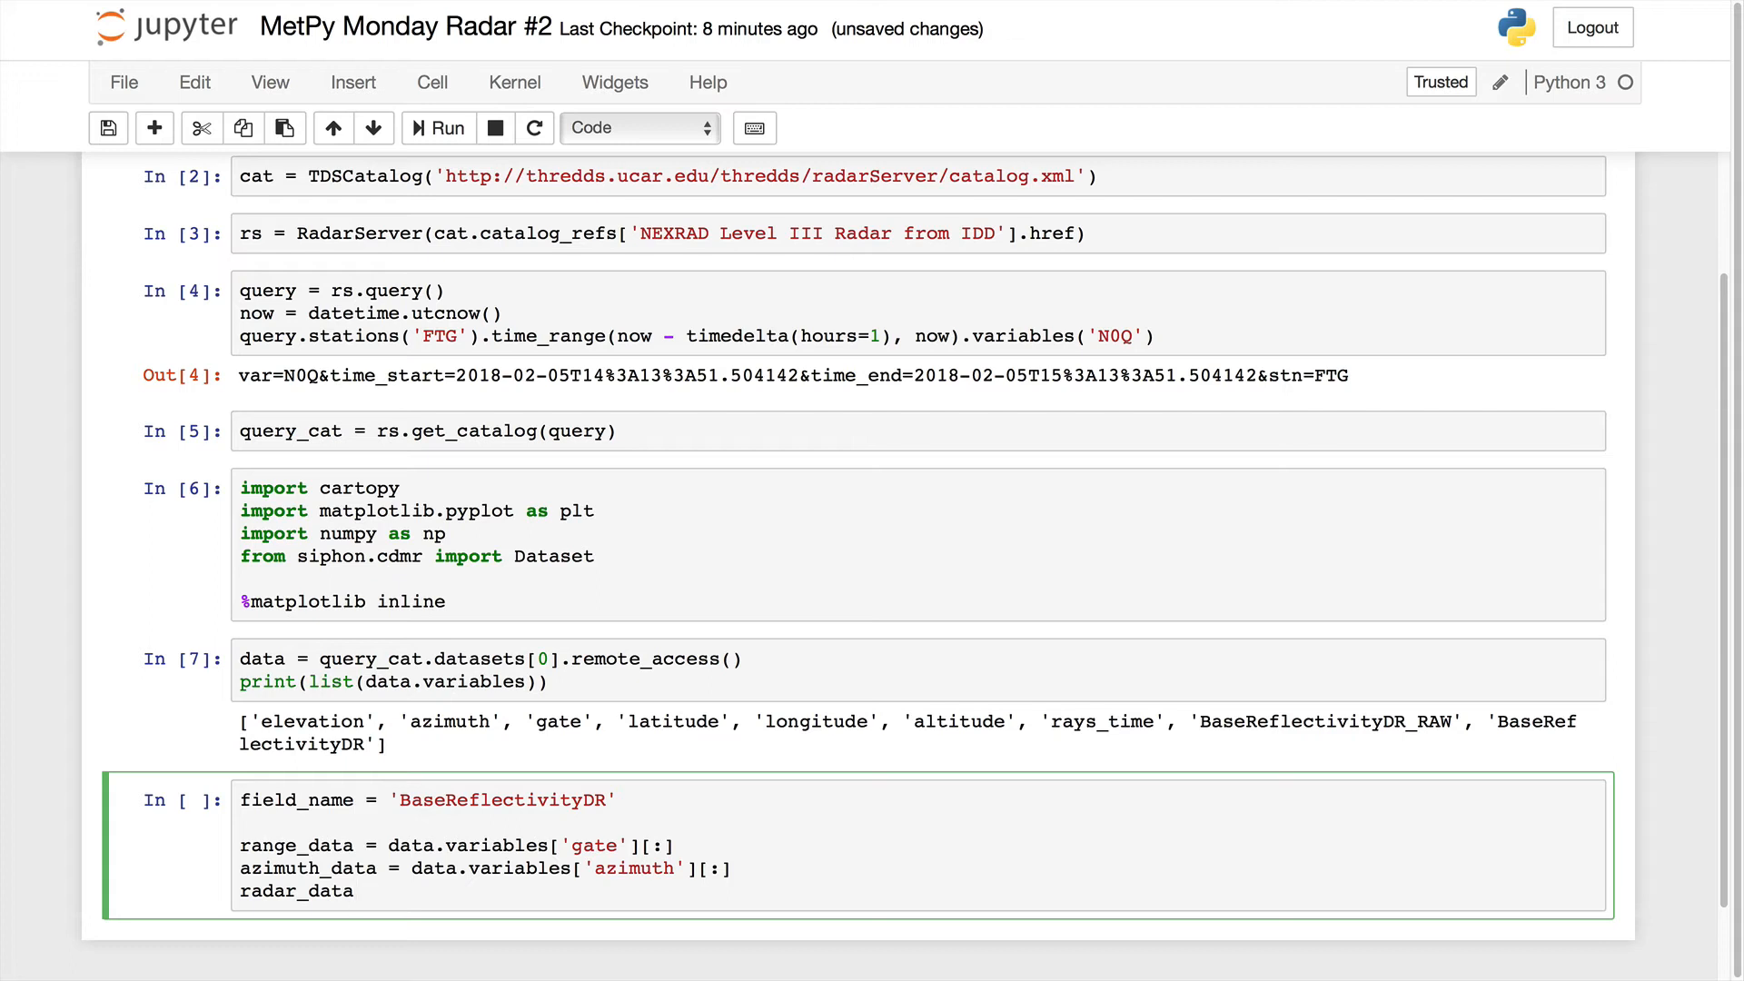
{"action": "type", "text": "="}
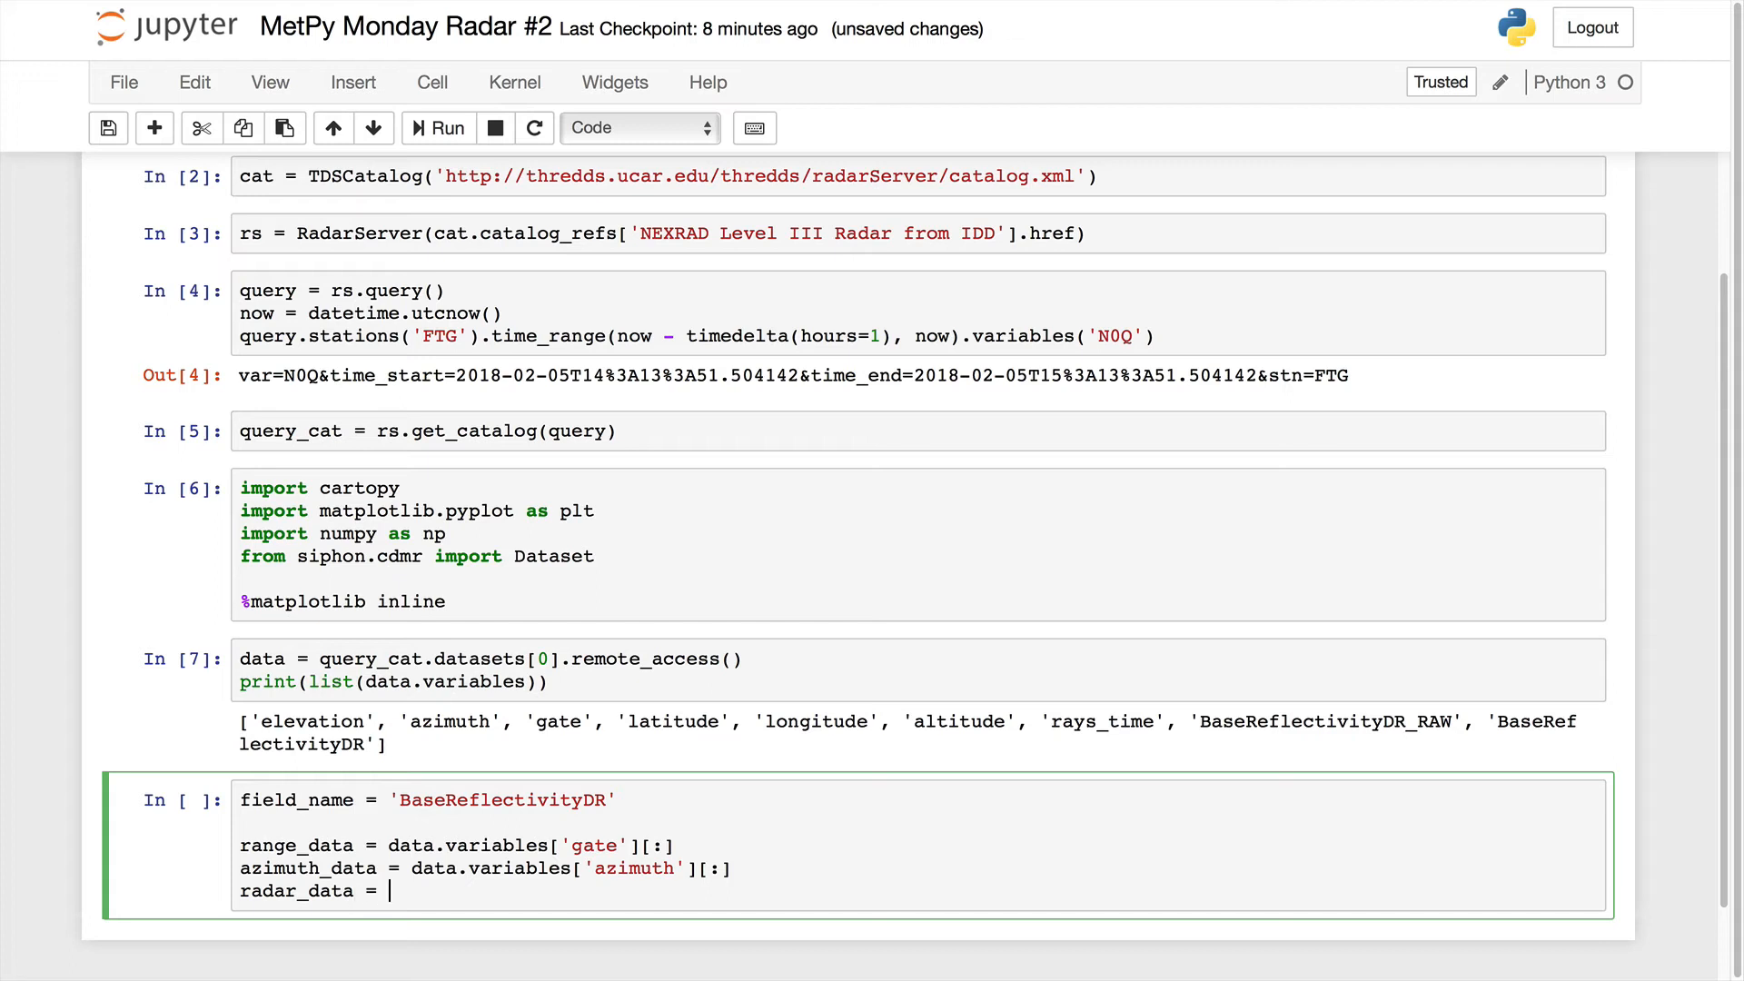
{"action": "type", "text": "data.var"}
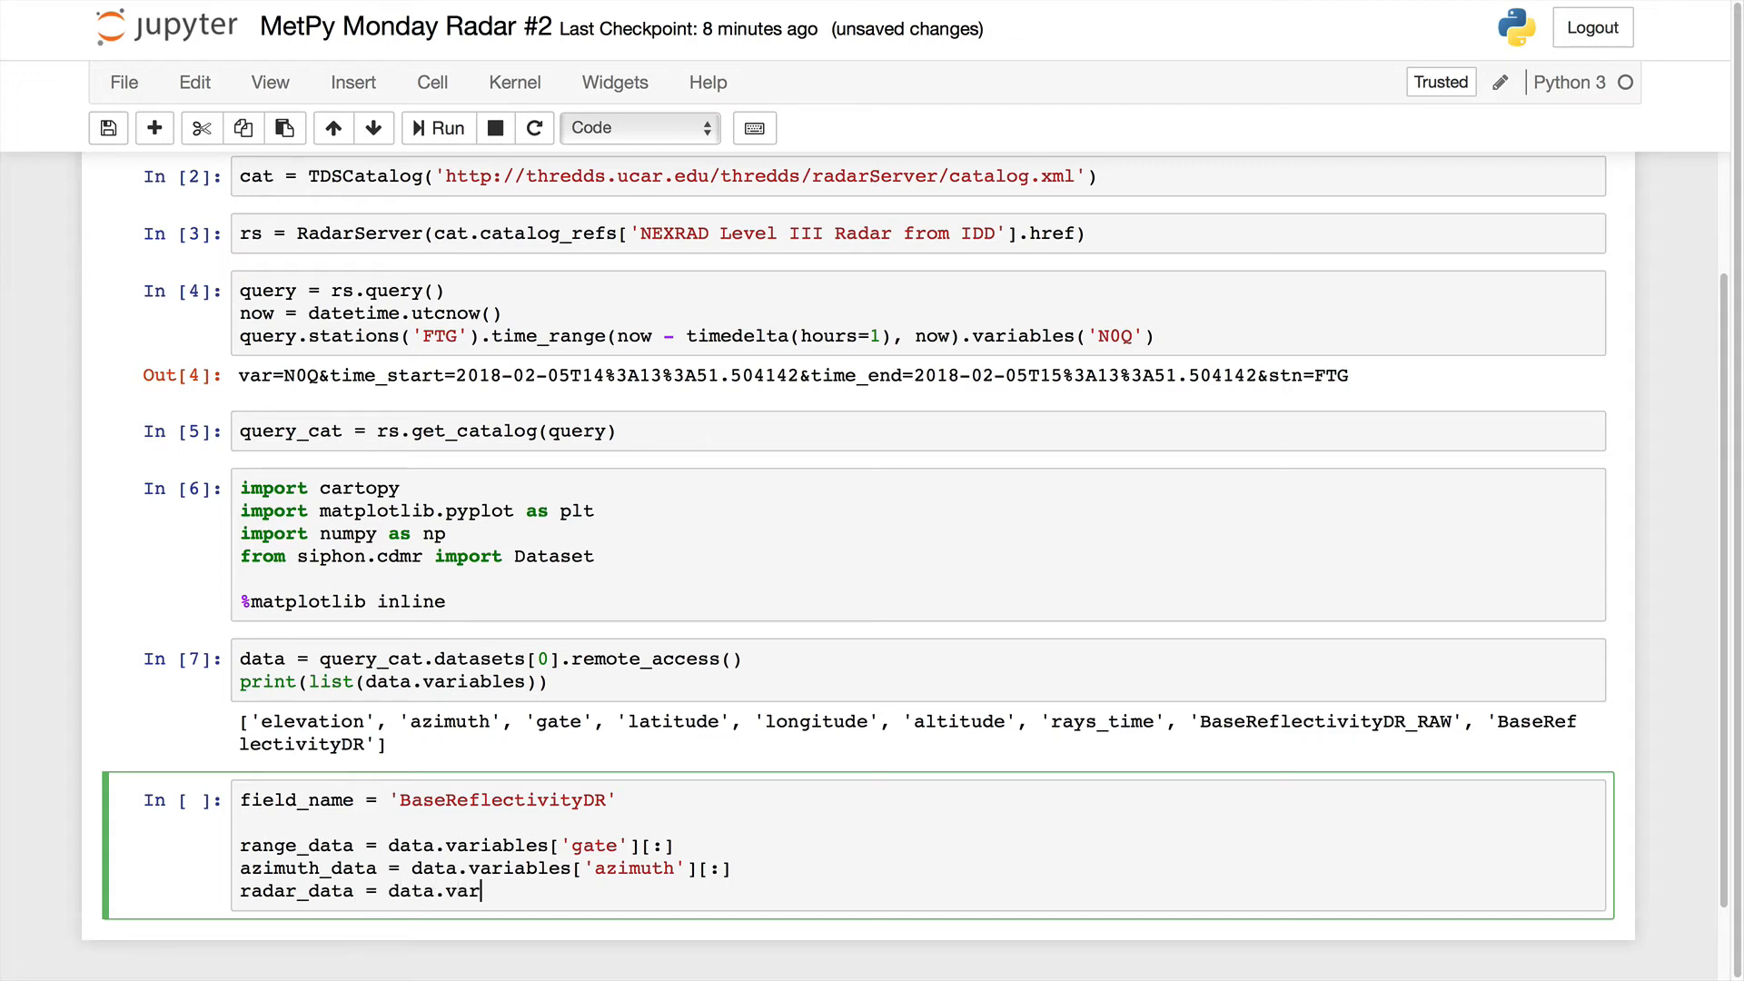
{"action": "type", "text": "iables[]"}
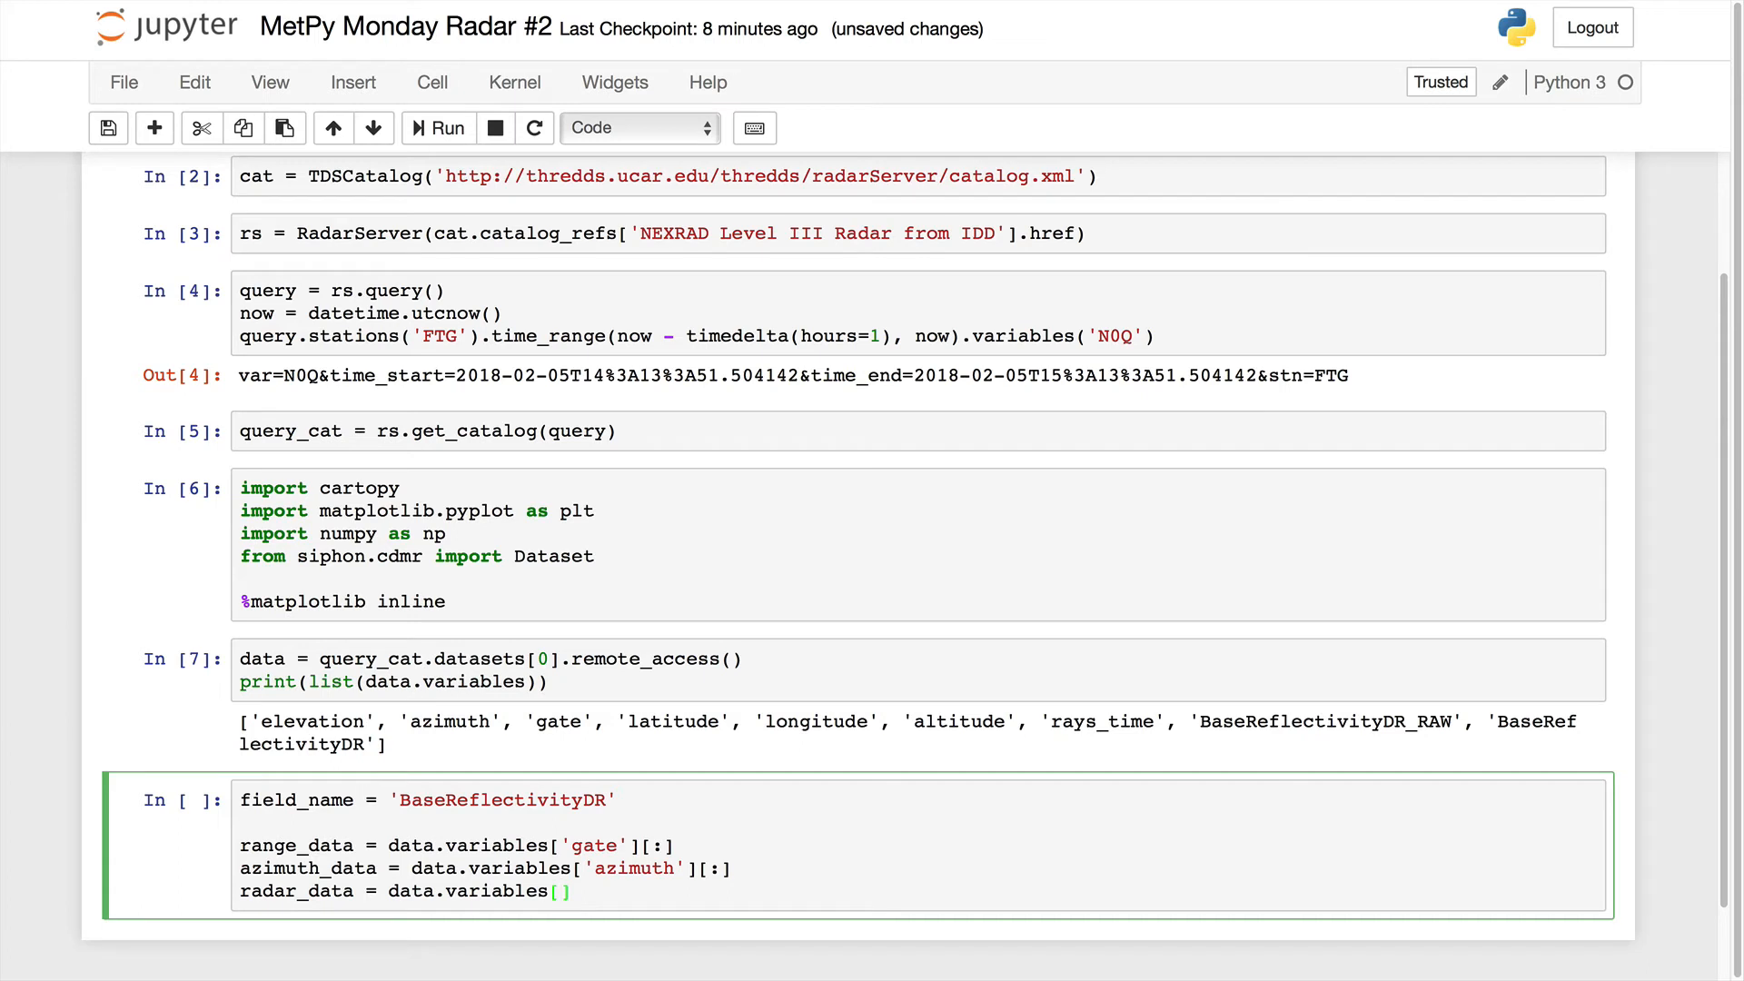
{"action": "type", "text": "field_name"}
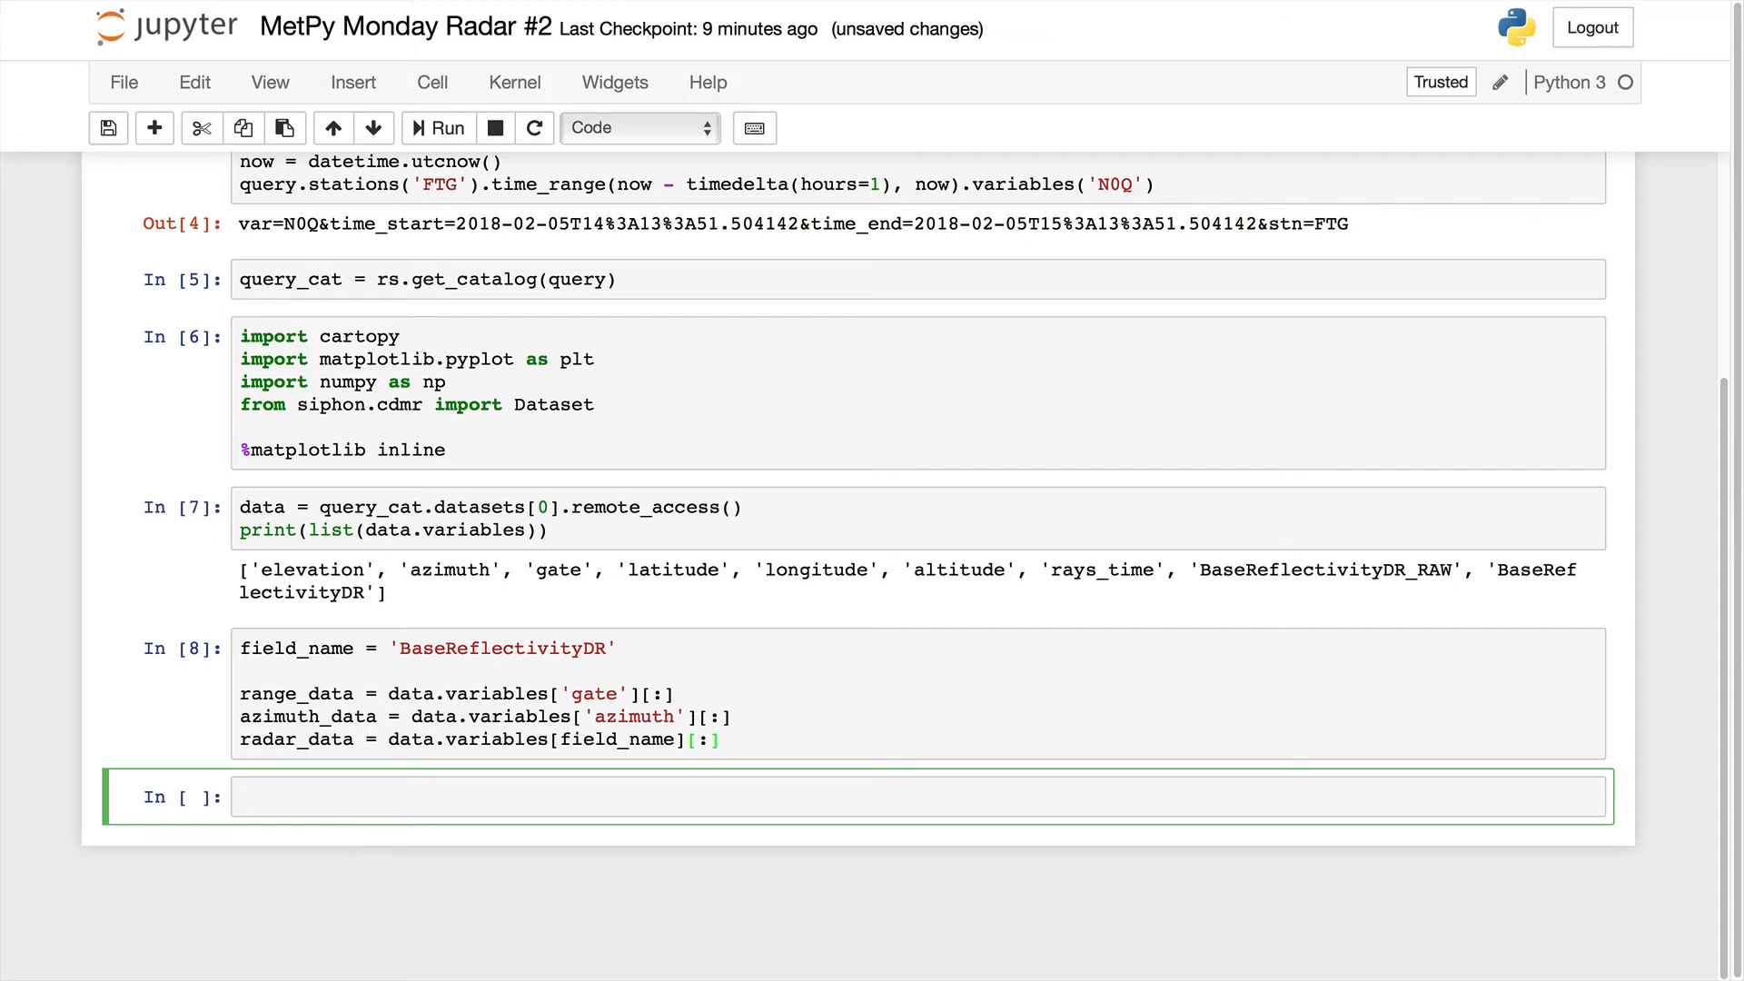
Compute x as range_data times sin(deg2rad(azimuth_data)), plus y, and run it.
{"action": "type", "text": "x = range_data * np.sin(np.d)"}
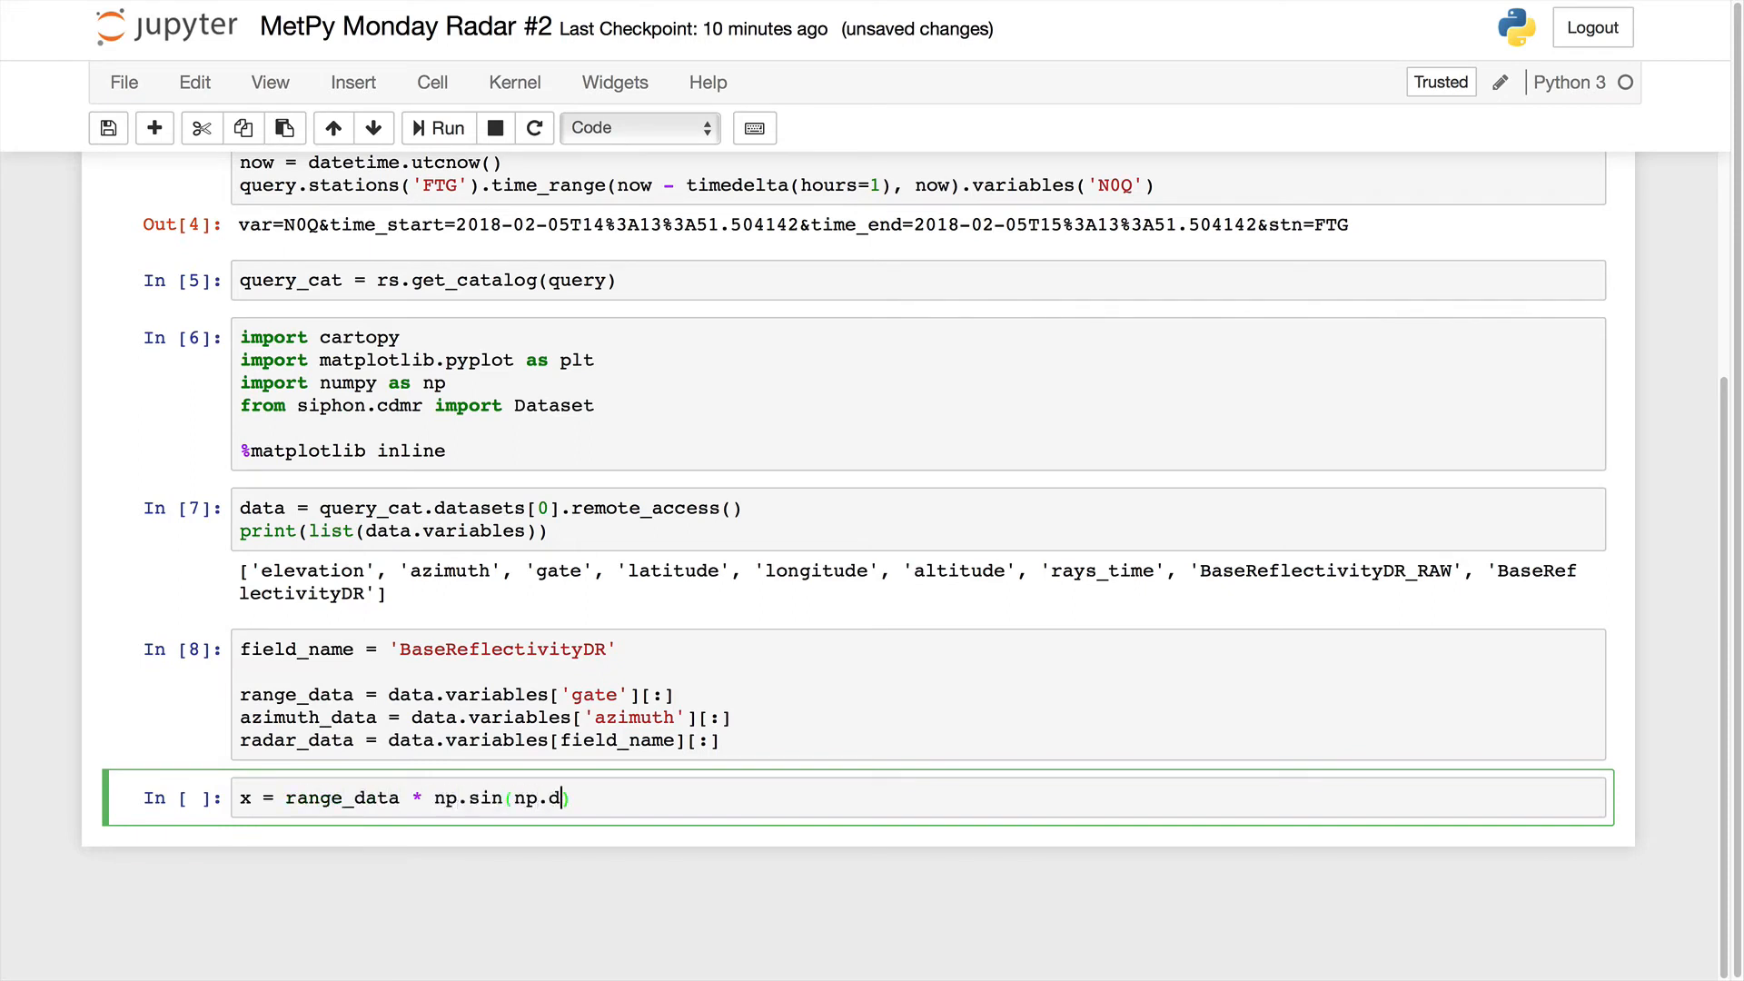
{"action": "type", "text": "eg2rad(azimuth_data))[:, None]"}
{"action": "type", "text": "y = range_data * np.cos(np.deg2rad(azimuth_data))[:, None"}
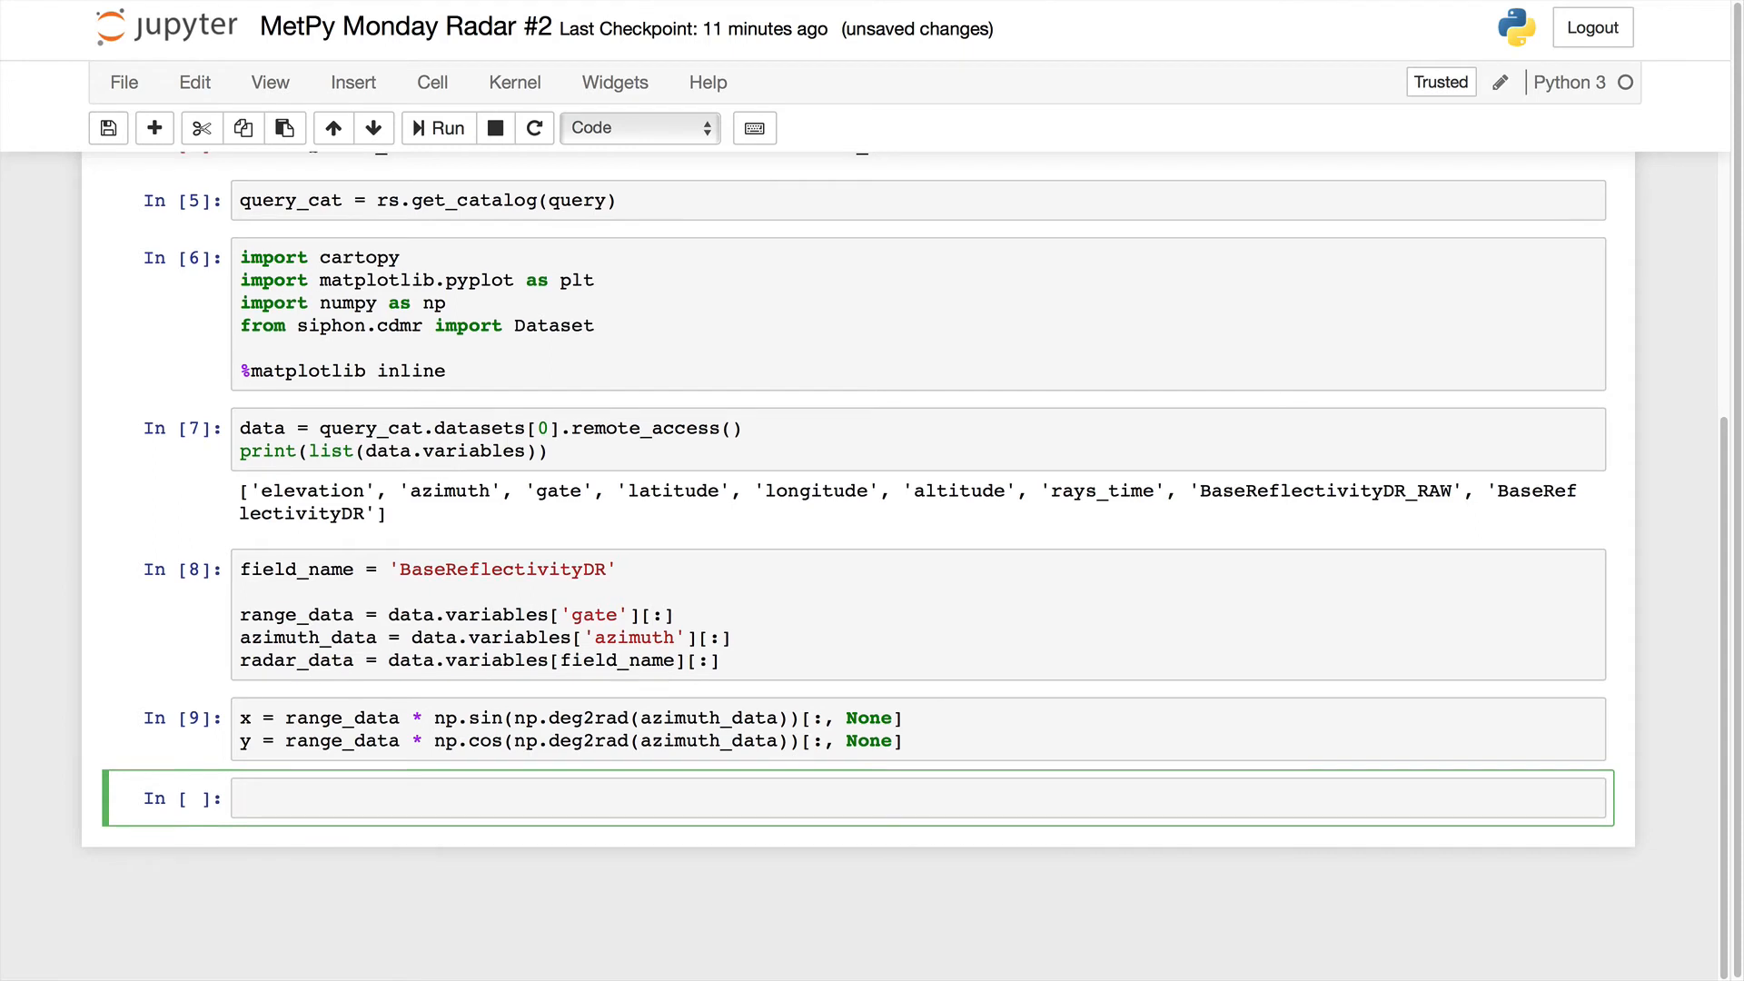
Set radar_data = np.ma.array(radar_data, mask=np.isnan(radar_data)).
{"action": "type", "text": "radar"}
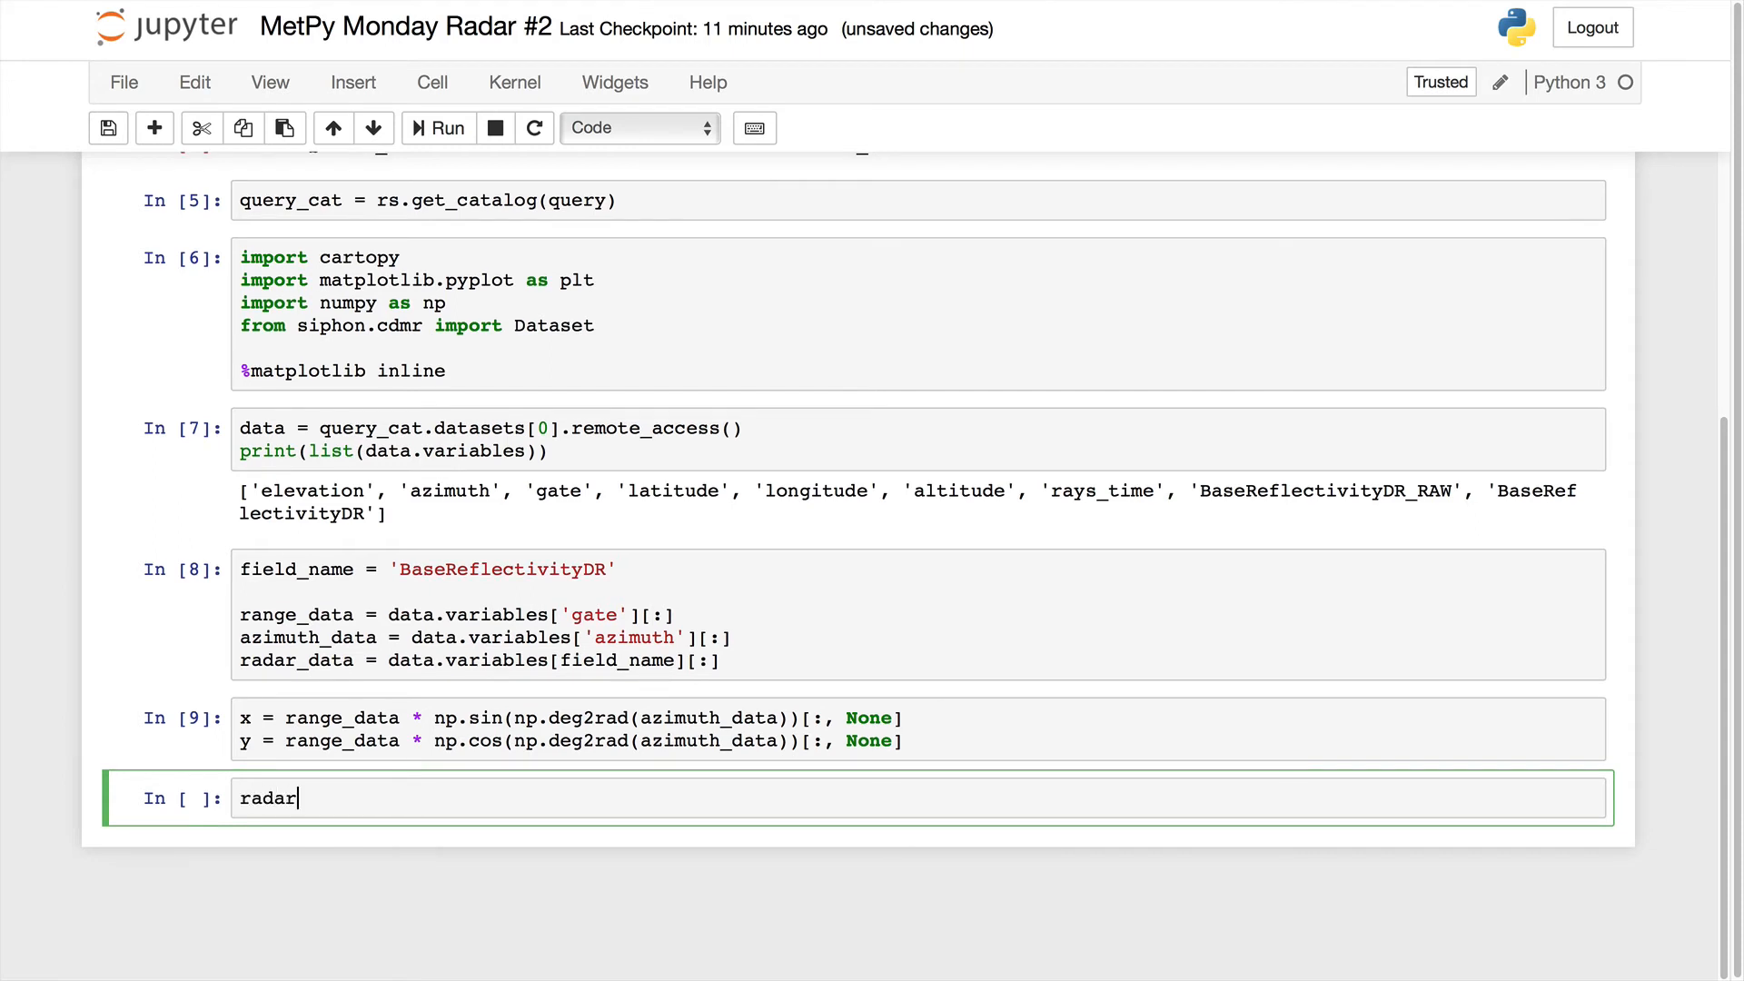
{"action": "type", "text": "_data ="}
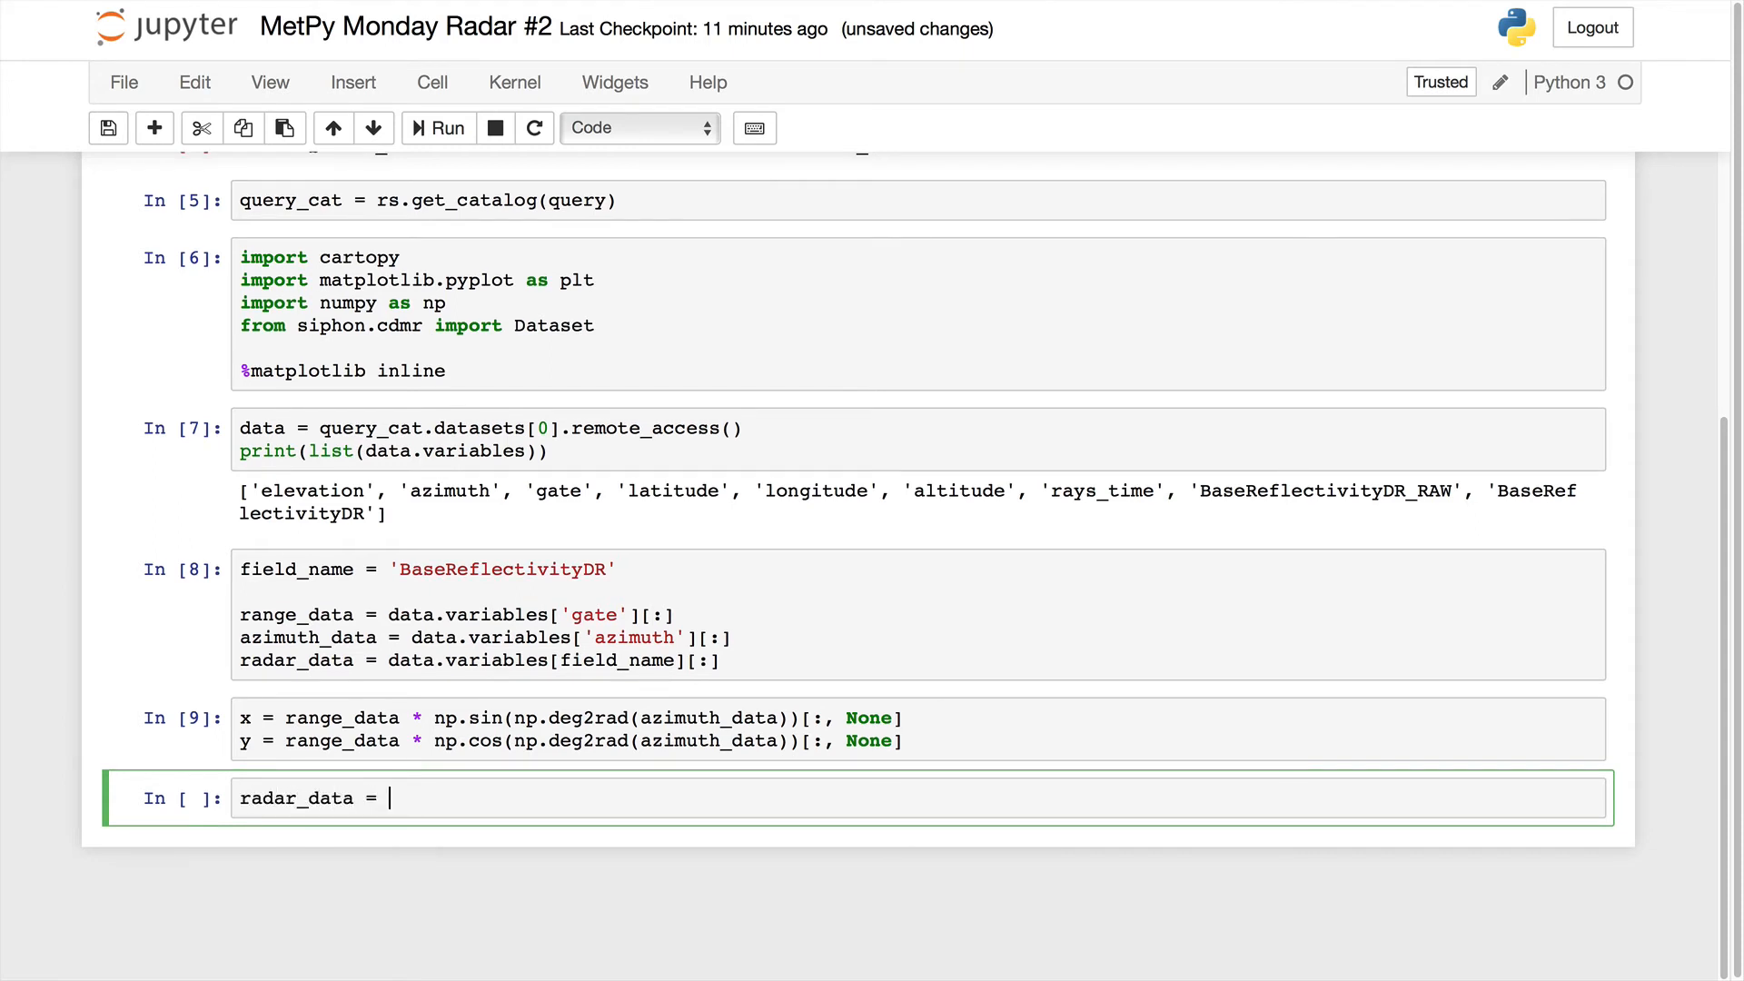
{"action": "type", "text": "np.m"}
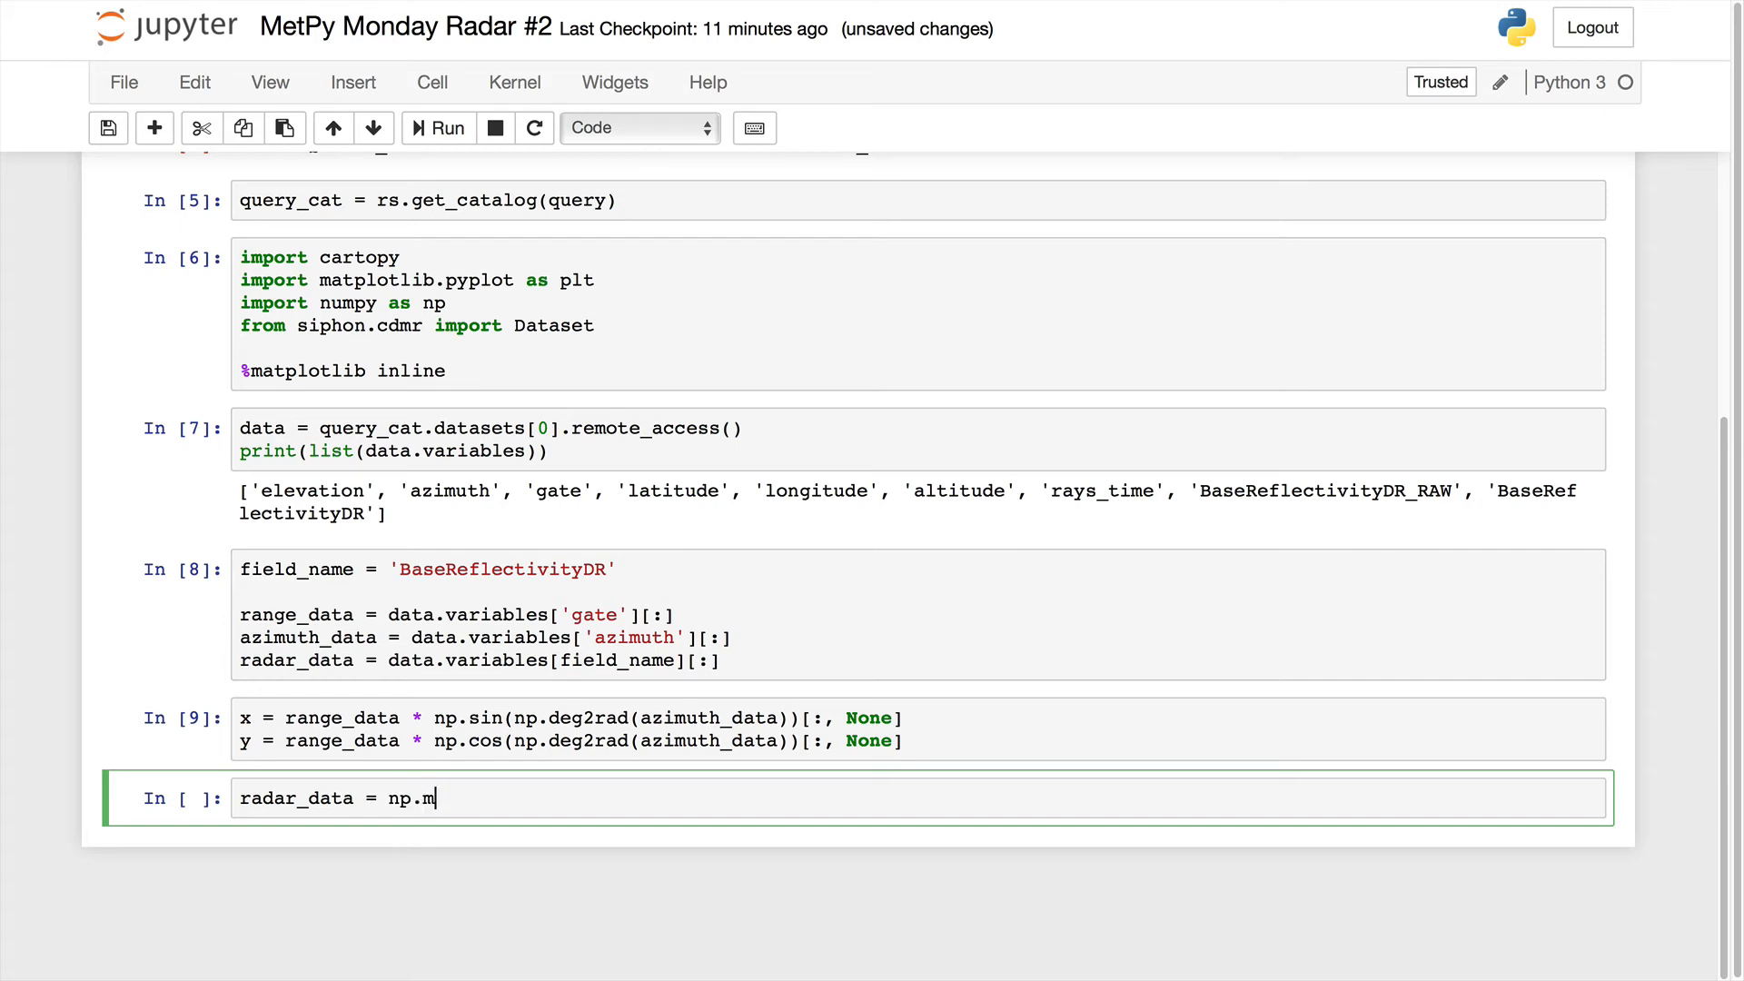
{"action": "type", "text": "a.array()"}
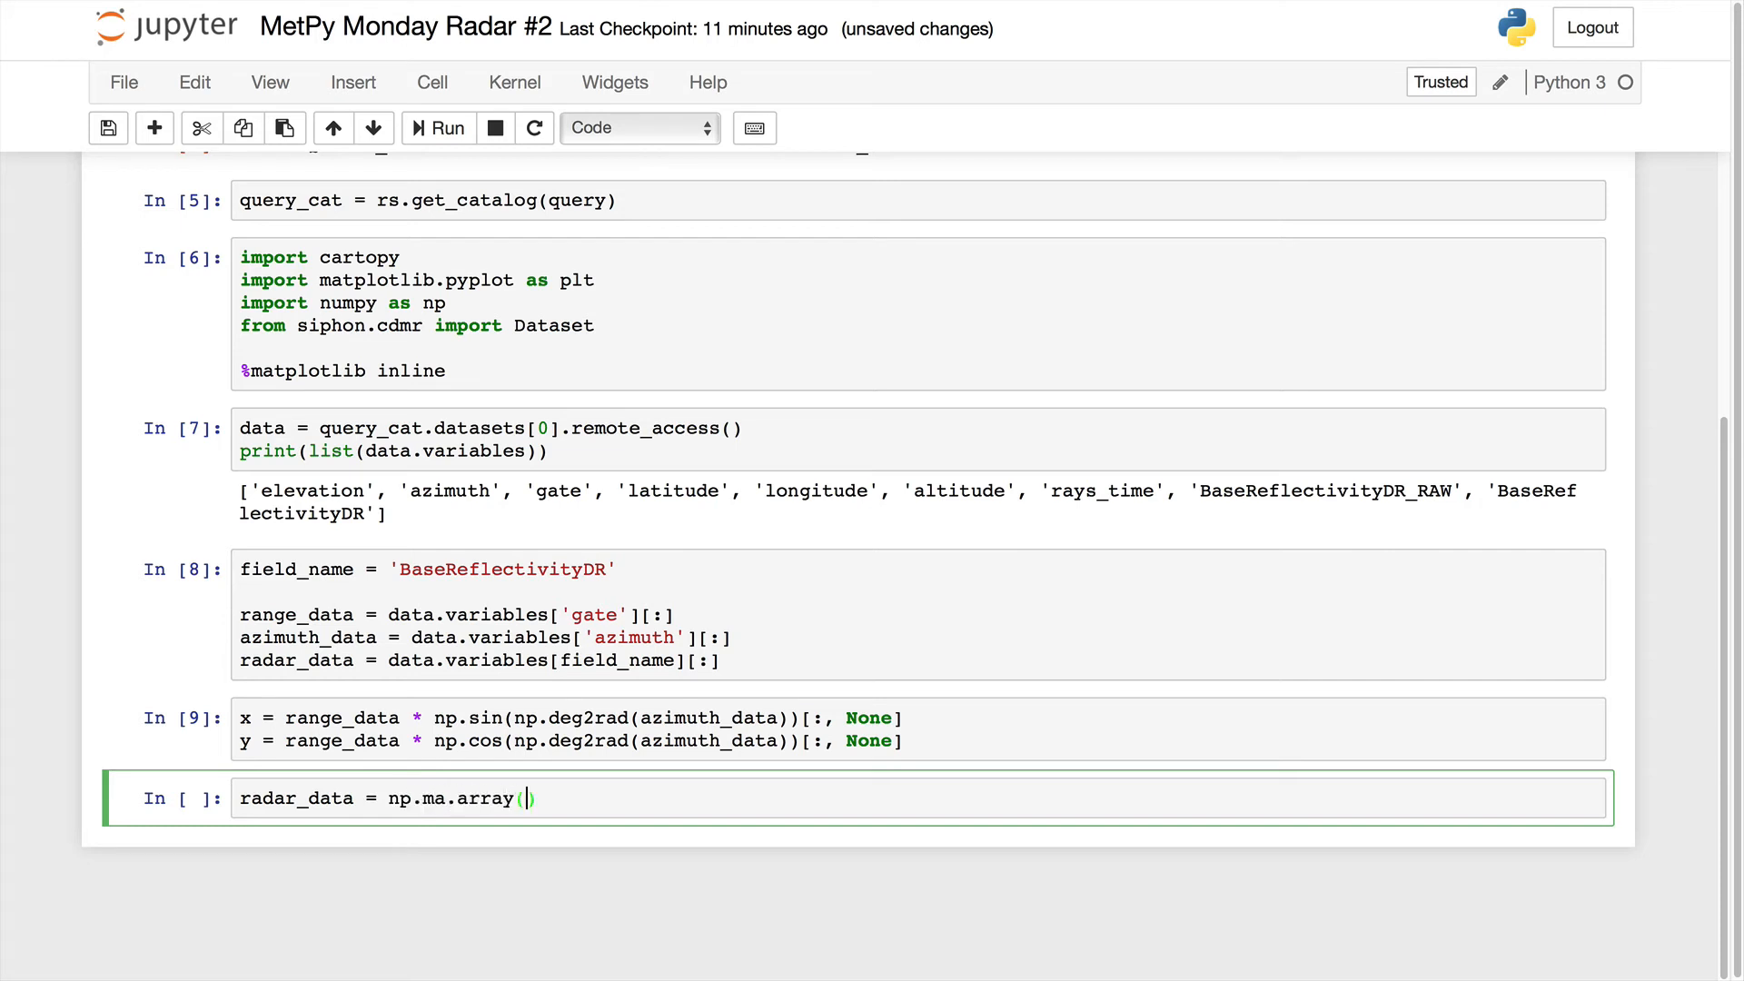
{"action": "type", "text": "radar_da"}
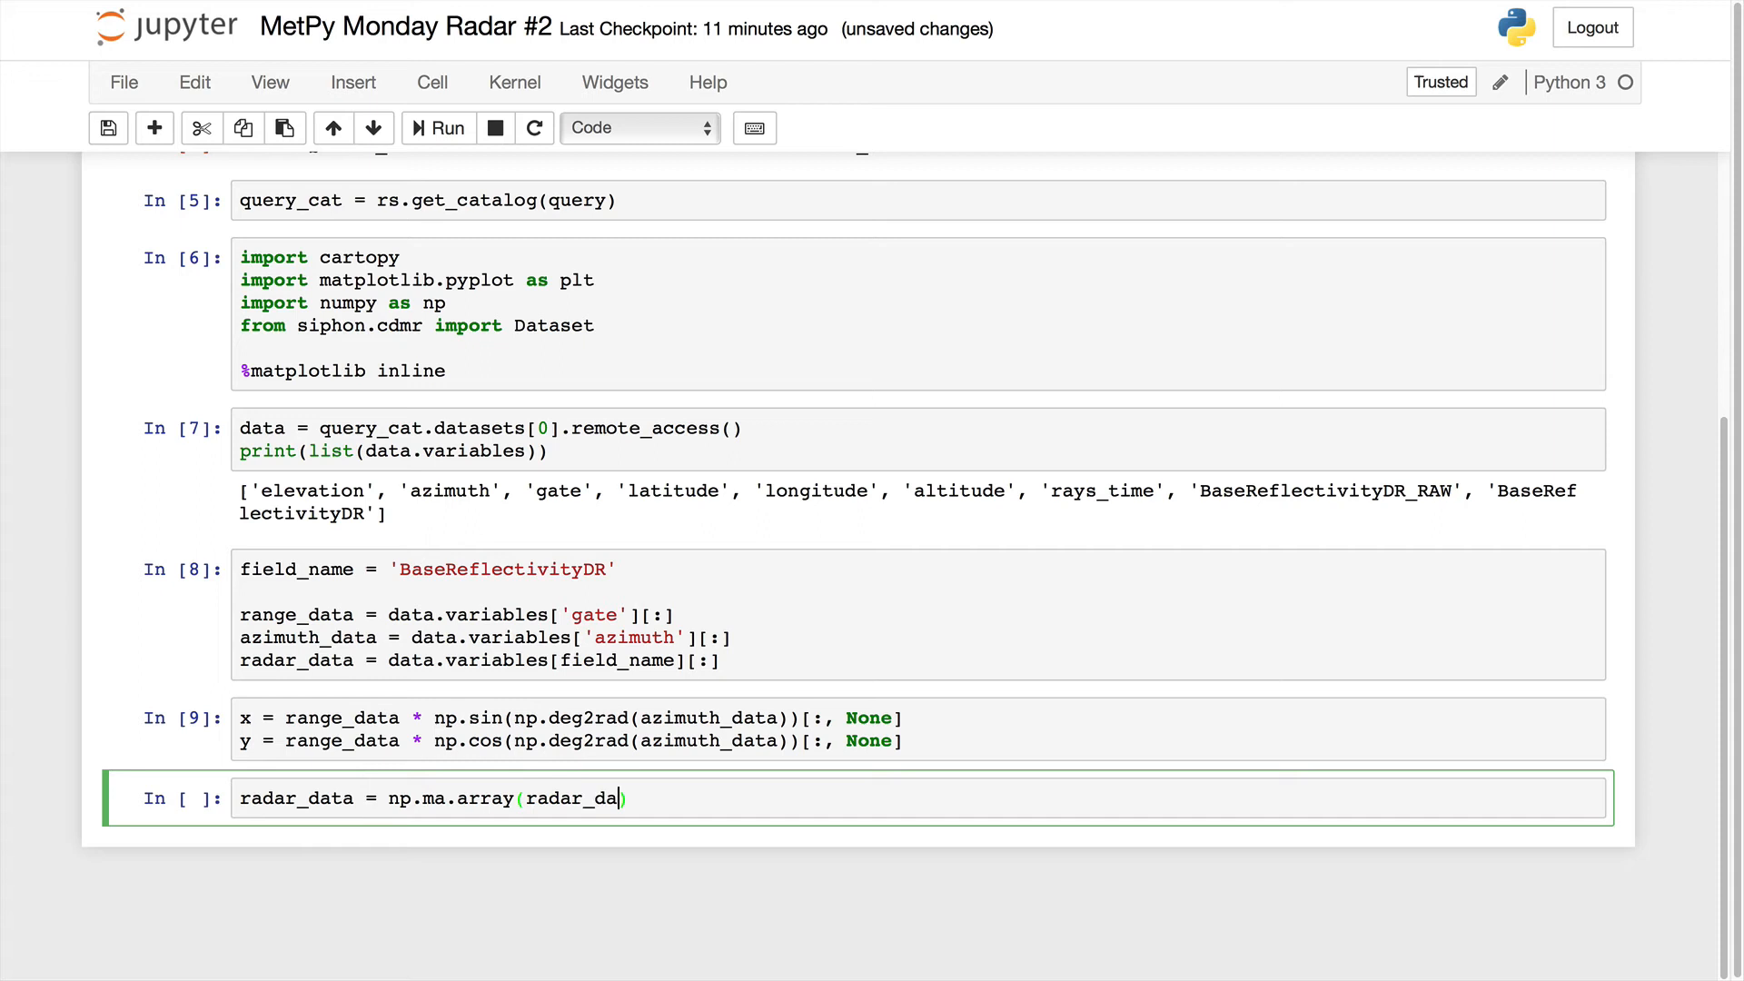
{"action": "type", "text": "ta,"}
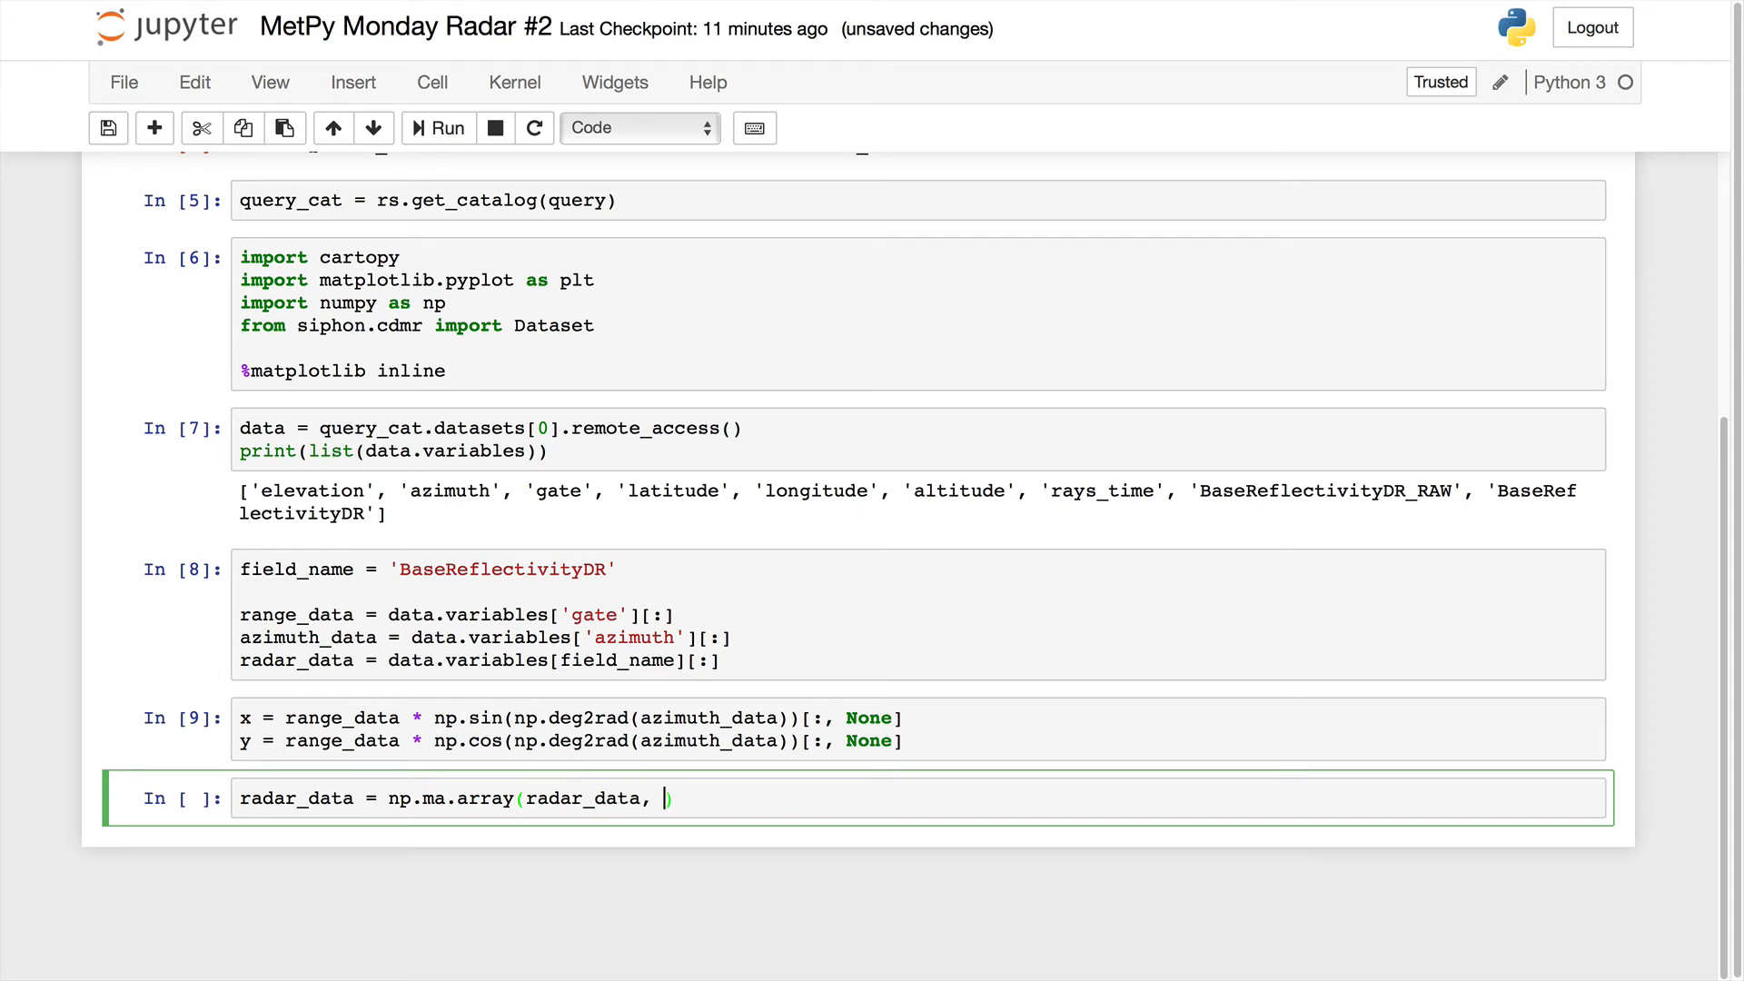
{"action": "type", "text": "mask"}
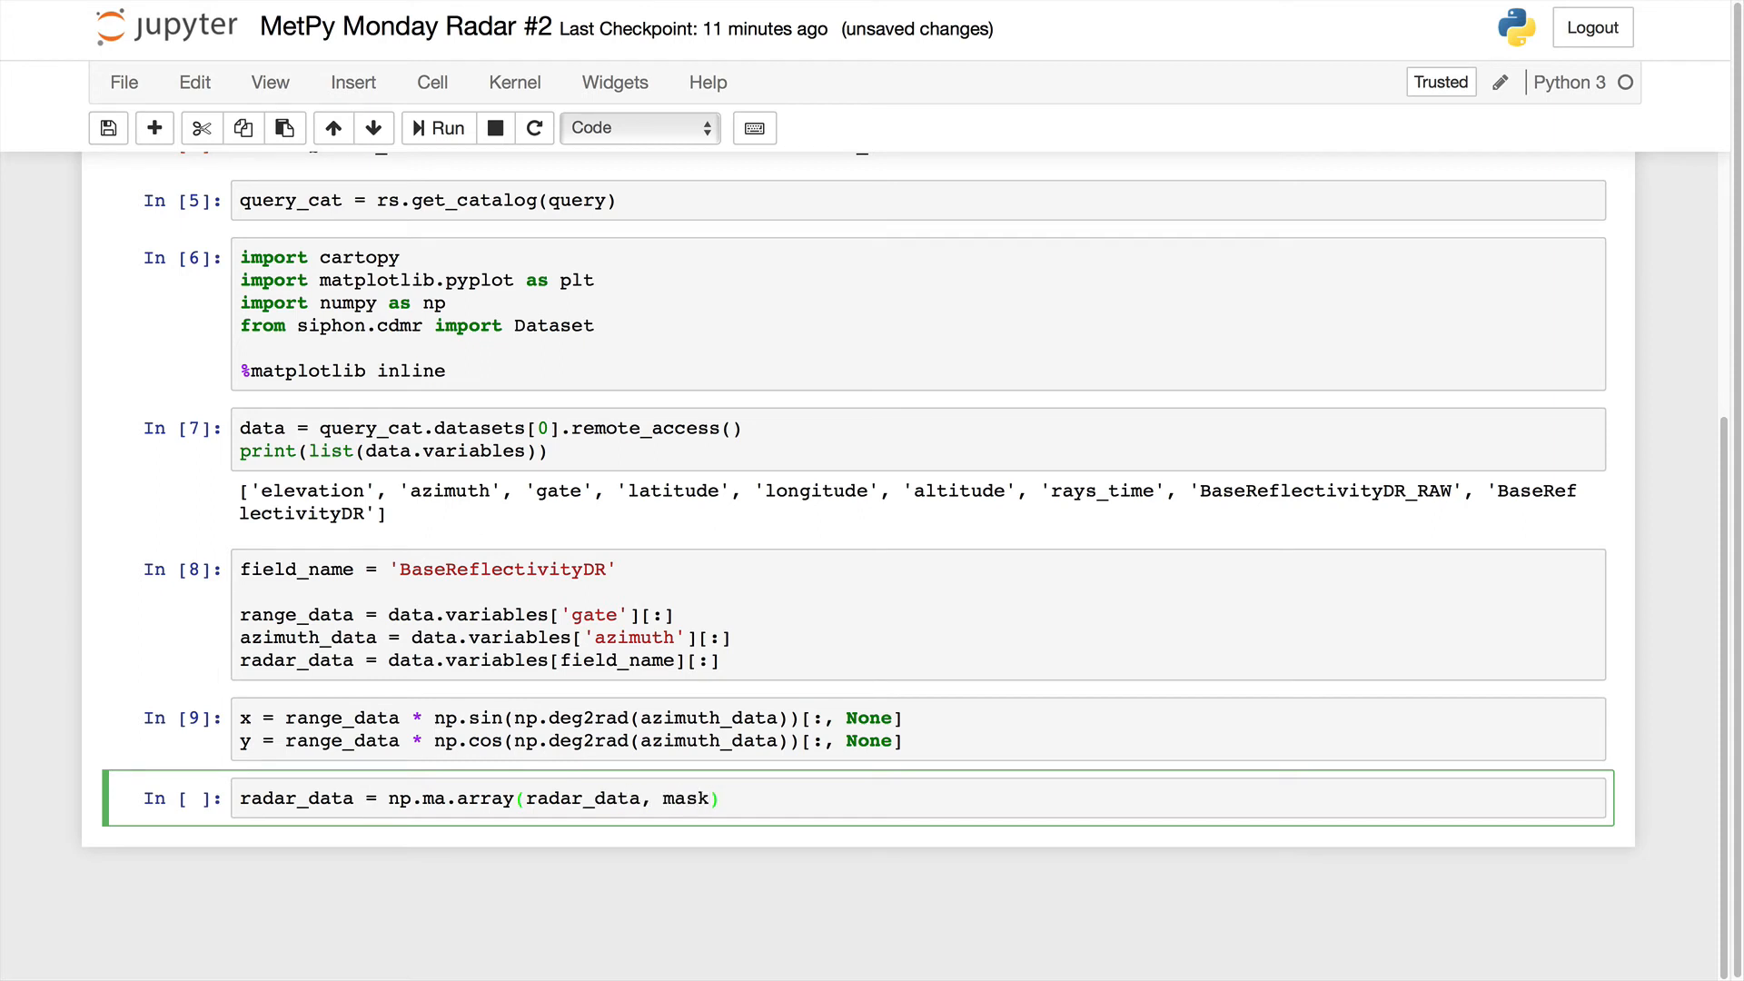
{"action": "type", "text": "=np.isna"}
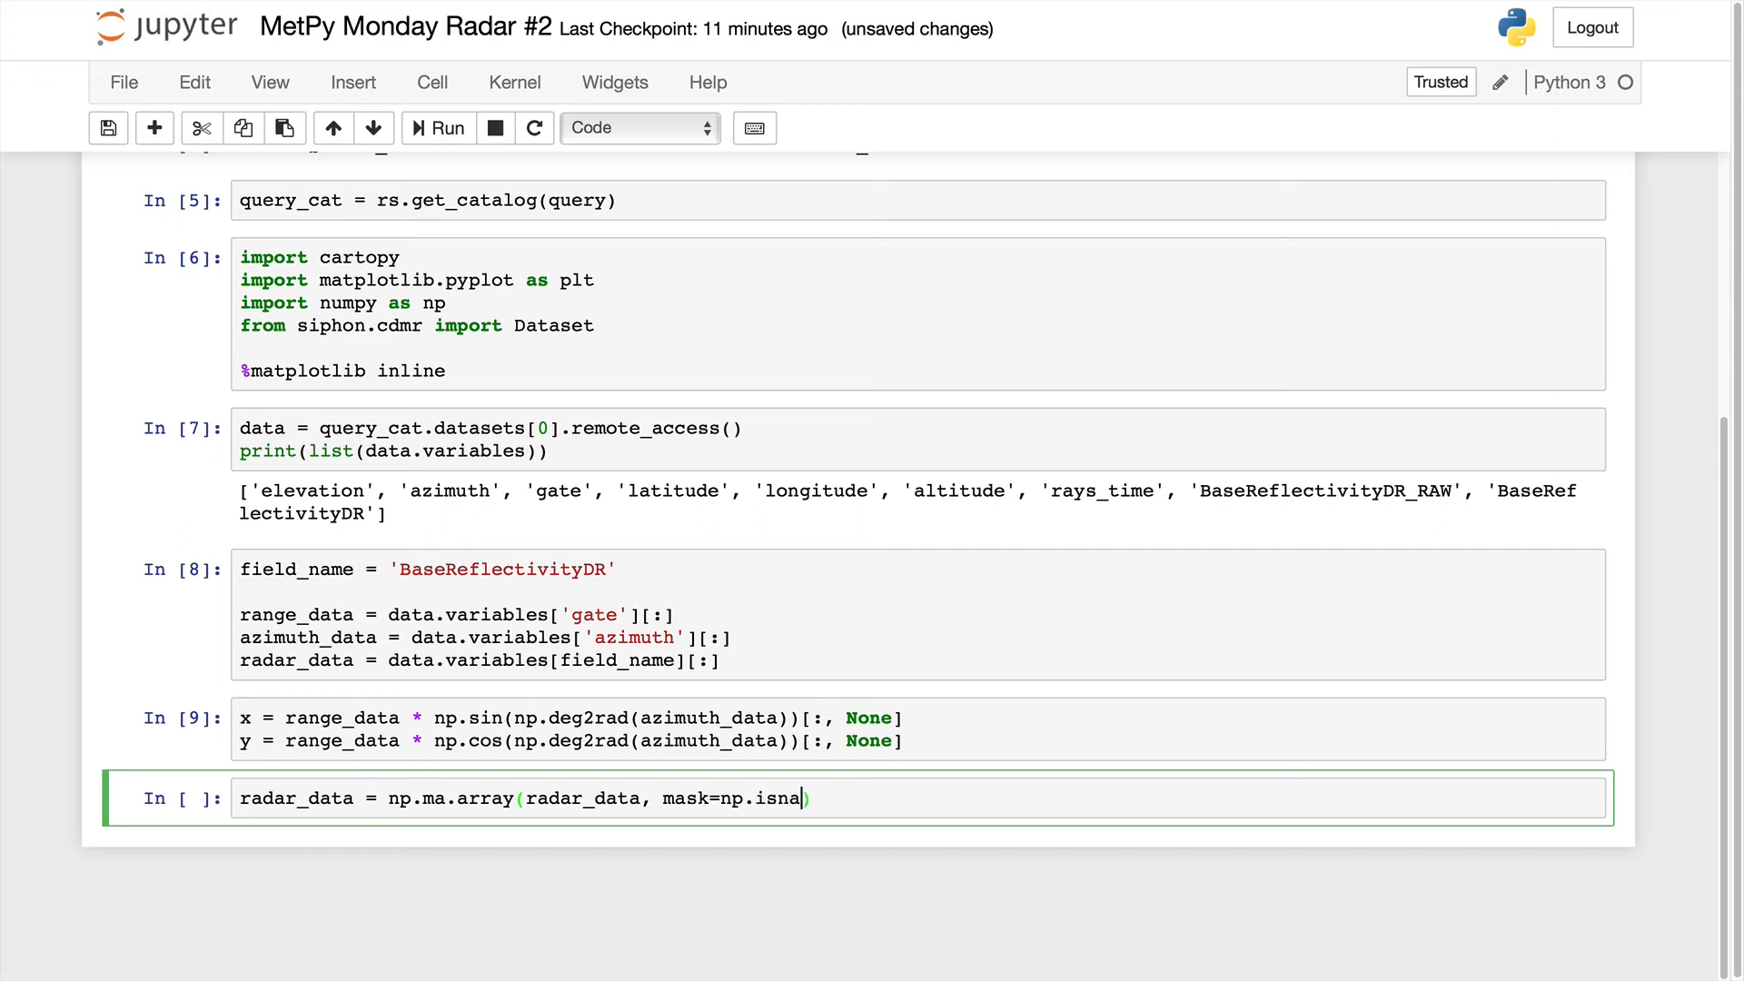
{"action": "type", "text": "n(r"}
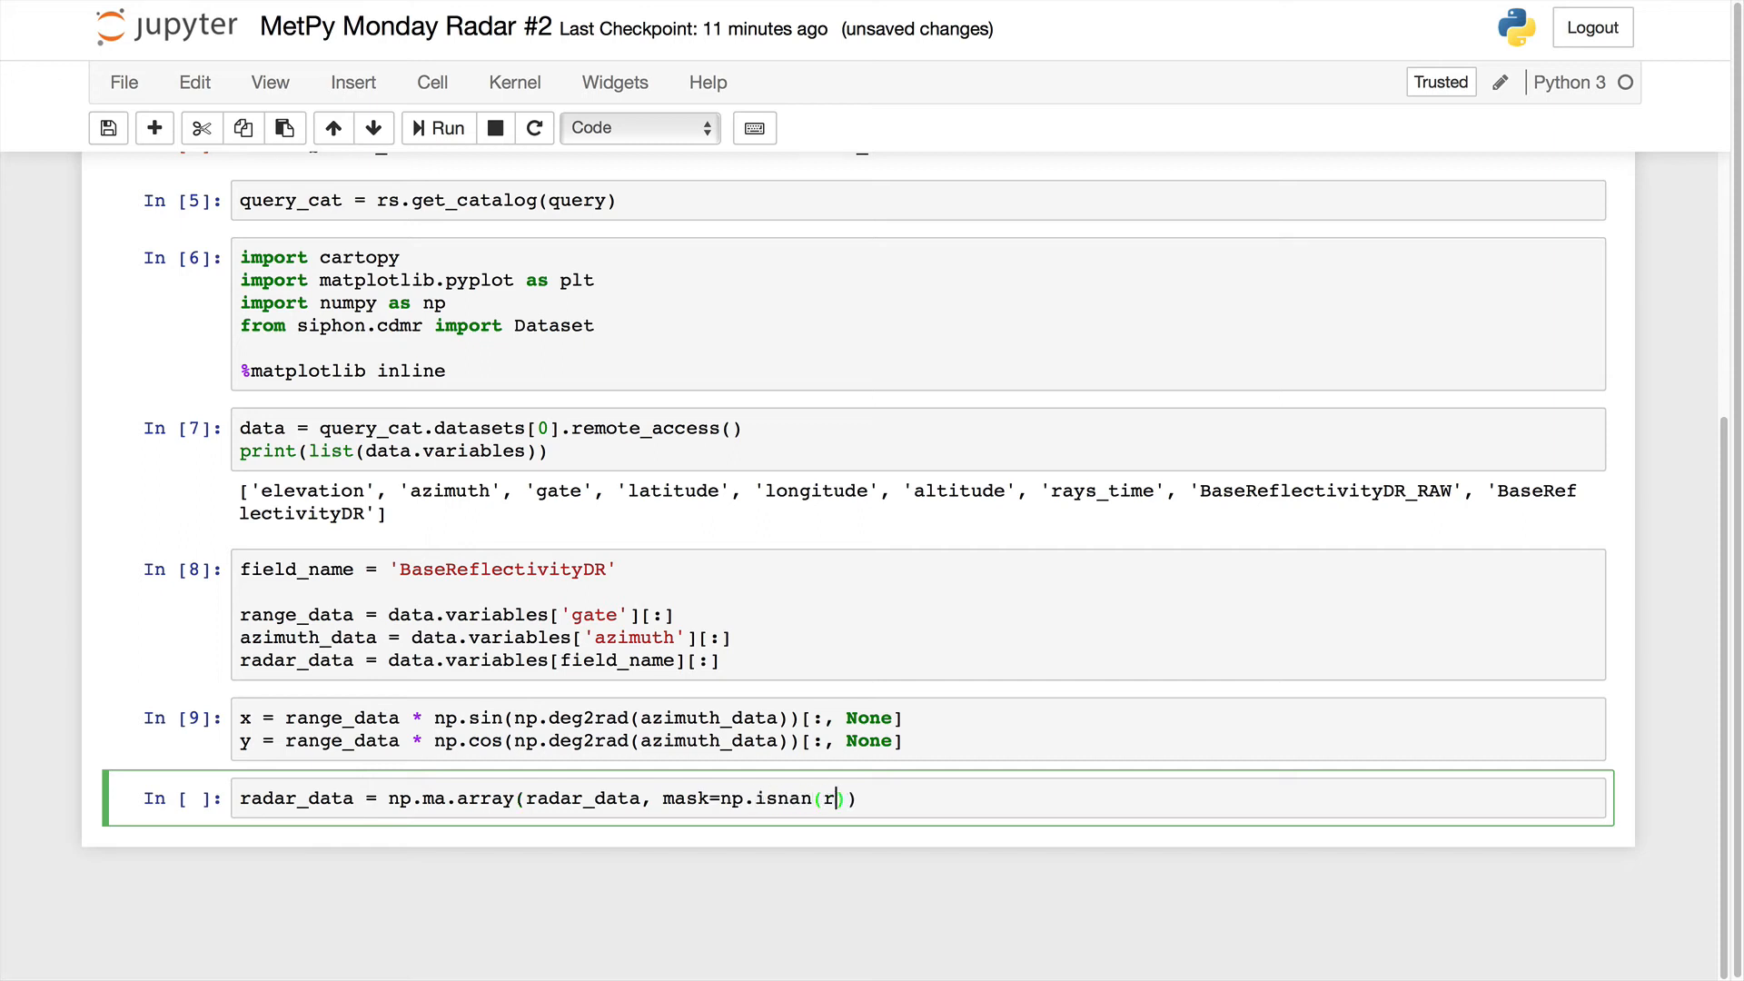
{"action": "type", "text": "adar_data"}
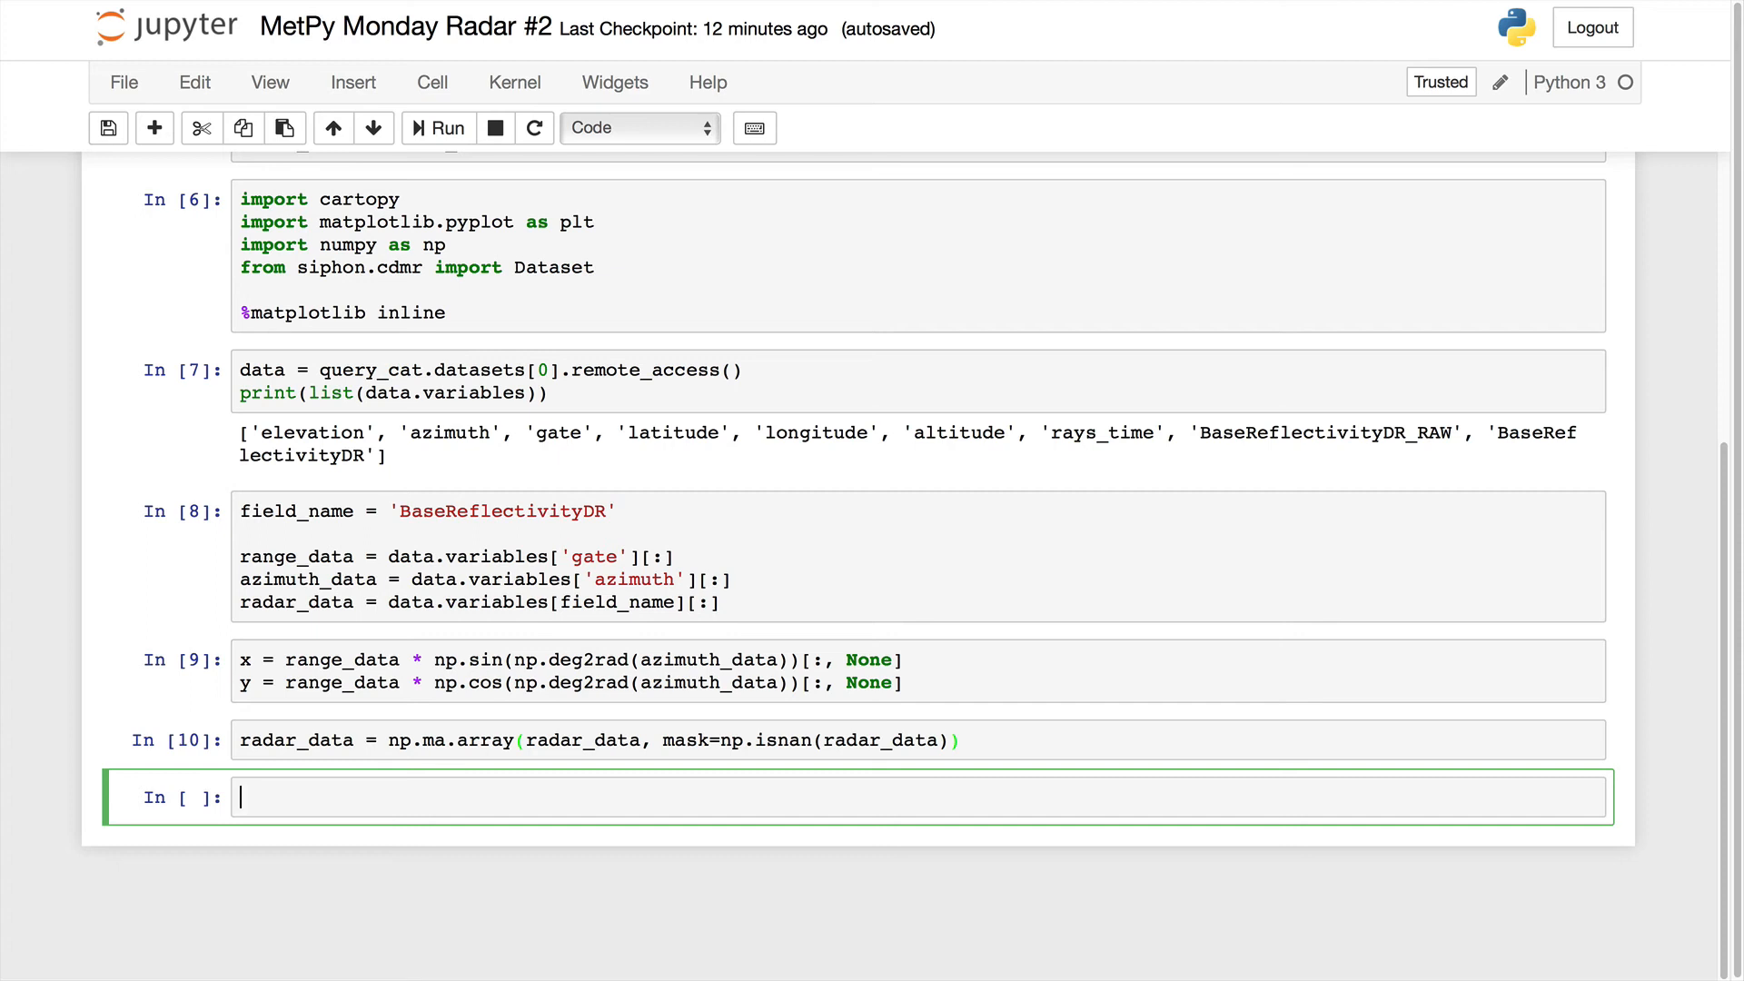
Define proj as cartopy LambertConformal centred on data.RadarLongitude and data.RadarLatitude.
{"action": "type", "text": "proj = ca"}
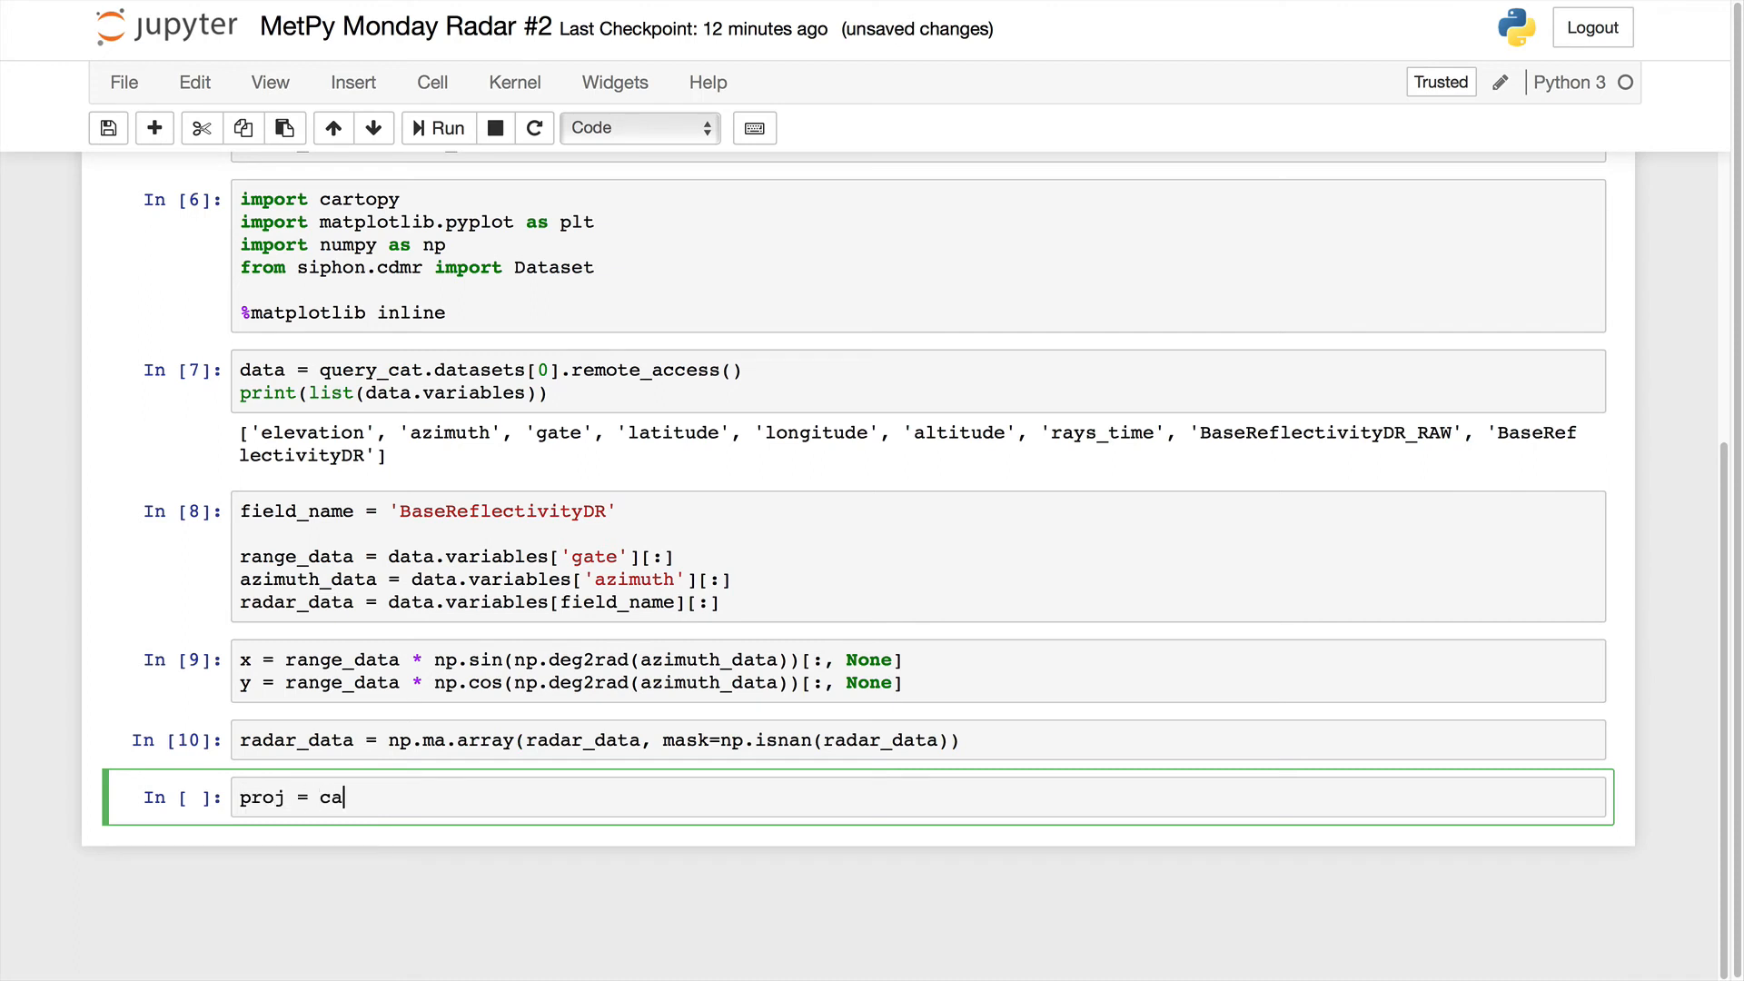
{"action": "type", "text": "rtopy.crs."}
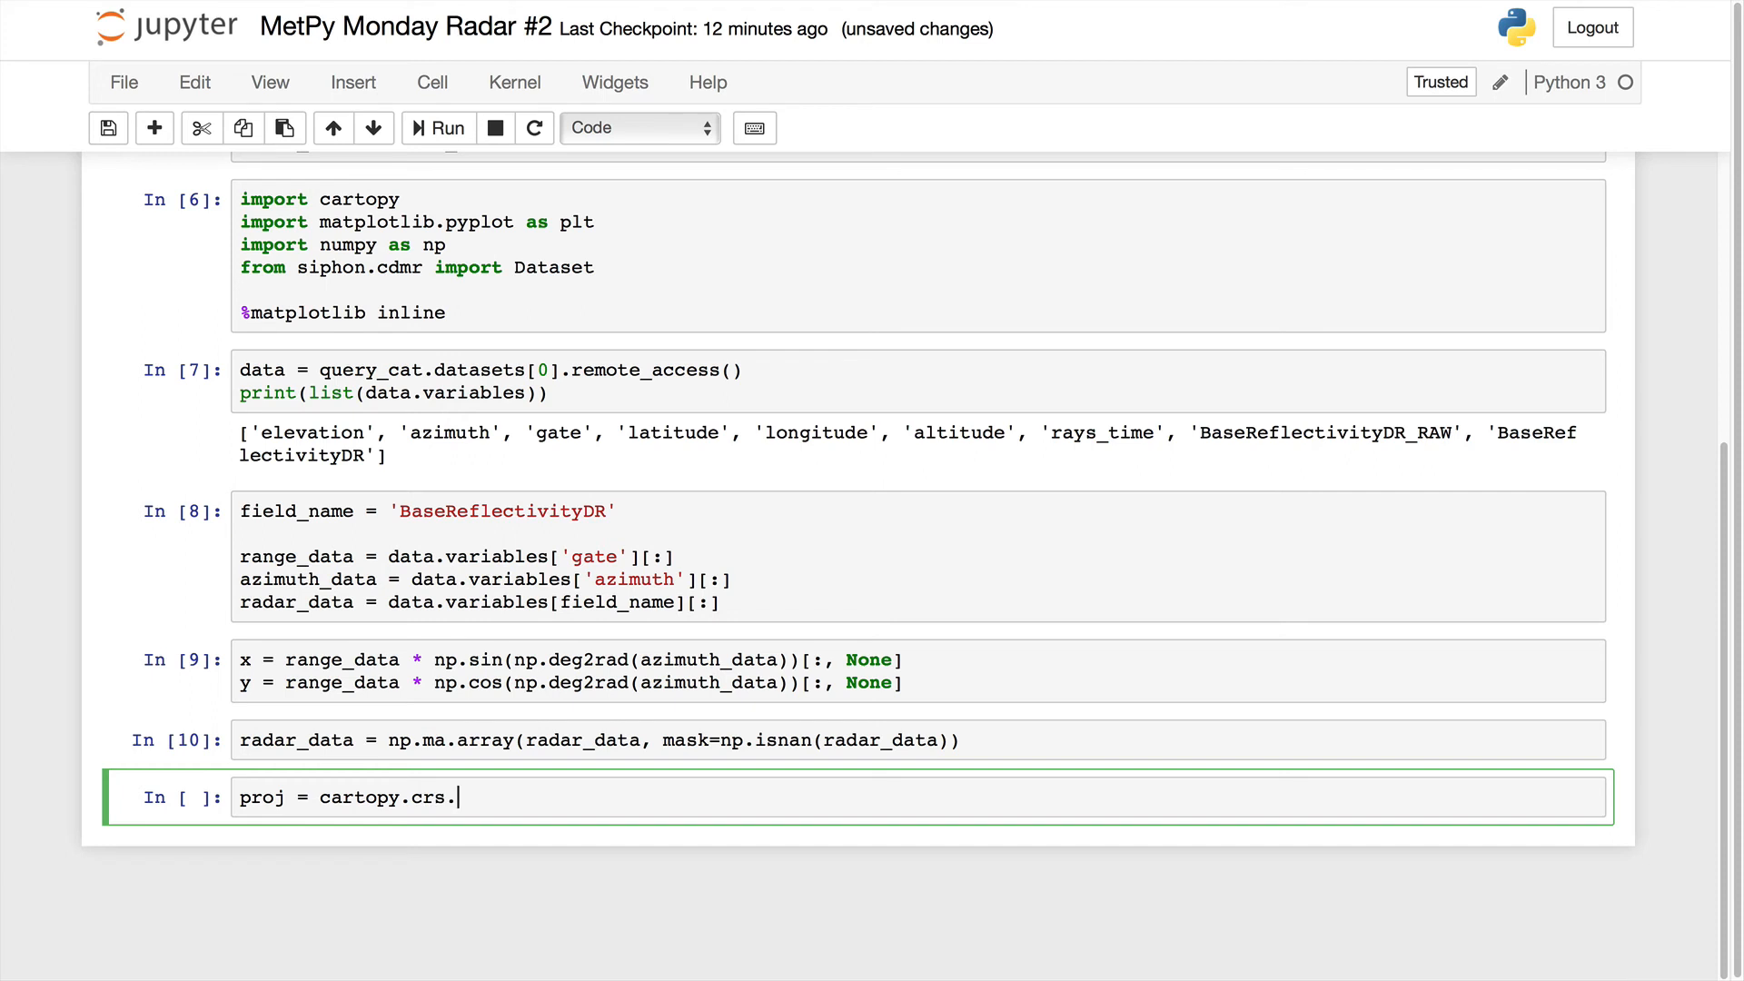
{"action": "type", "text": "Lam"}
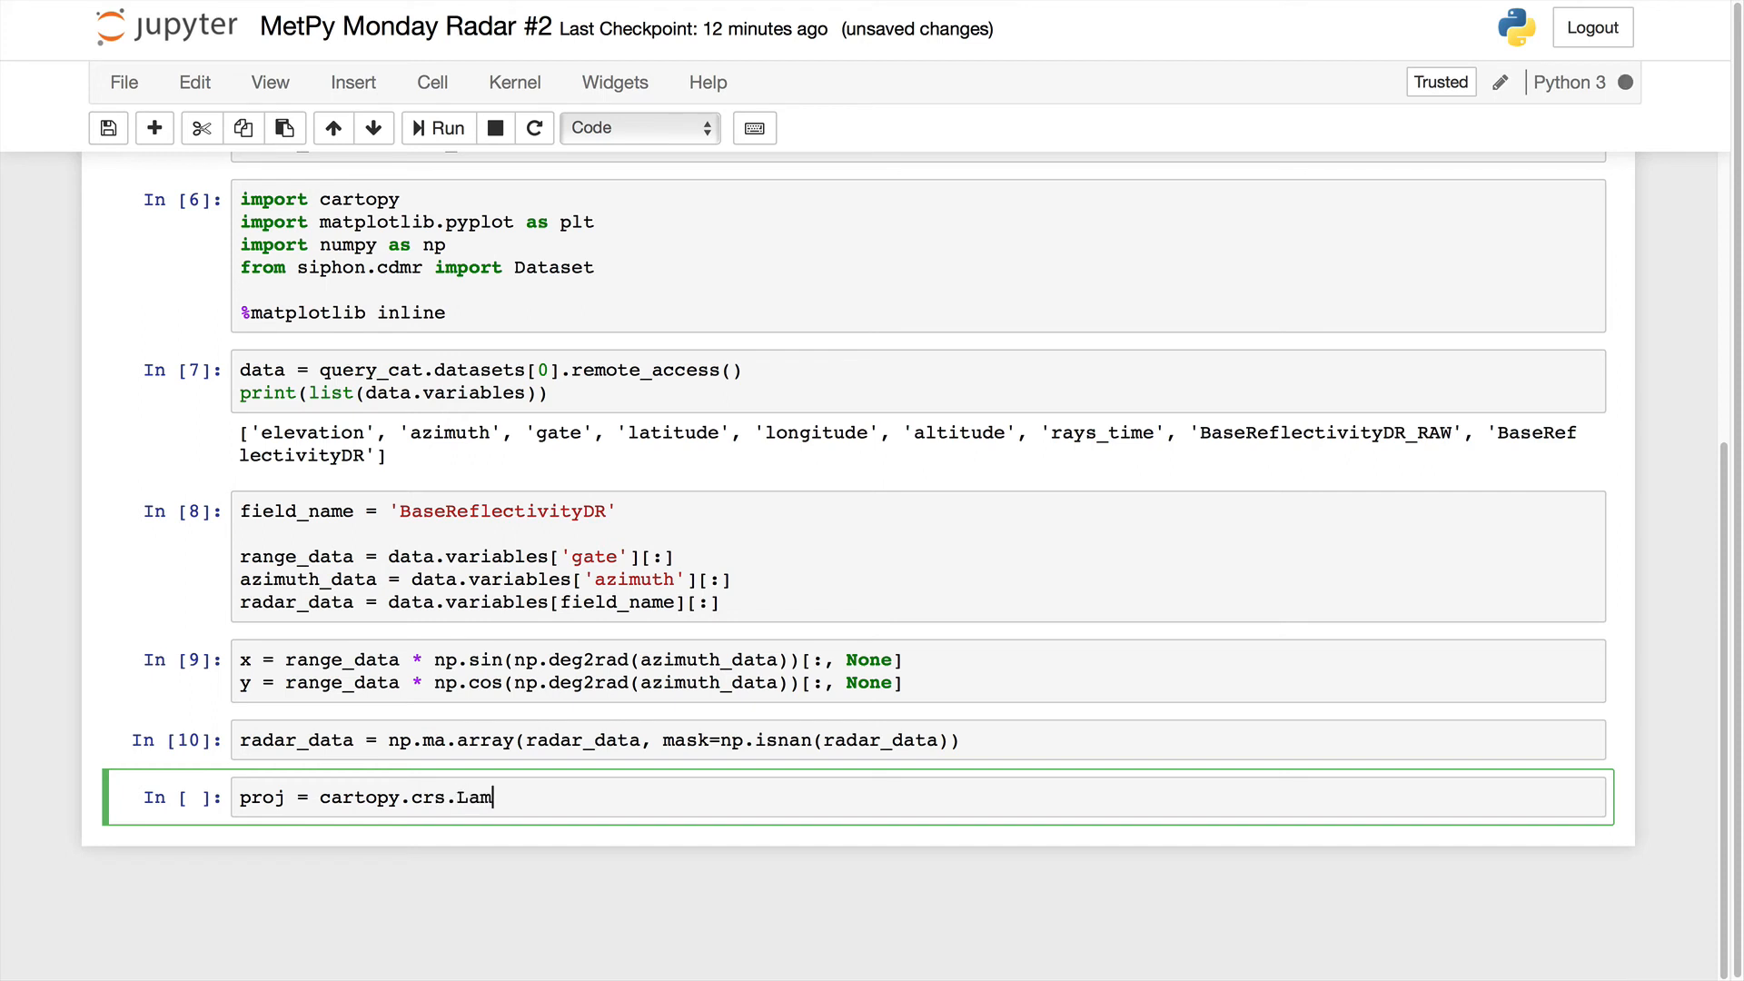
{"action": "key", "text": "Tab"}
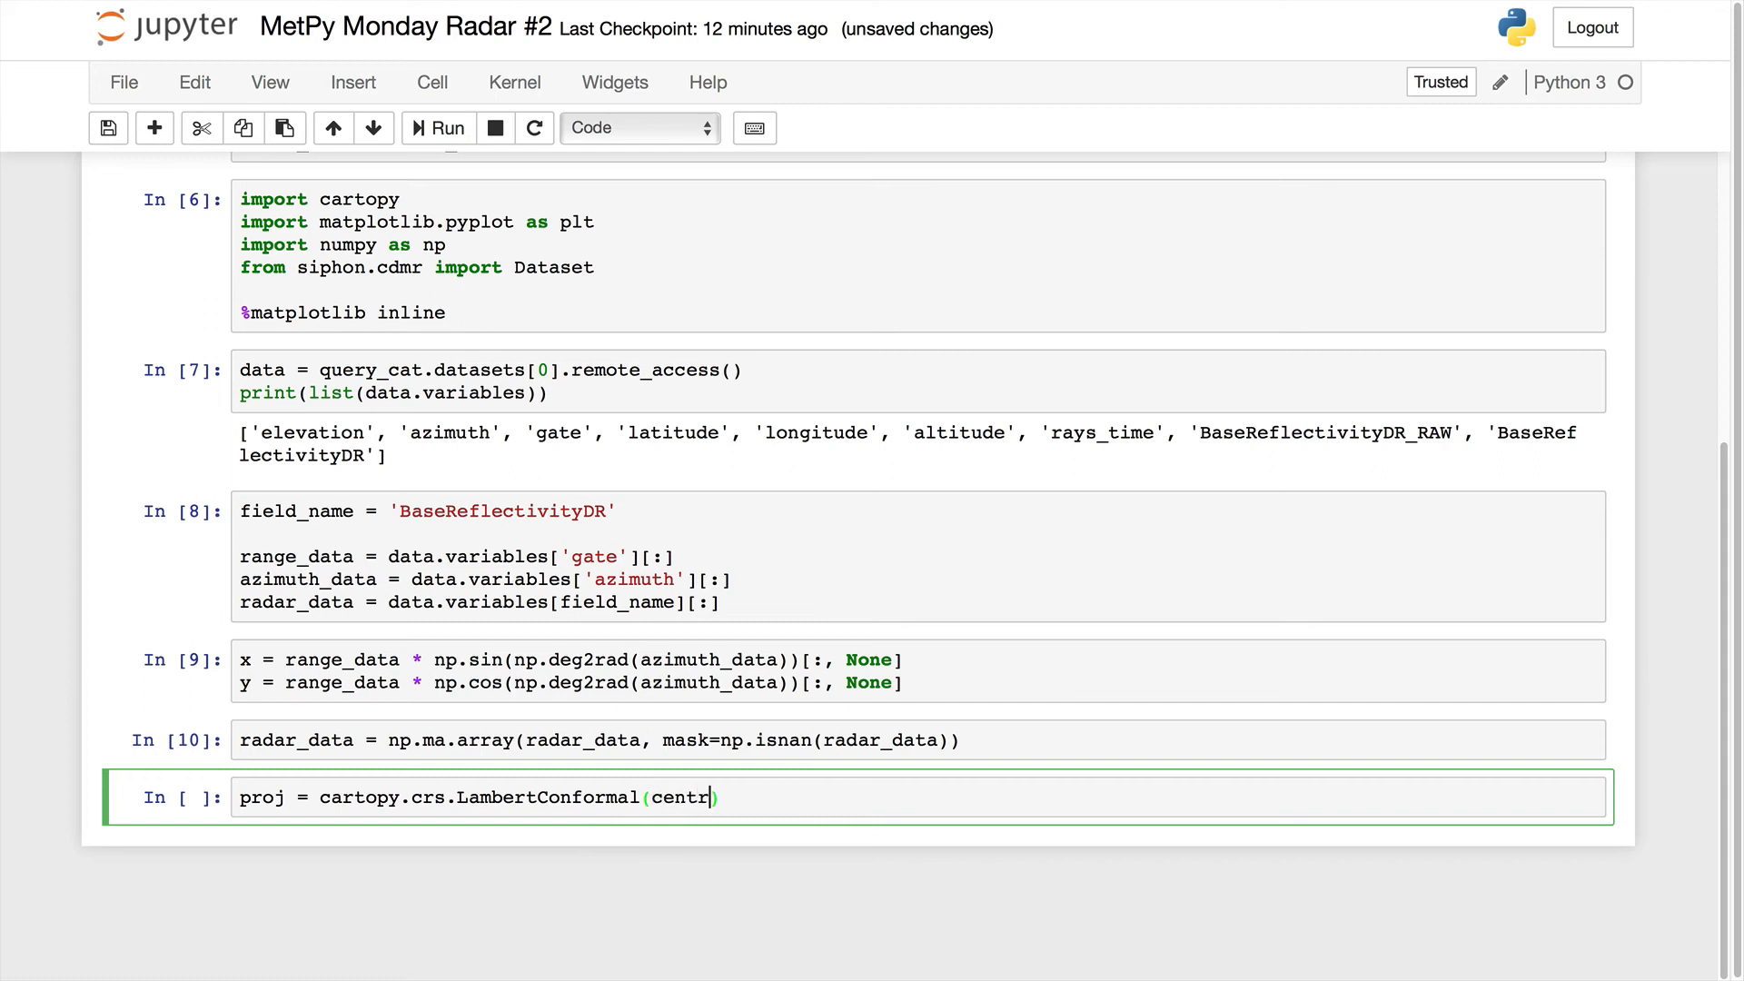
{"action": "type", "text": "al_longitude="}
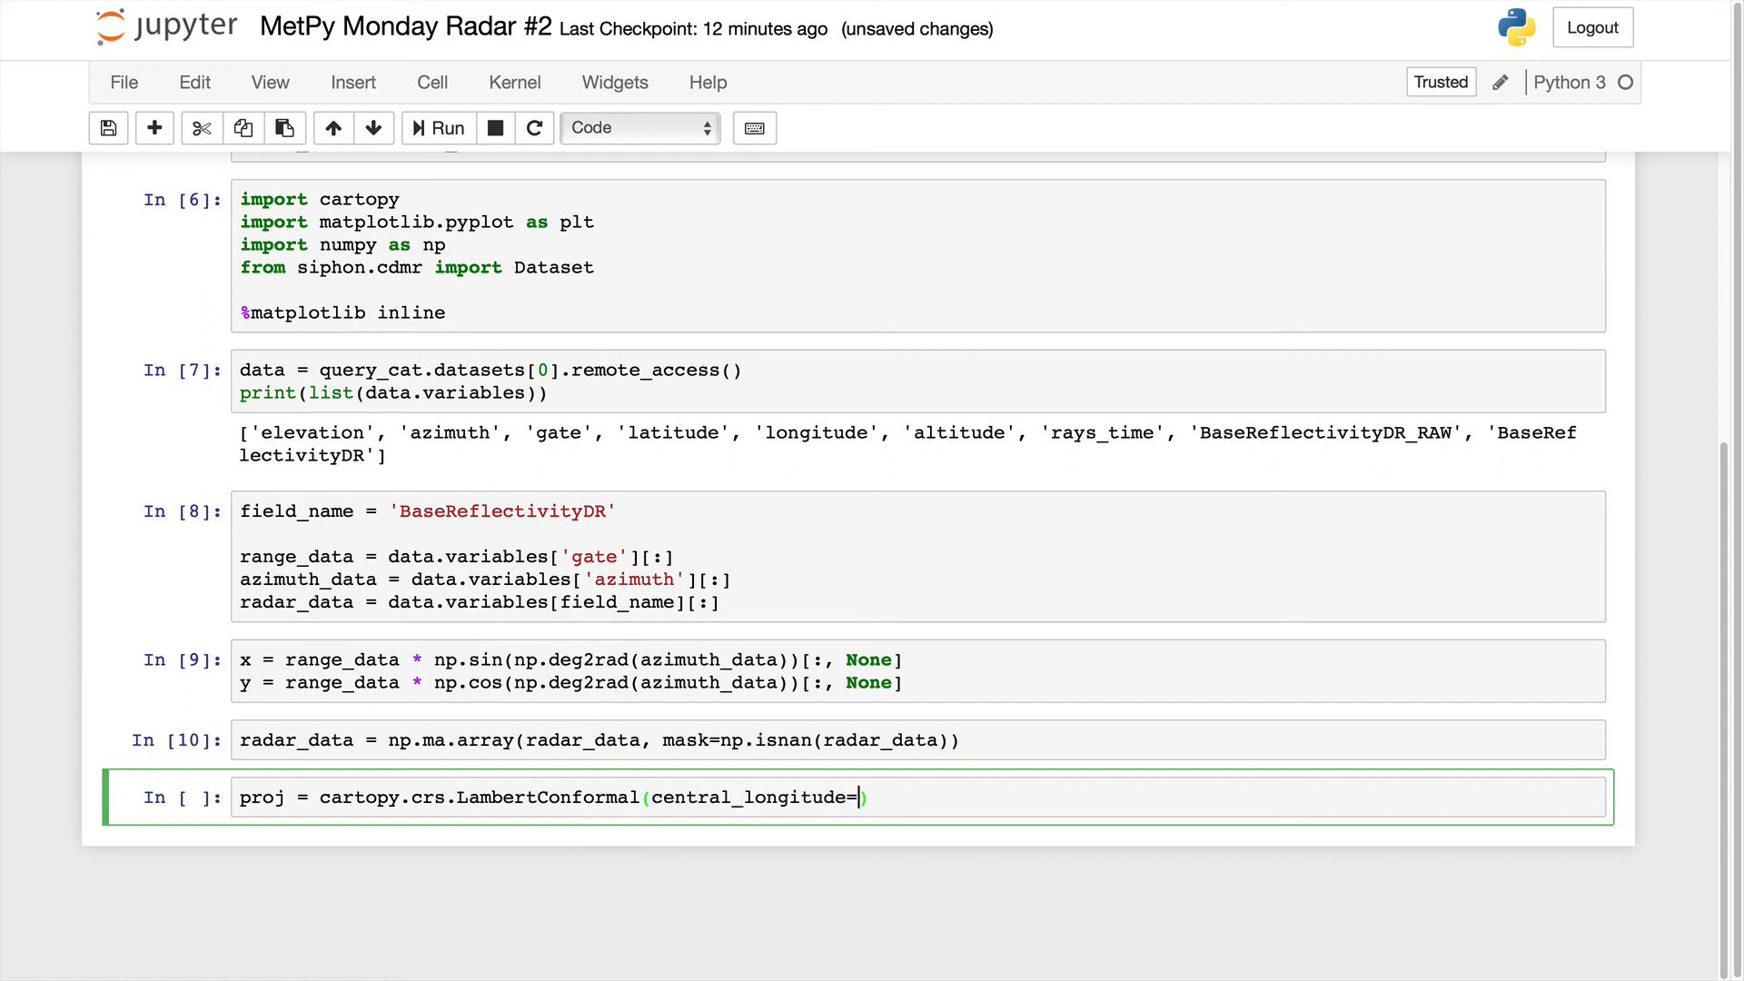
{"action": "type", "text": "data."}
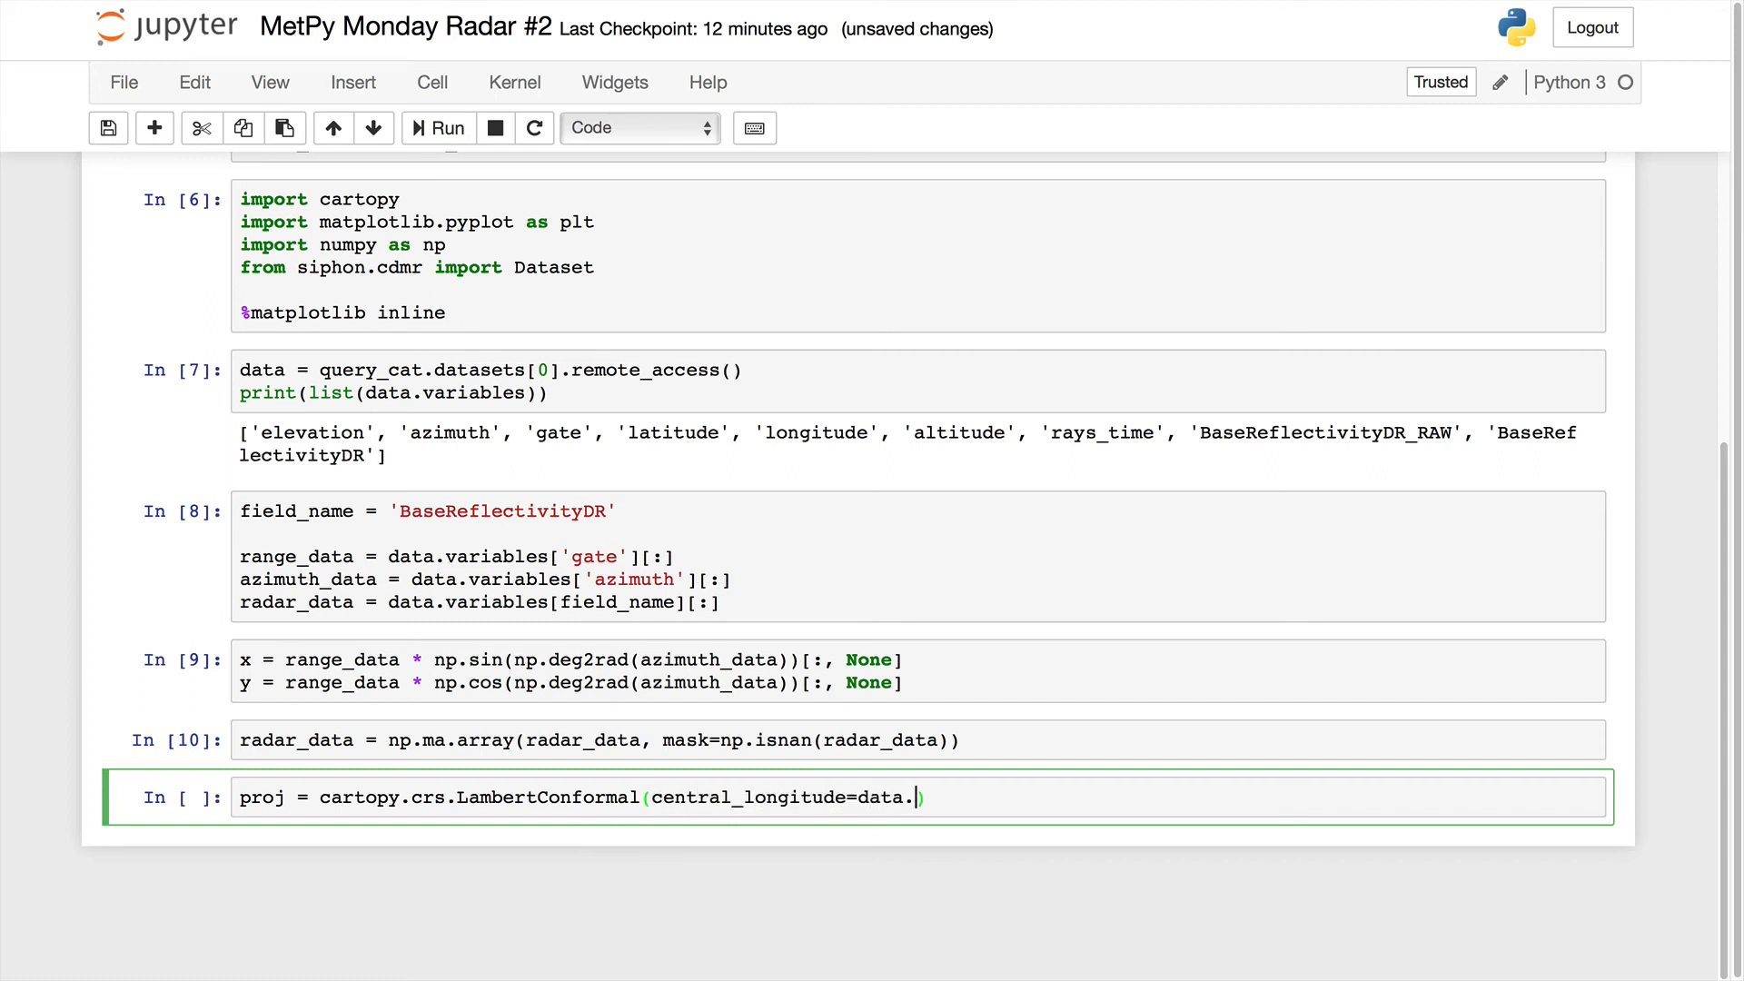
{"action": "type", "text": "Rad"}
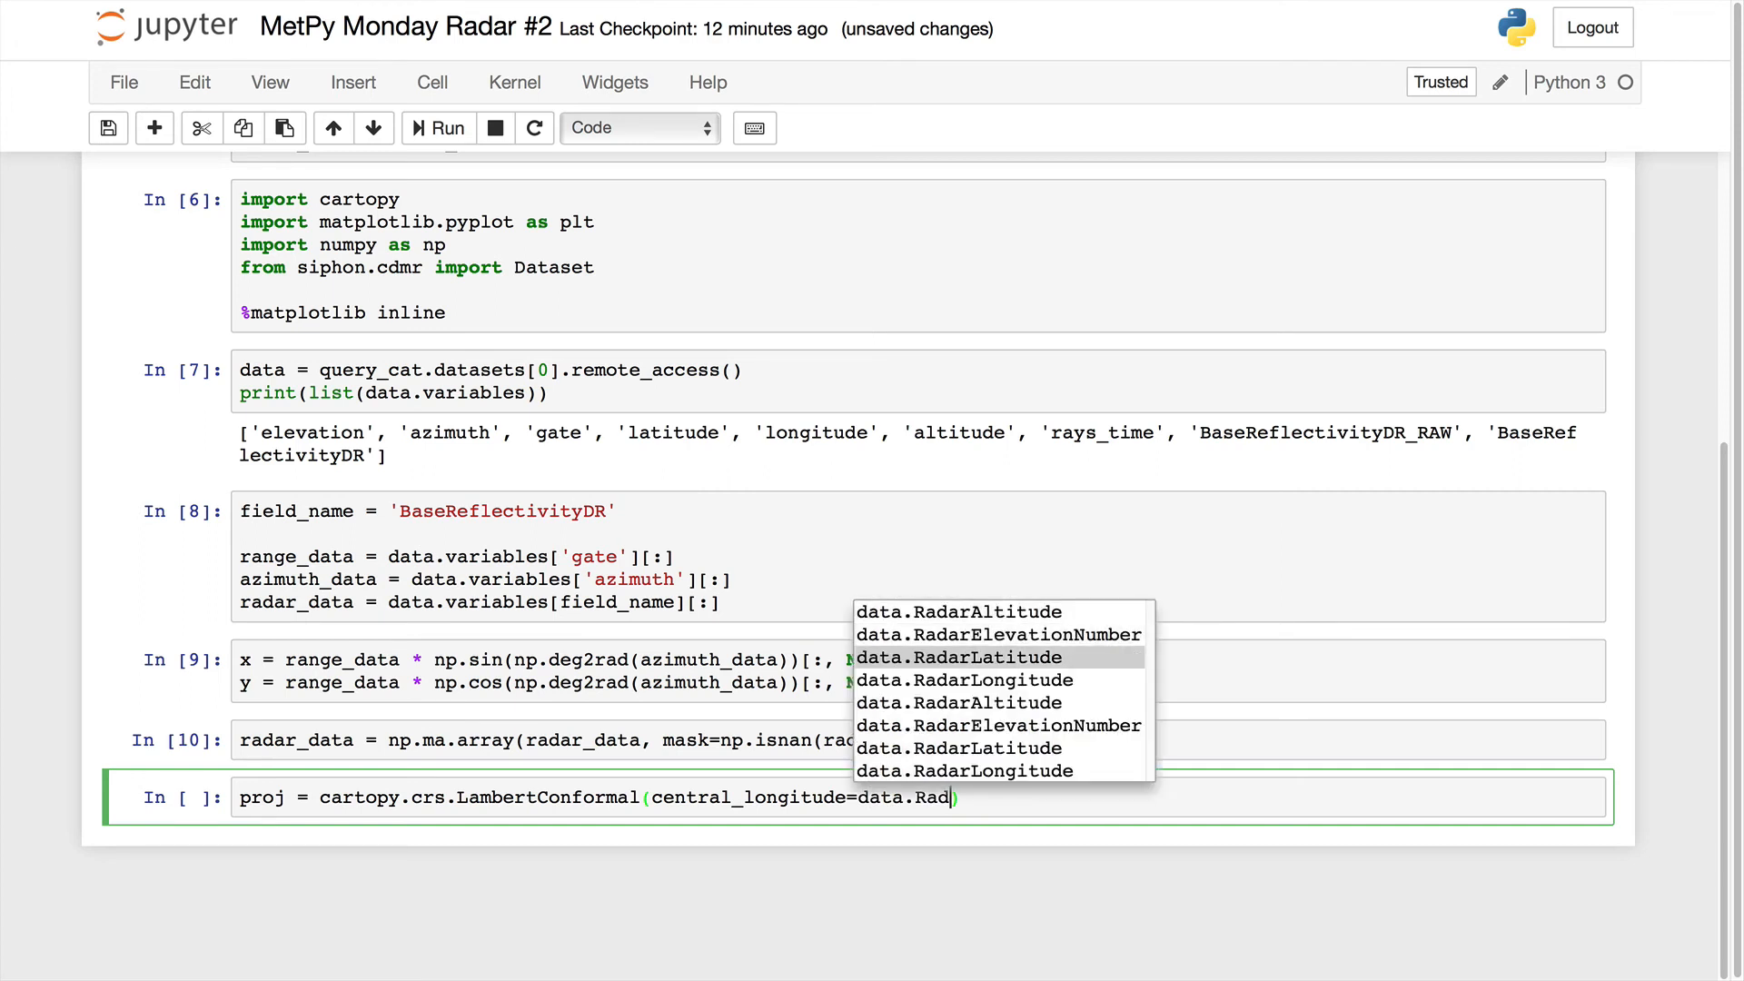
{"action": "left_click", "coordinate": [963, 679]}
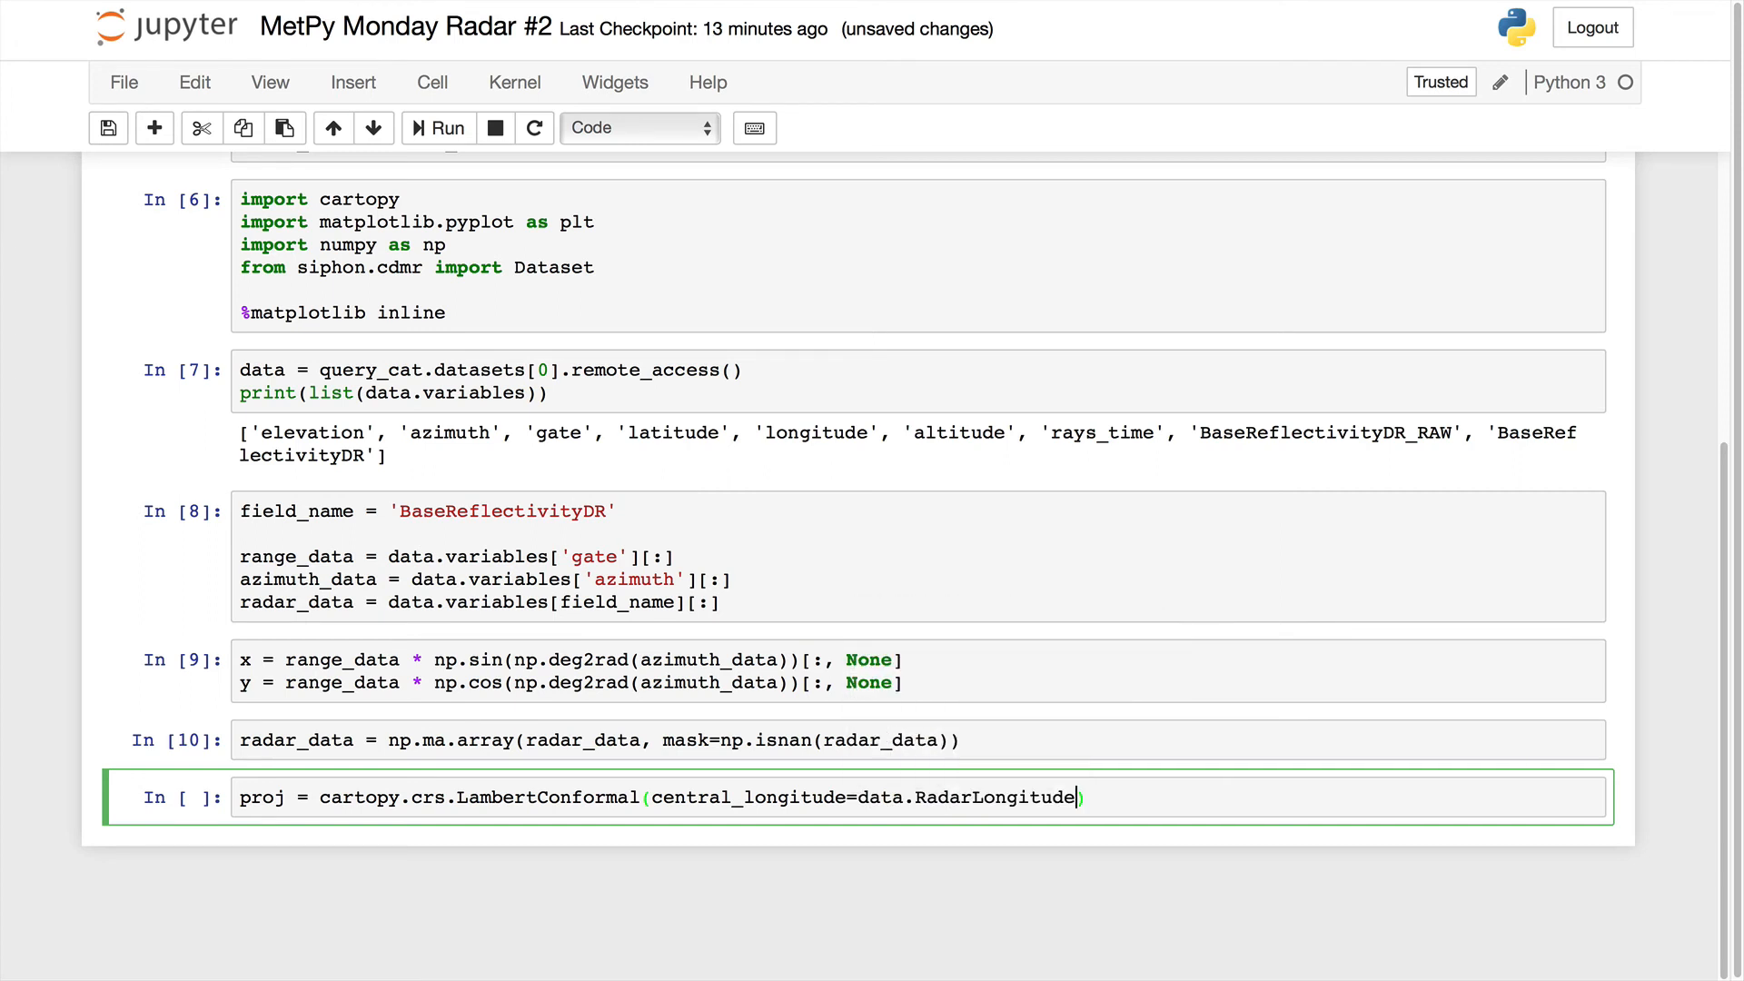
{"action": "type", "text": ","}
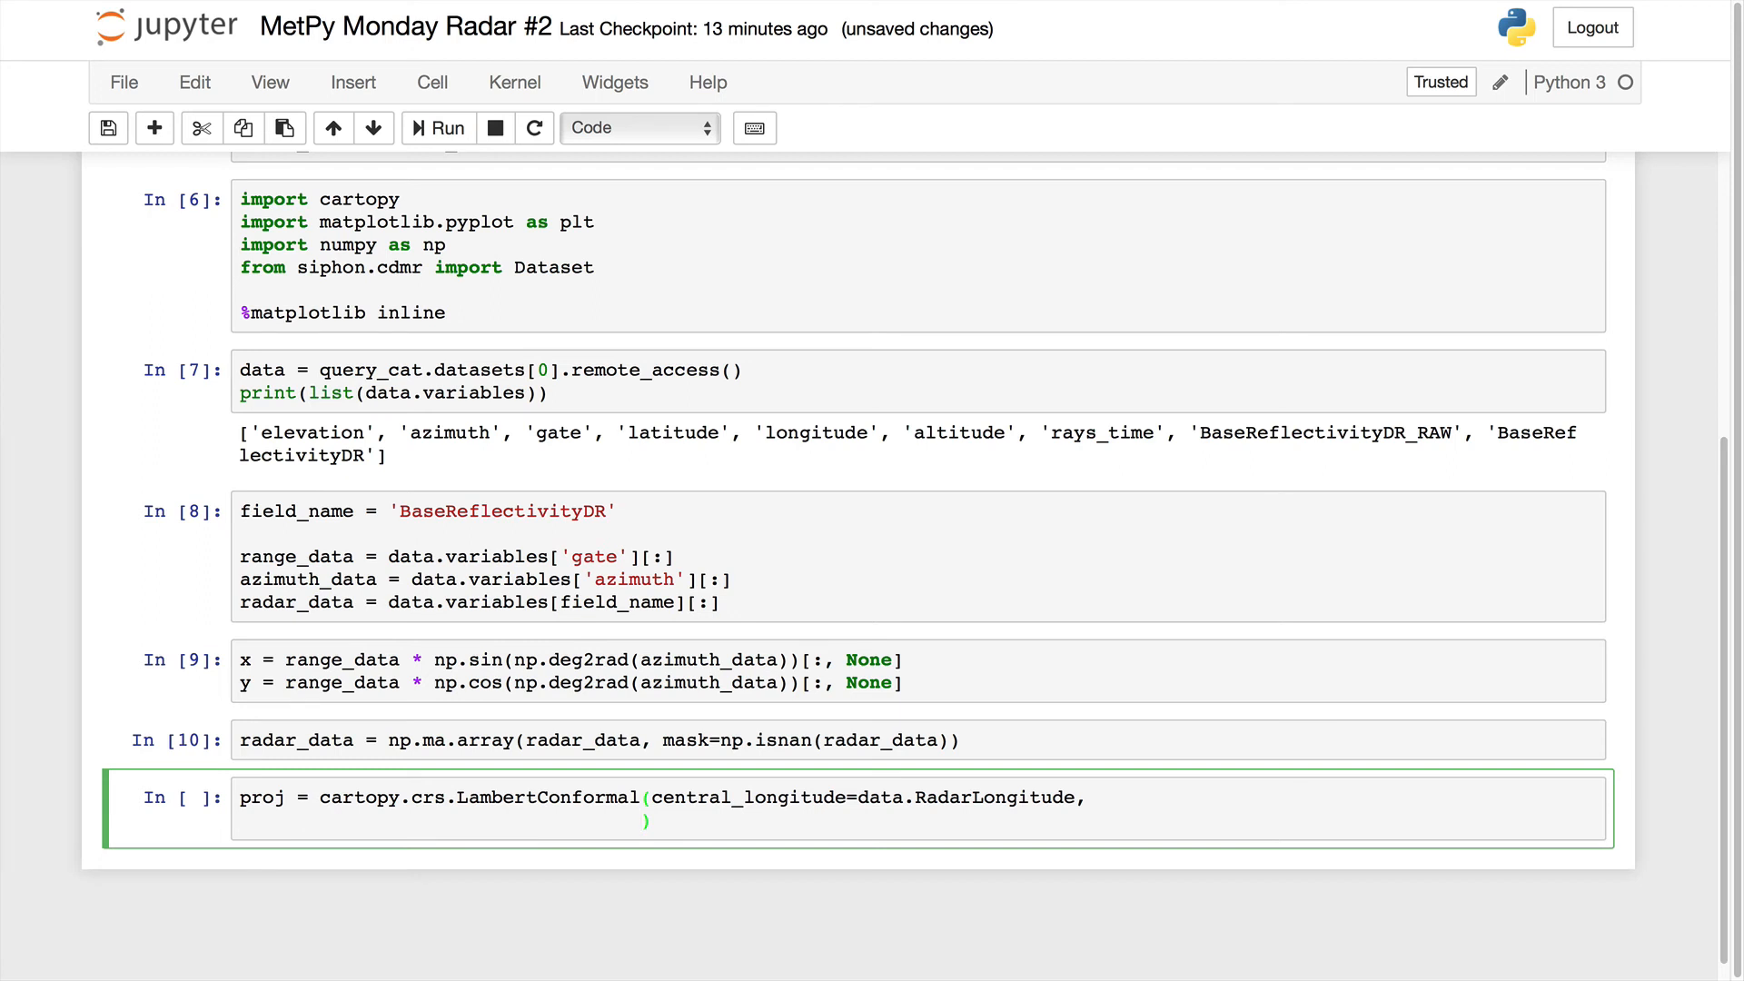
{"action": "type", "text": "central_"}
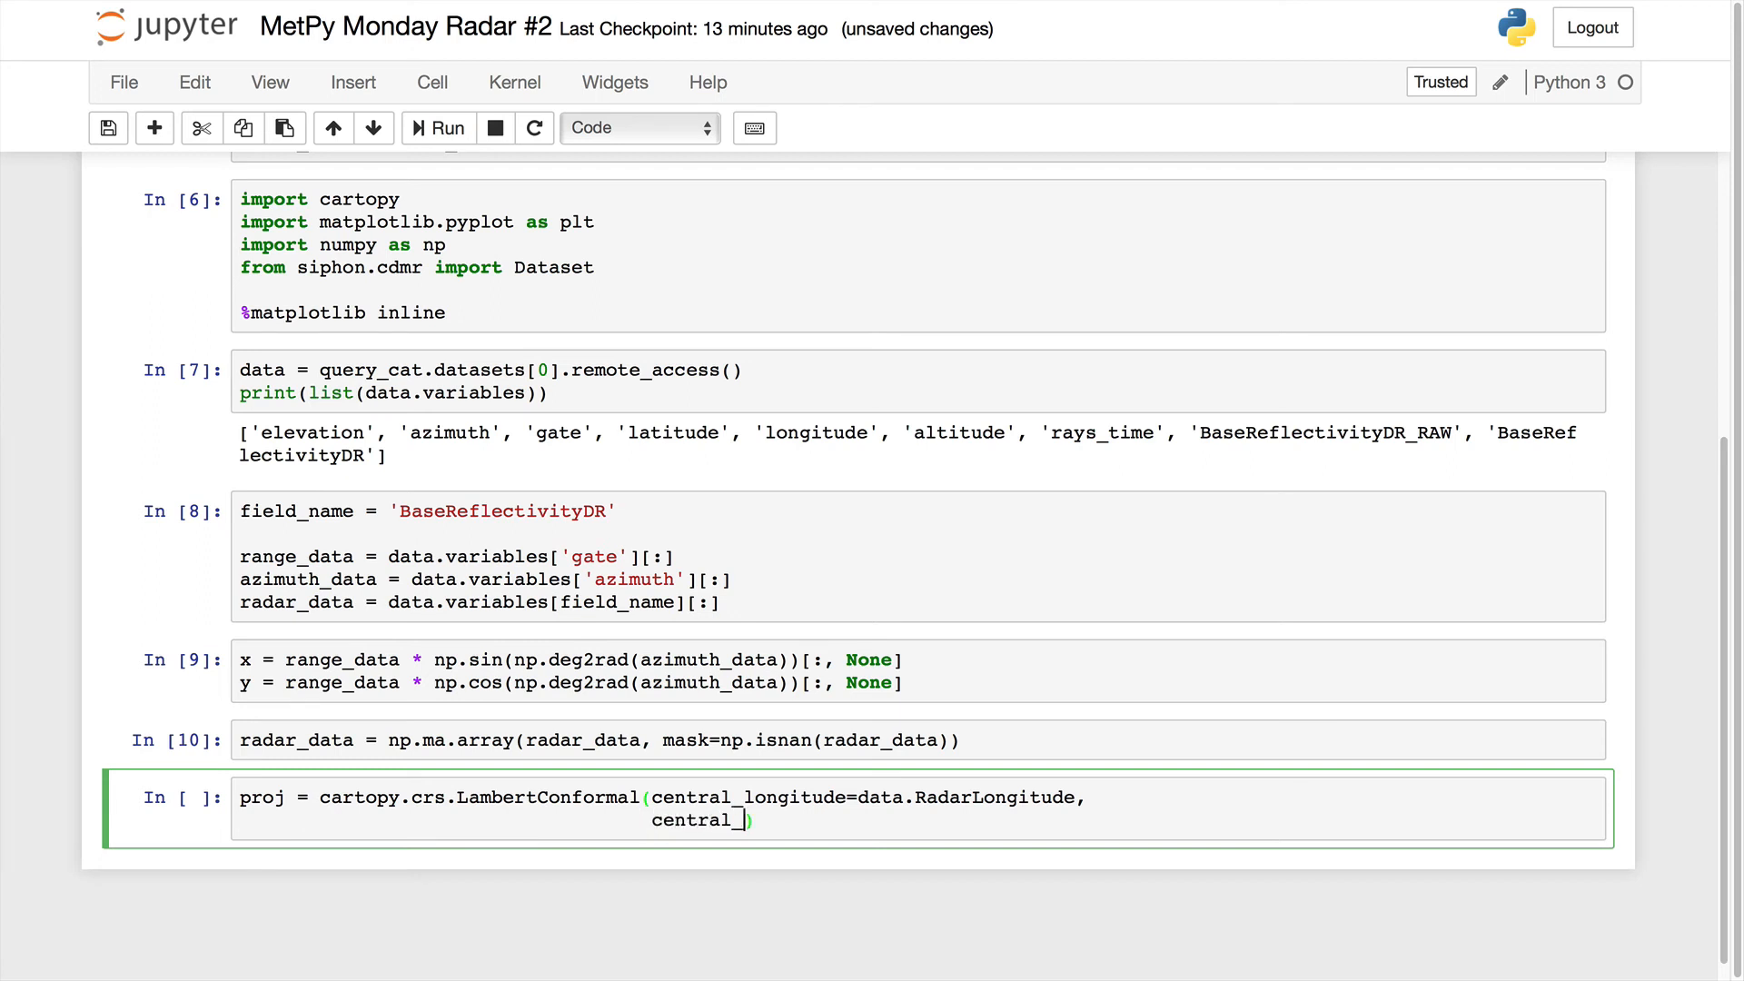
{"action": "type", "text": "latitude="}
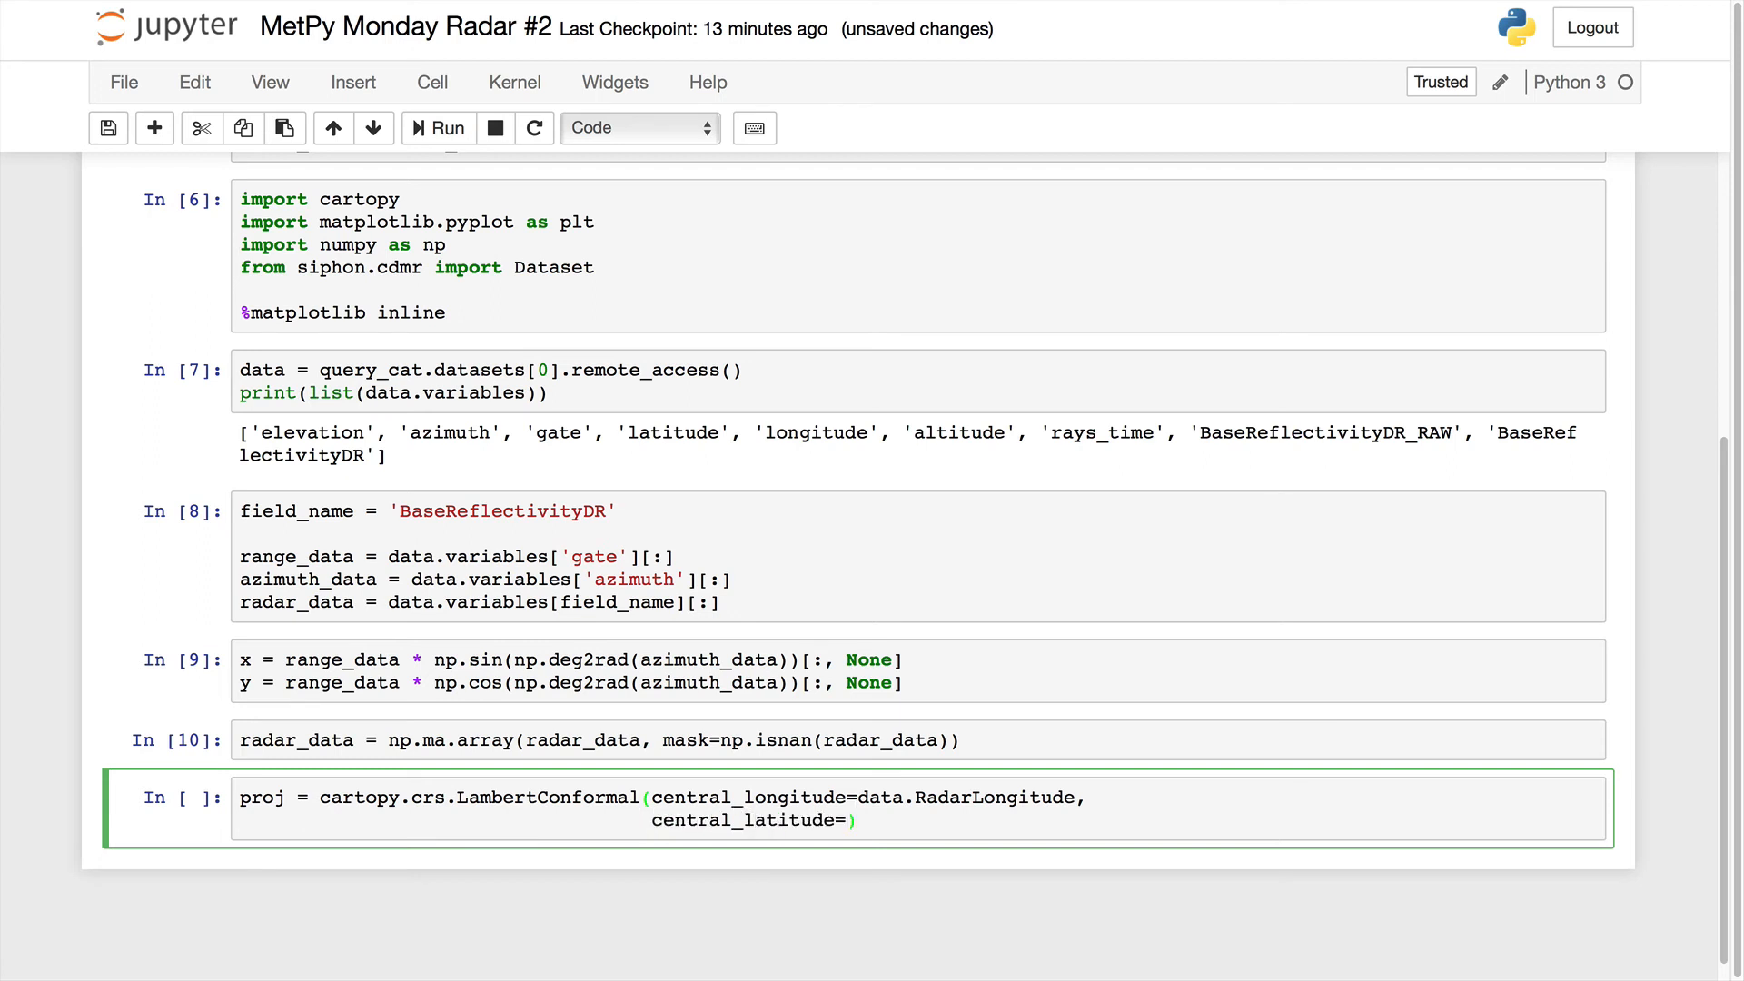
{"action": "type", "text": "data.RadarLatitude"}
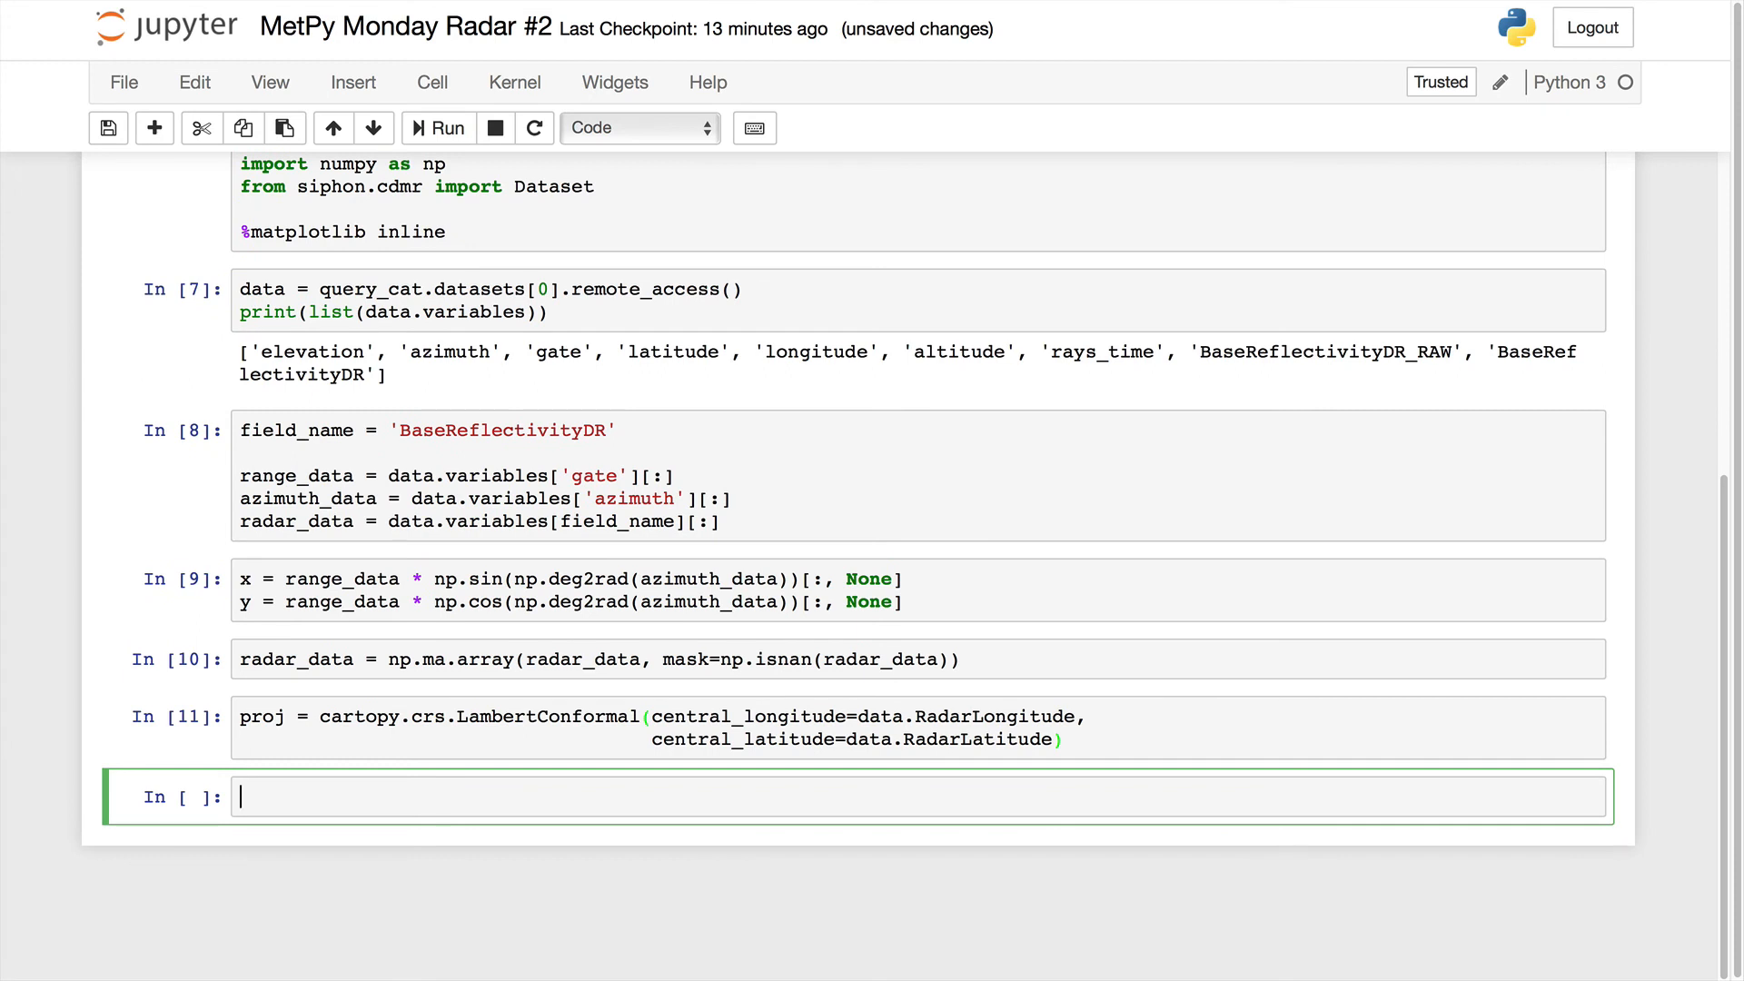
Create a 10×10 figure with a 1,1,1 subplot using projection=proj.
{"action": "type", "text": "fig = plt."}
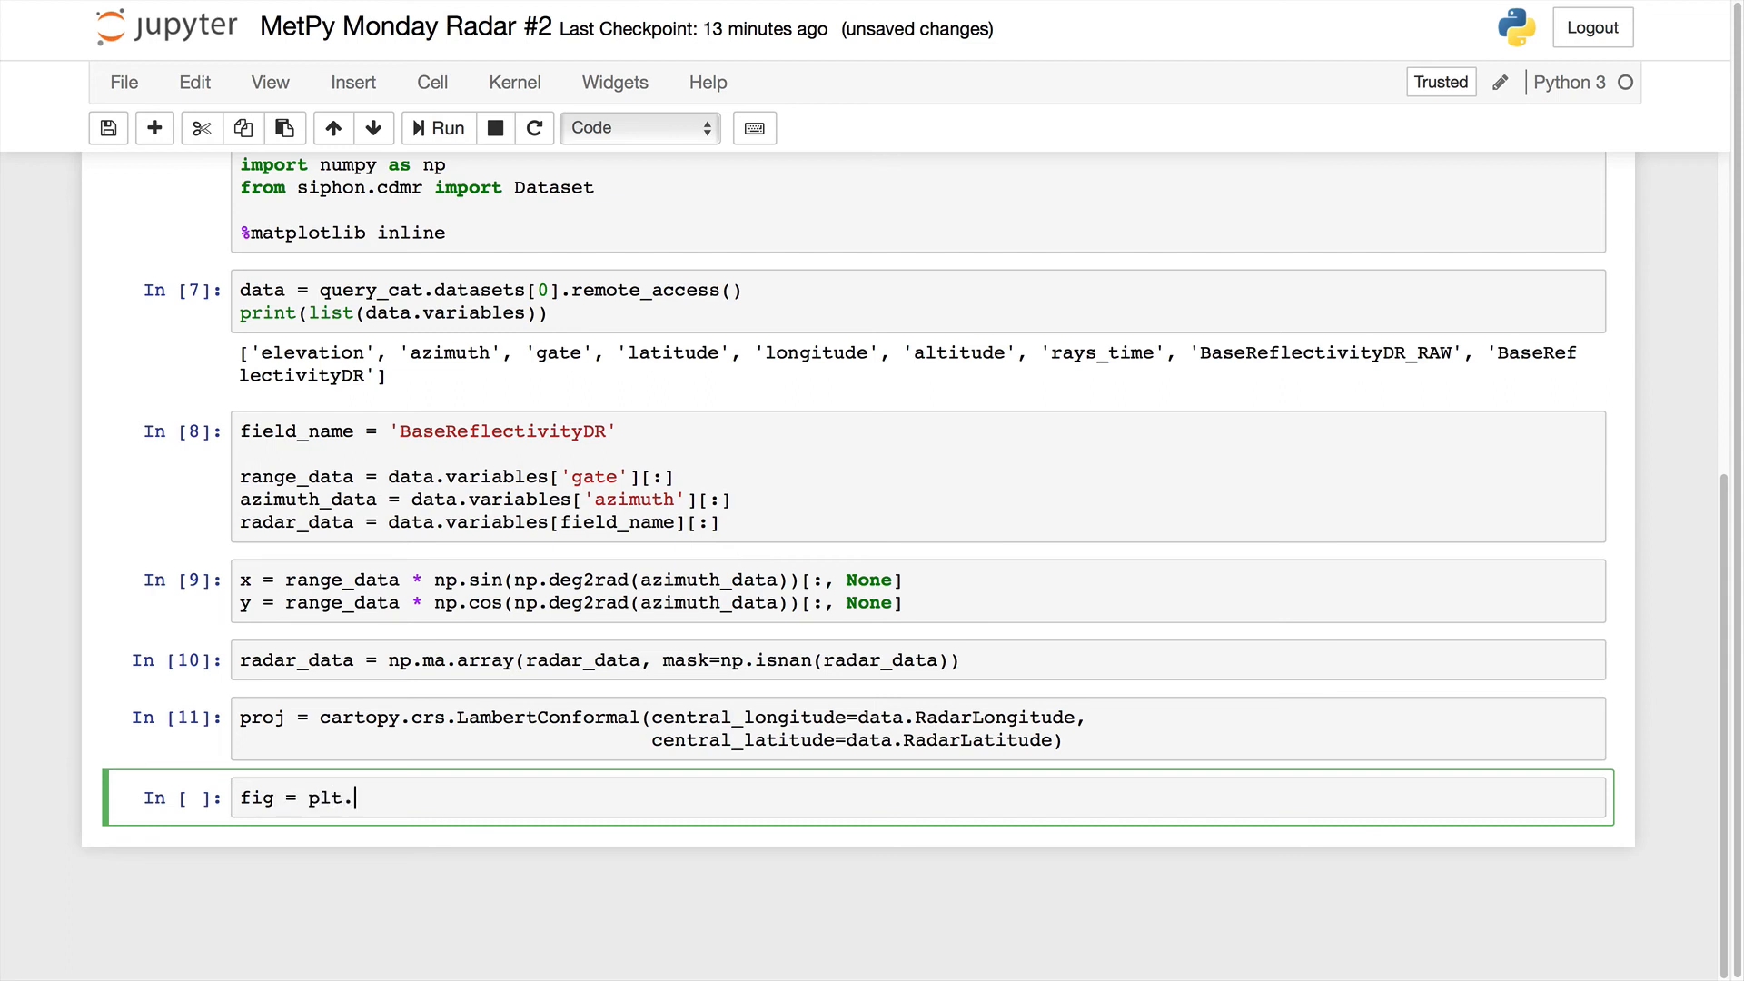
{"action": "type", "text": "figure()"}
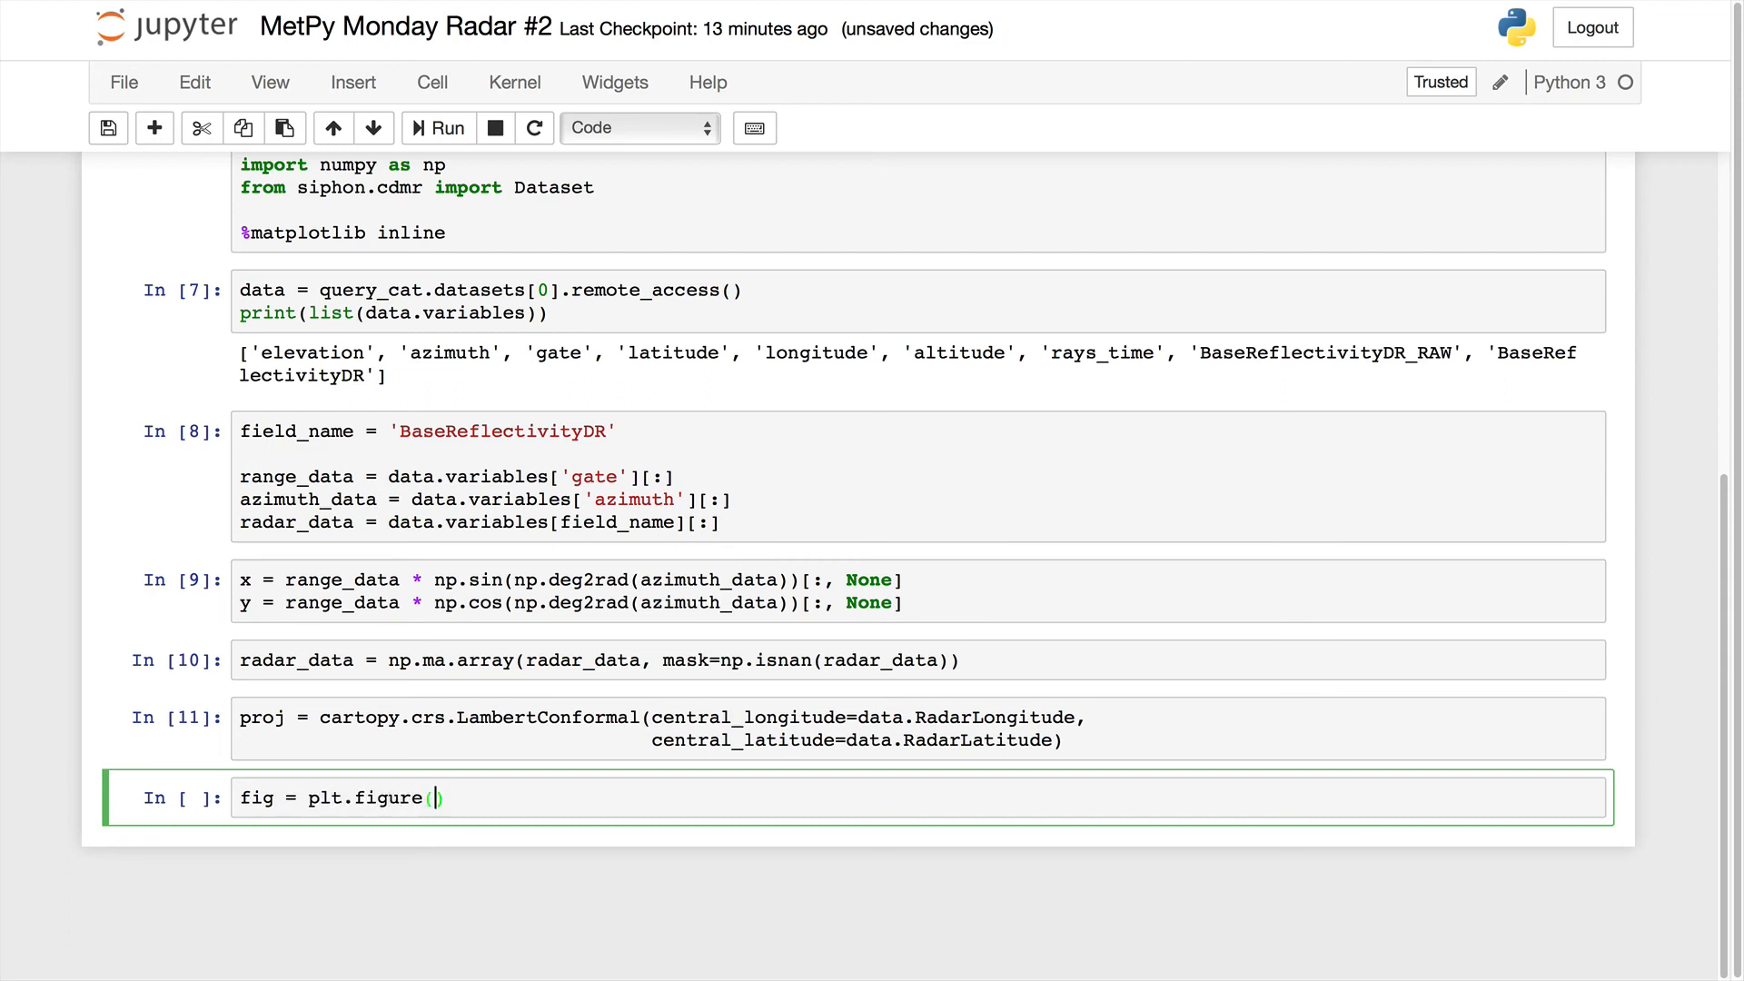
{"action": "type", "text": "figsize"}
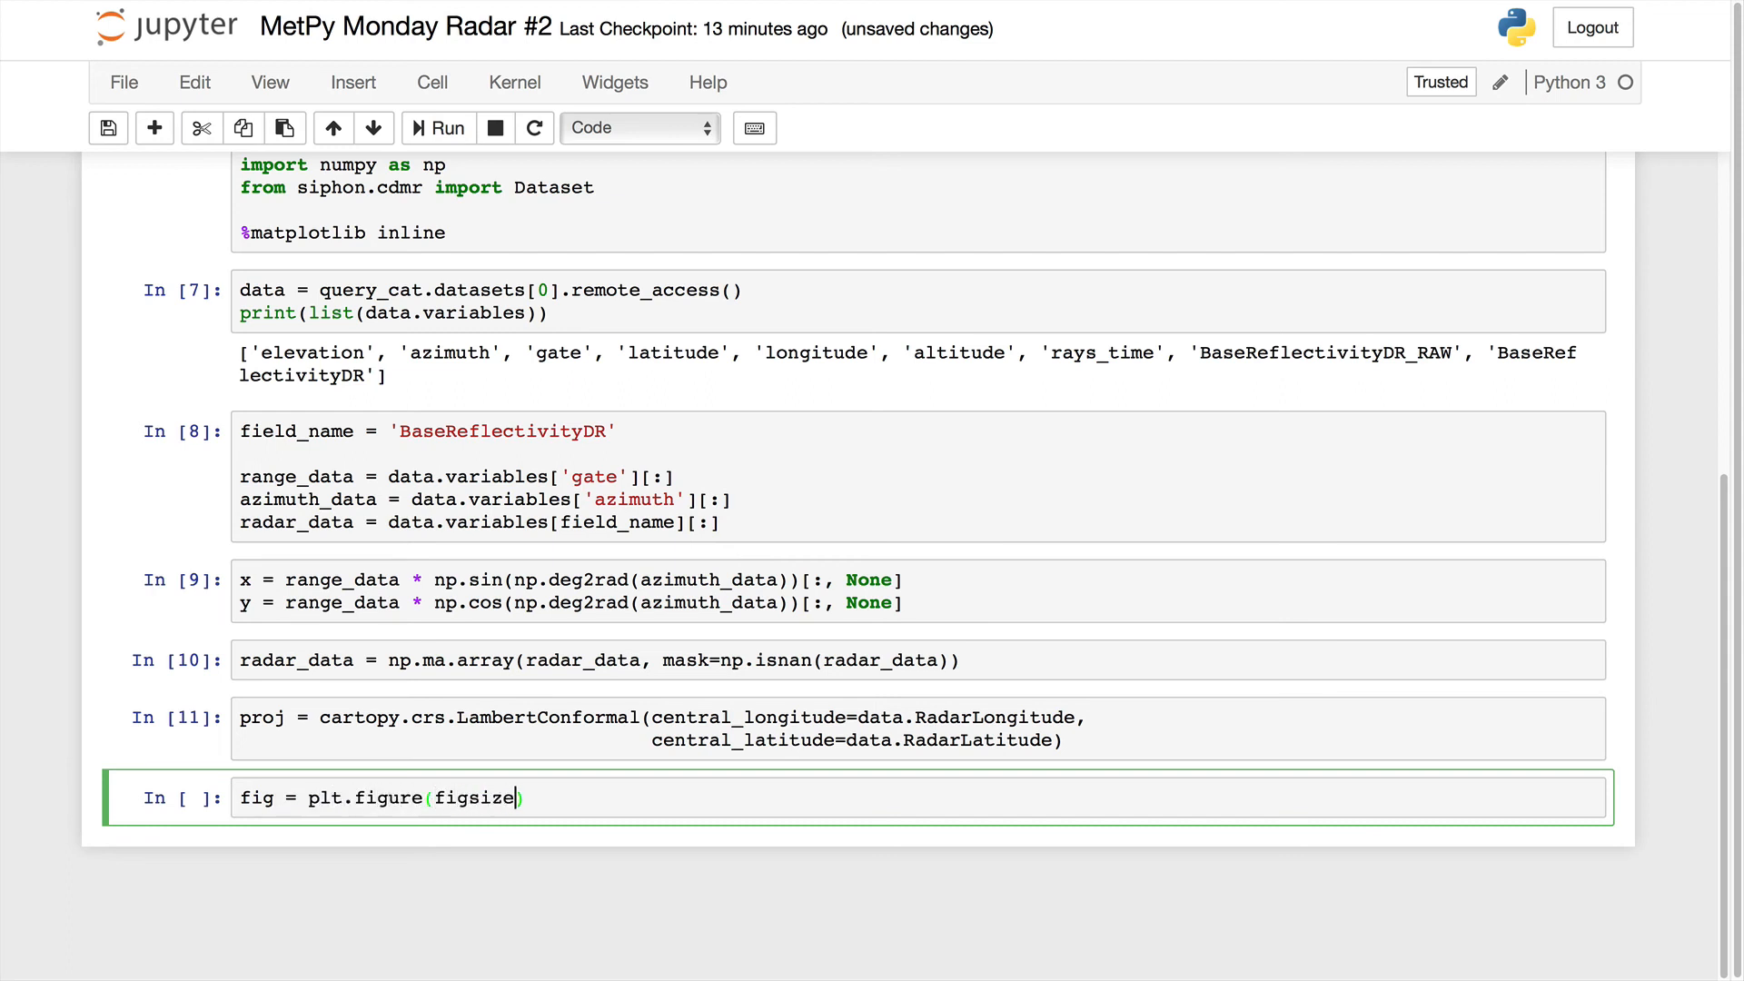
{"action": "type", "text": "=(10, 10"}
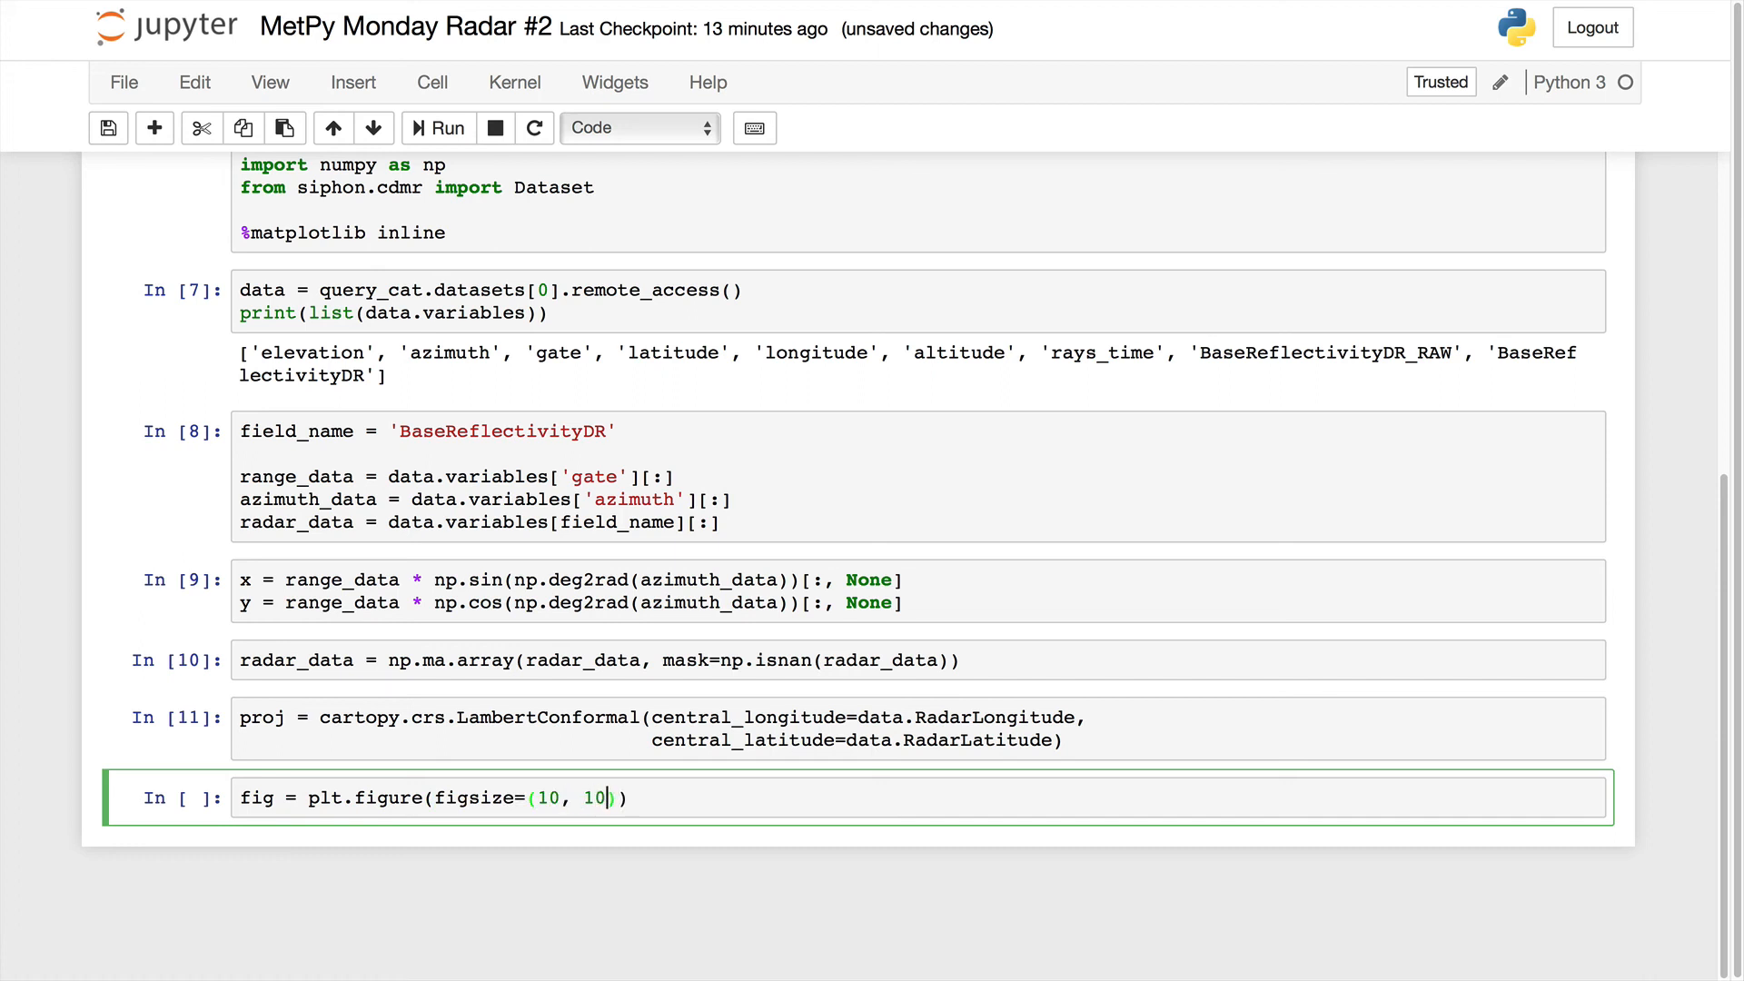
{"action": "type", "text": "ax = pl"}
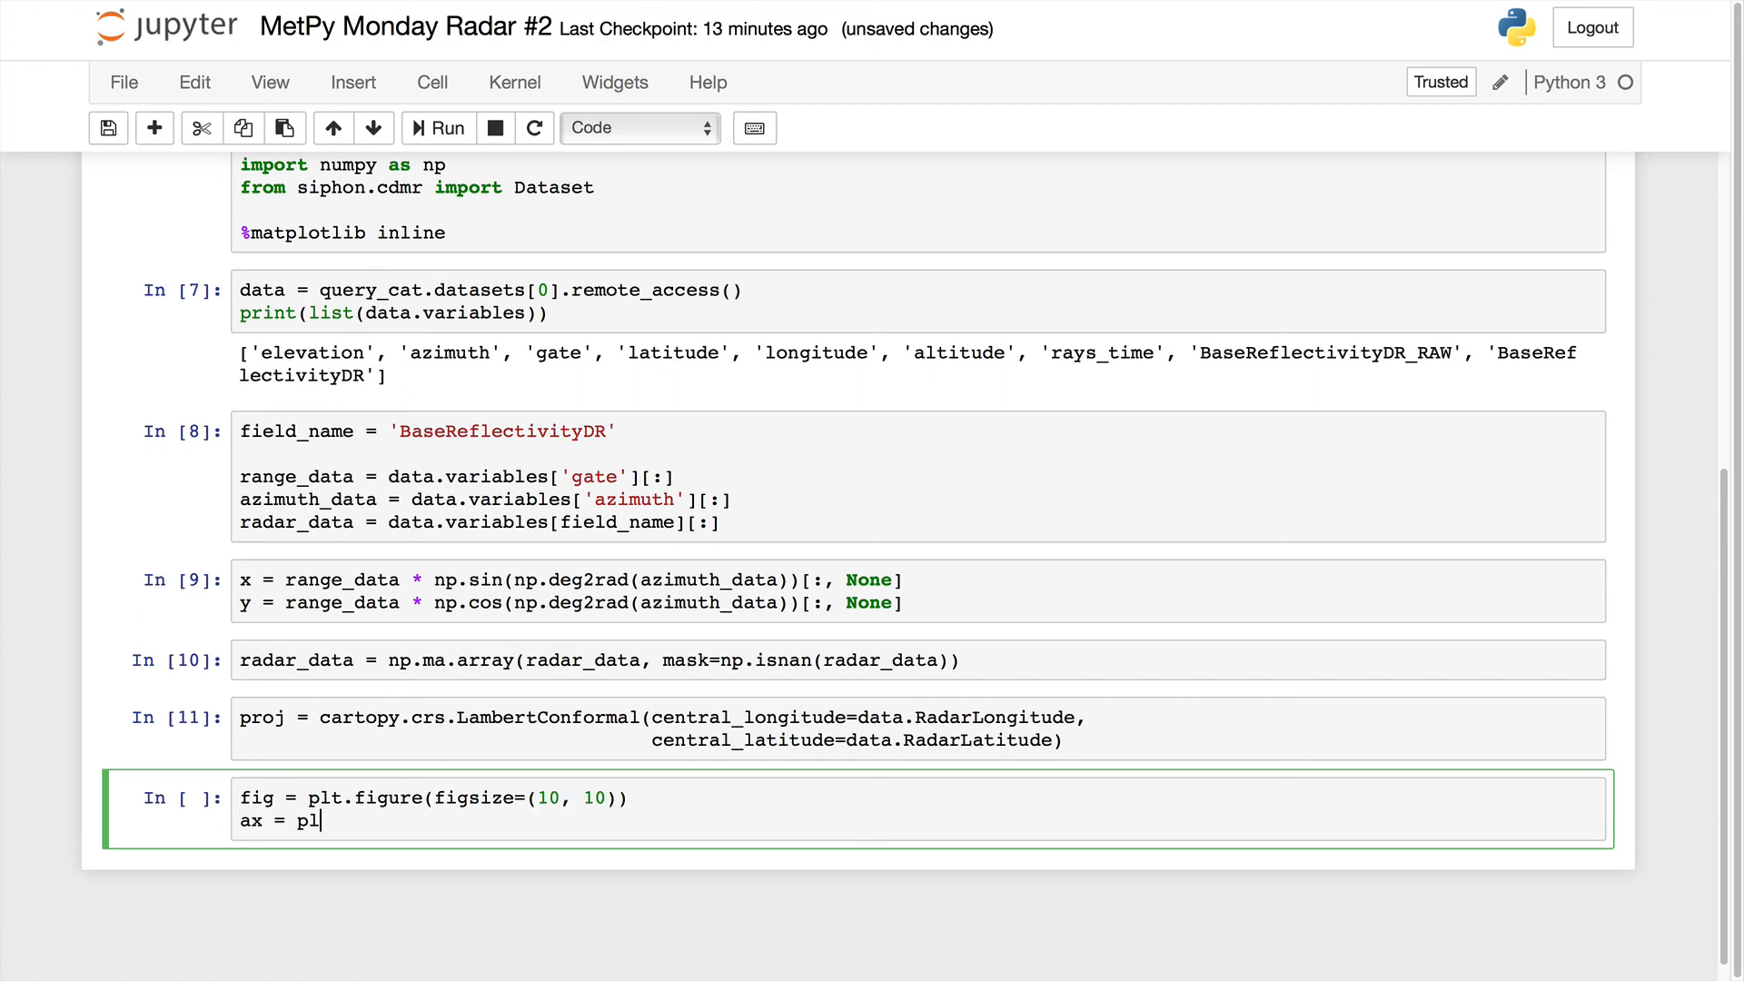
{"action": "type", "text": "t.subplot()"}
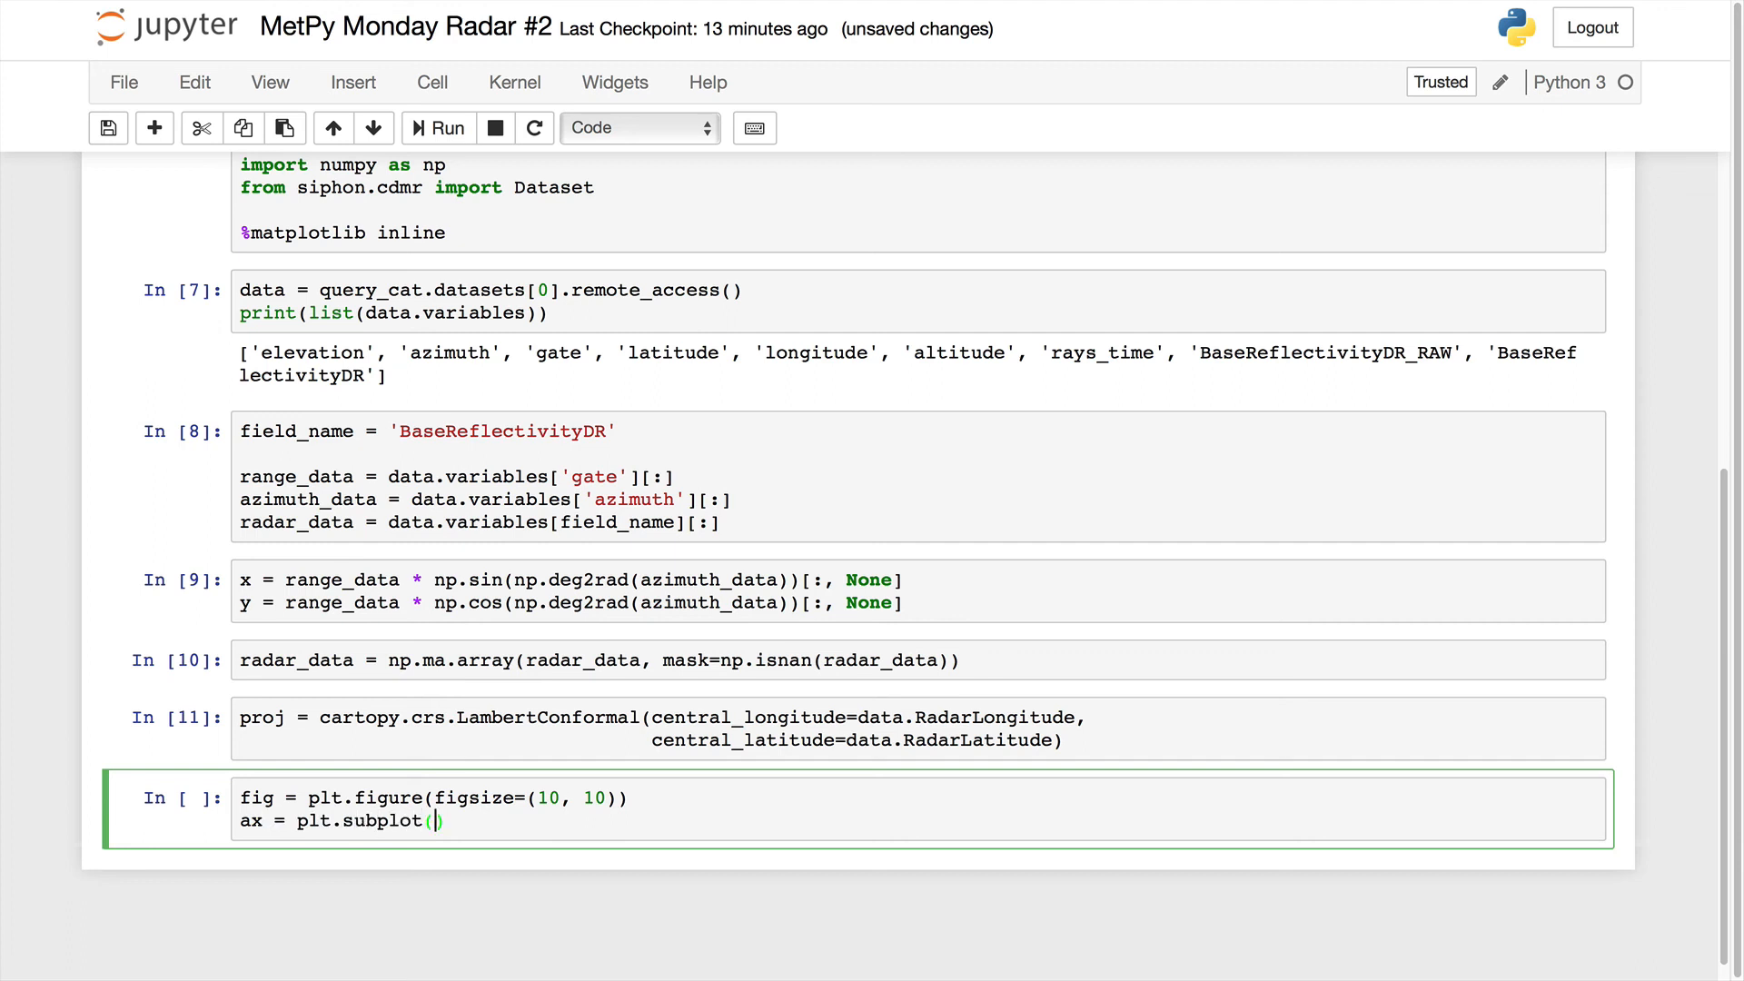
{"action": "type", "text": "1, 1, 1"}
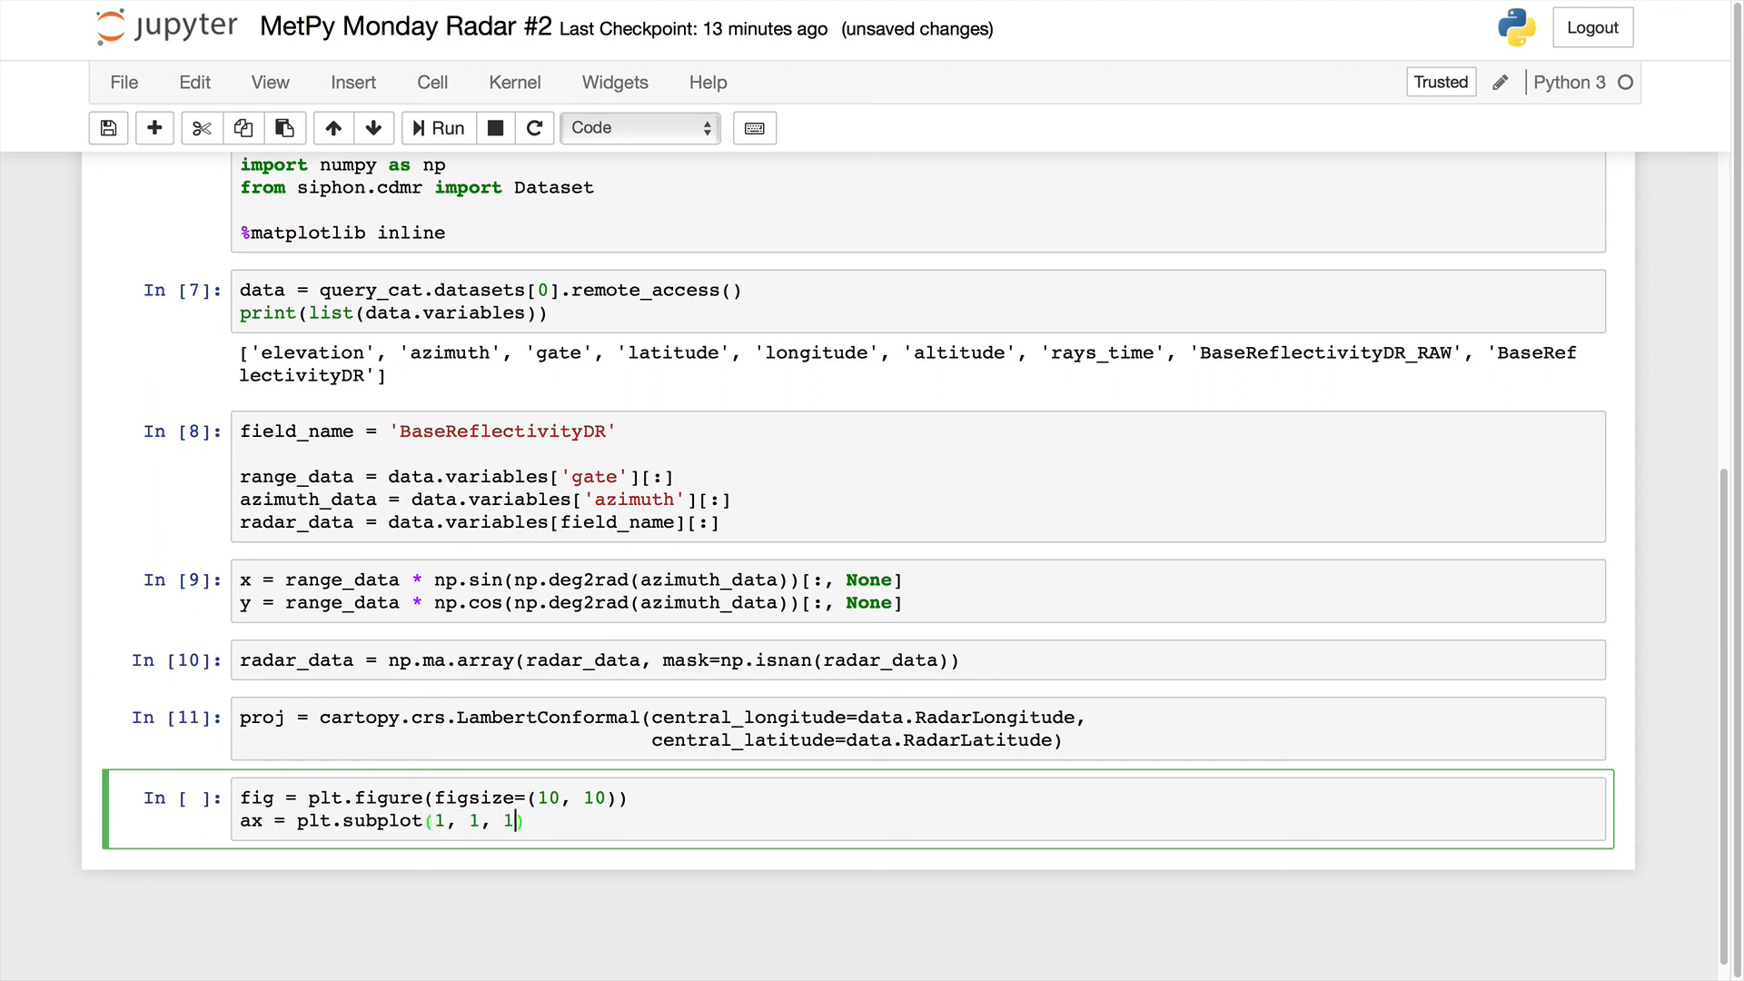
{"action": "type", "text": ","}
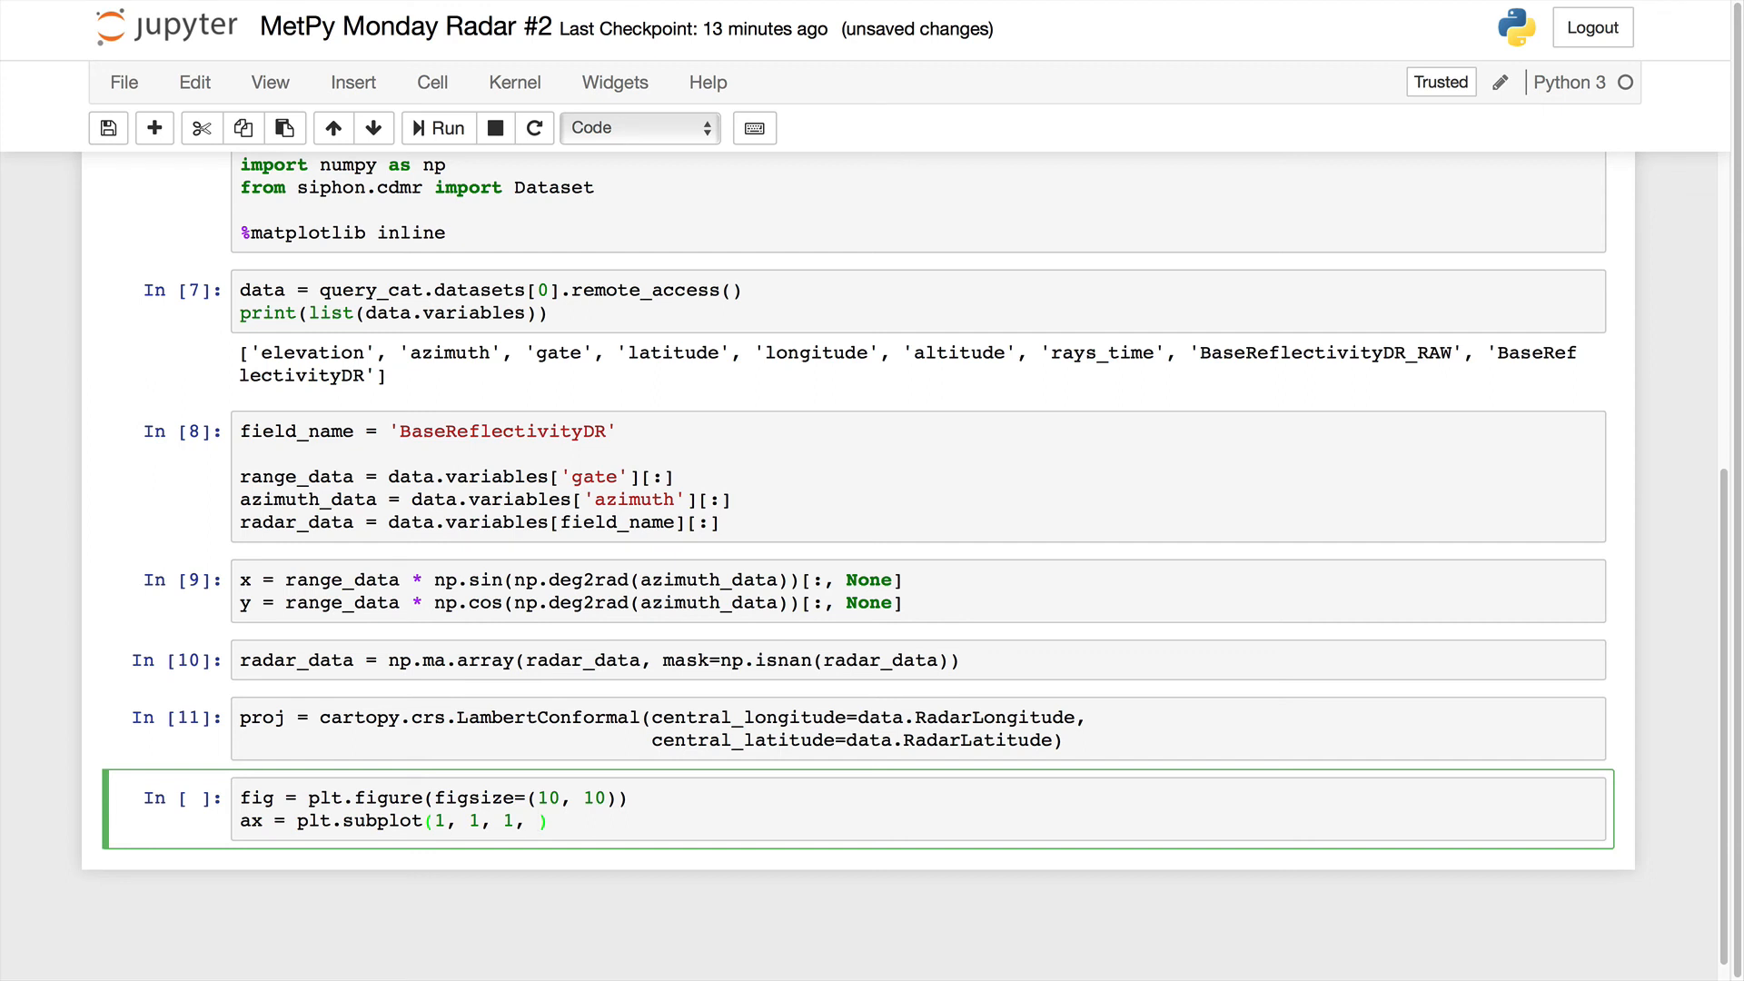
{"action": "type", "text": "projection="}
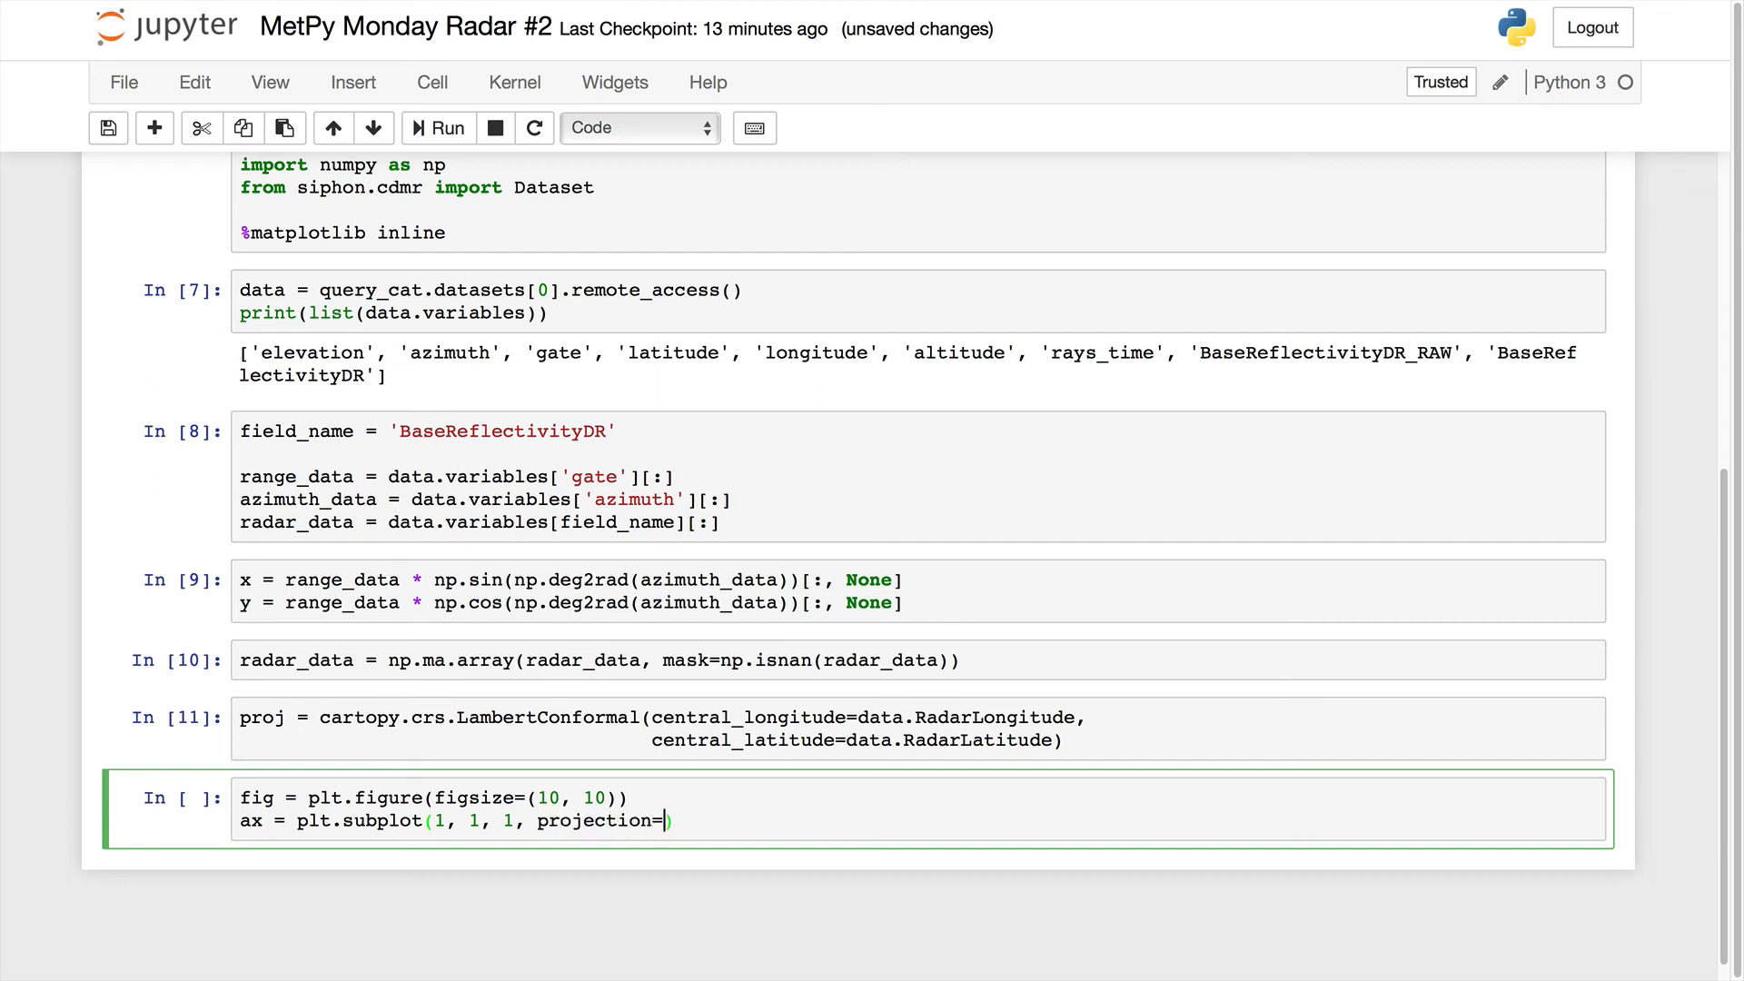
{"action": "type", "text": "proj"}
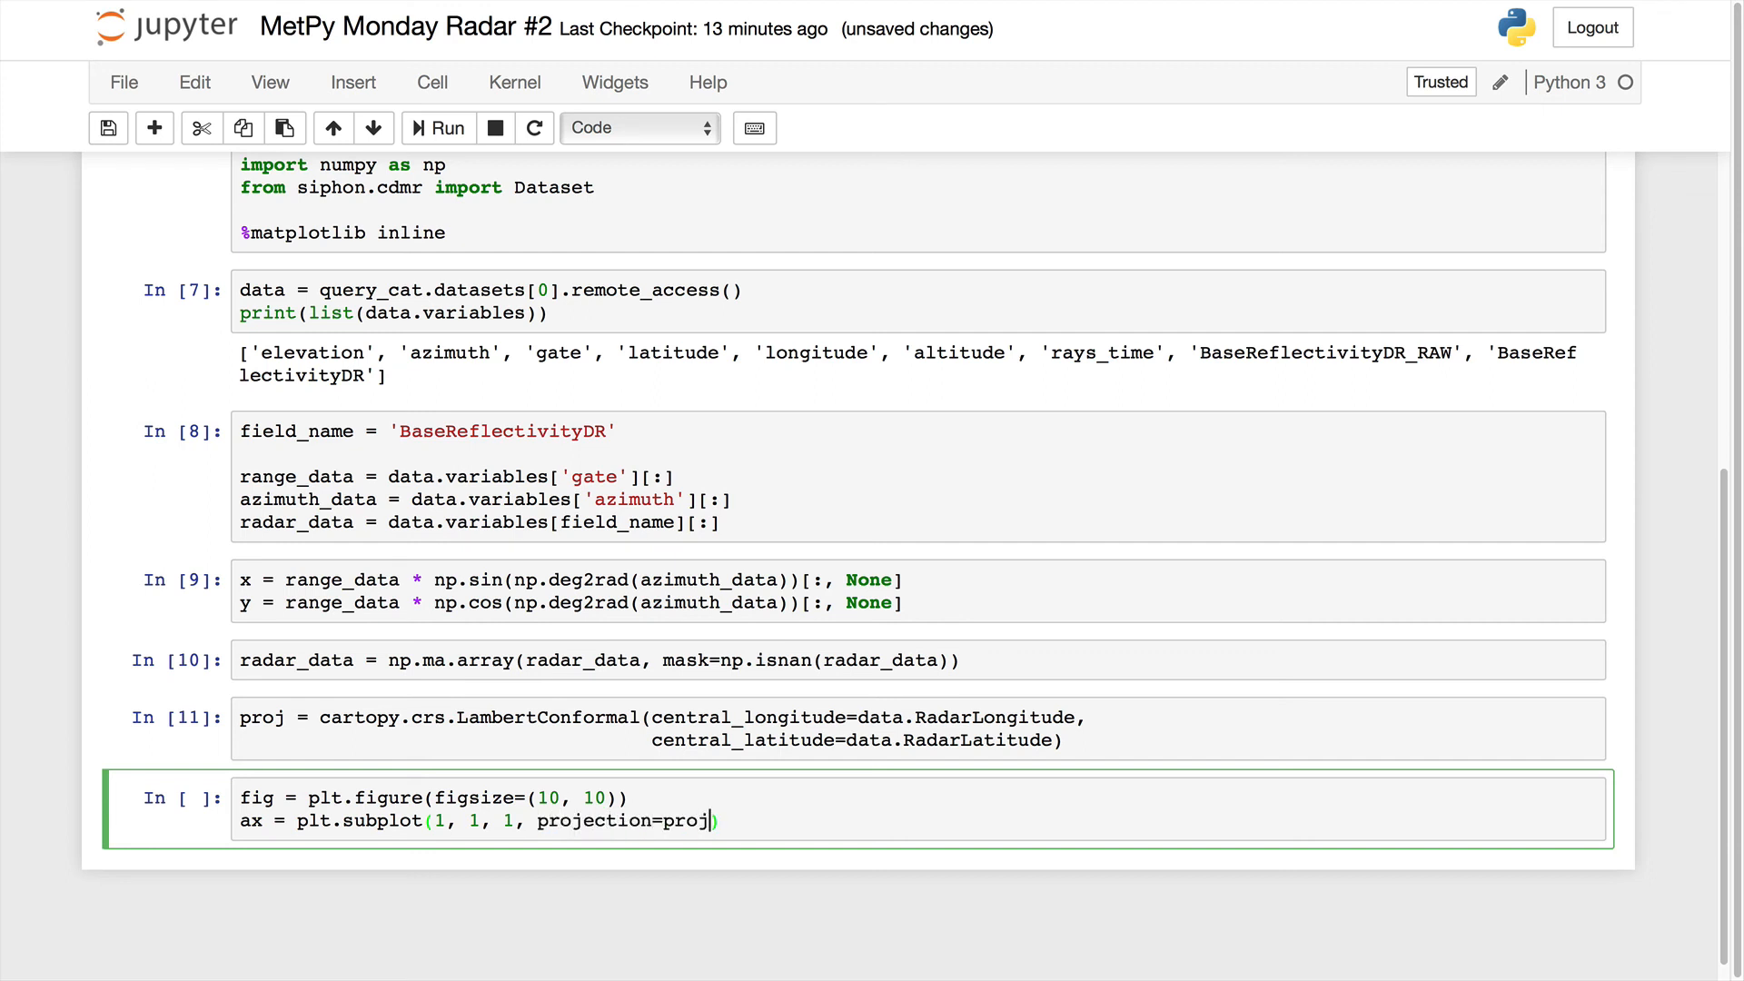
{"action": "key", "text": "enter"}
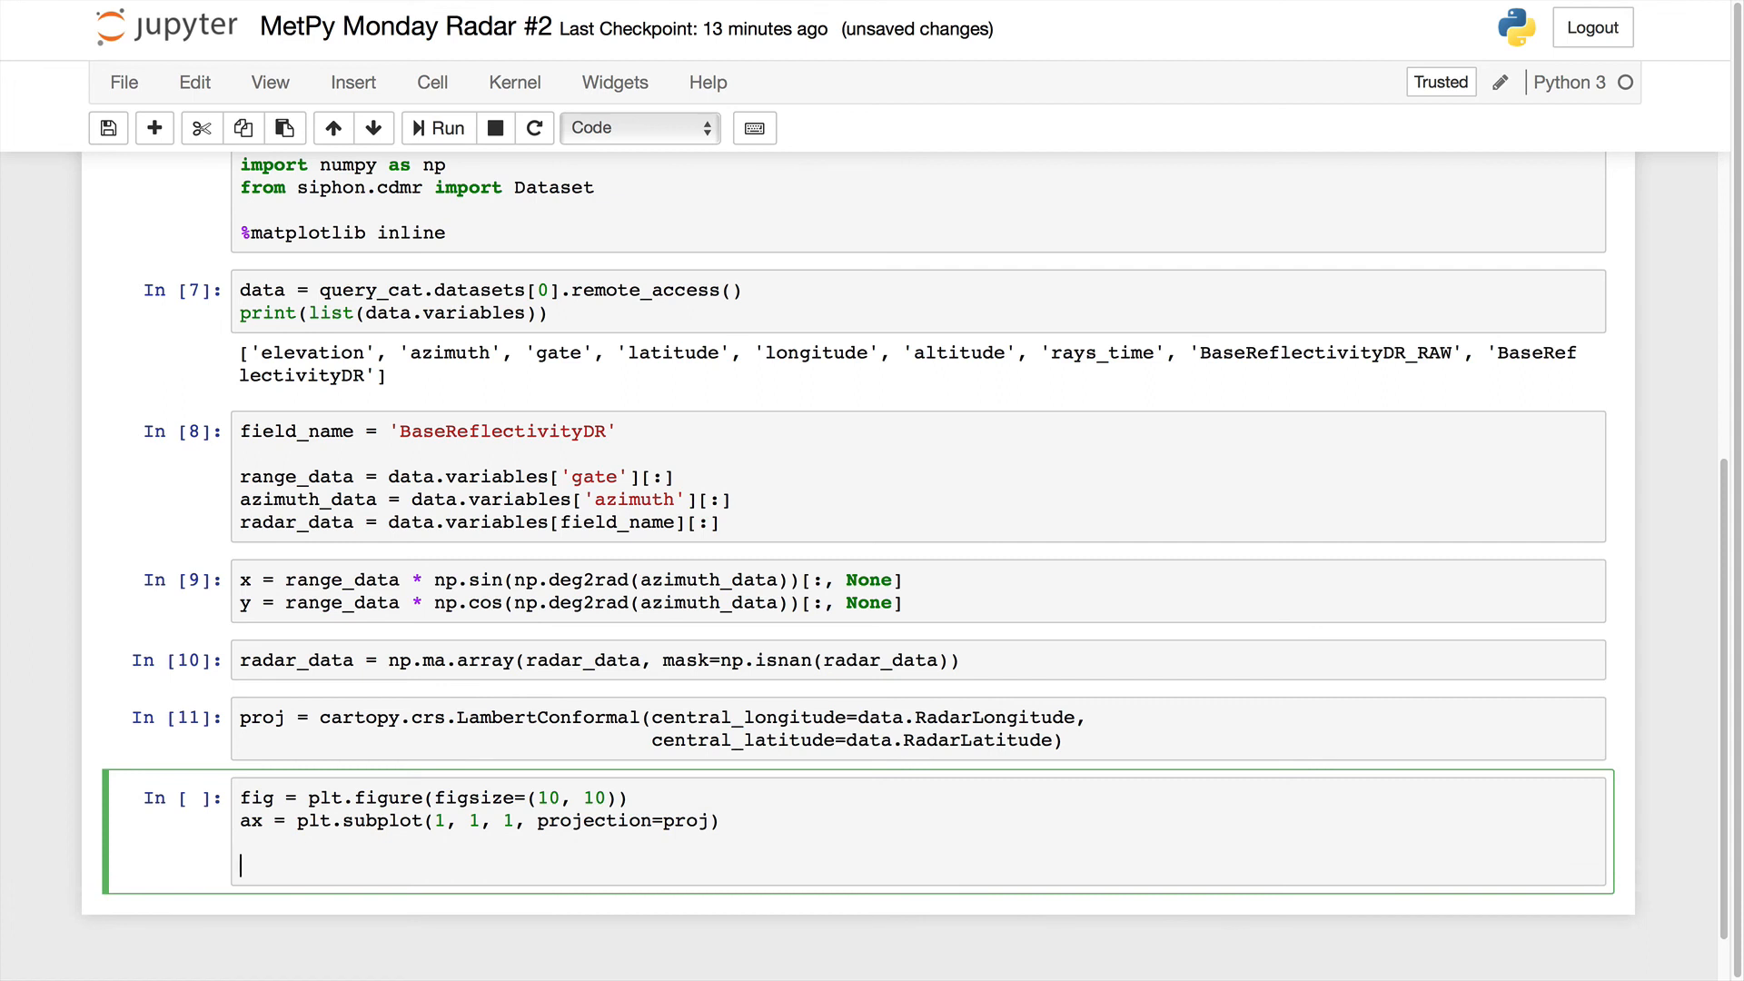
Add mesh = ax.pcolormesh(x, y, radar_data, zorder=0).
{"action": "type", "text": "mesh"}
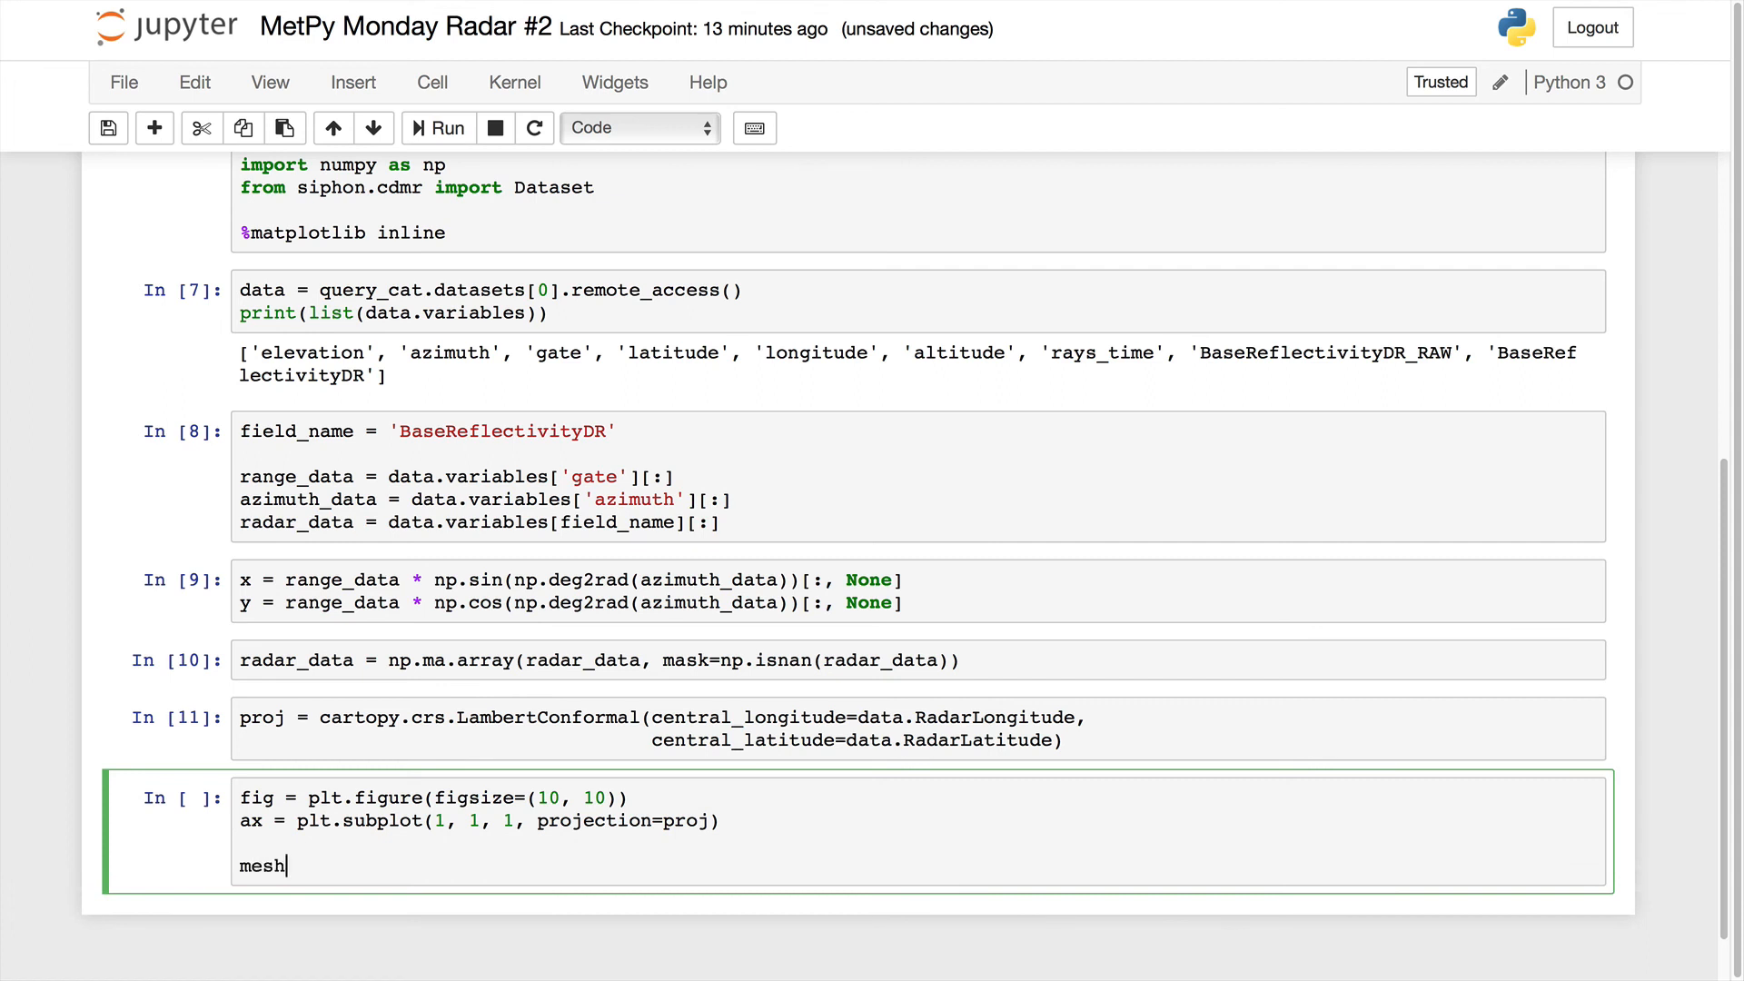
{"action": "type", "text": "= ax.p"}
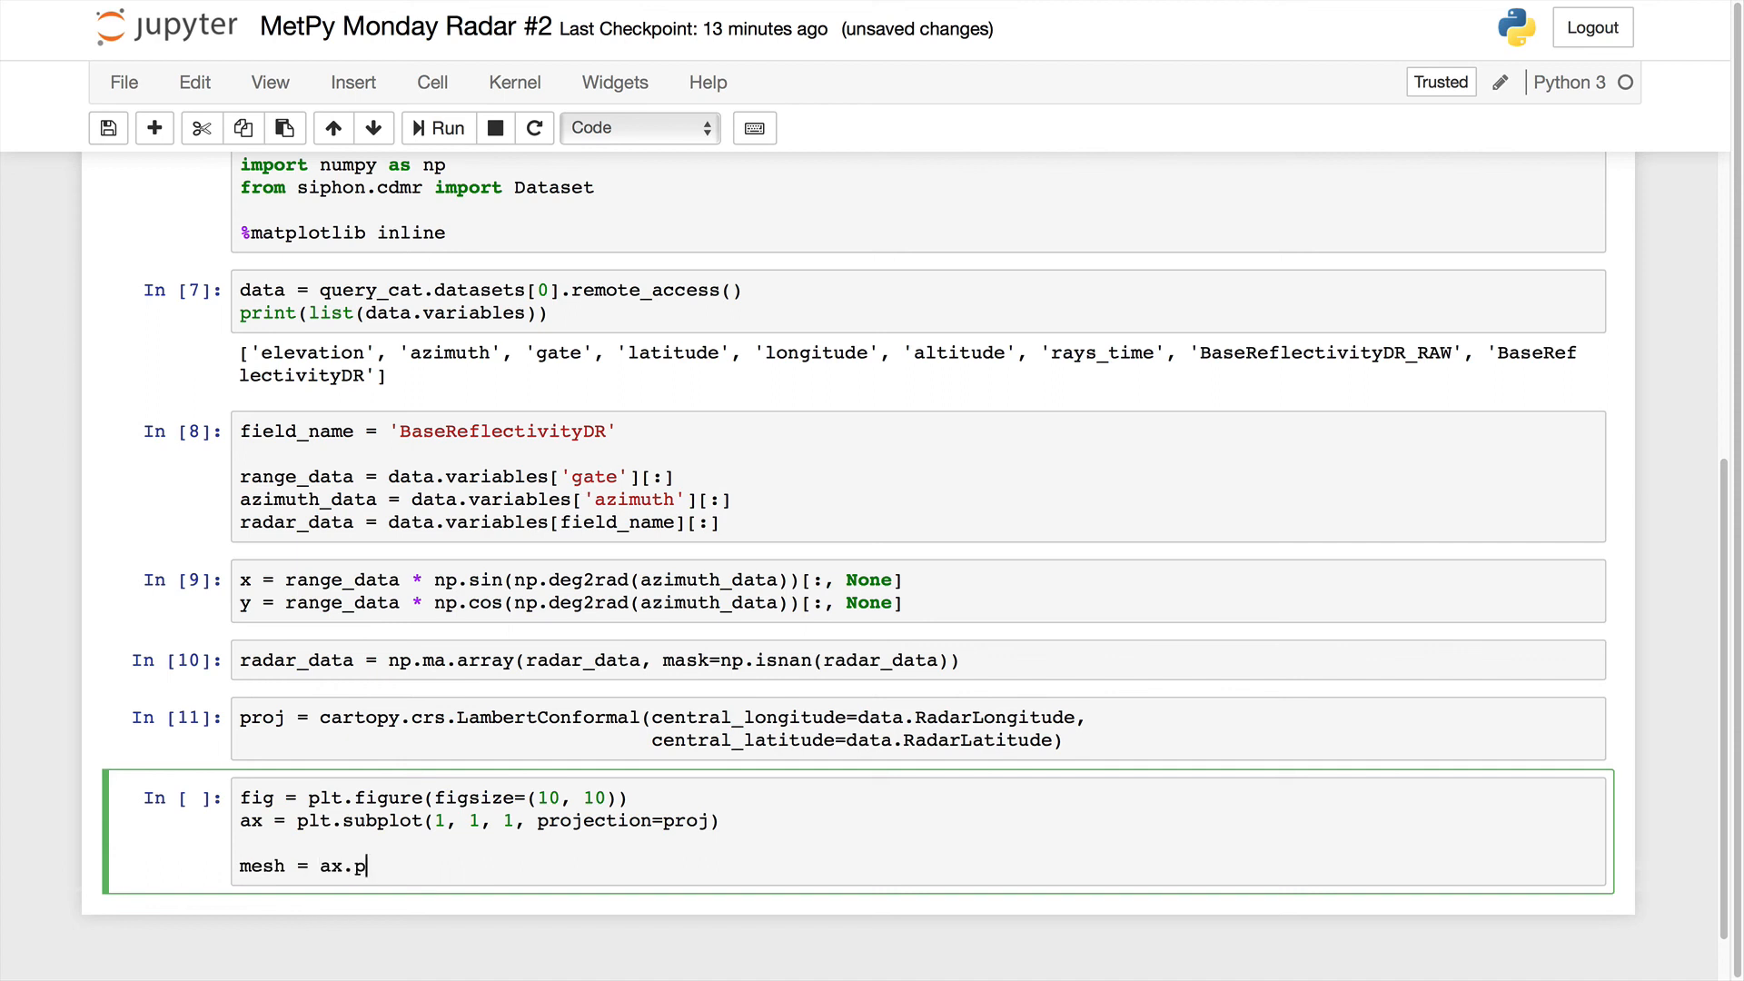
{"action": "type", "text": "colormesh()"}
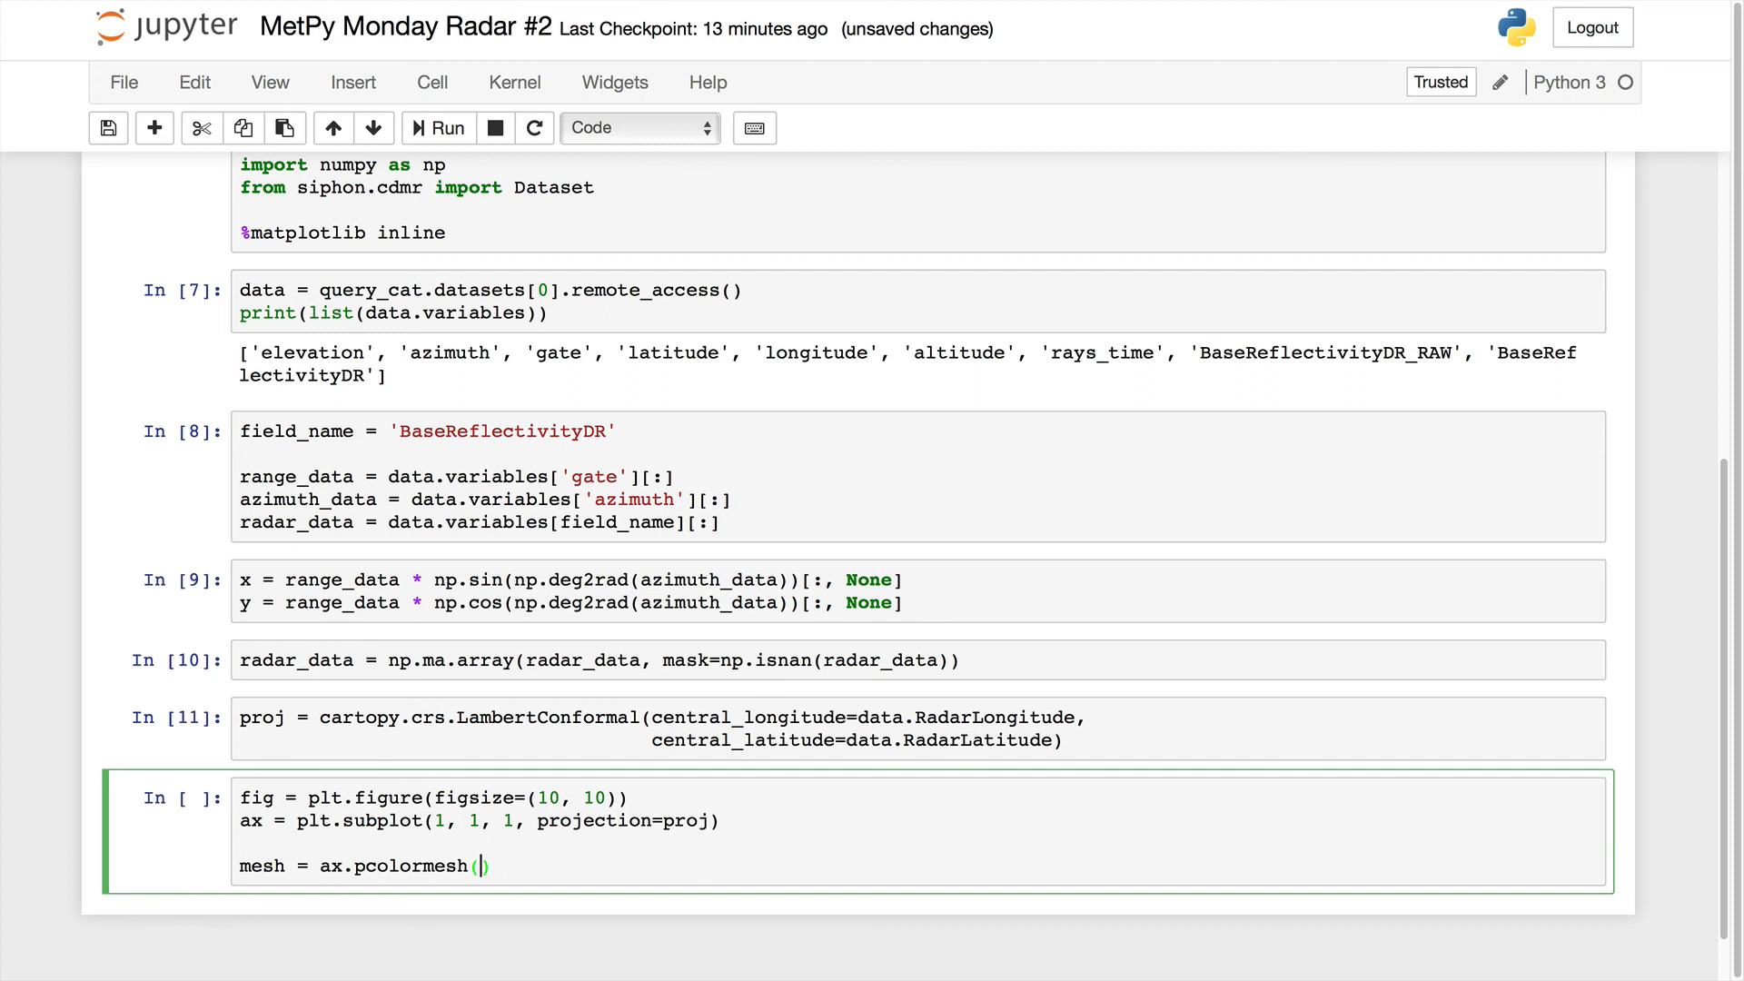
{"action": "type", "text": "x, y"}
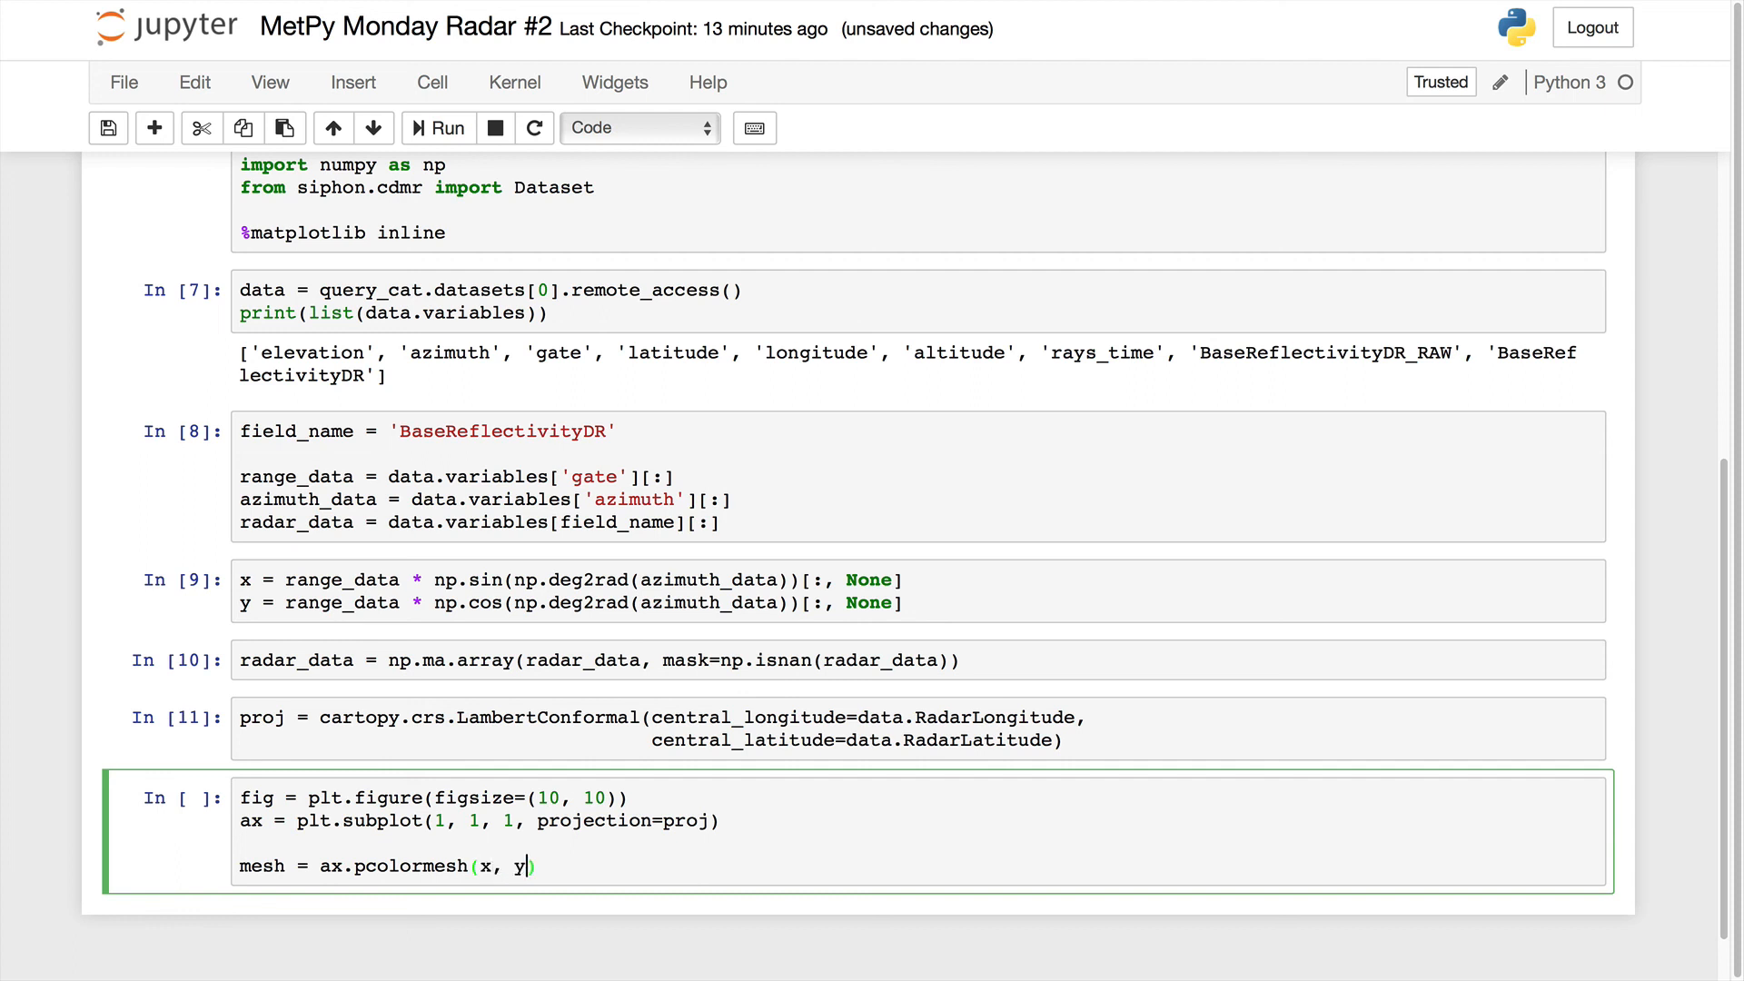
{"action": "type", "text": "radar_data, zo"}
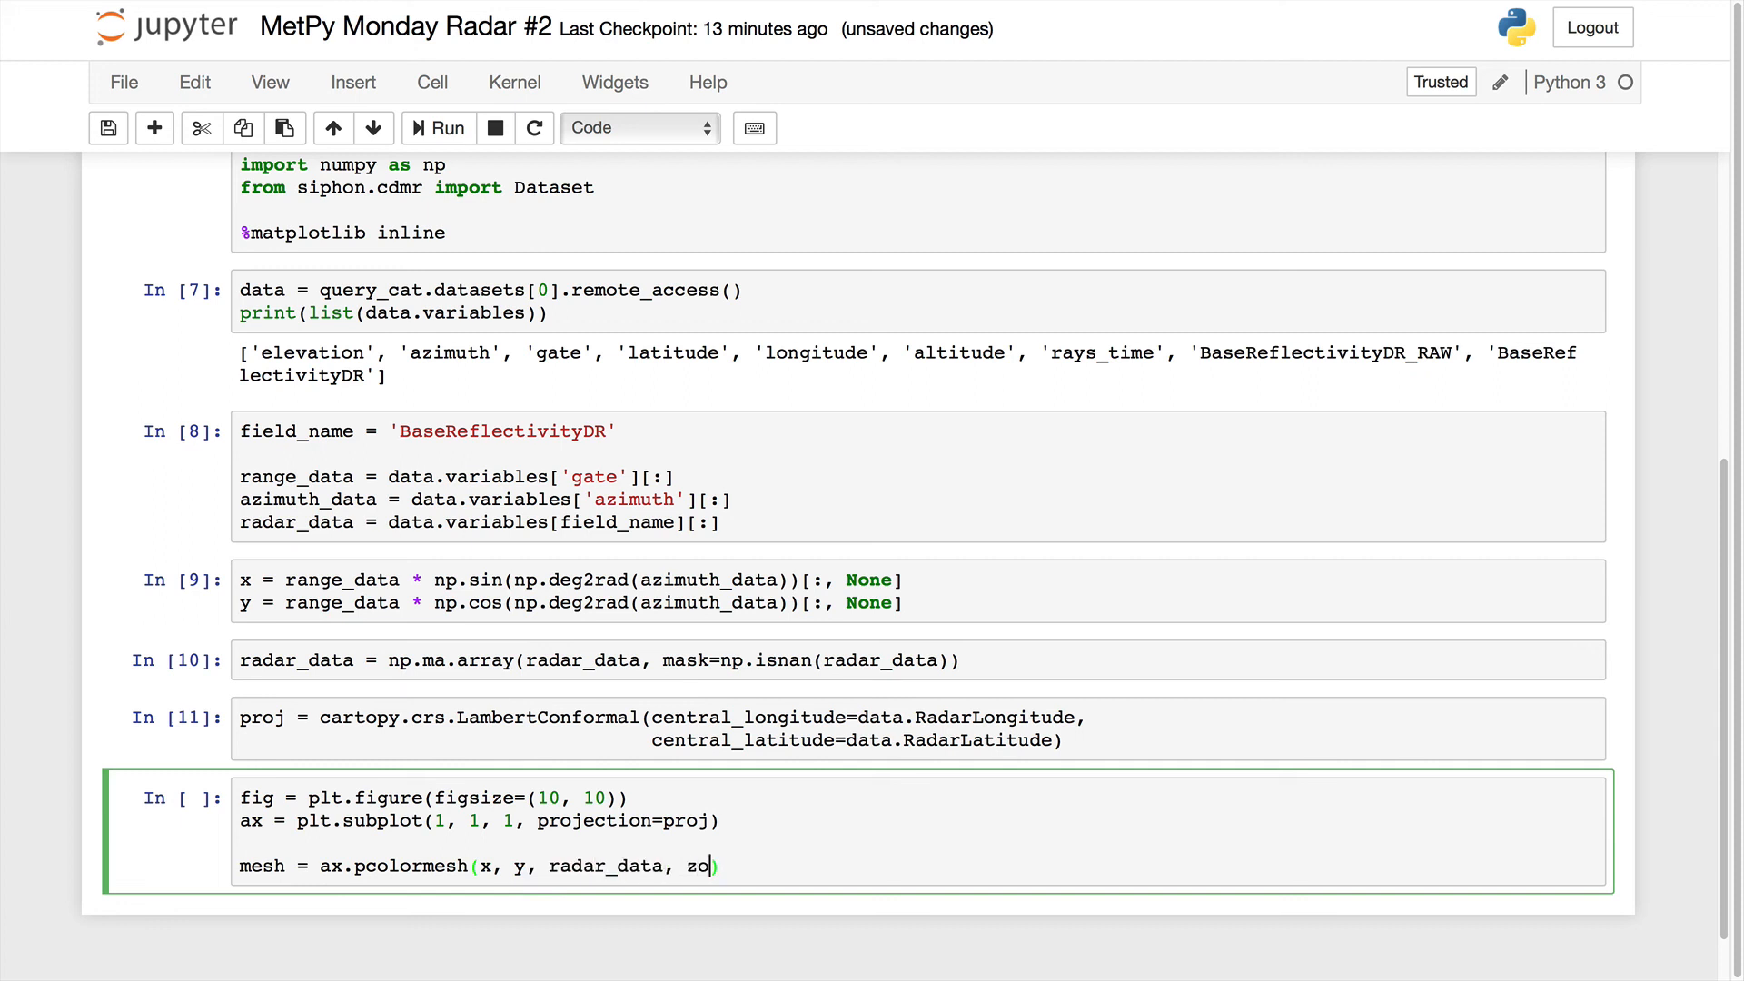
{"action": "type", "text": "rder=0"}
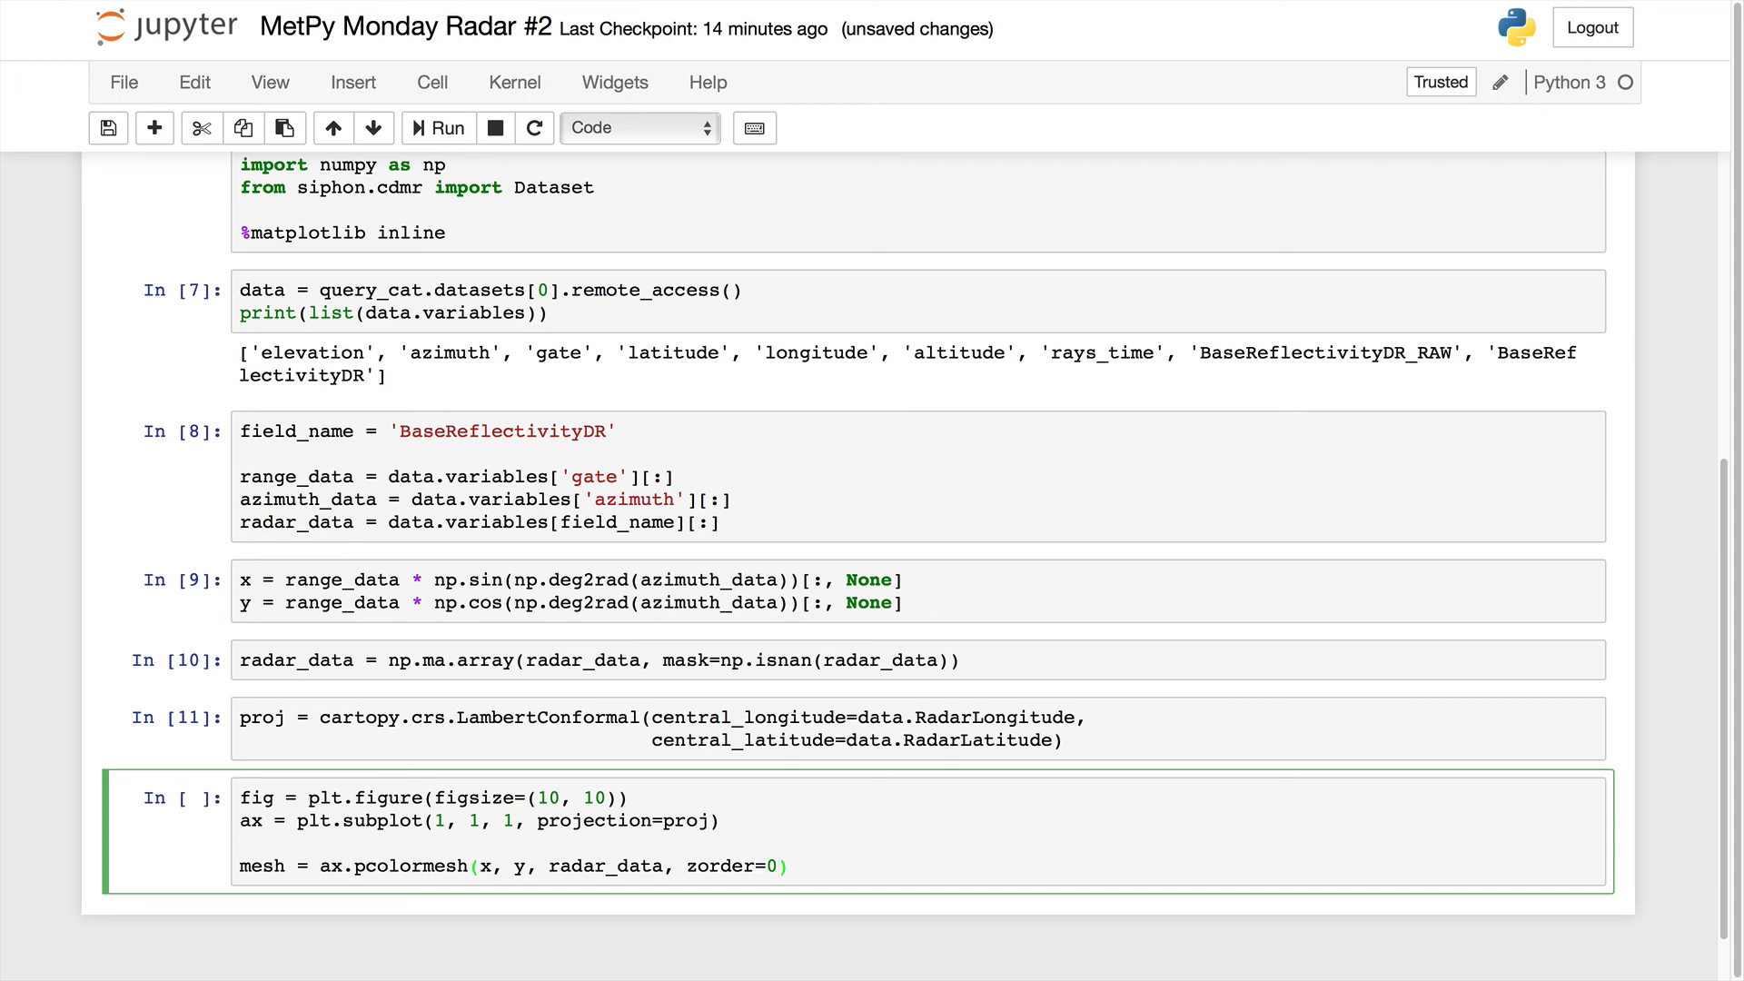
Run the pcolormesh cell to render the reflectivity plot, then enter the next cell.
{"action": "left_click", "coordinate": [437, 127]}
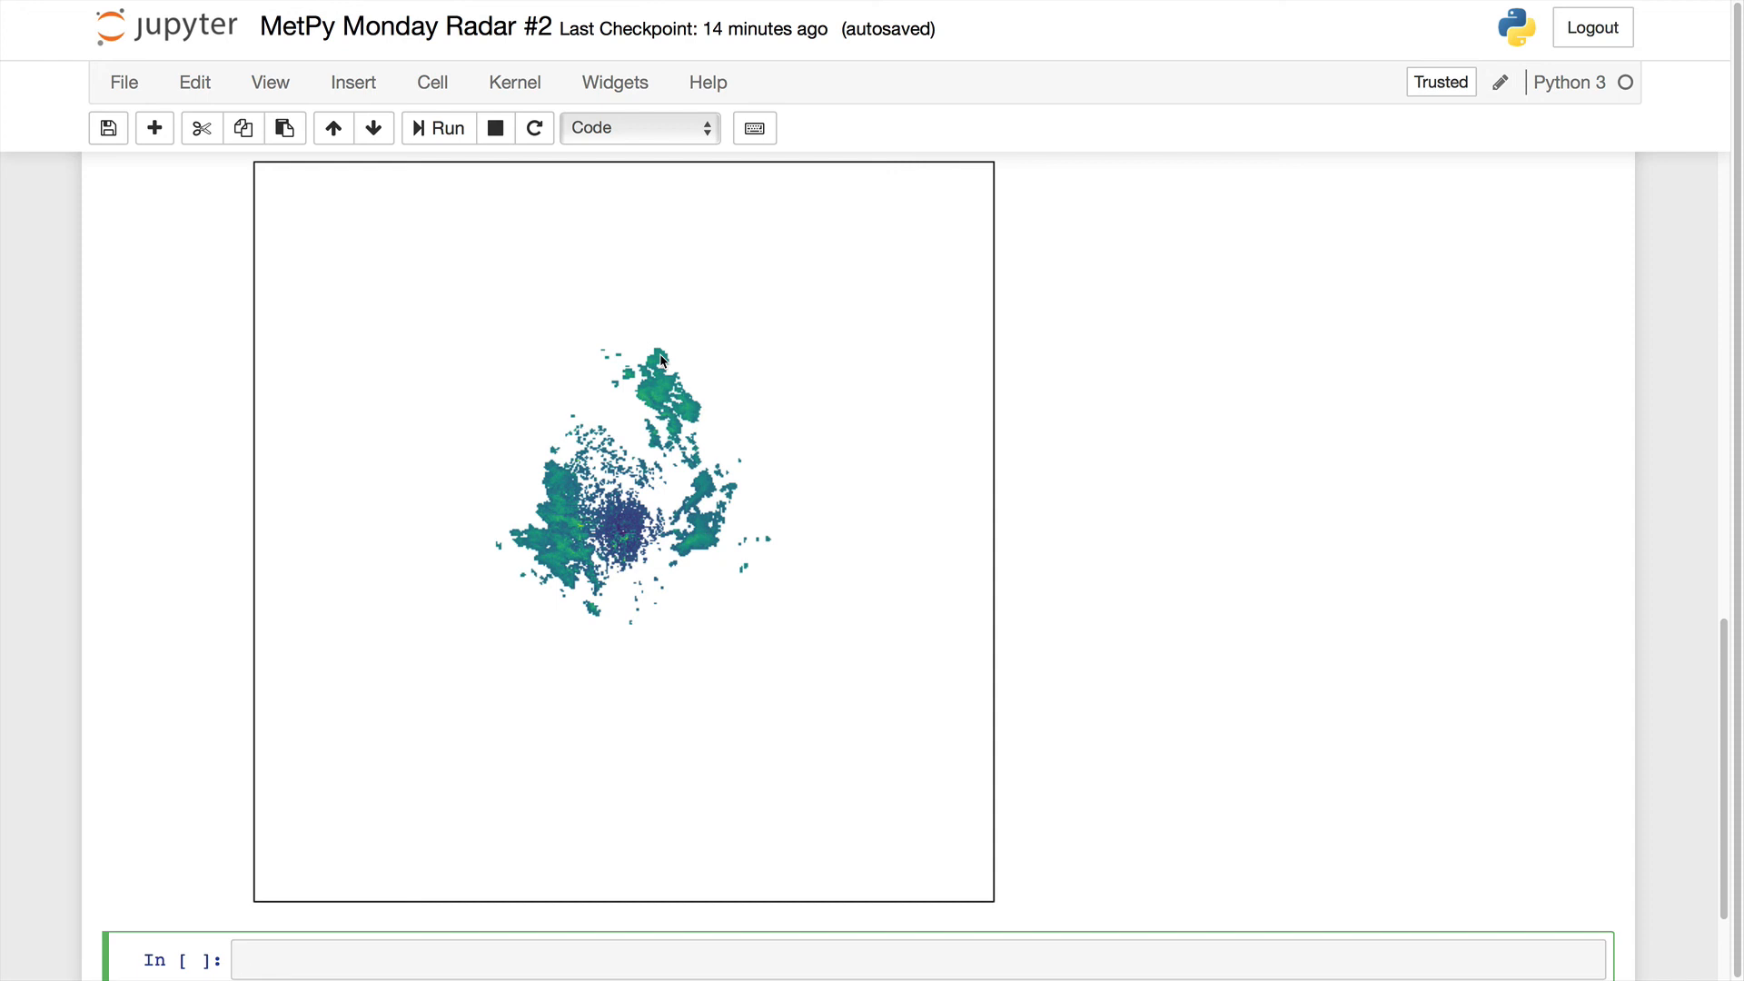
{"action": "left_click", "coordinate": [445, 960]}
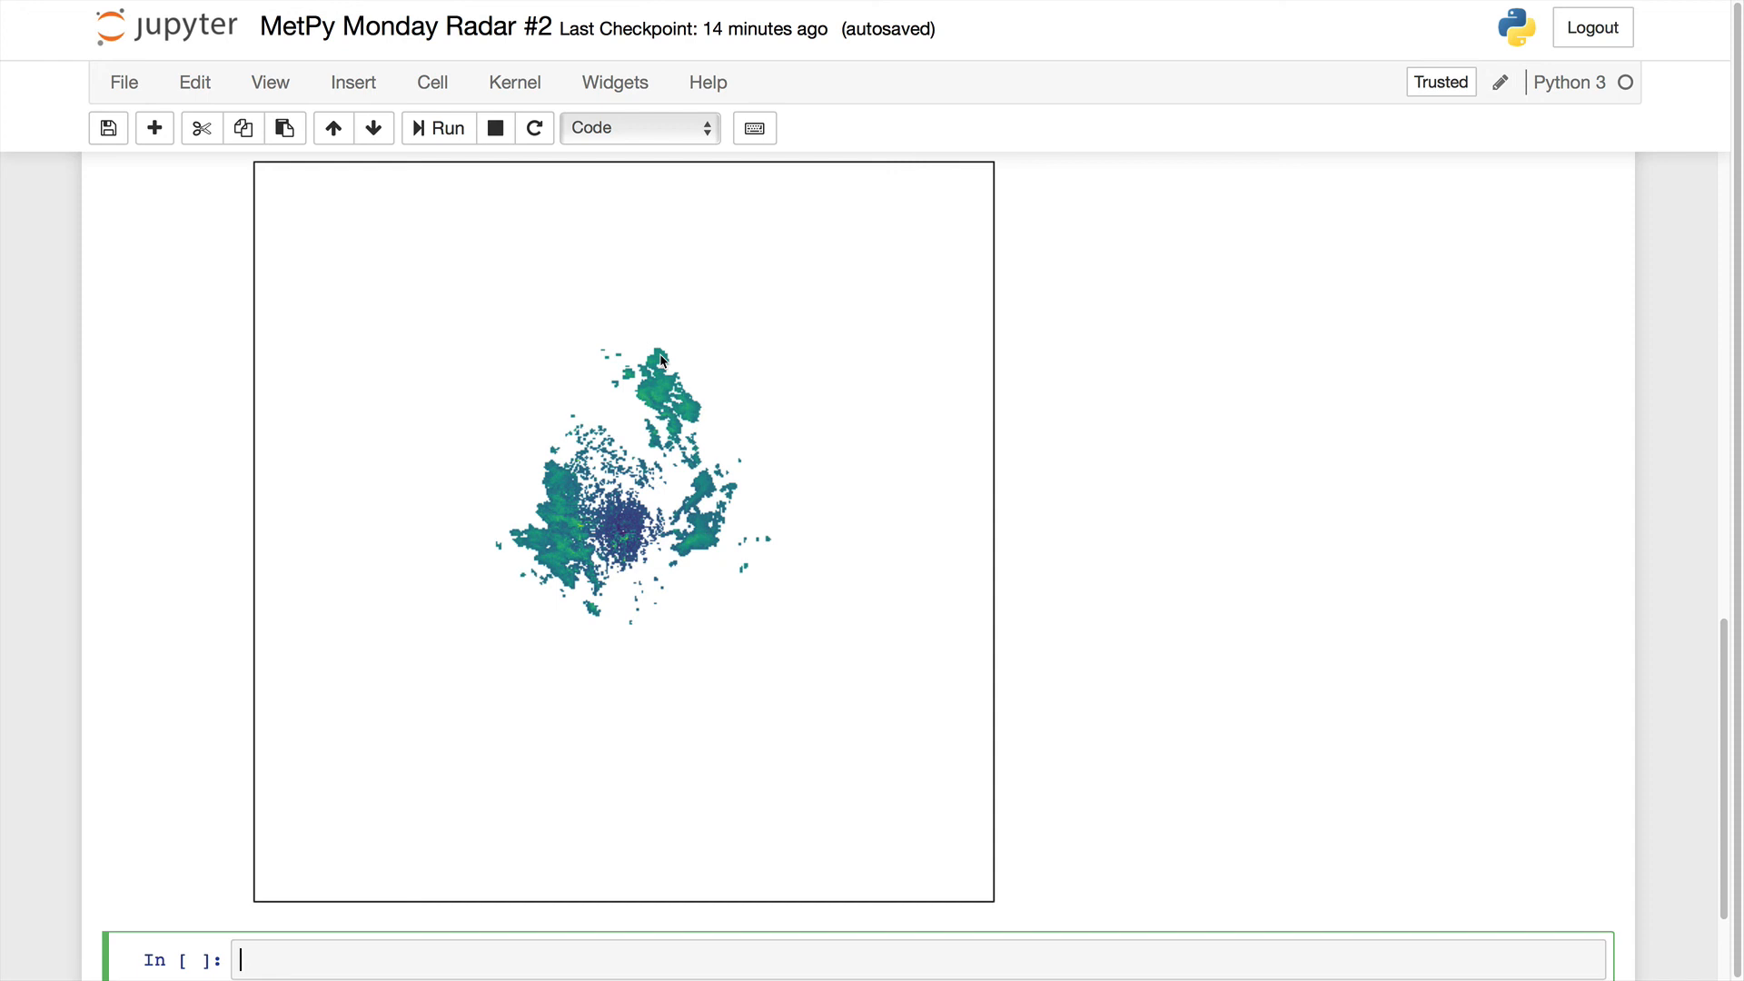